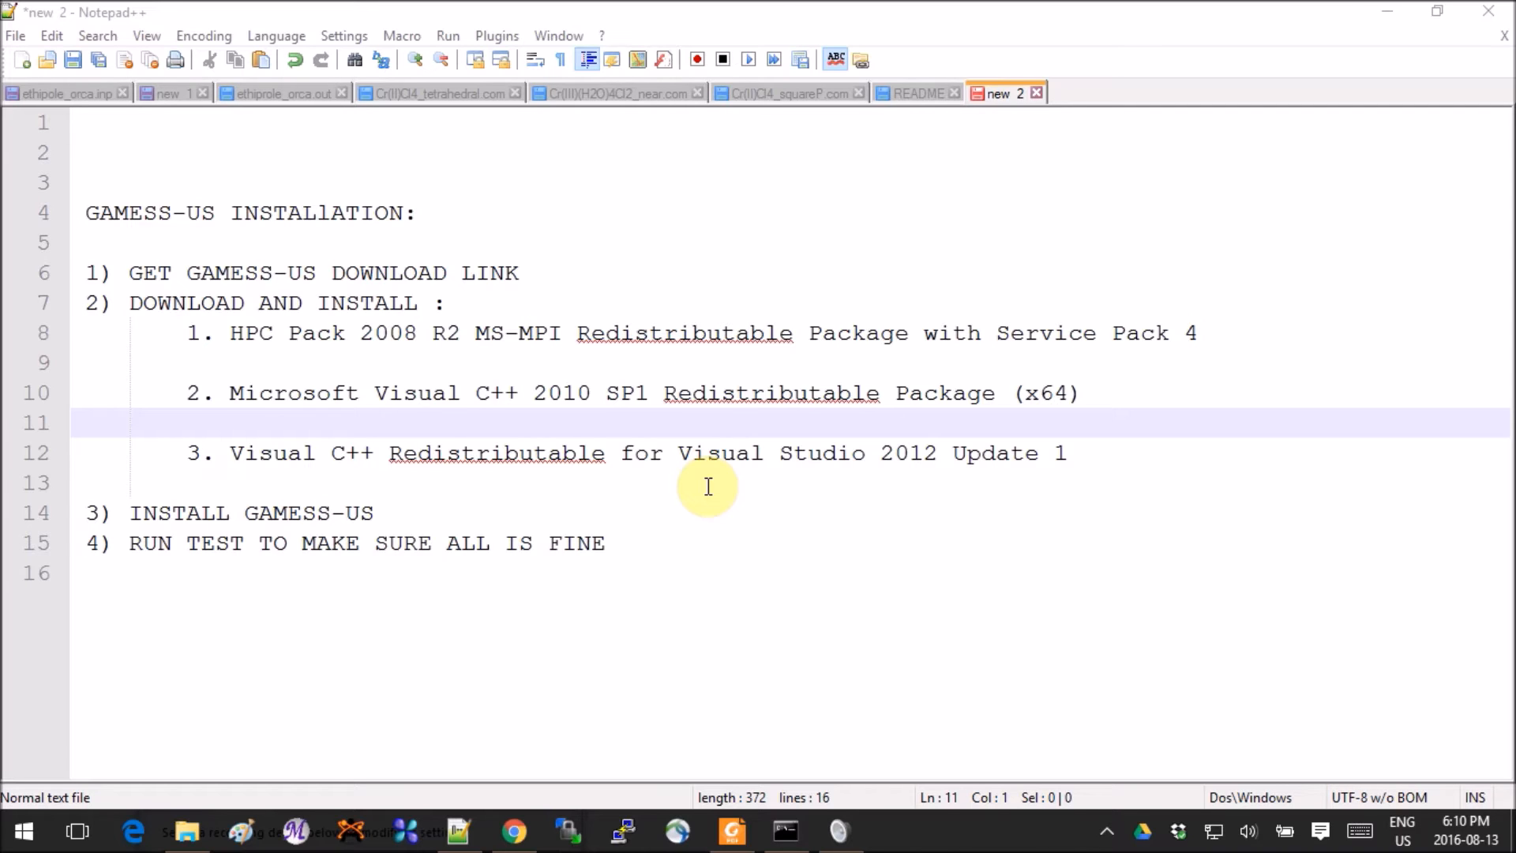
mouse_move(512, 807)
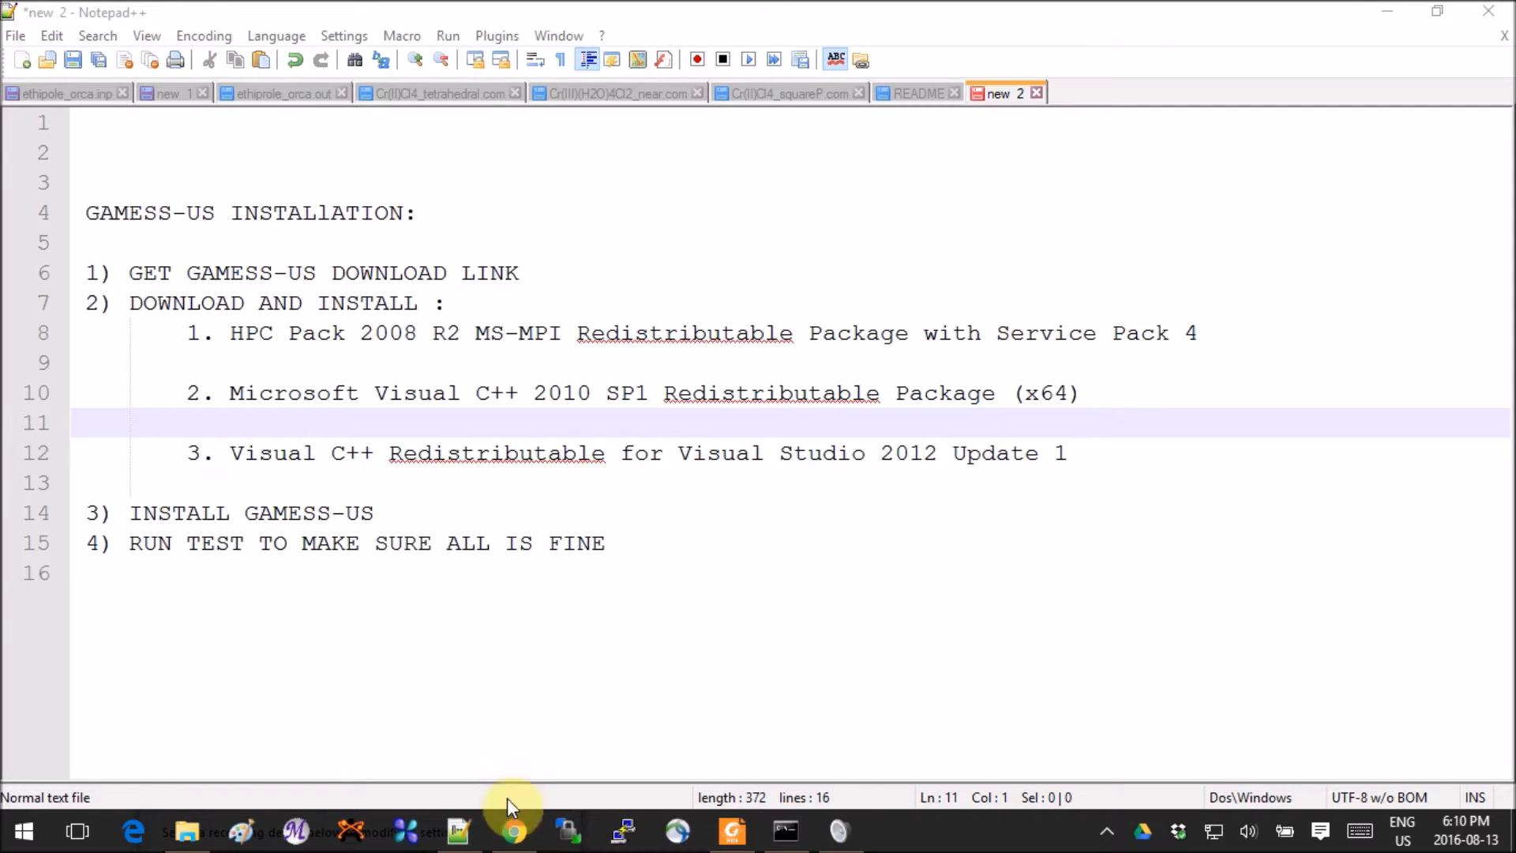
Step: Navigate in Chrome from the GAMESS download page to the 'obtaining GAMESS' User License Agreement page
click(514, 831)
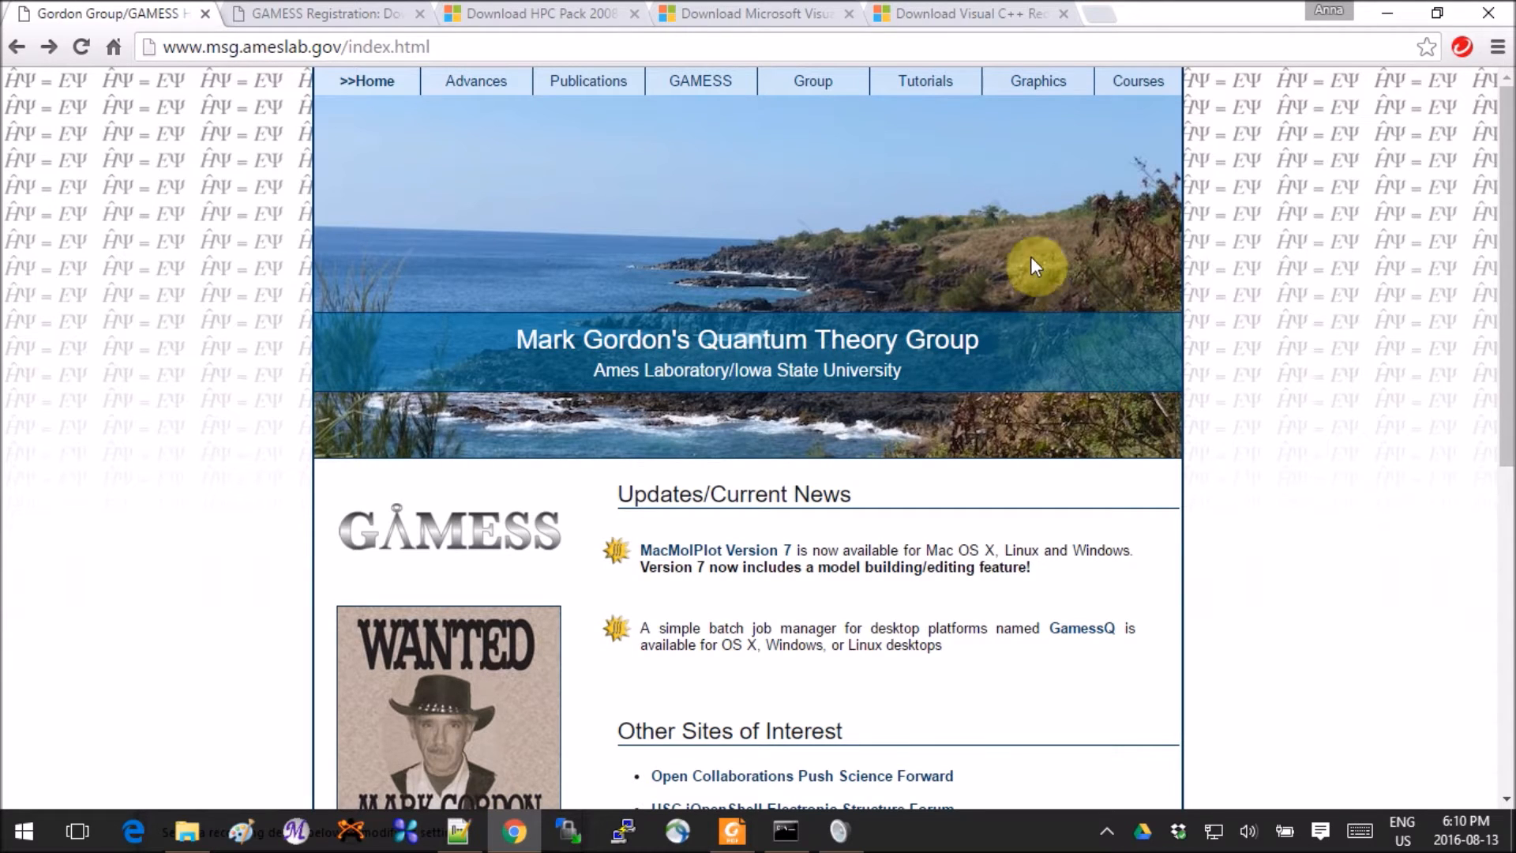
mouse_move(497, 552)
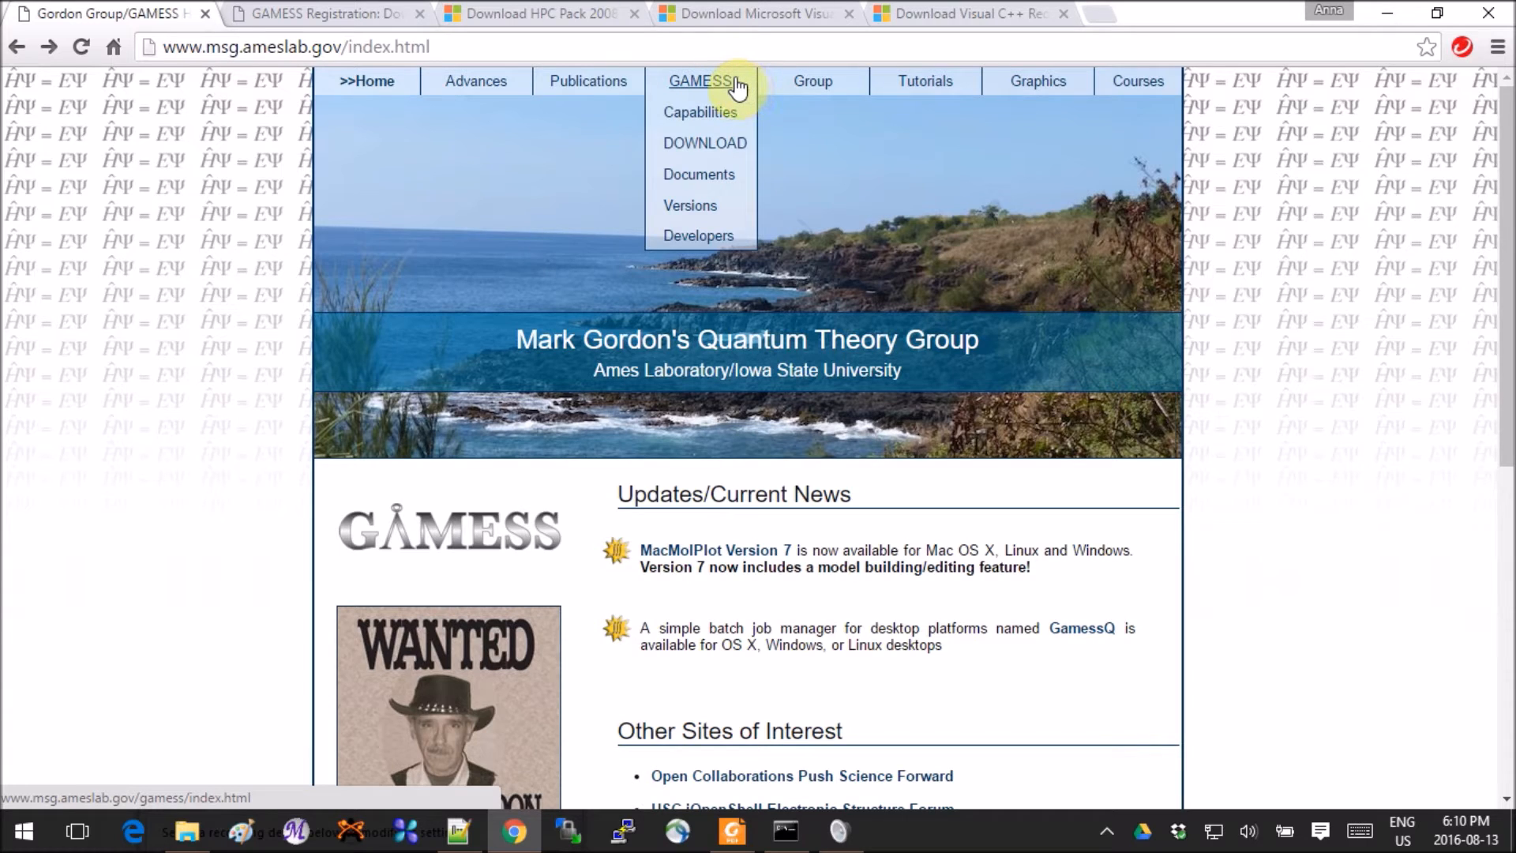
mouse_move(705, 144)
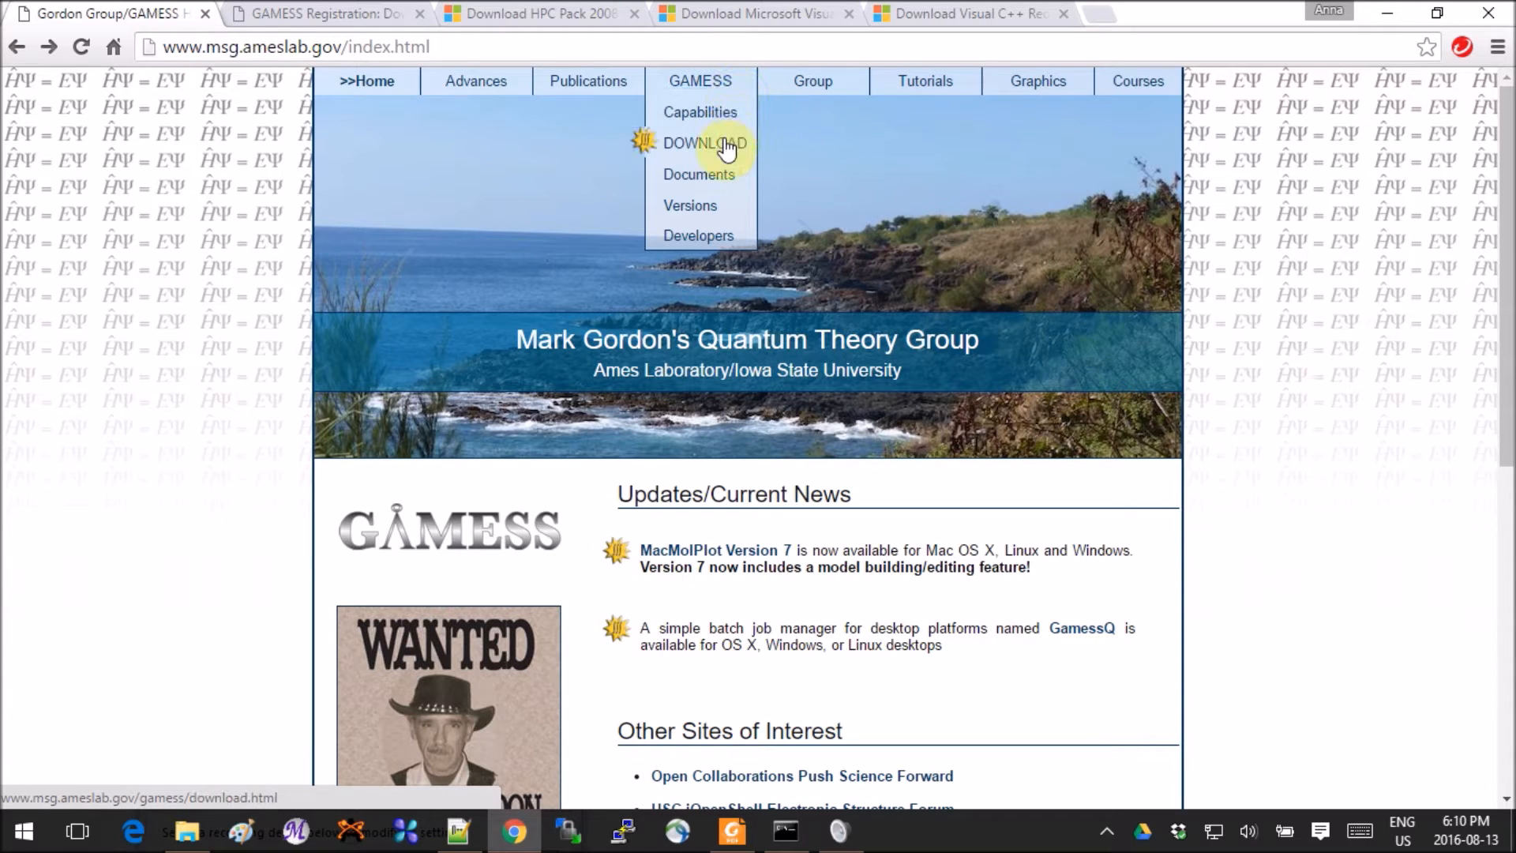
click(700, 143)
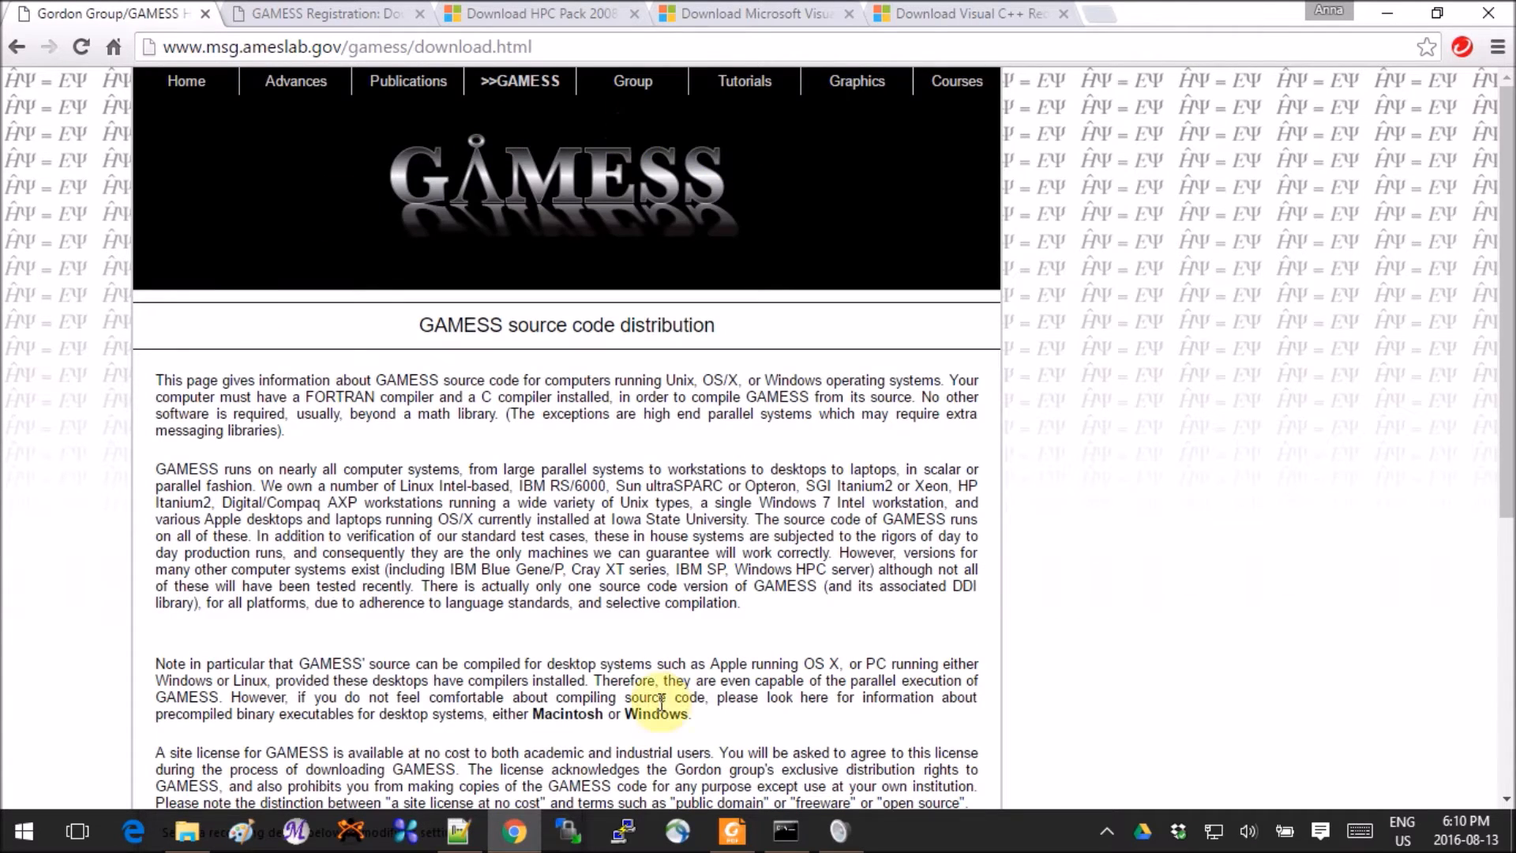
scroll(down, 3)
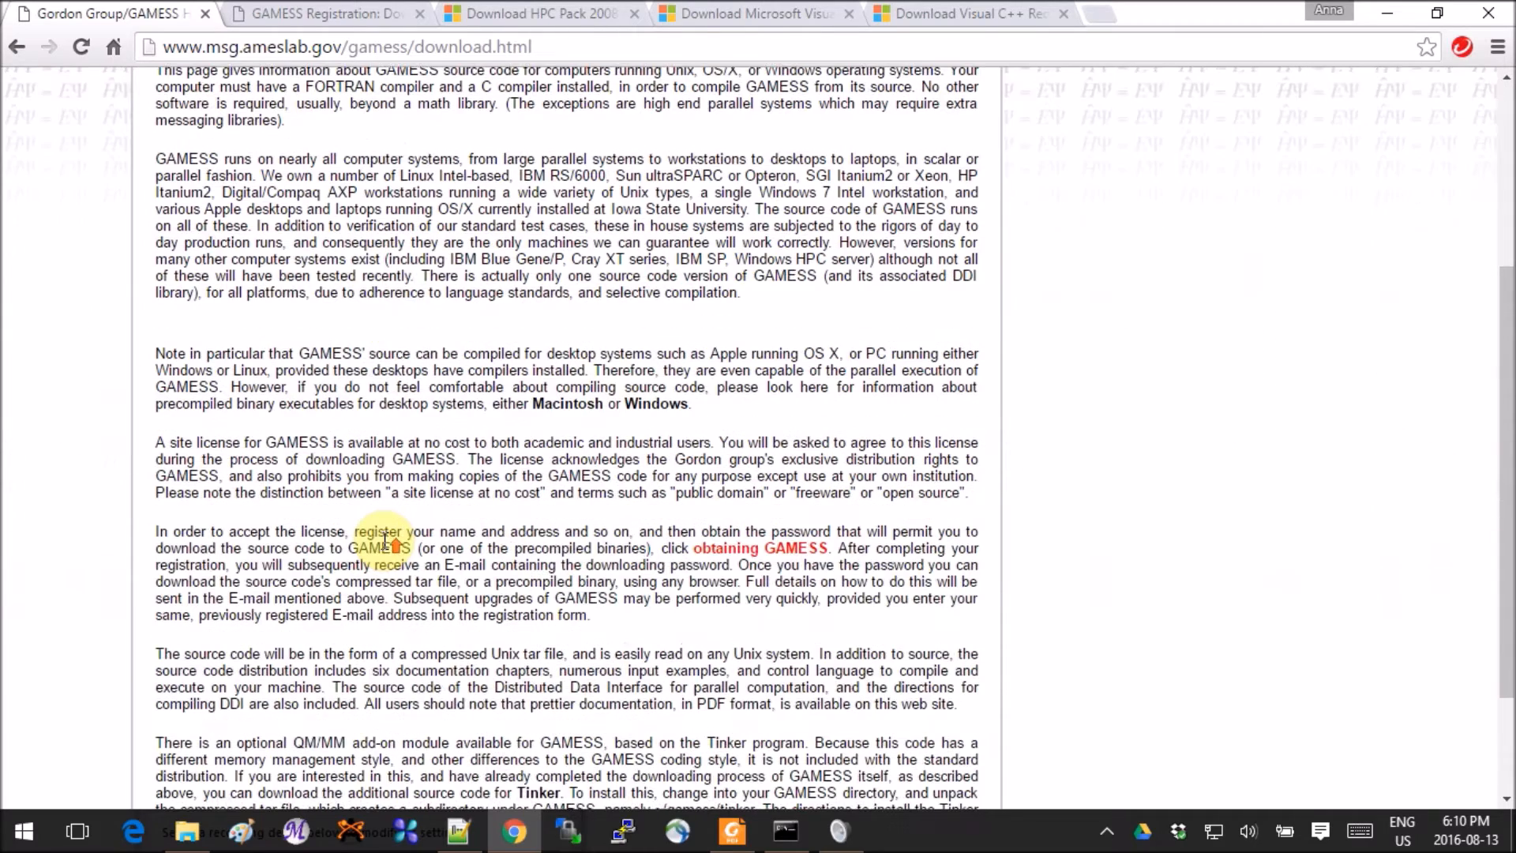
scroll(down, 3)
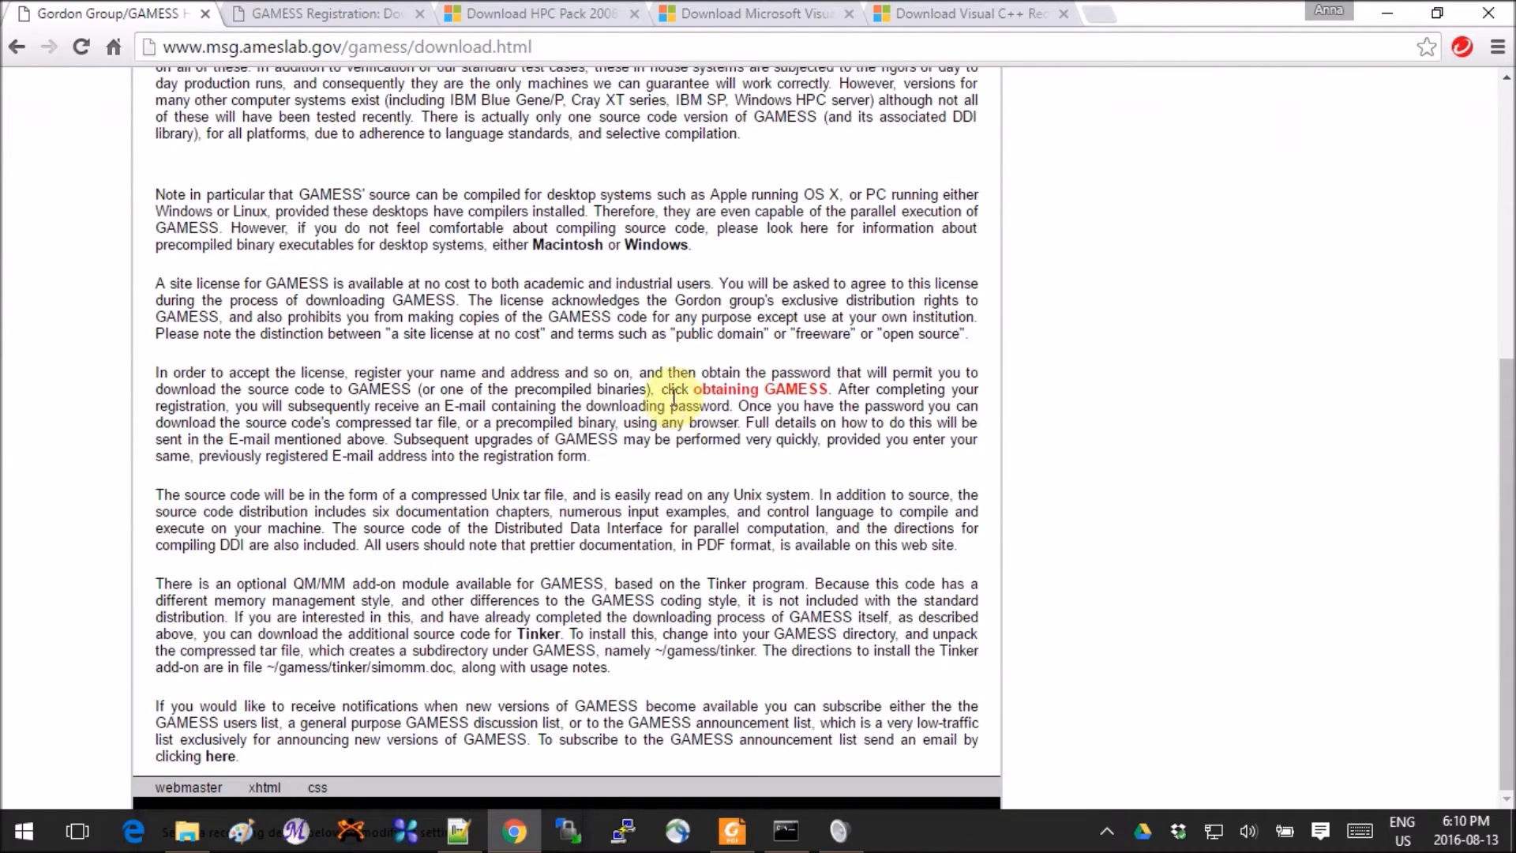
mouse_move(716, 396)
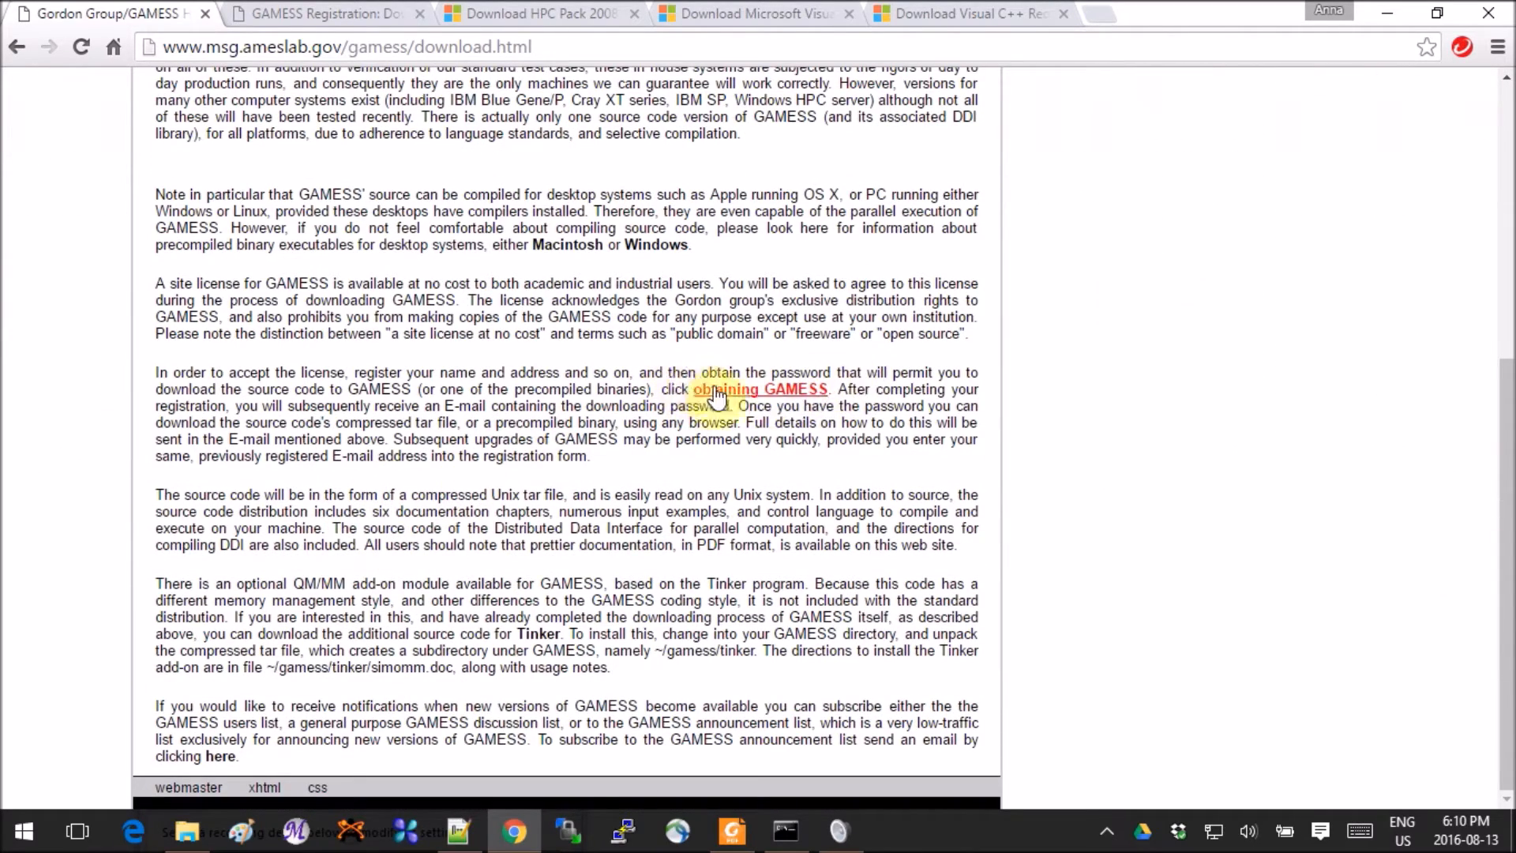
click(761, 388)
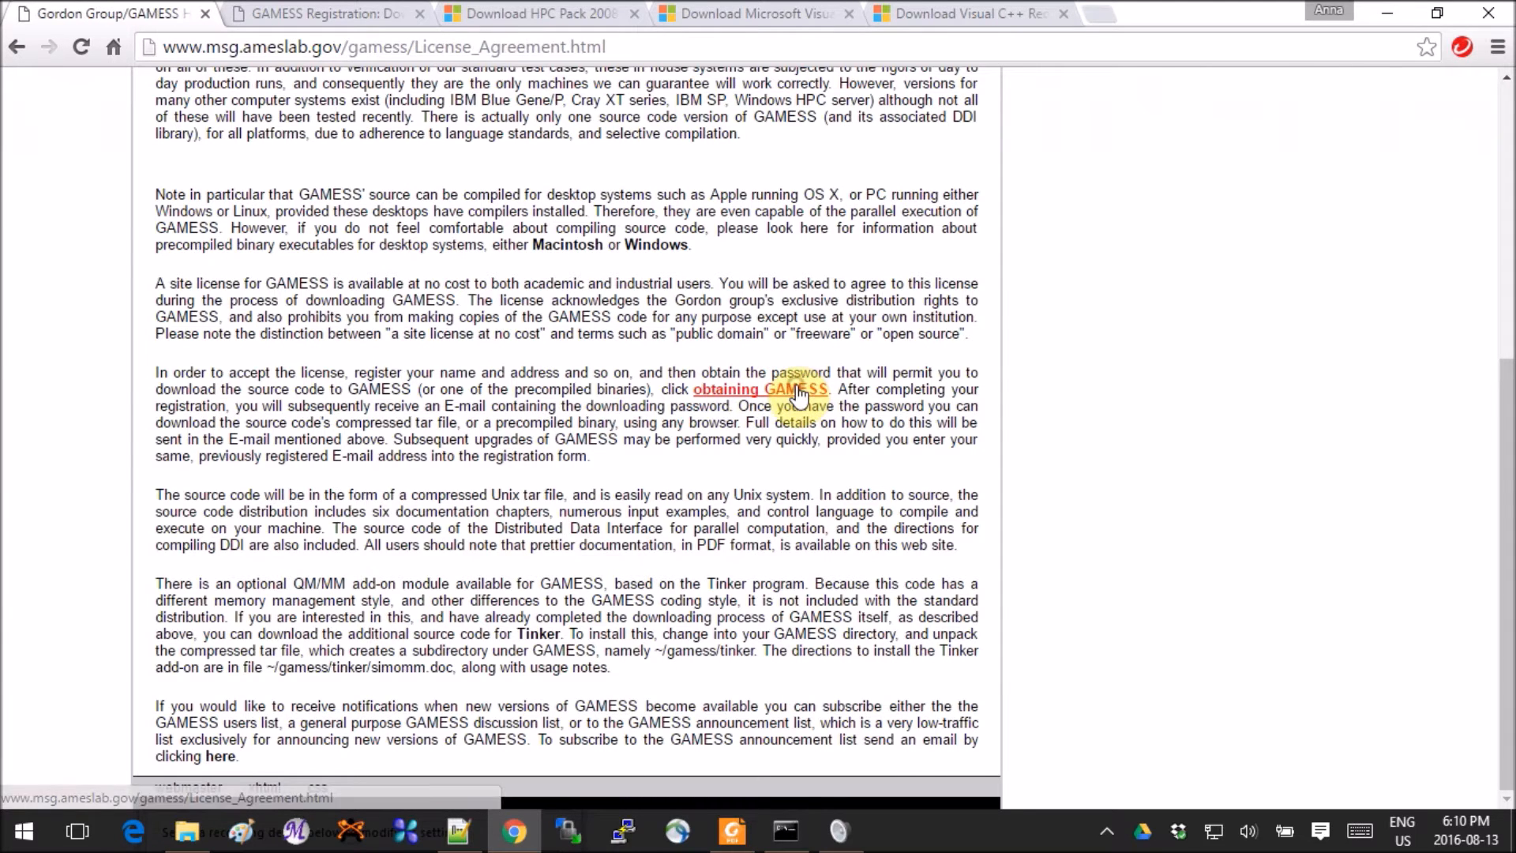
click(761, 388)
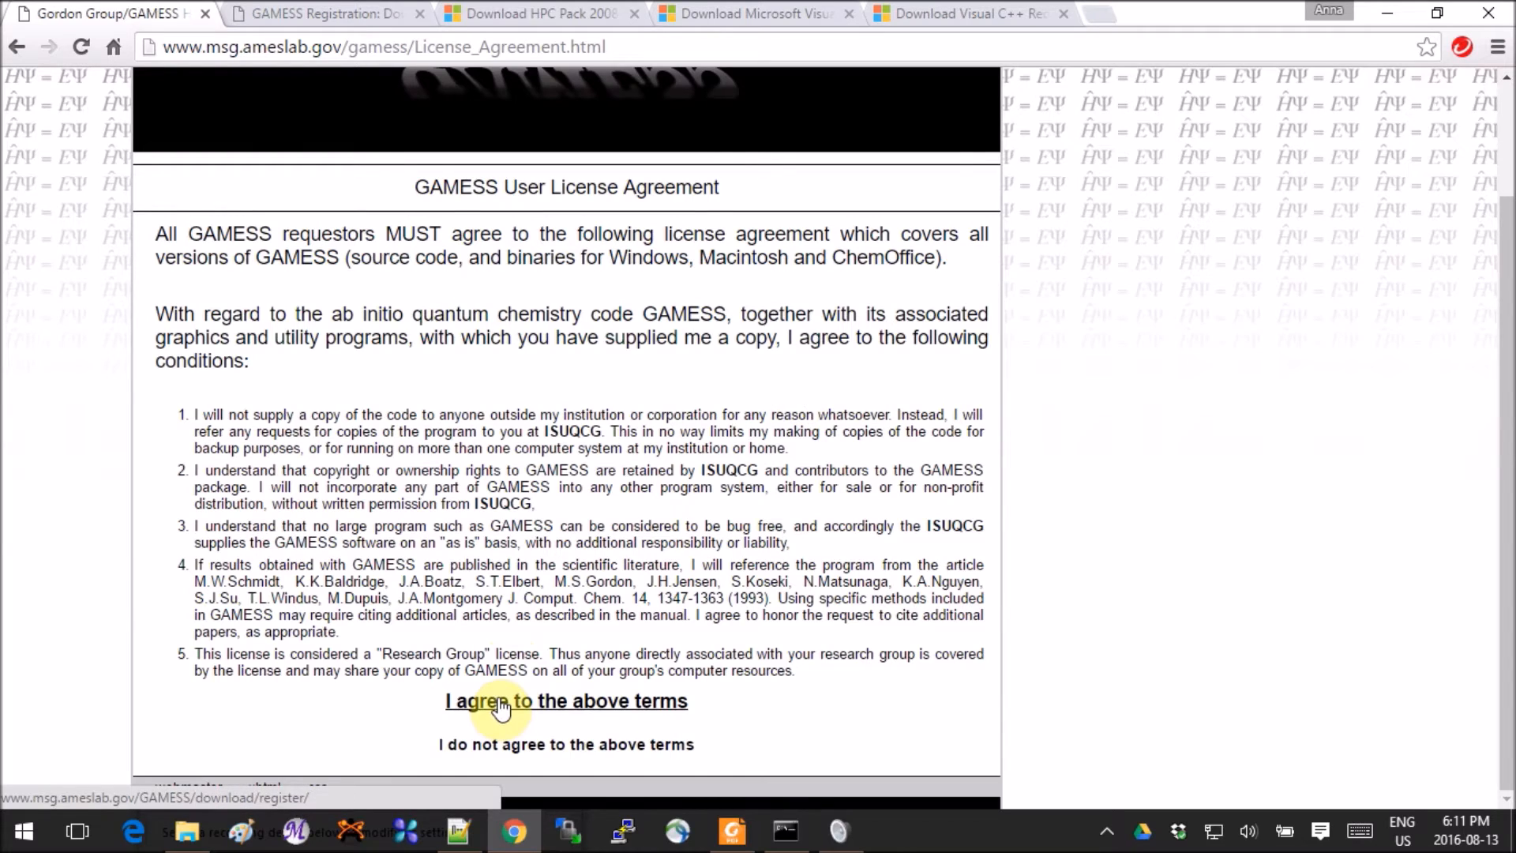
Step: Accept the licence and tick the GAMESS May 1, 2013 R1 Microsoft Windows binary on the request form
click(565, 700)
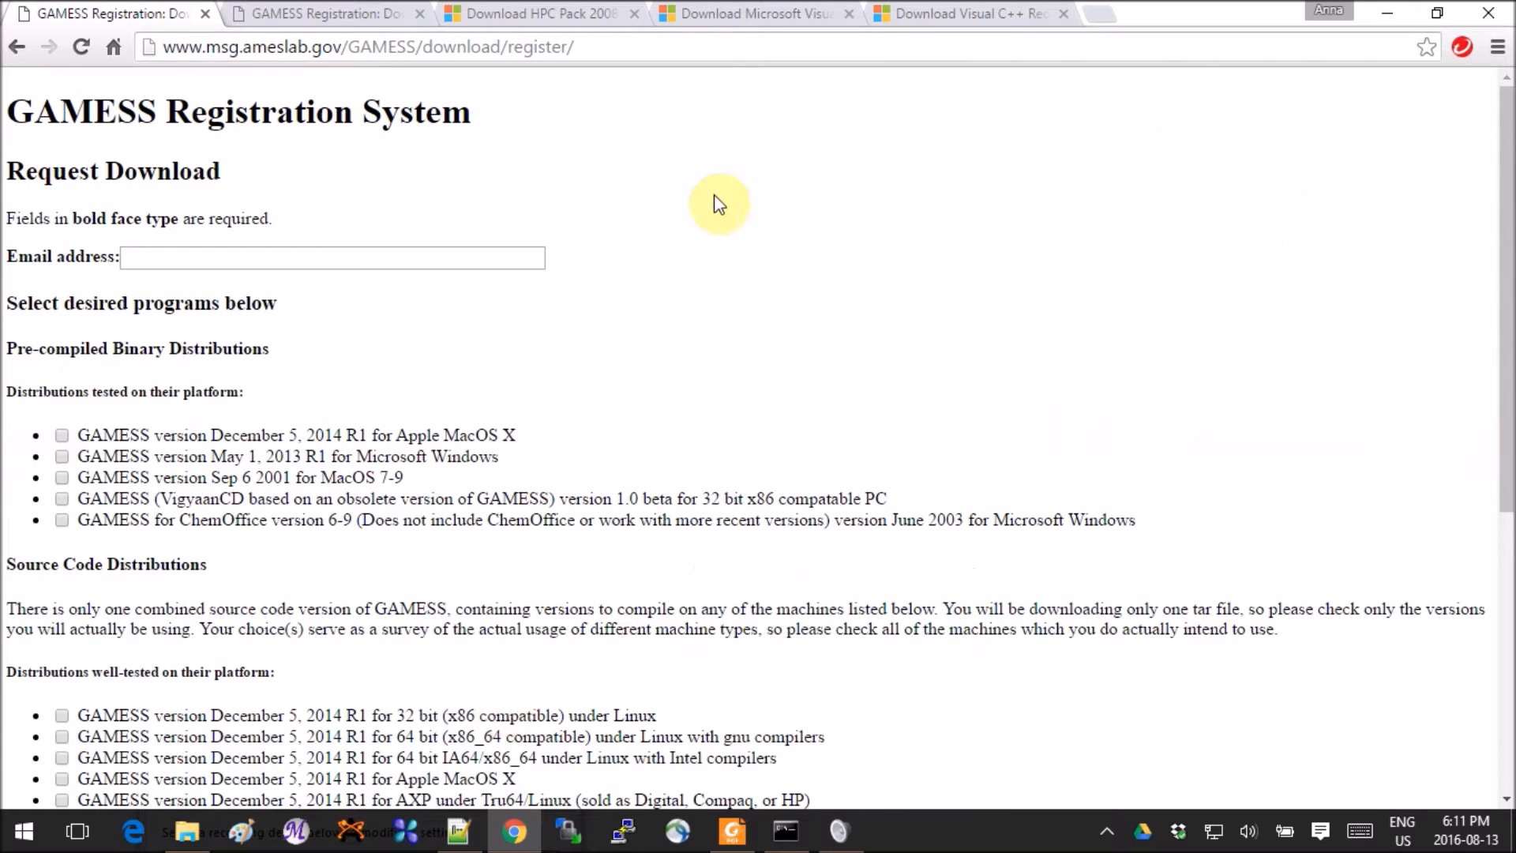
mouse_move(425, 161)
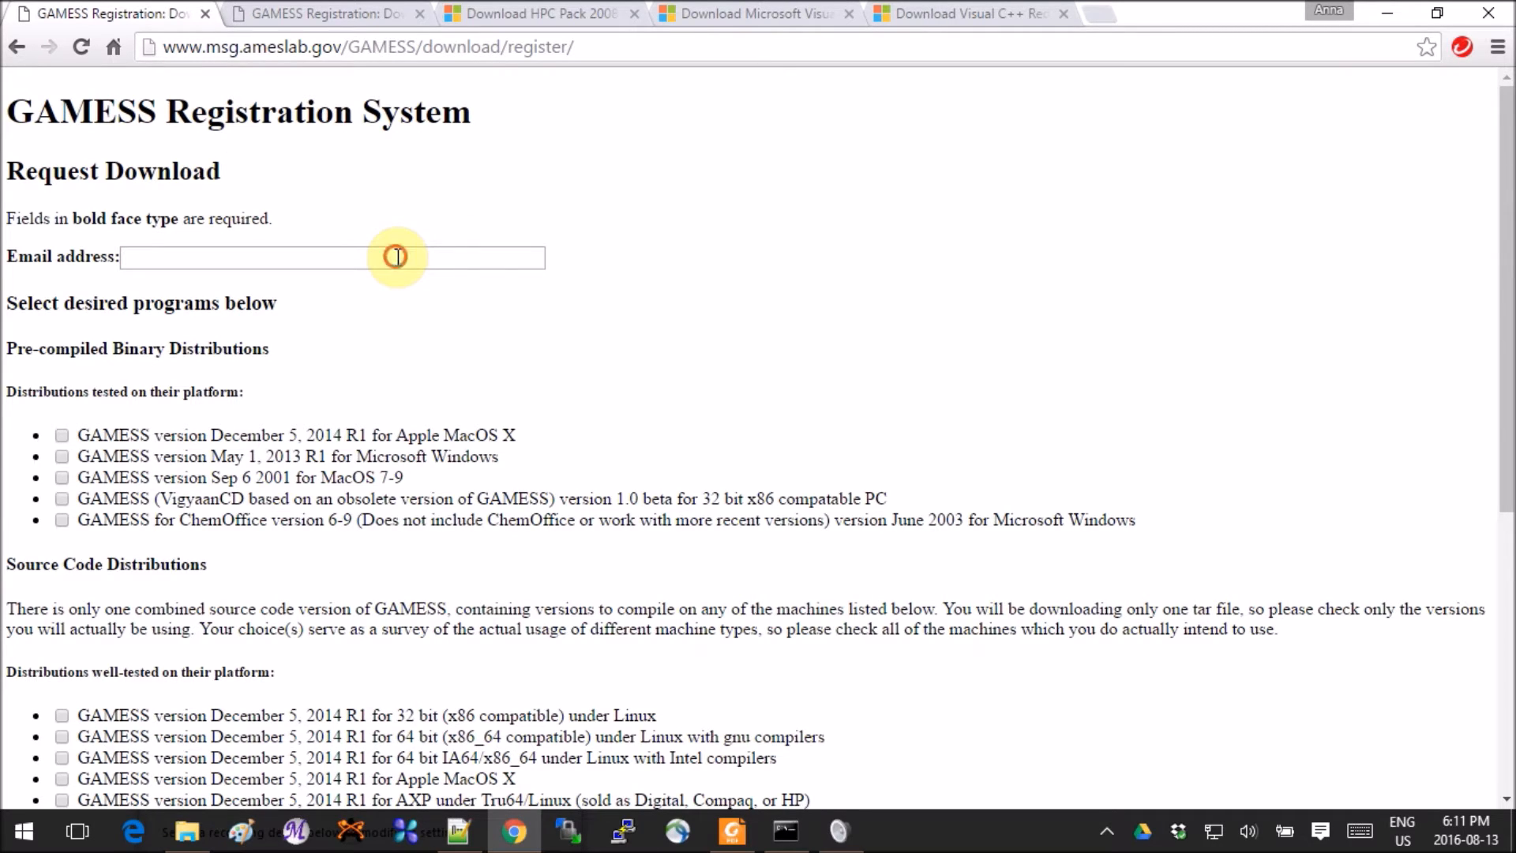
click(332, 256)
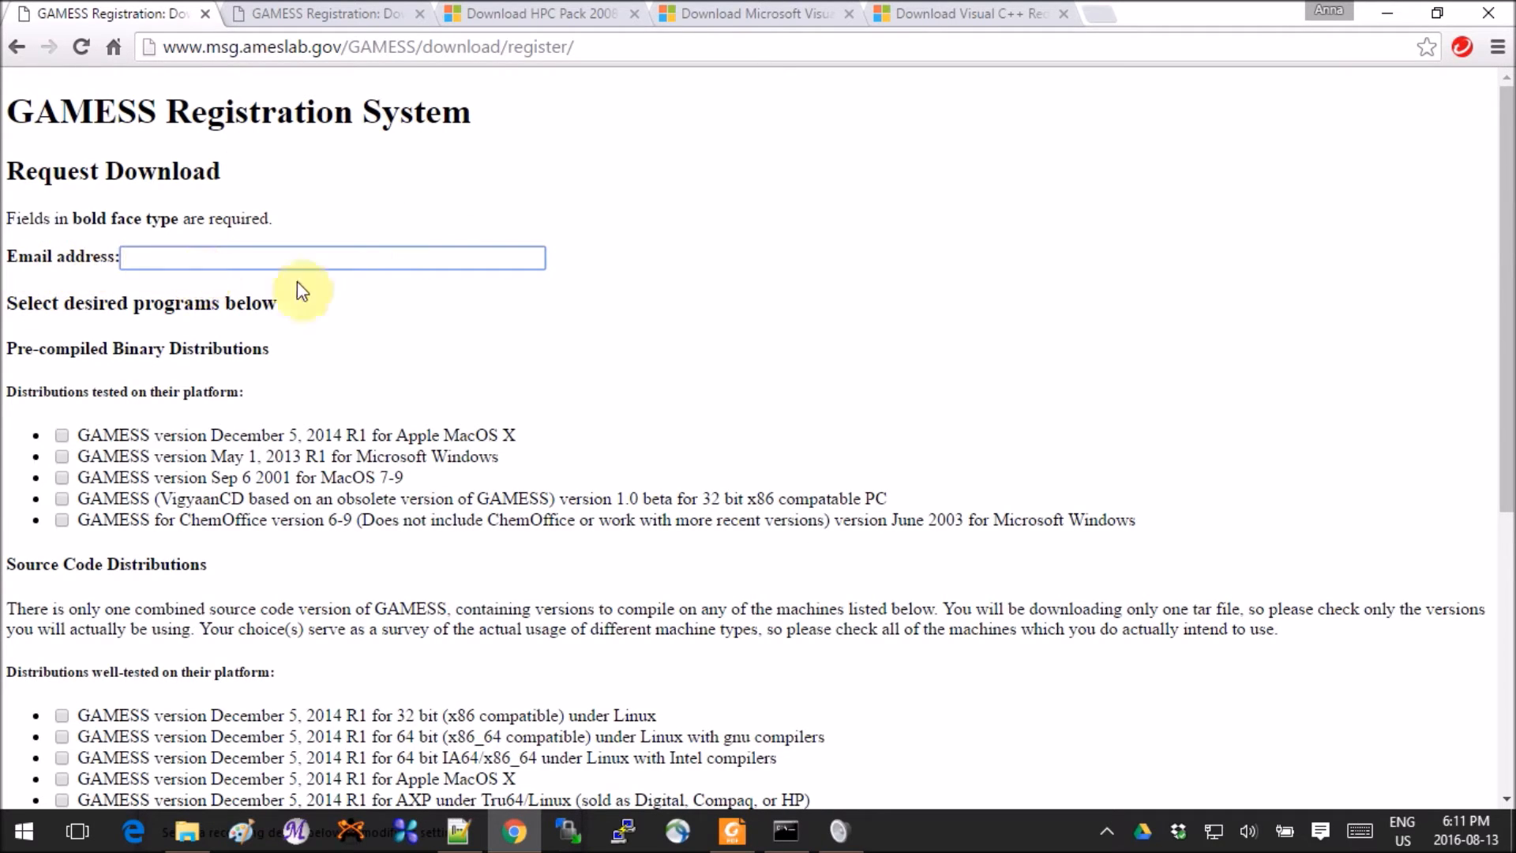
scroll(down, 3)
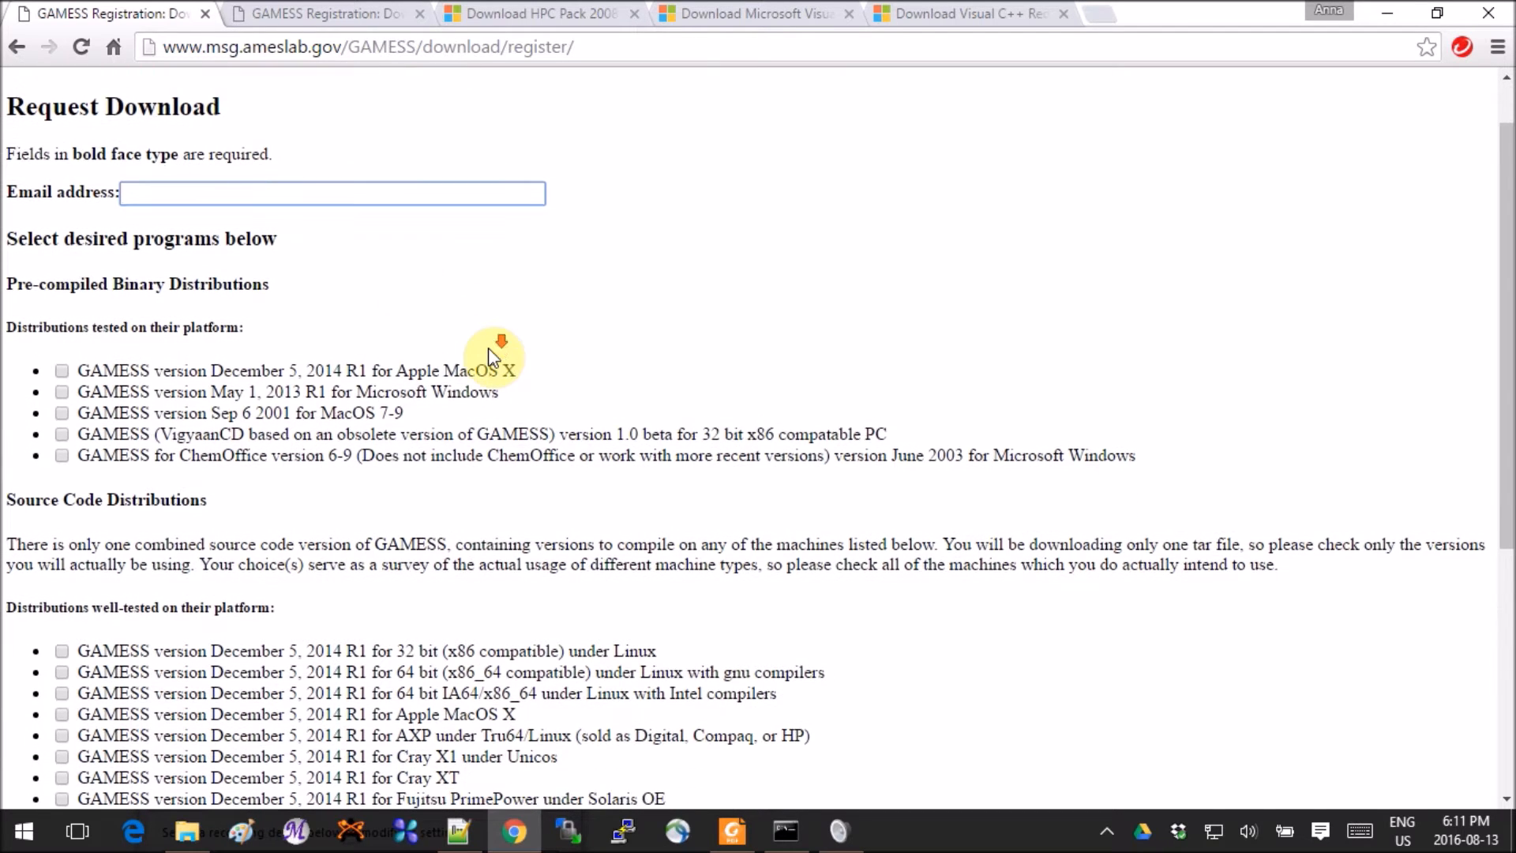
scroll(down, 3)
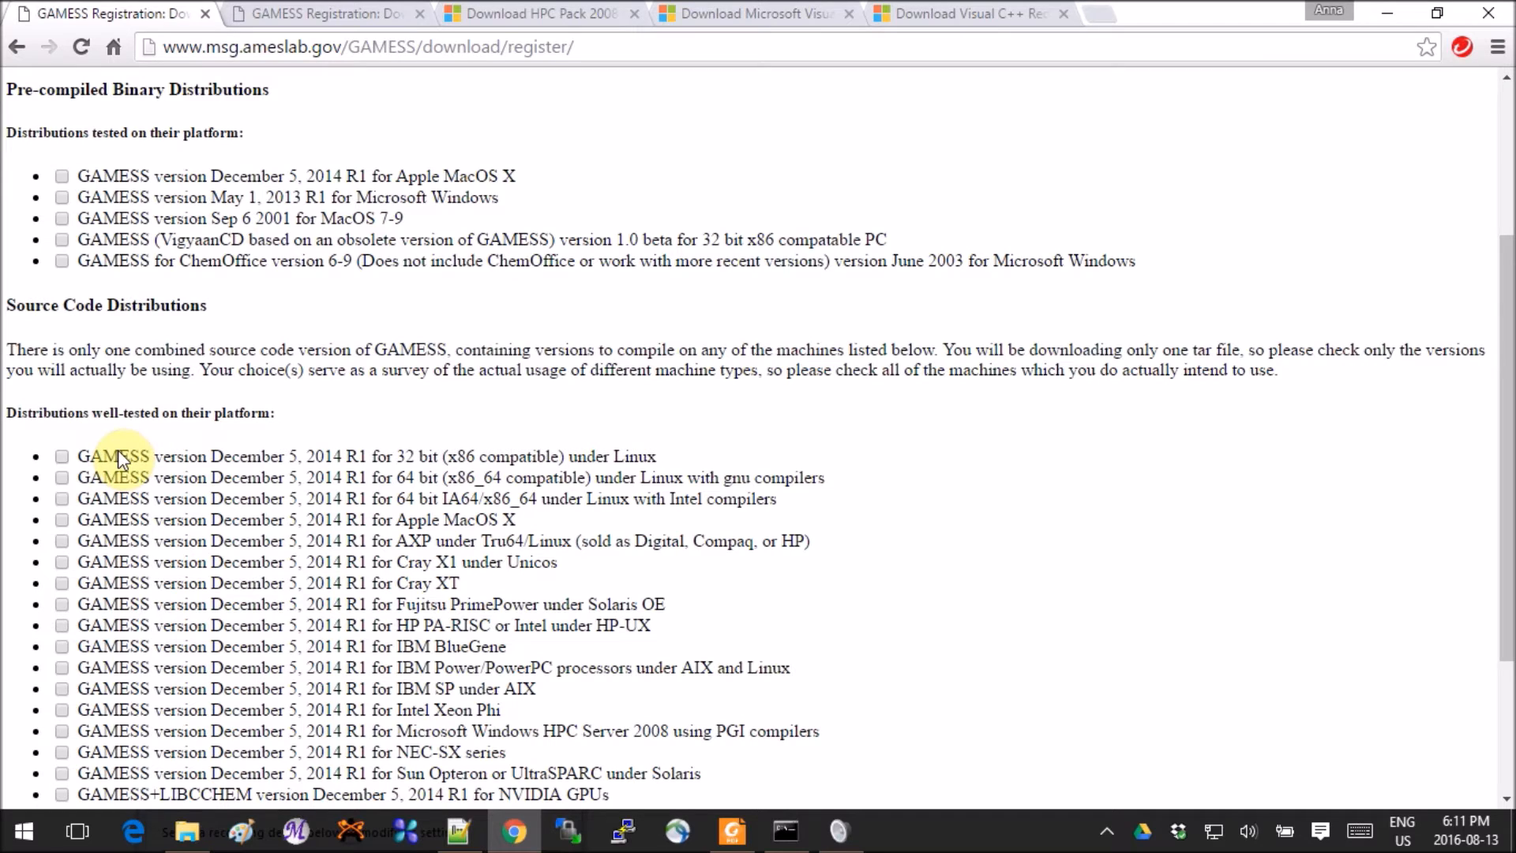
mouse_move(450, 206)
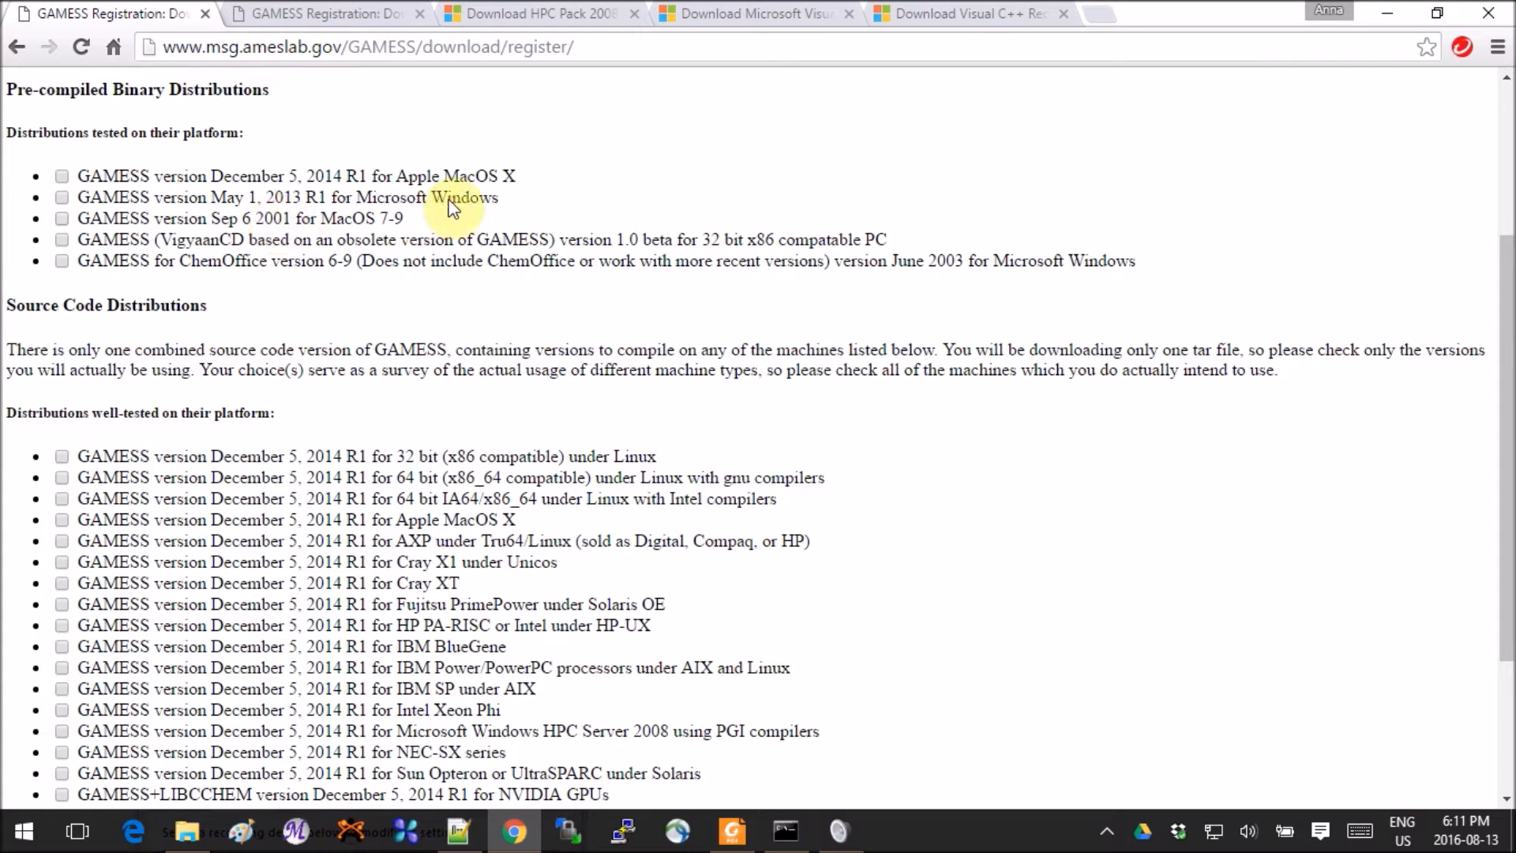
click(62, 197)
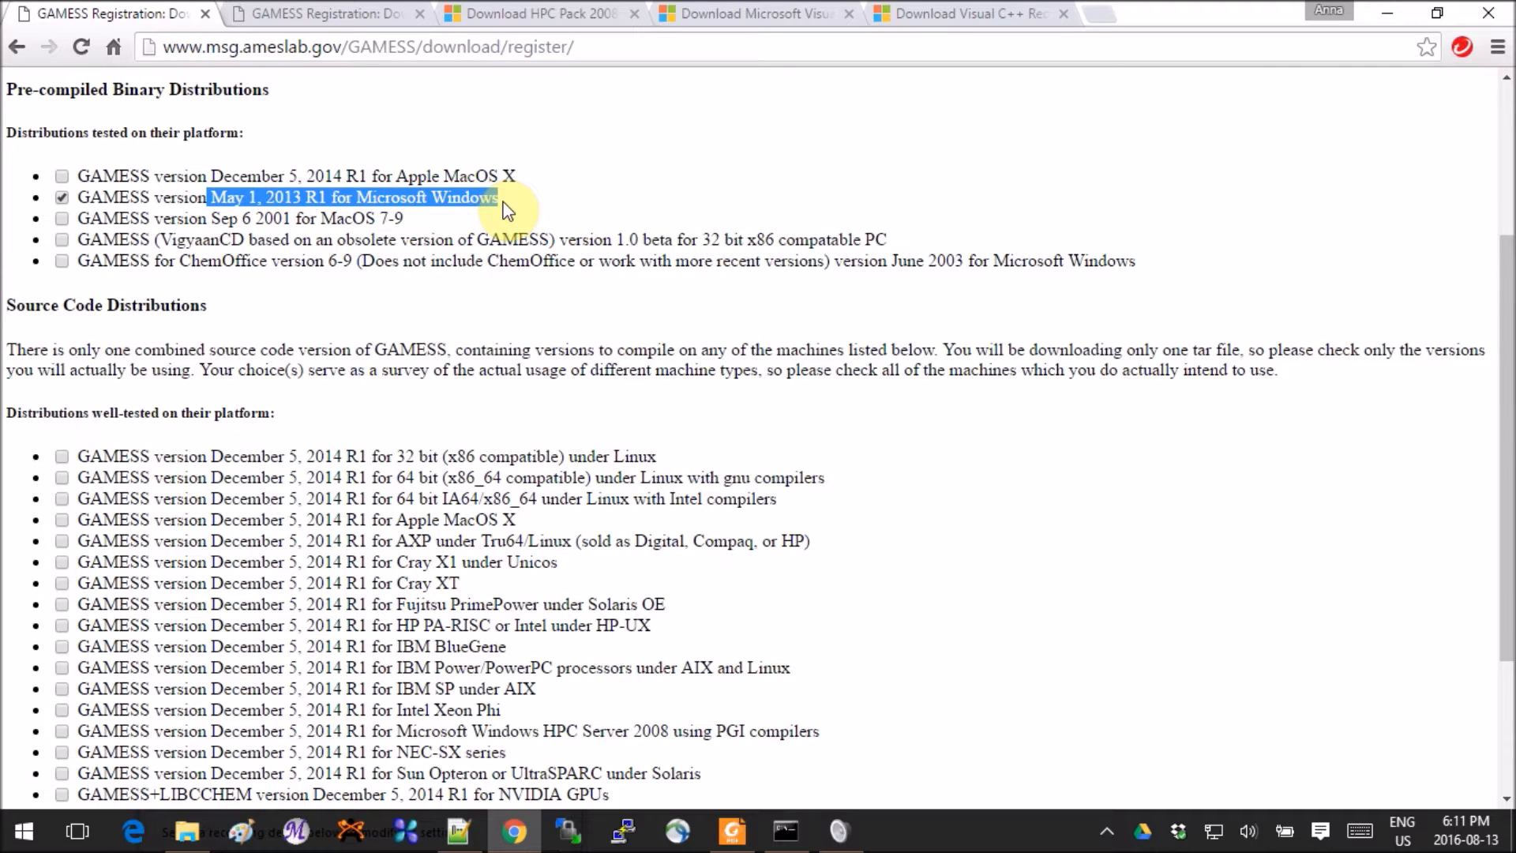
mouse_move(240, 218)
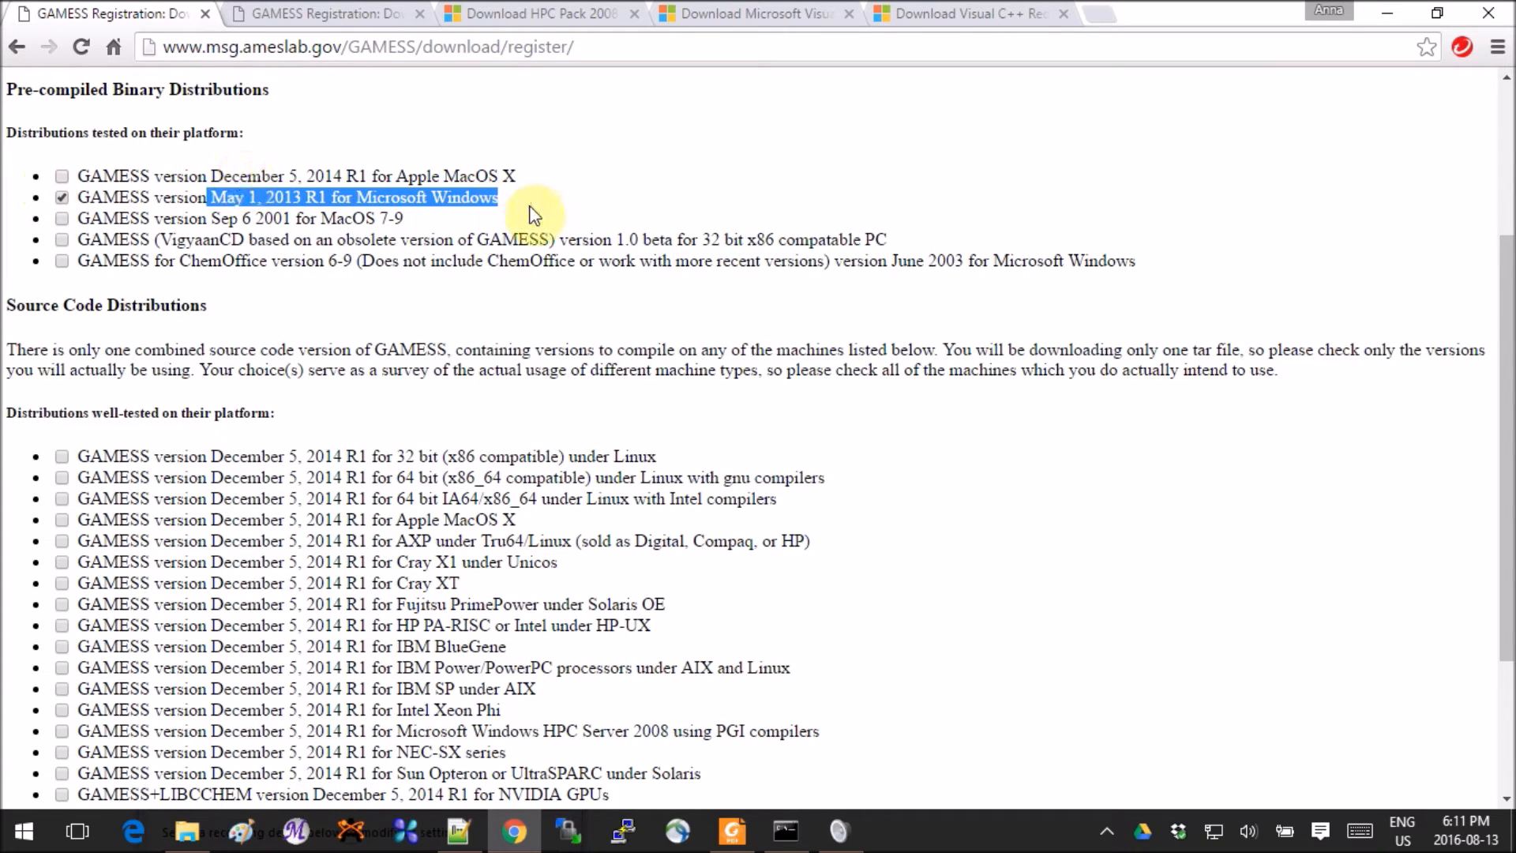
mouse_move(541, 300)
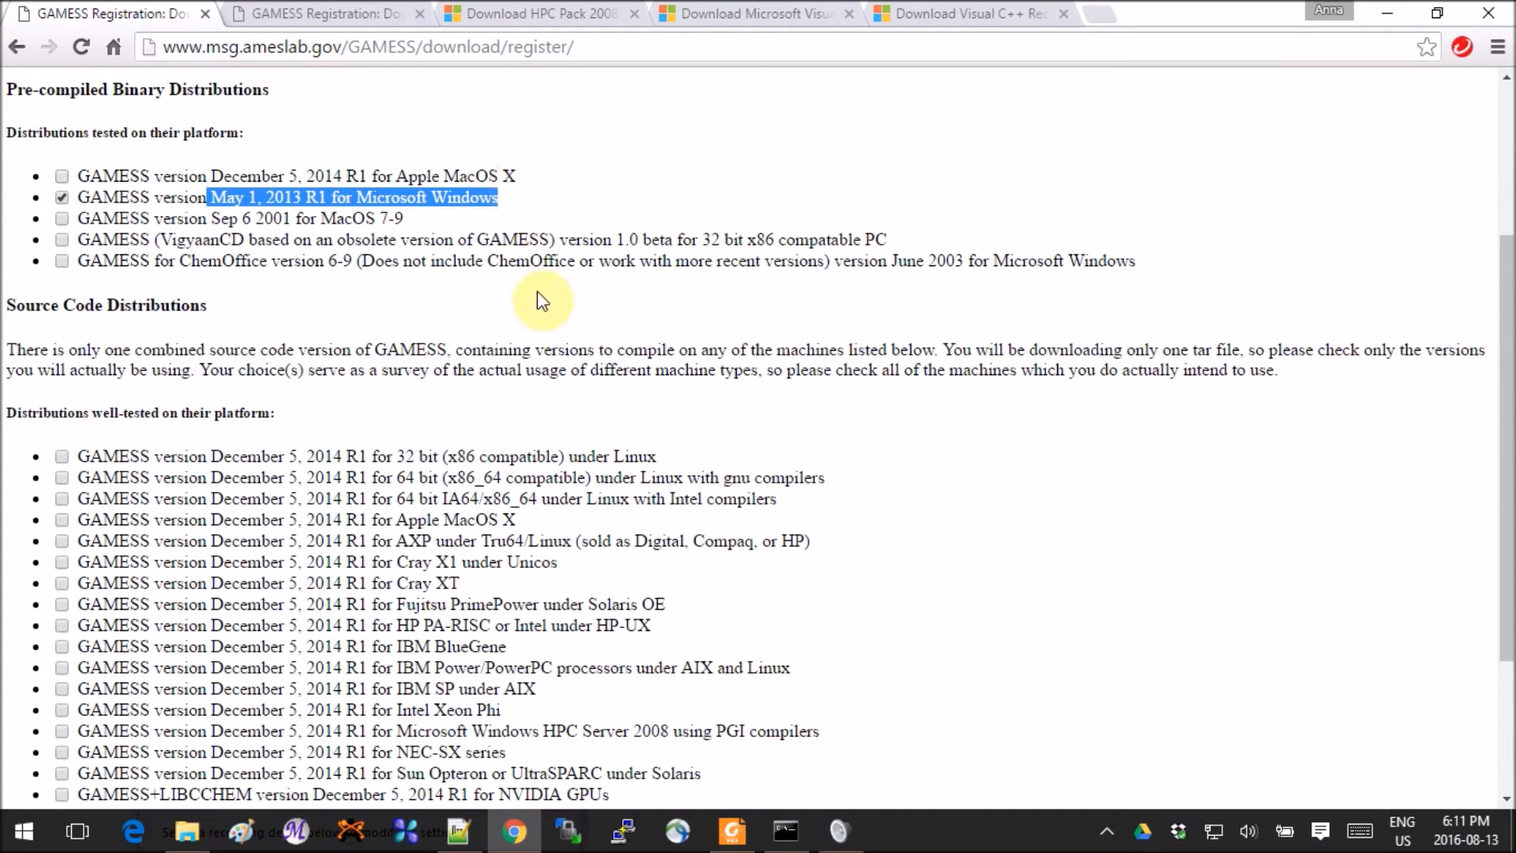
scroll(down, 3)
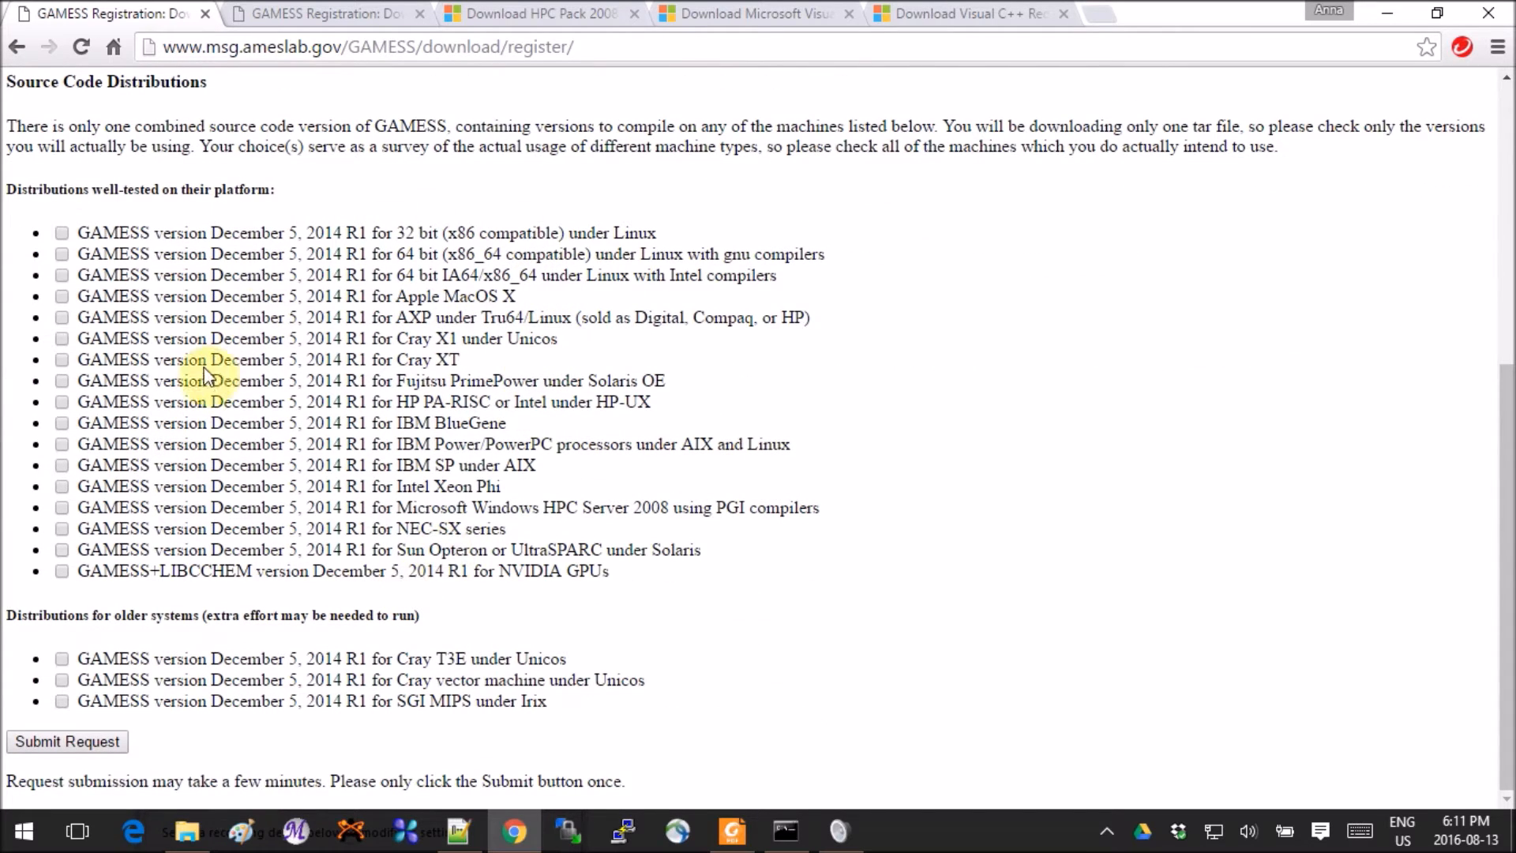
mouse_move(269, 551)
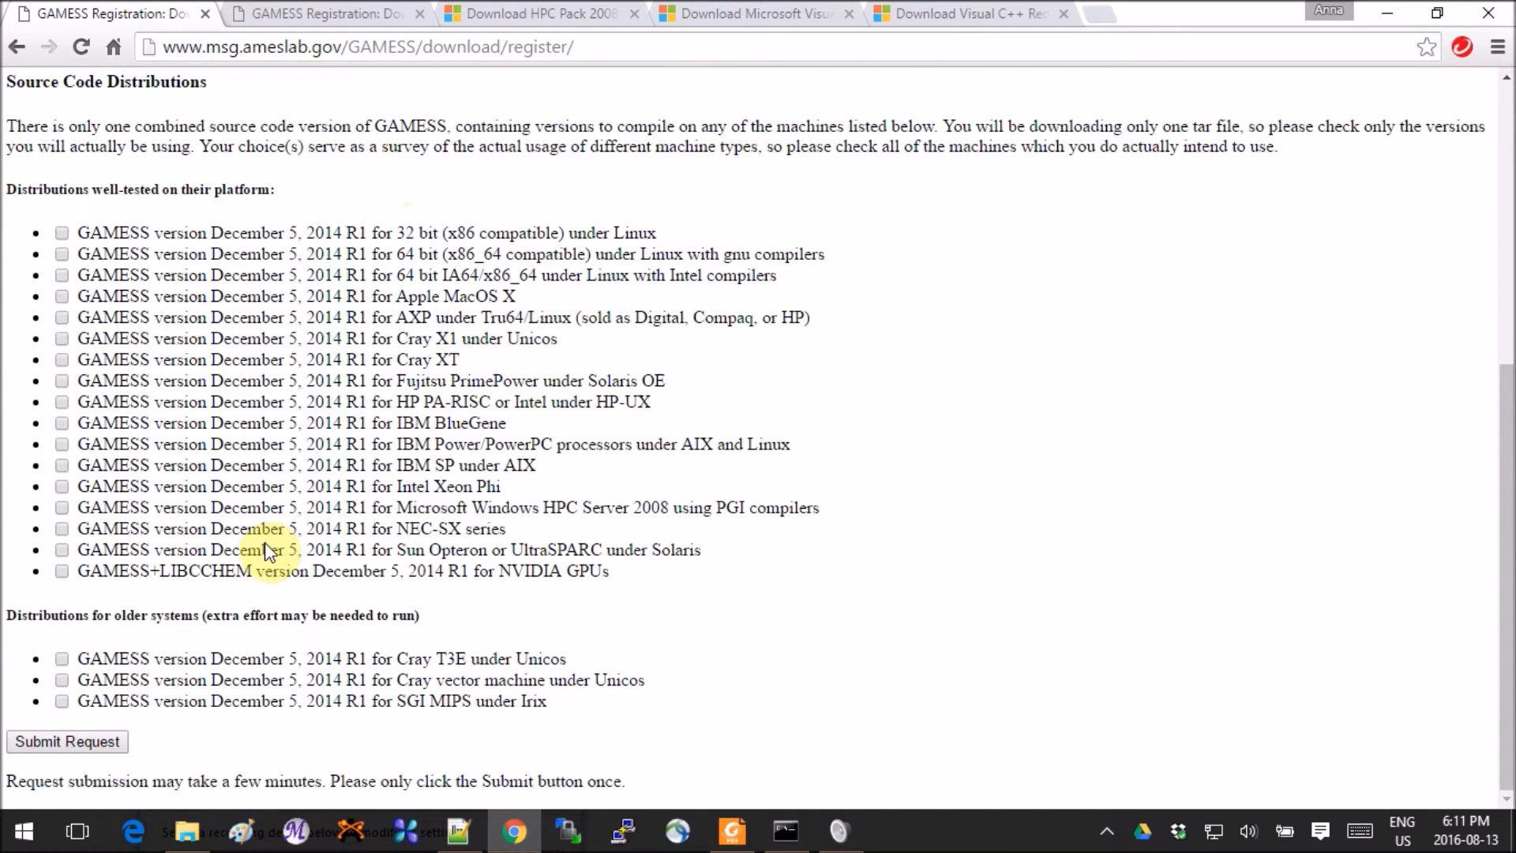
mouse_move(96, 687)
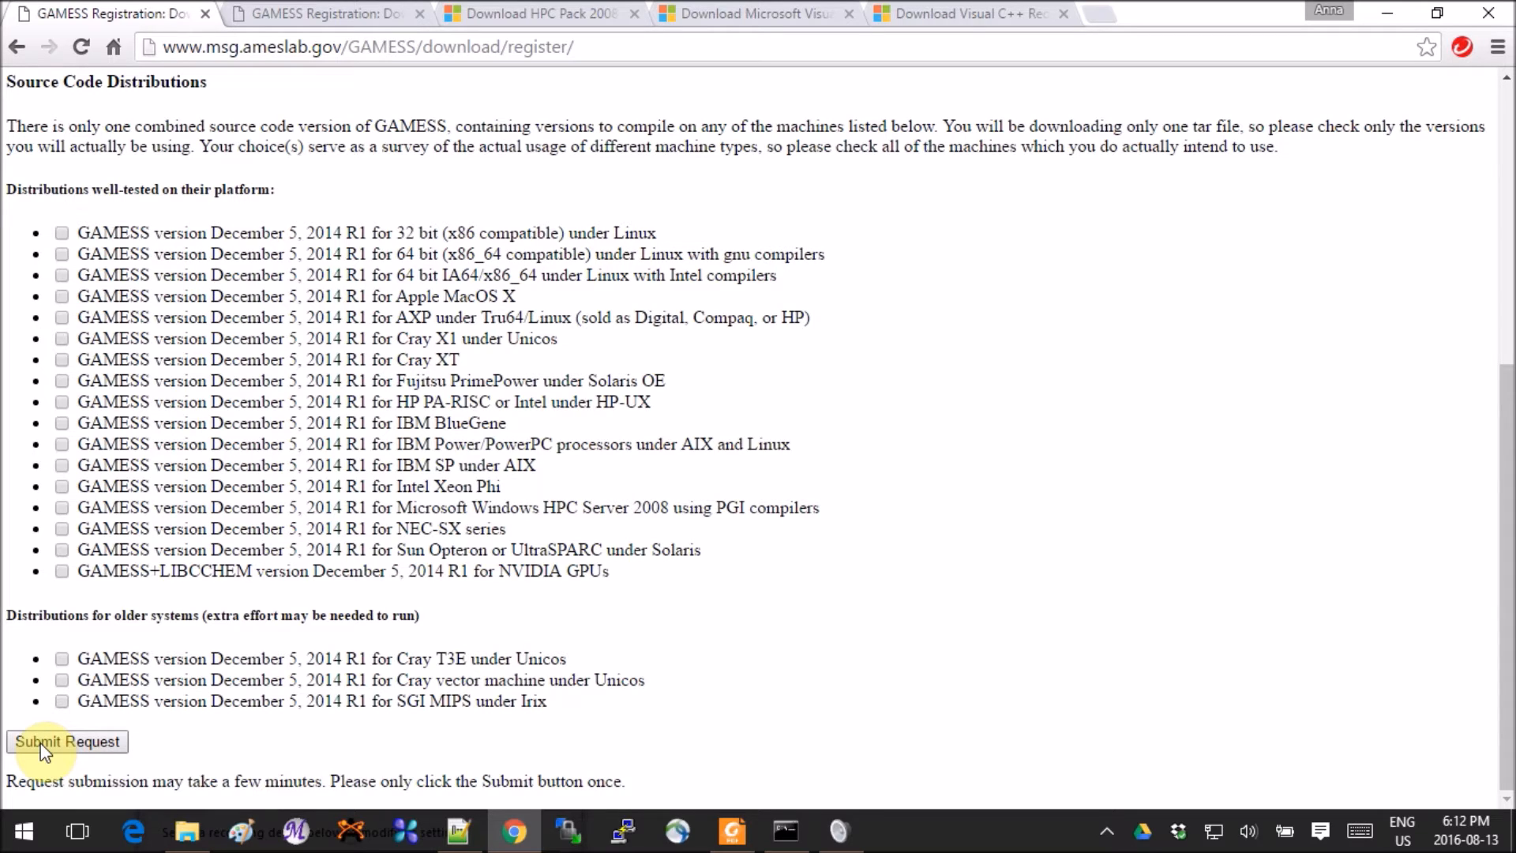
mouse_move(447, 782)
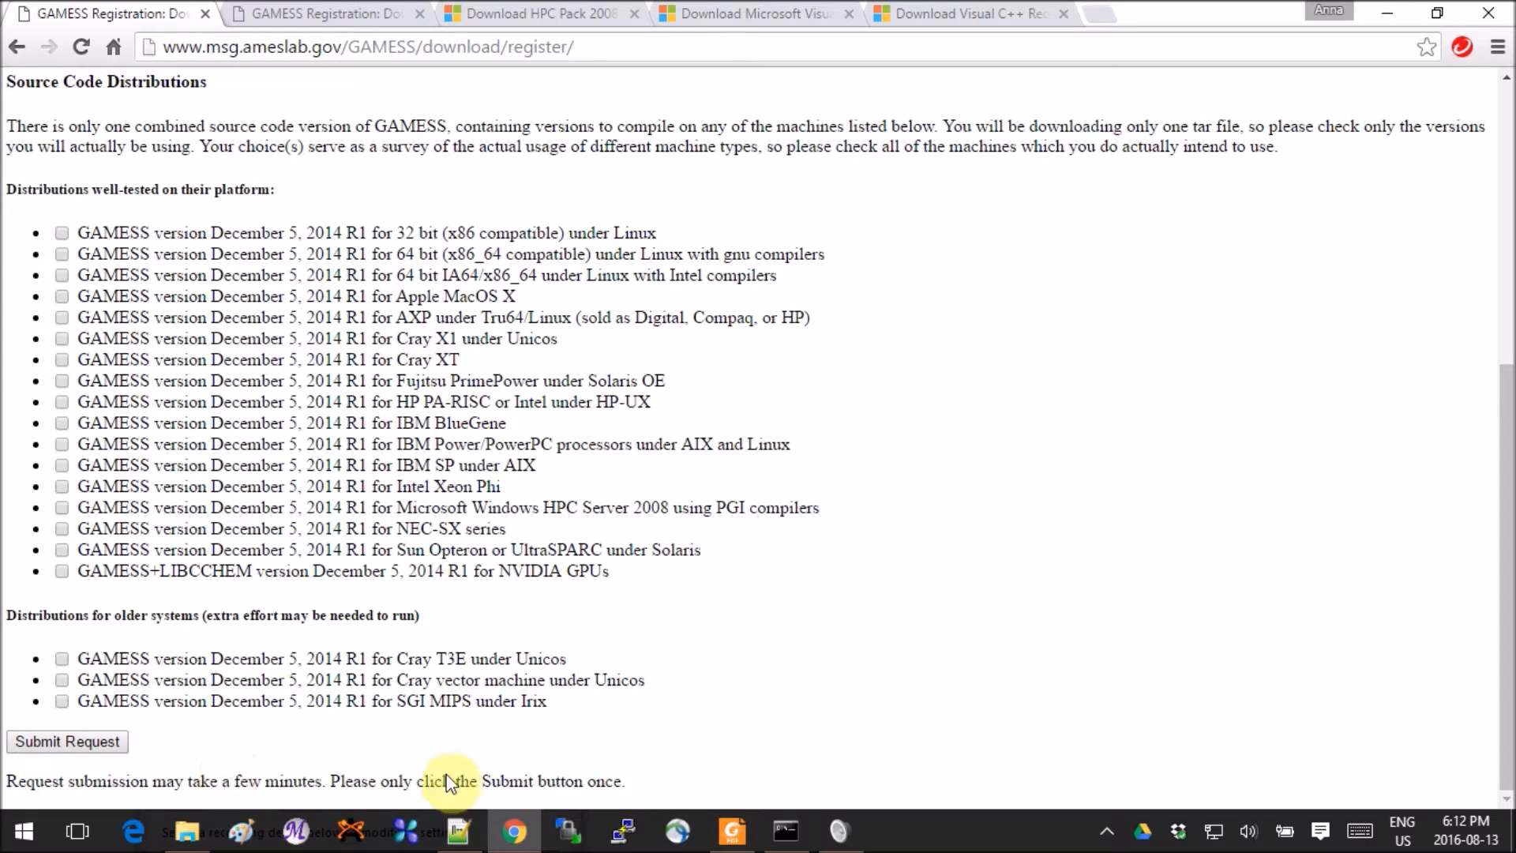
click(455, 829)
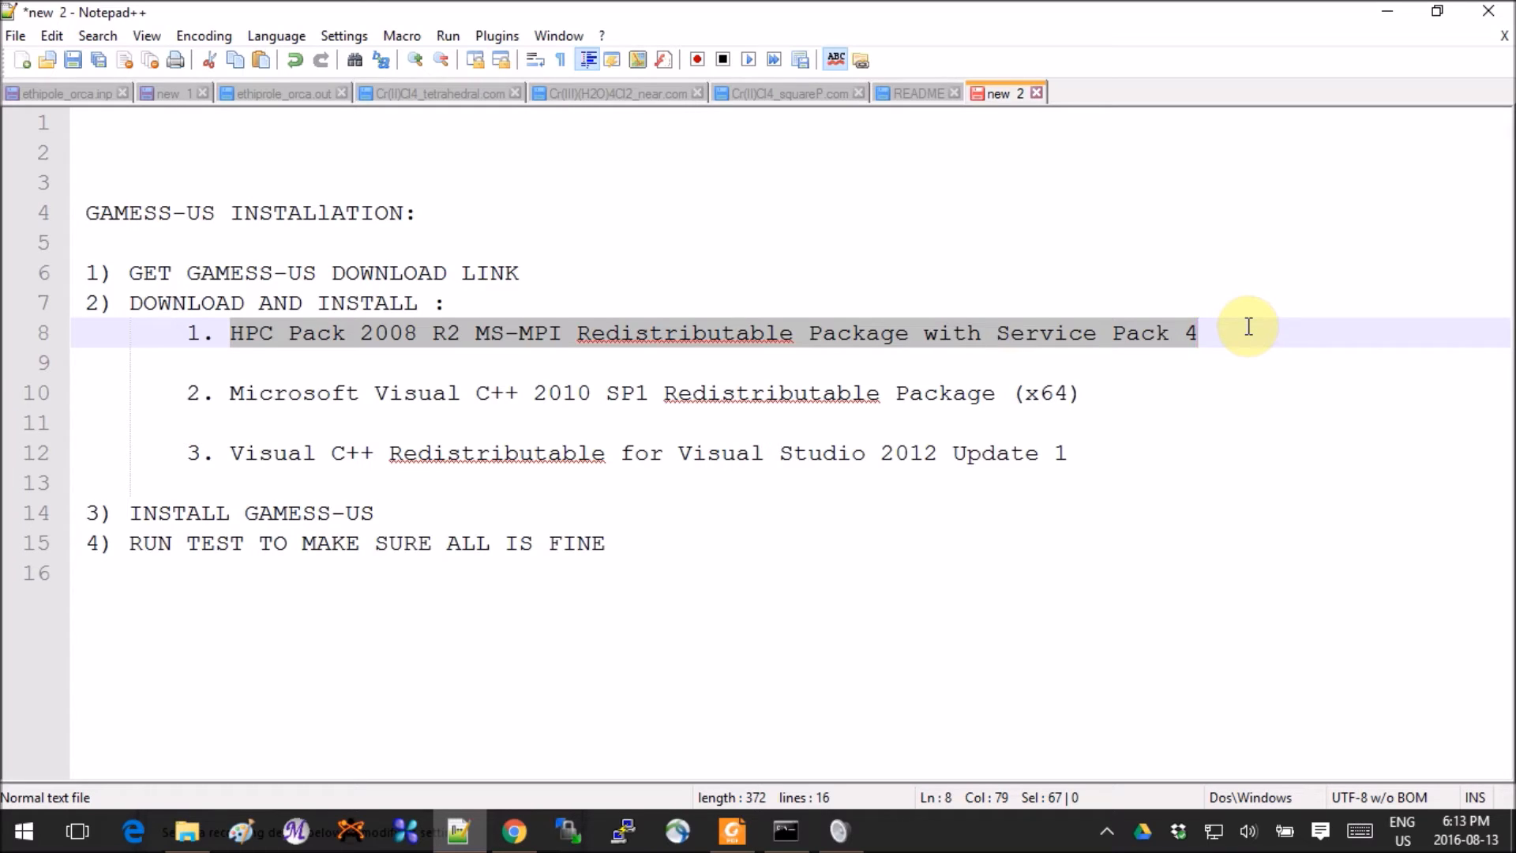
mouse_move(460, 832)
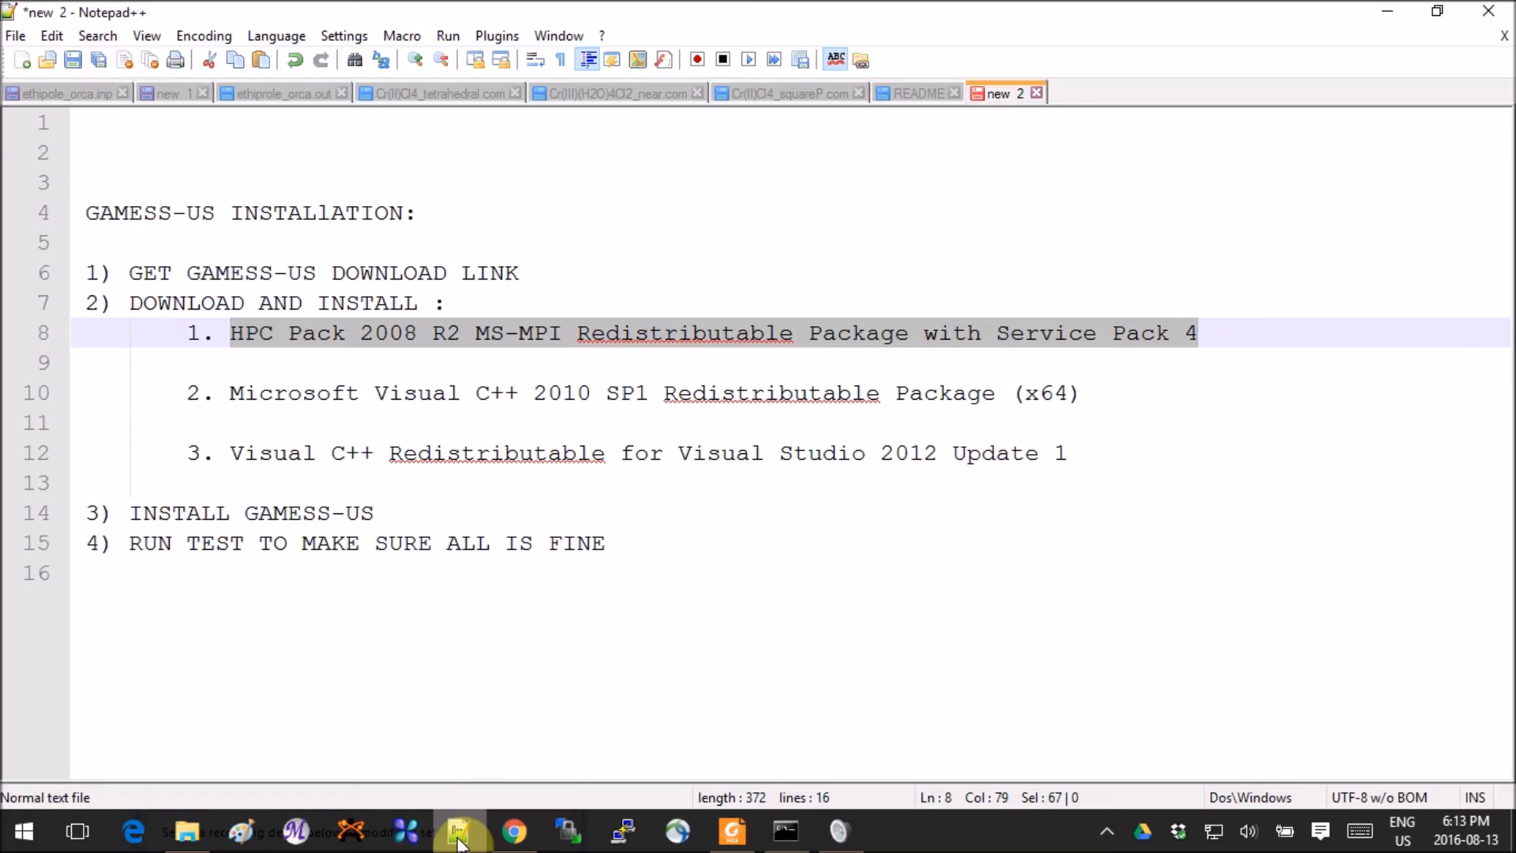
mouse_move(515, 831)
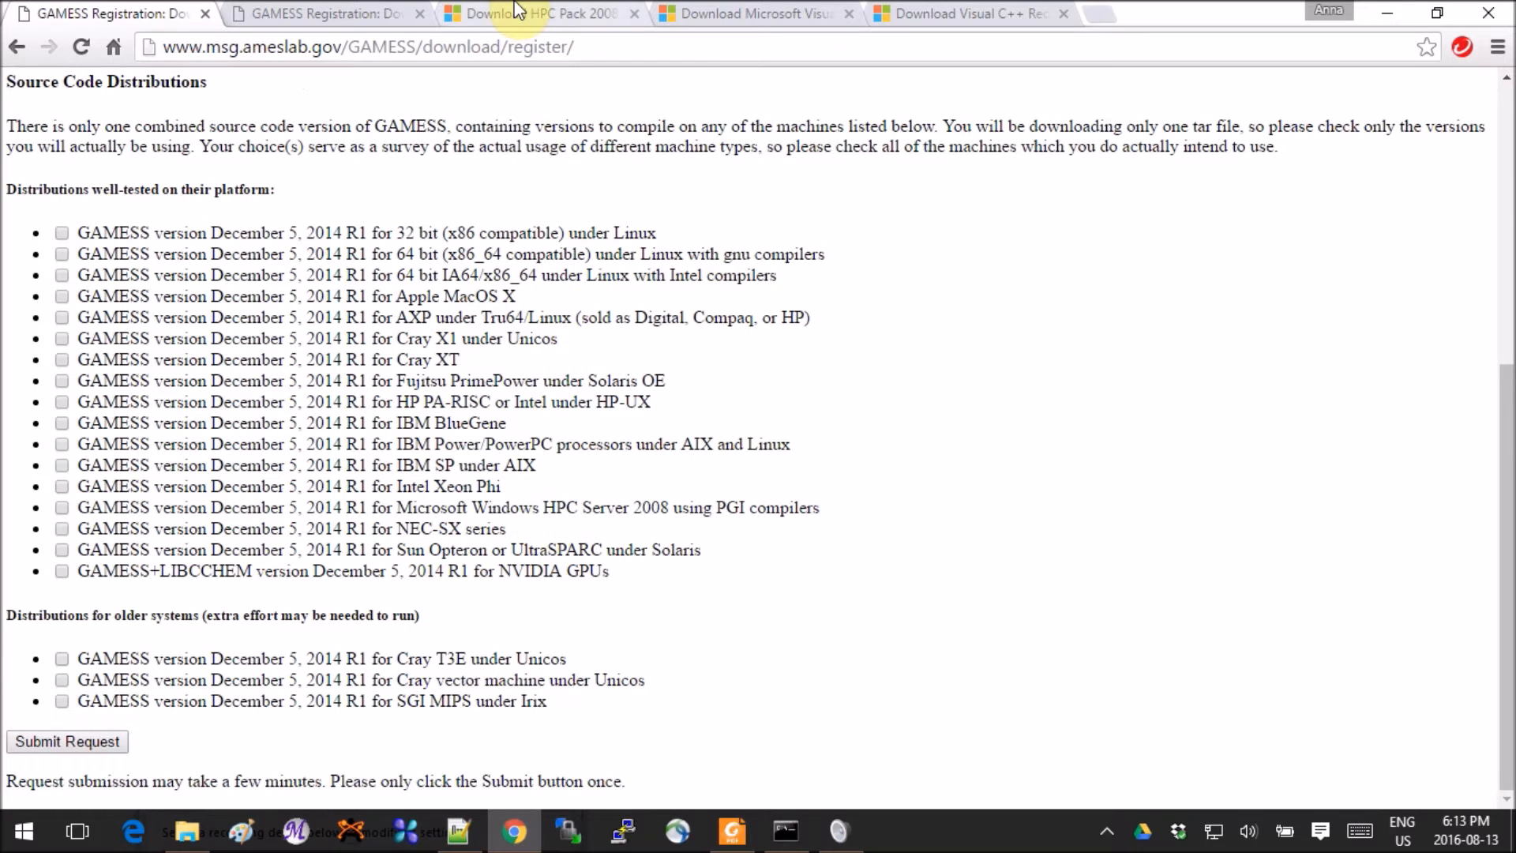
Step: Bring up the HPC Pack 2008 R2 MS-MPI Redistributable download page in Chrome
click(541, 14)
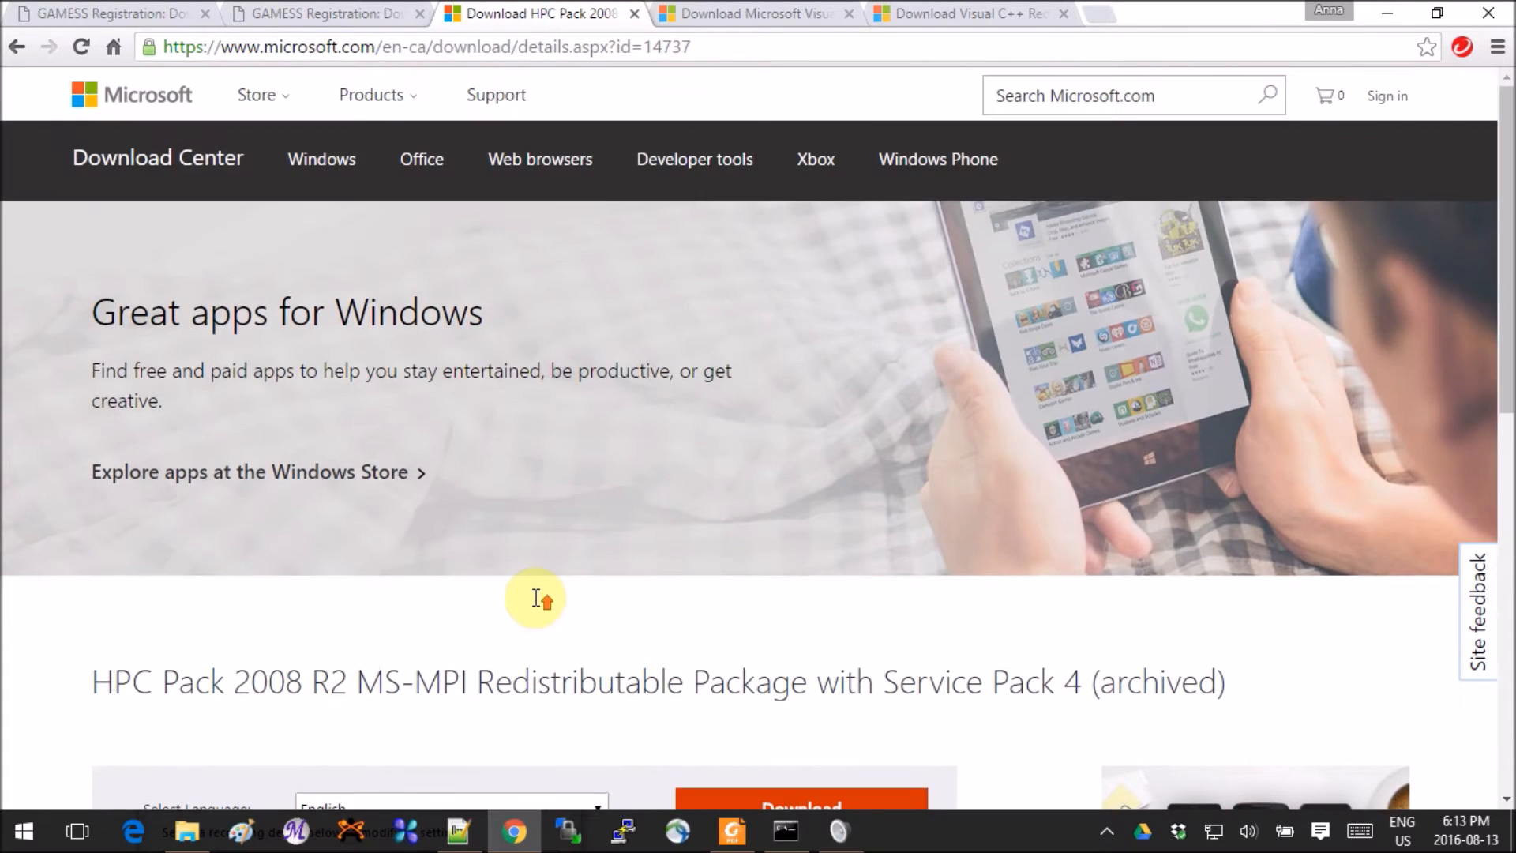
scroll(down, 3)
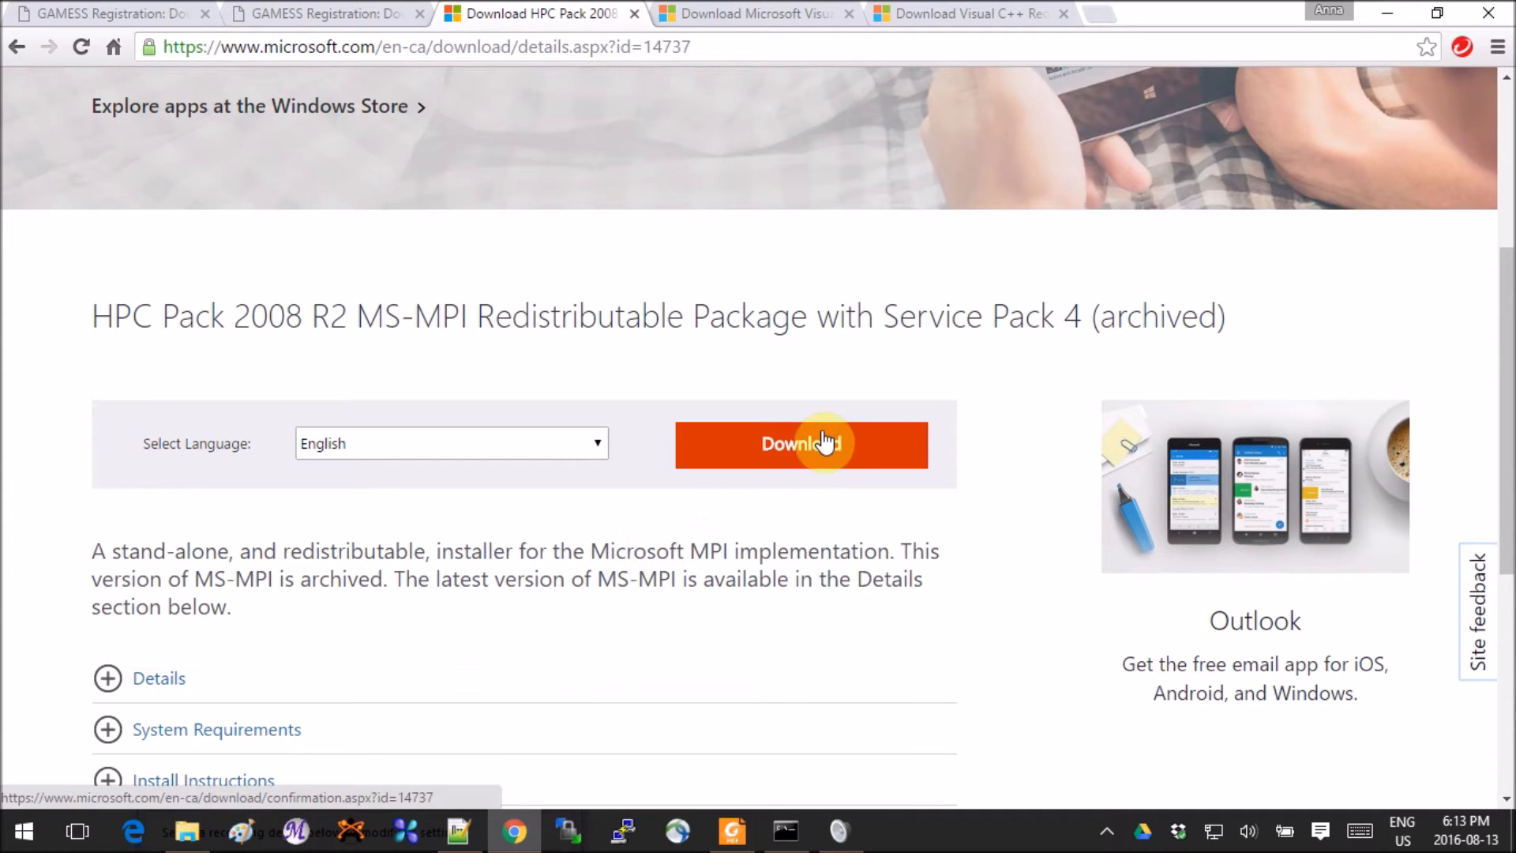
Step: Start the MS-MPI download and select mpi_x64.msi and redist.txt (2.9 MB total)
click(800, 442)
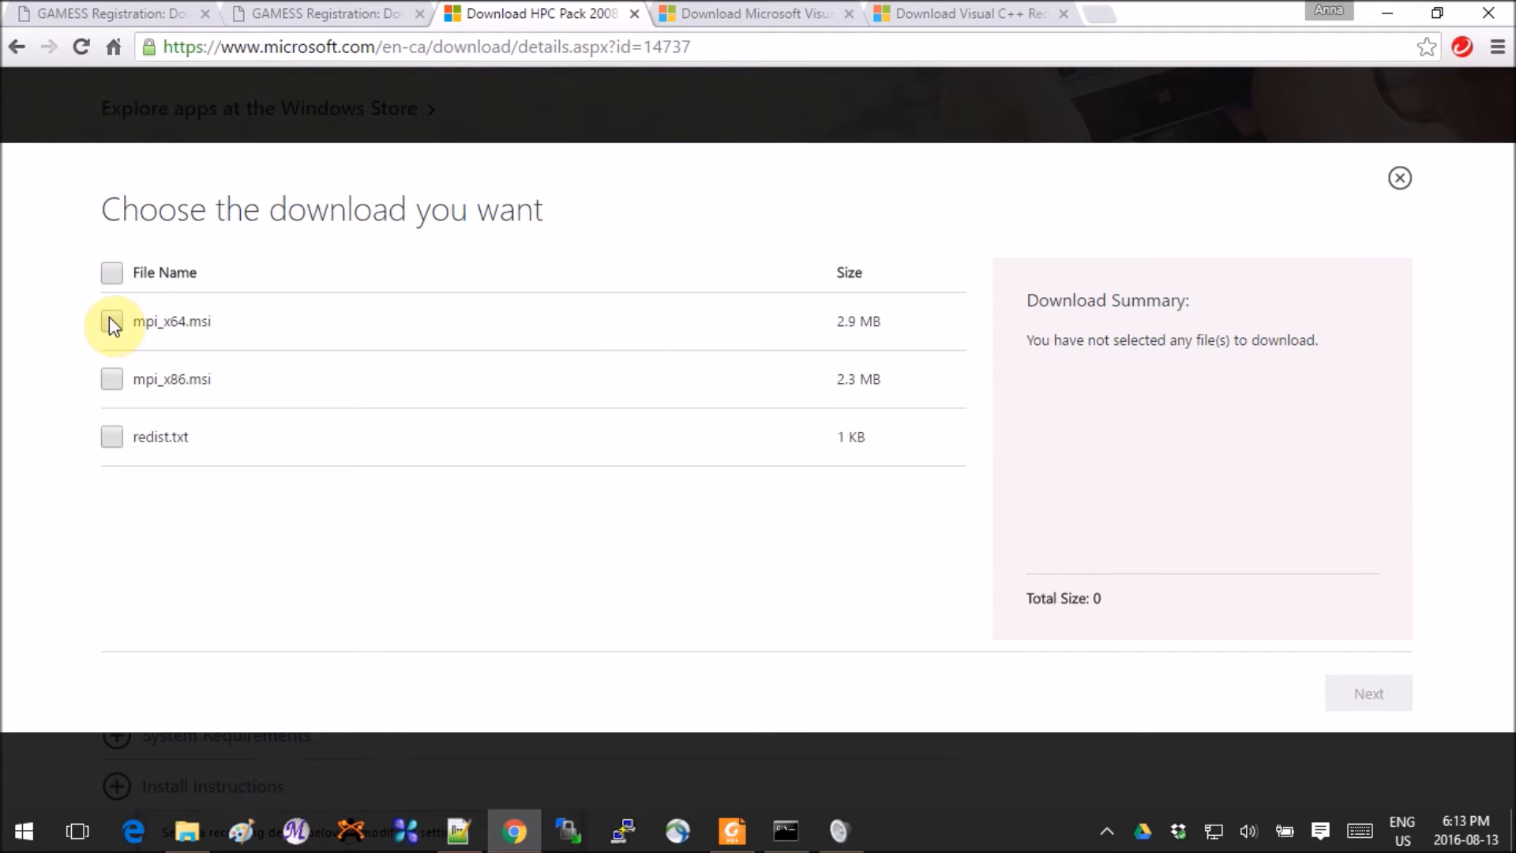
click(110, 320)
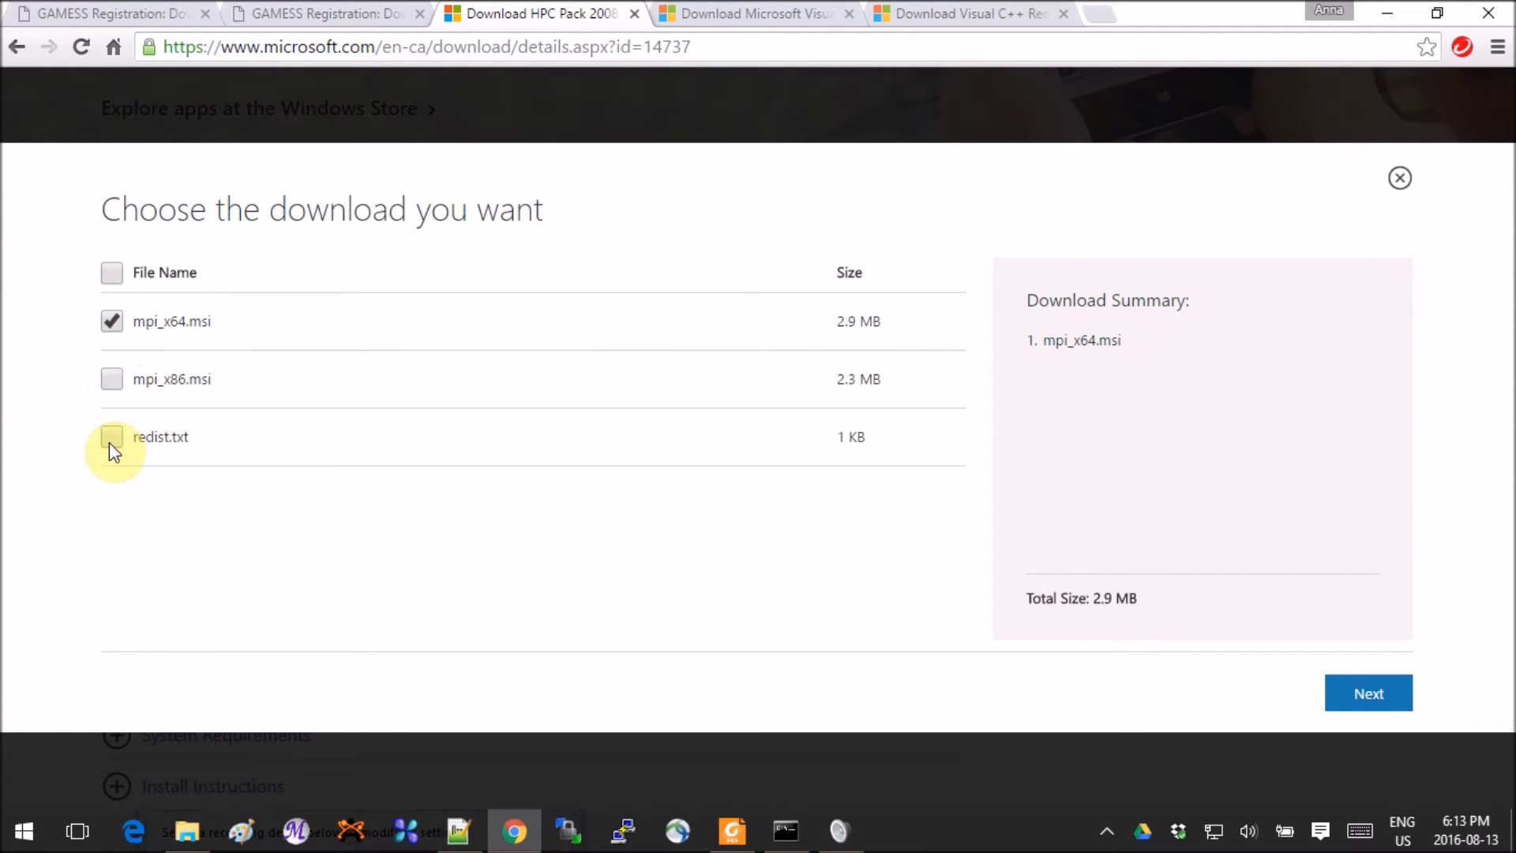
click(110, 436)
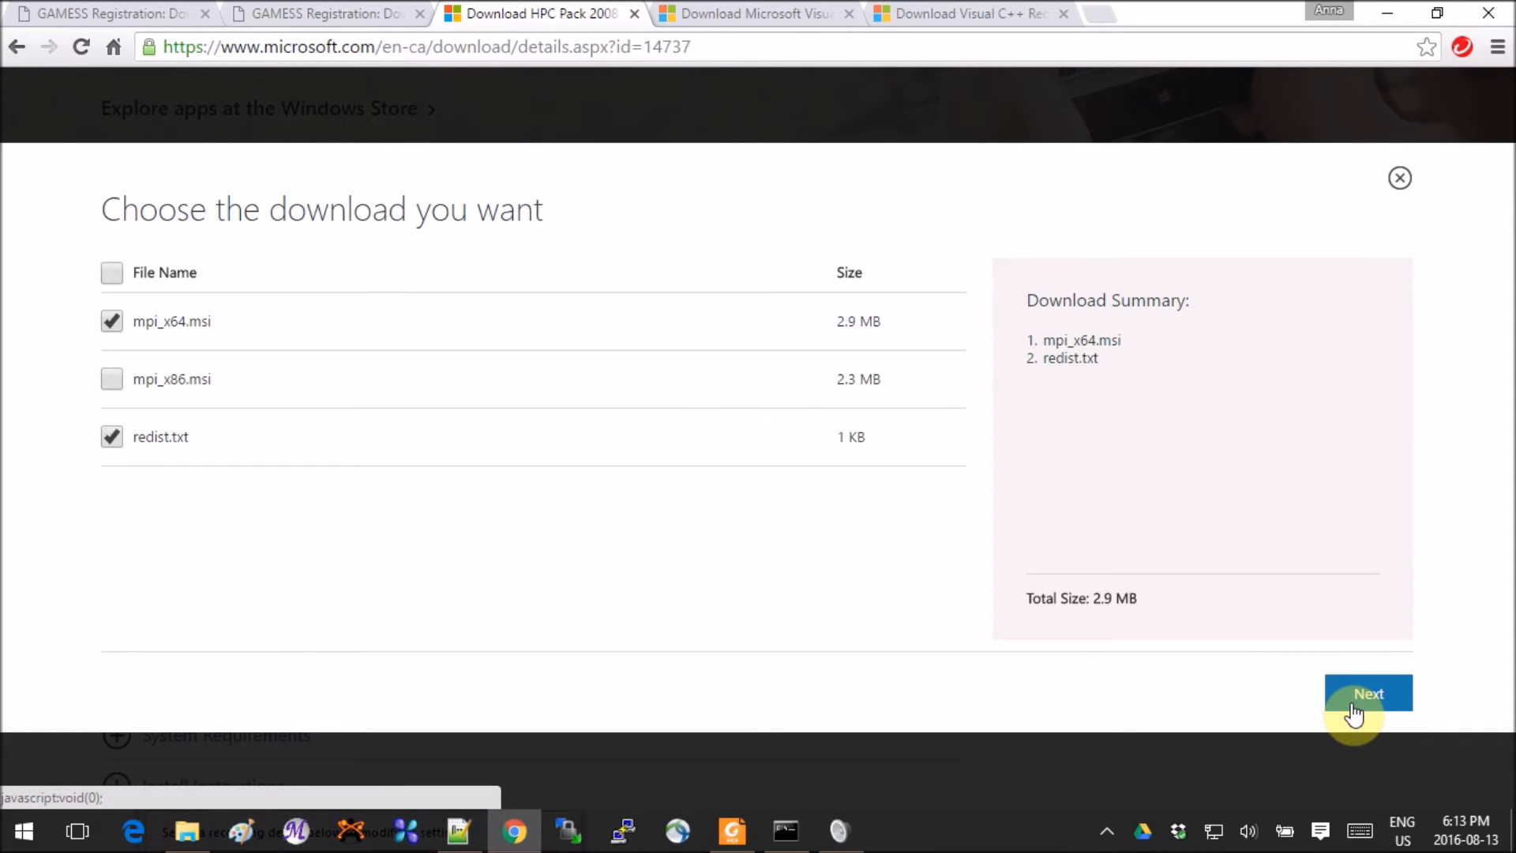
mouse_move(801, 662)
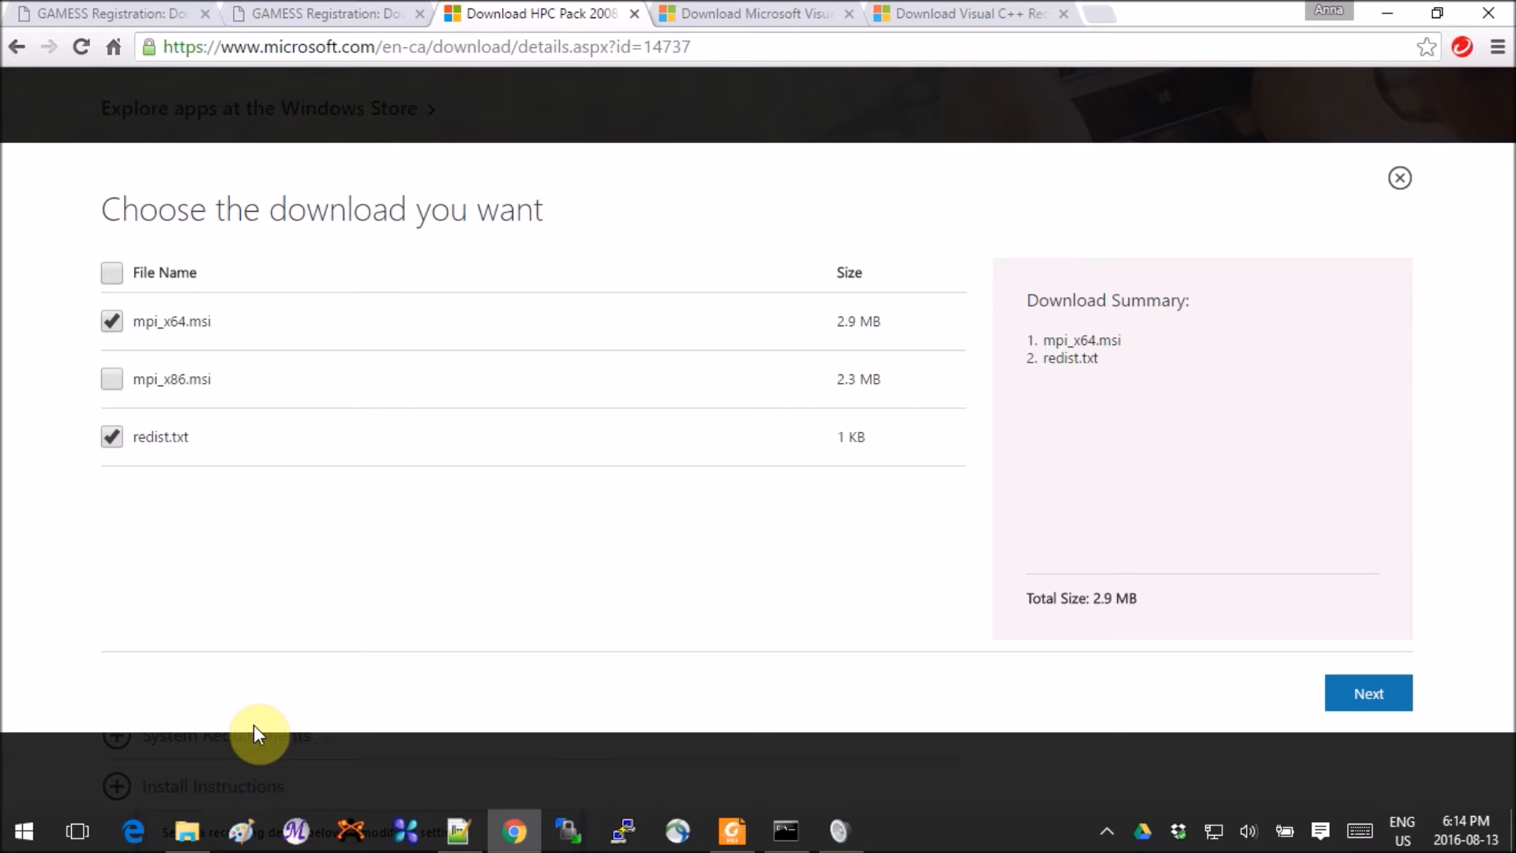
mouse_move(703, 87)
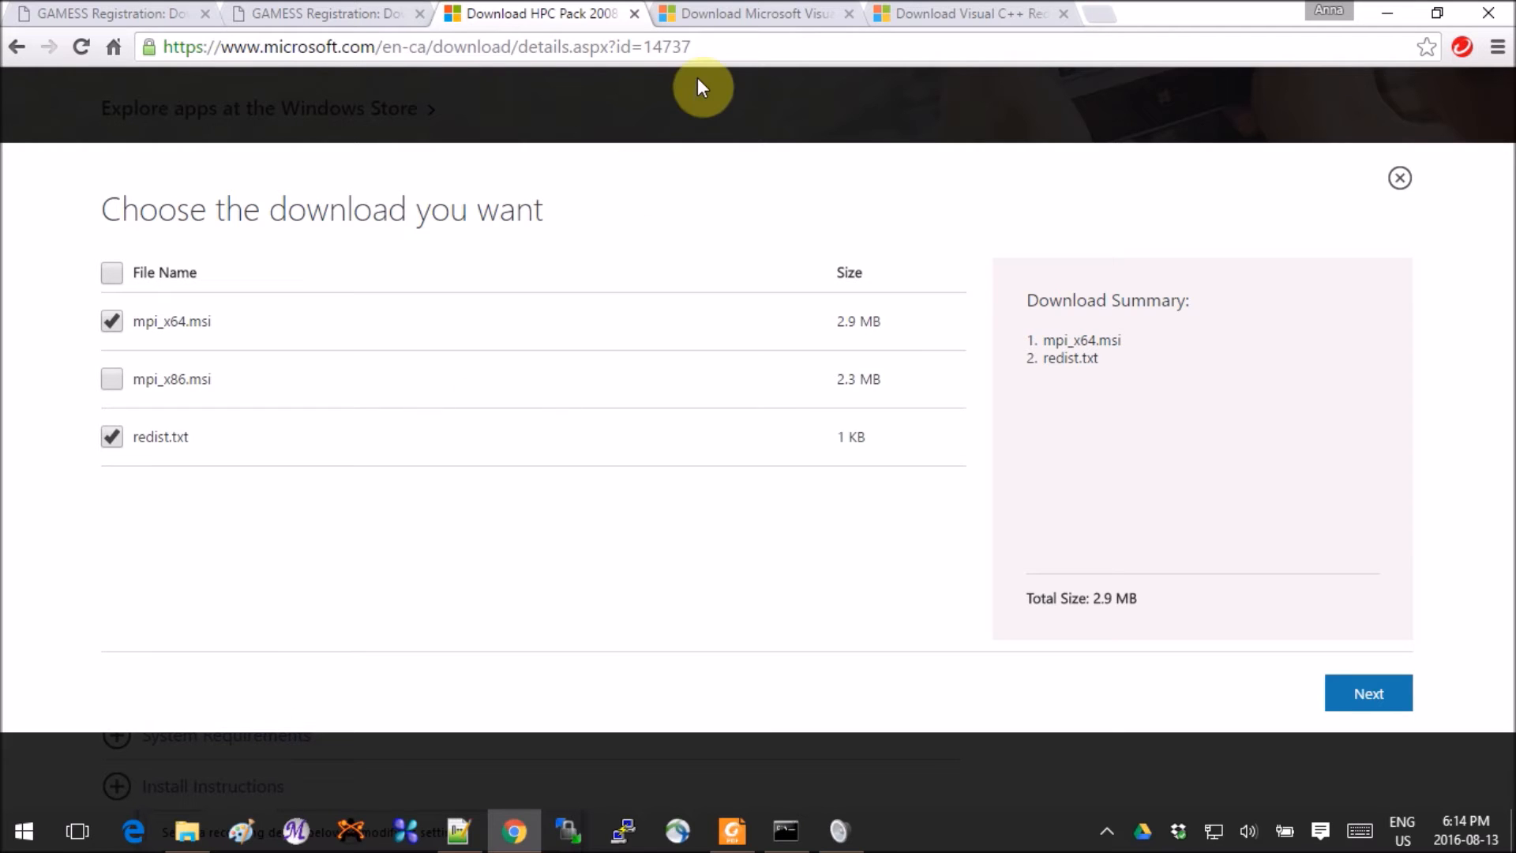
mouse_move(468, 829)
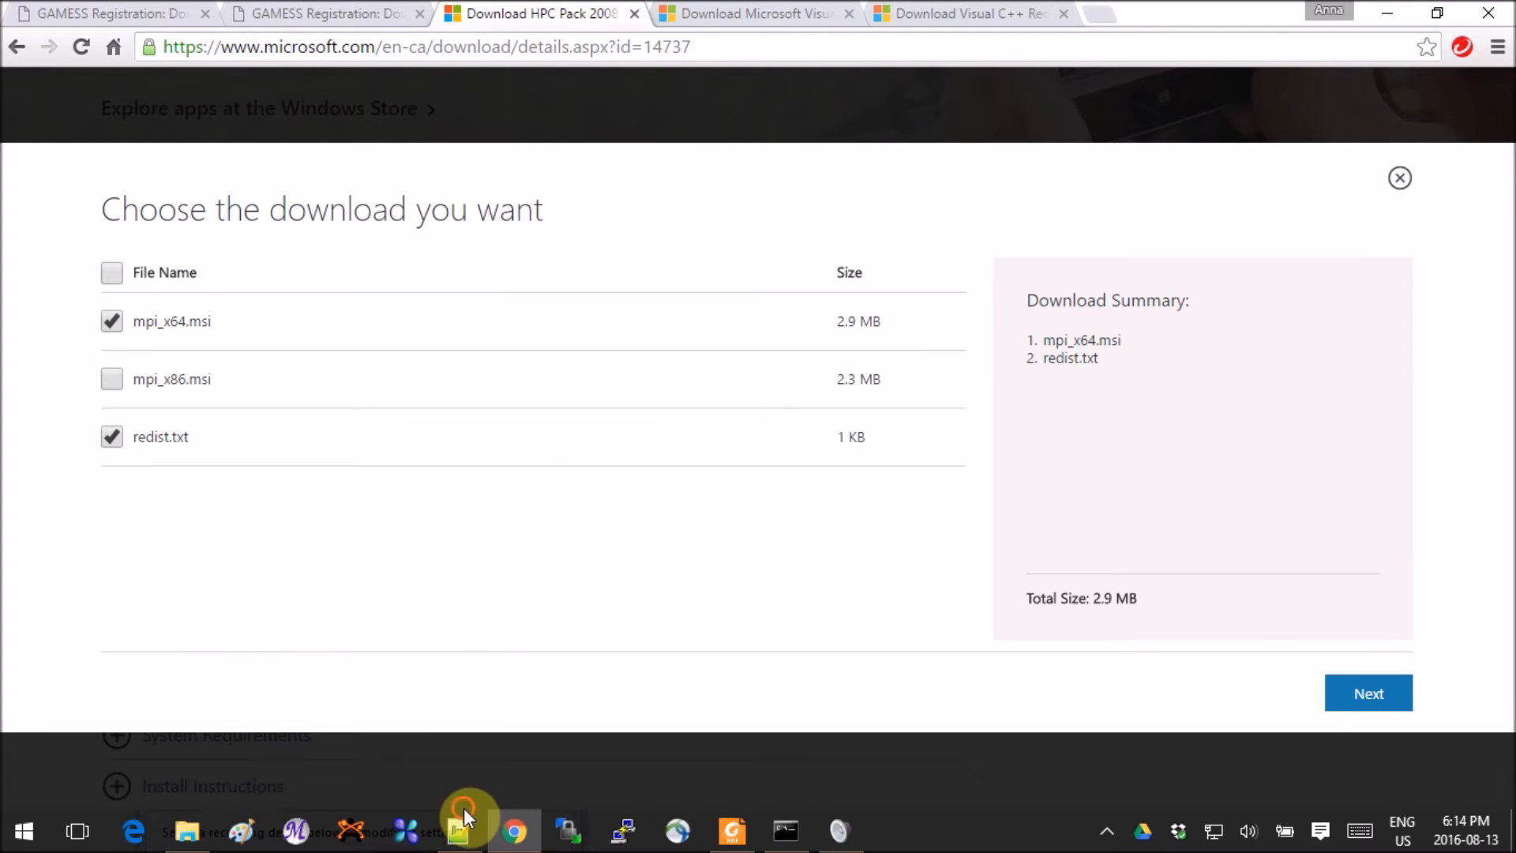
Step: Review step 2 of the installation notes and show the Visual C++ 2010 SP1 Redistributable (x64) page
click(456, 831)
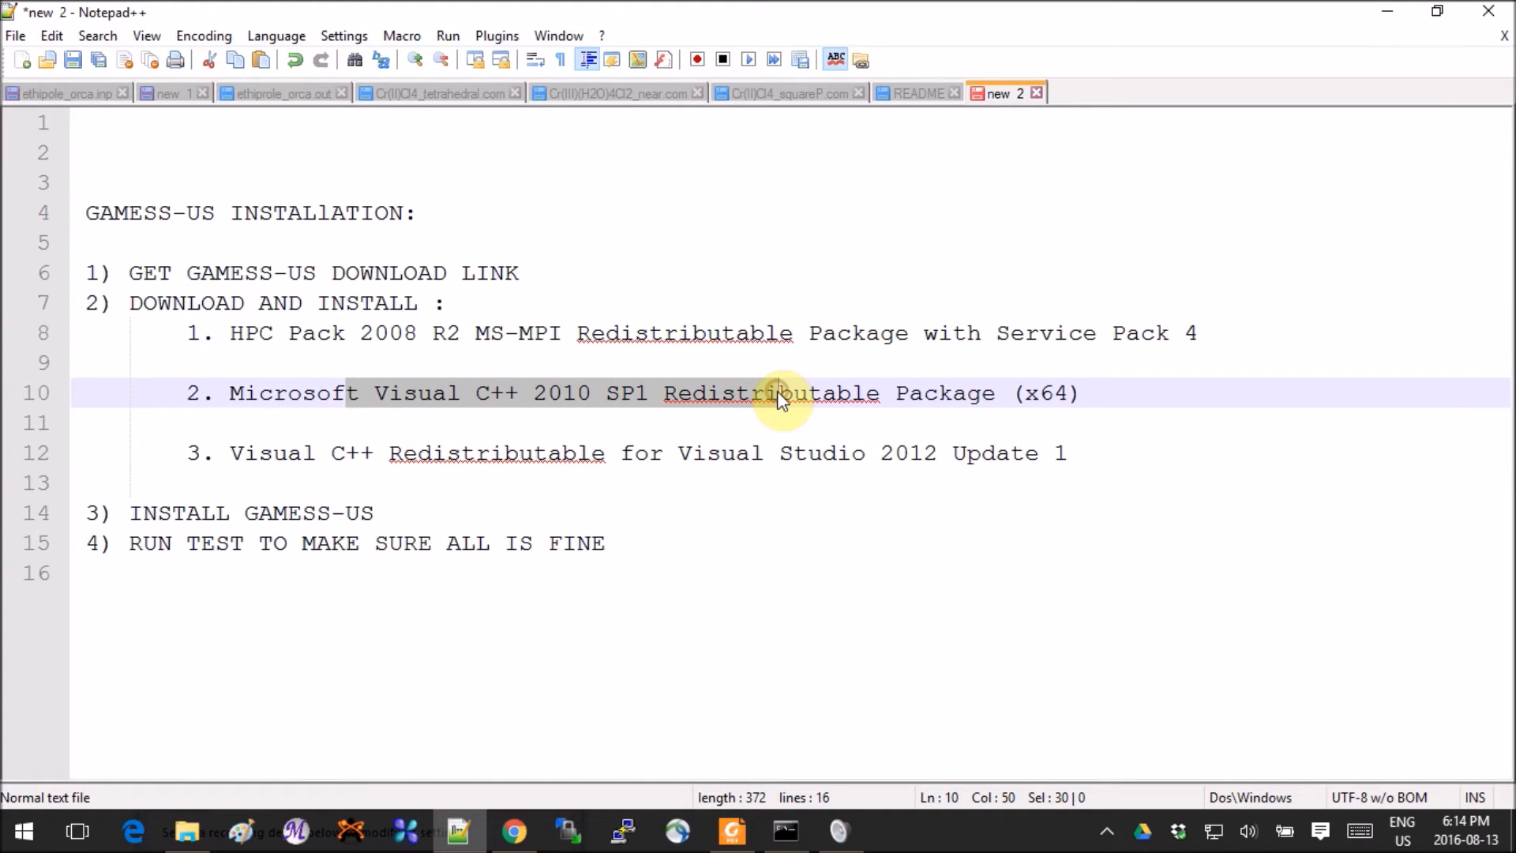
click(898, 393)
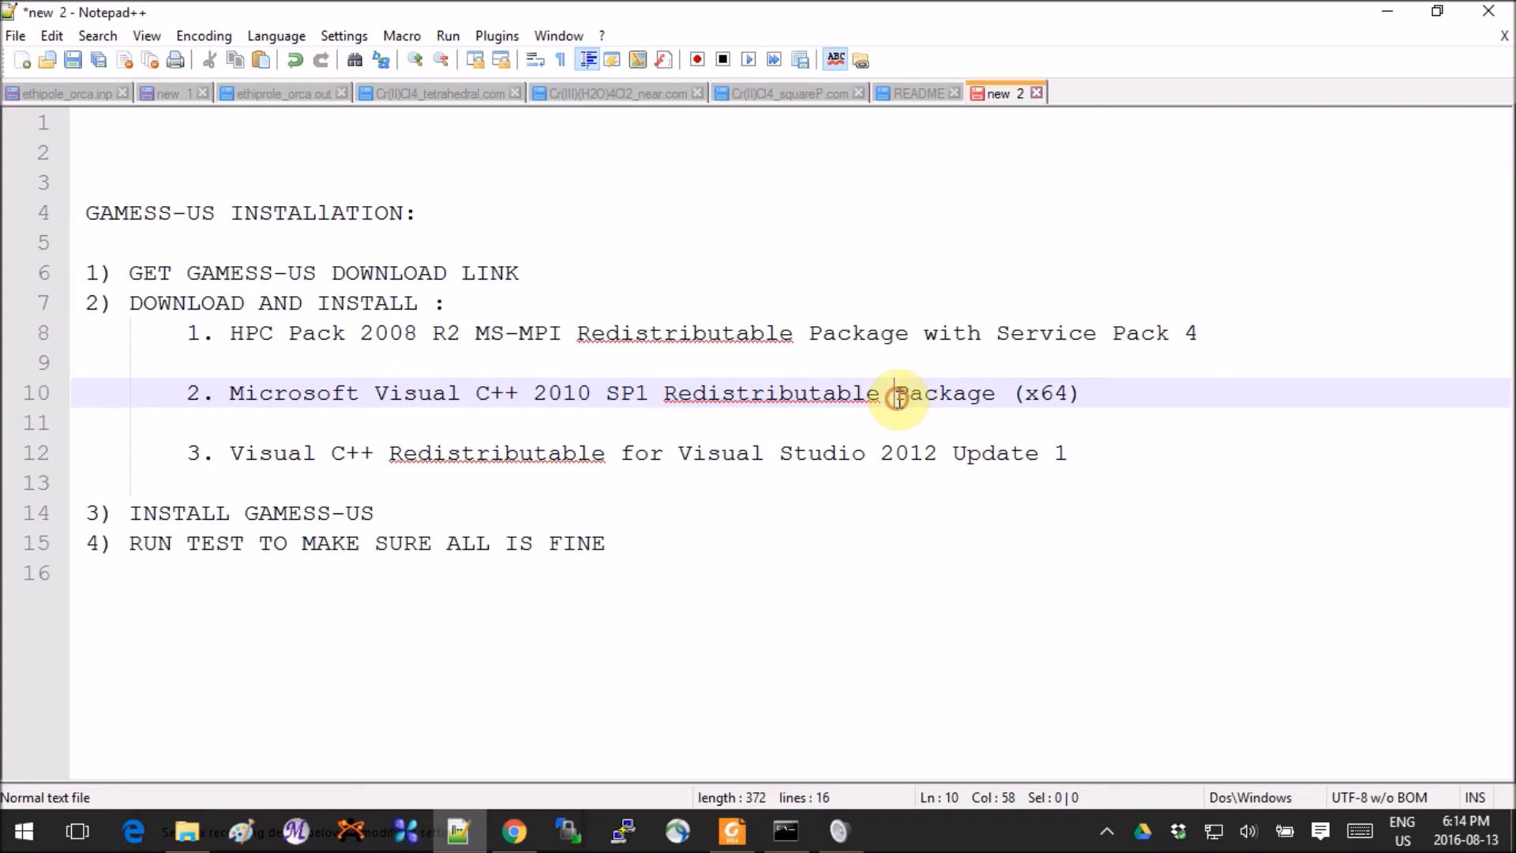
mouse_move(894, 393)
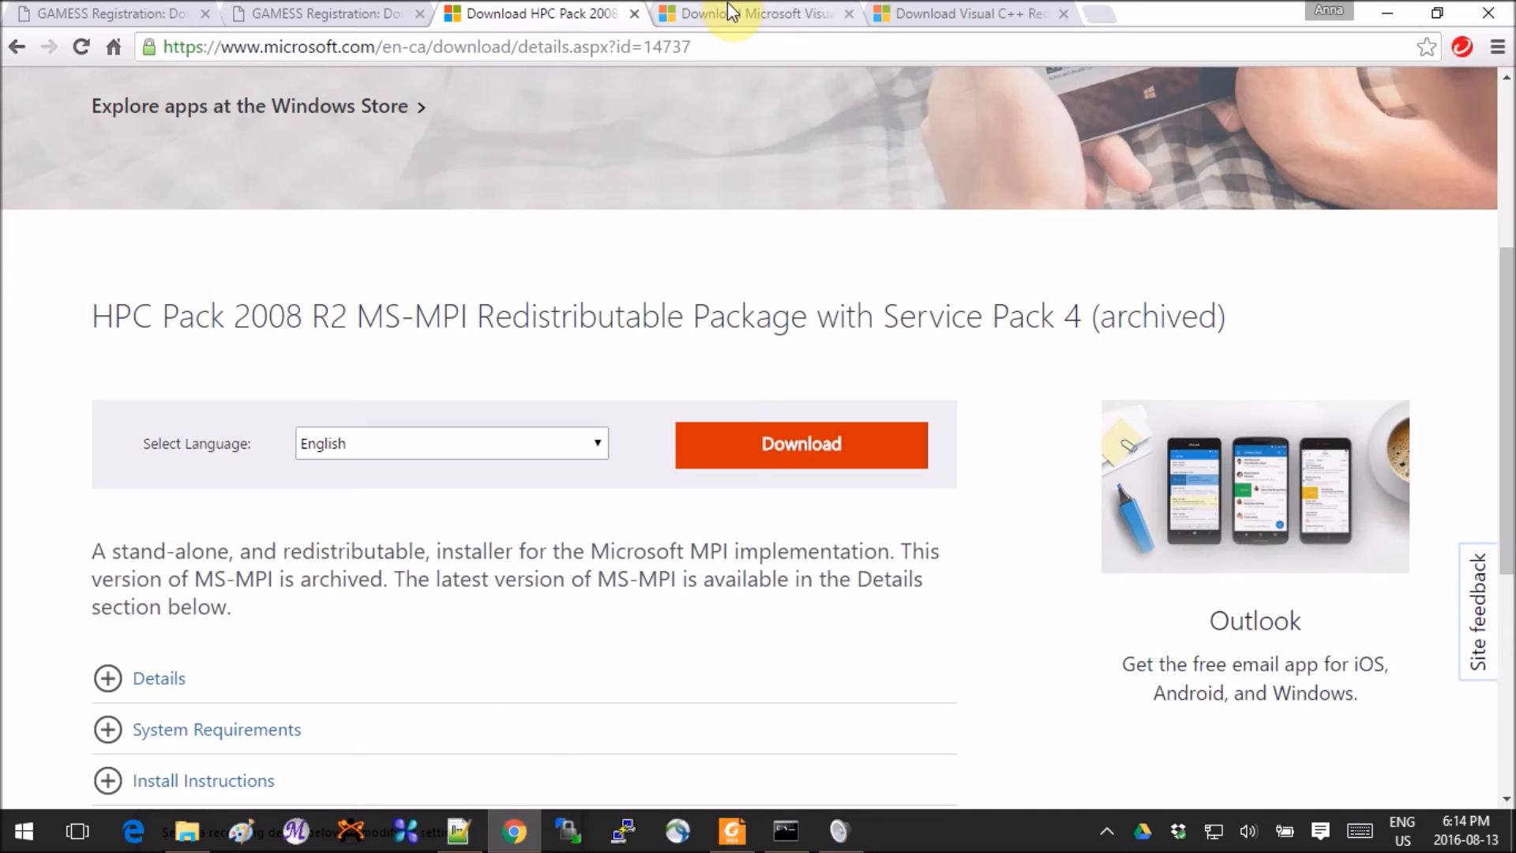
click(755, 14)
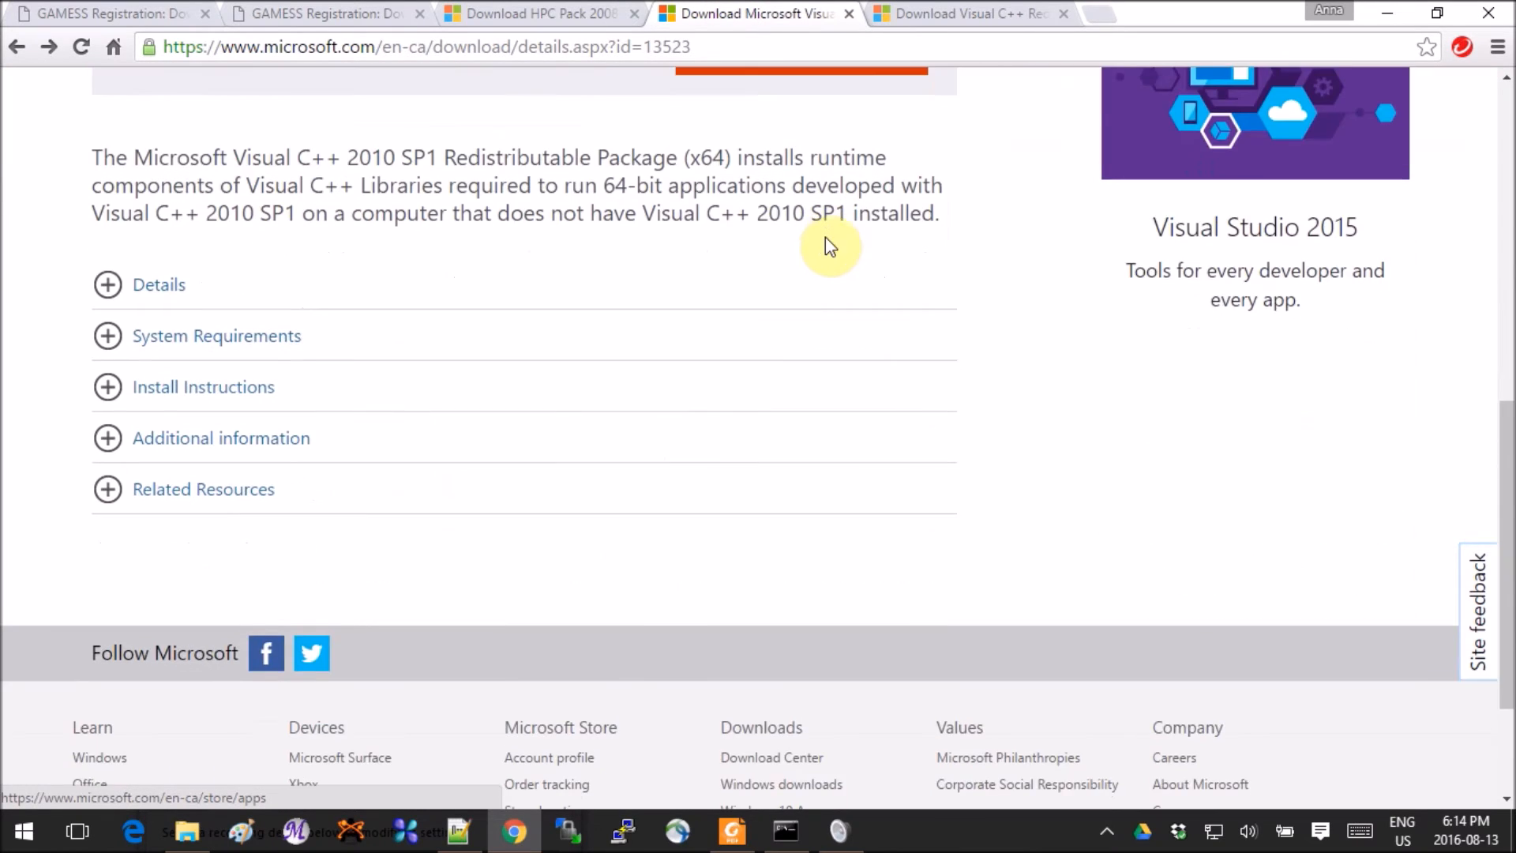
scroll(up, 3)
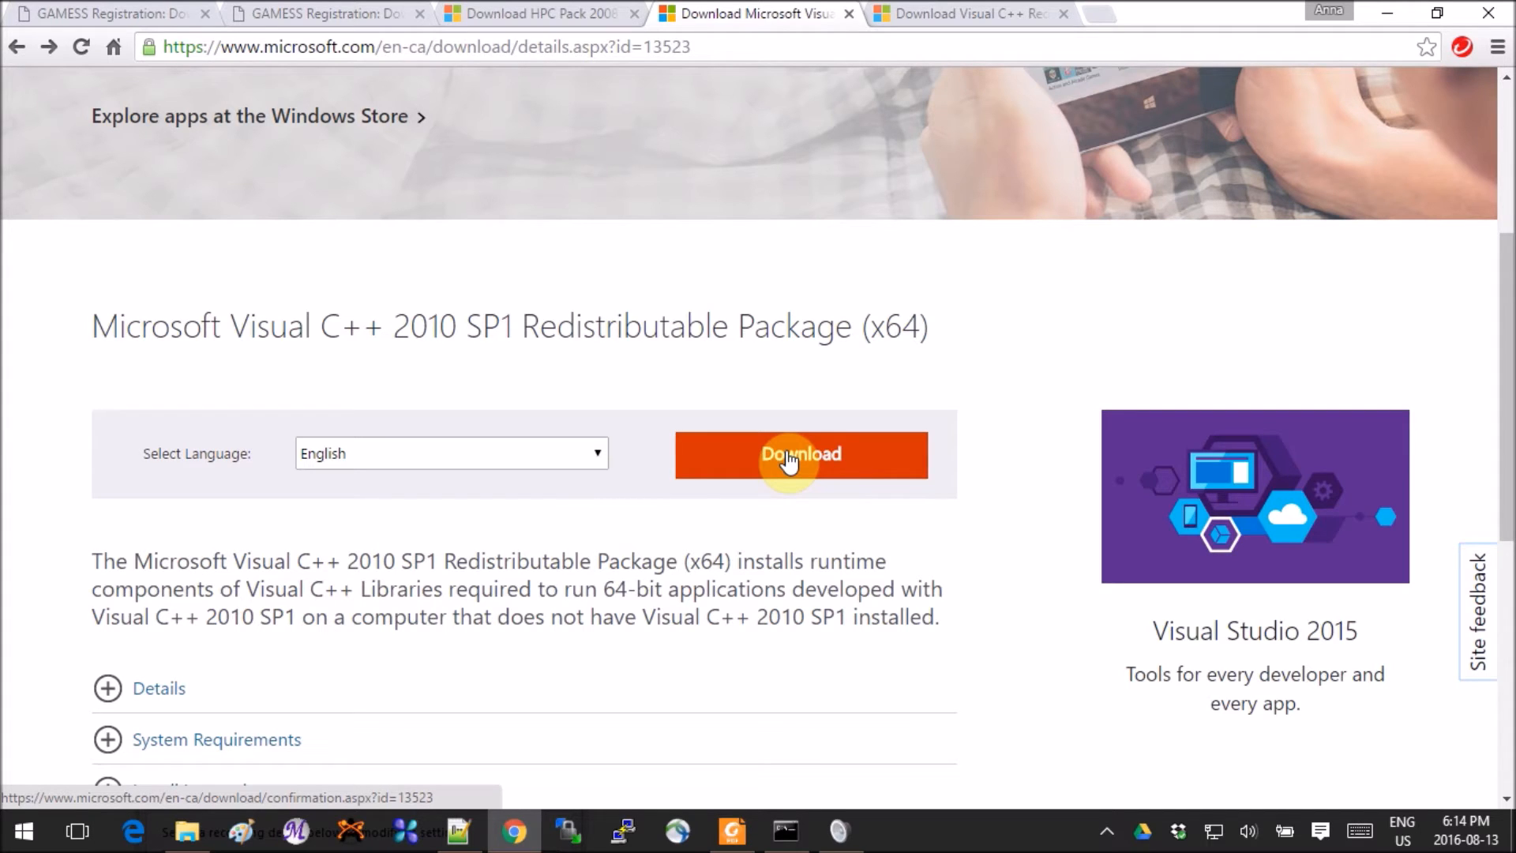
mouse_move(187, 830)
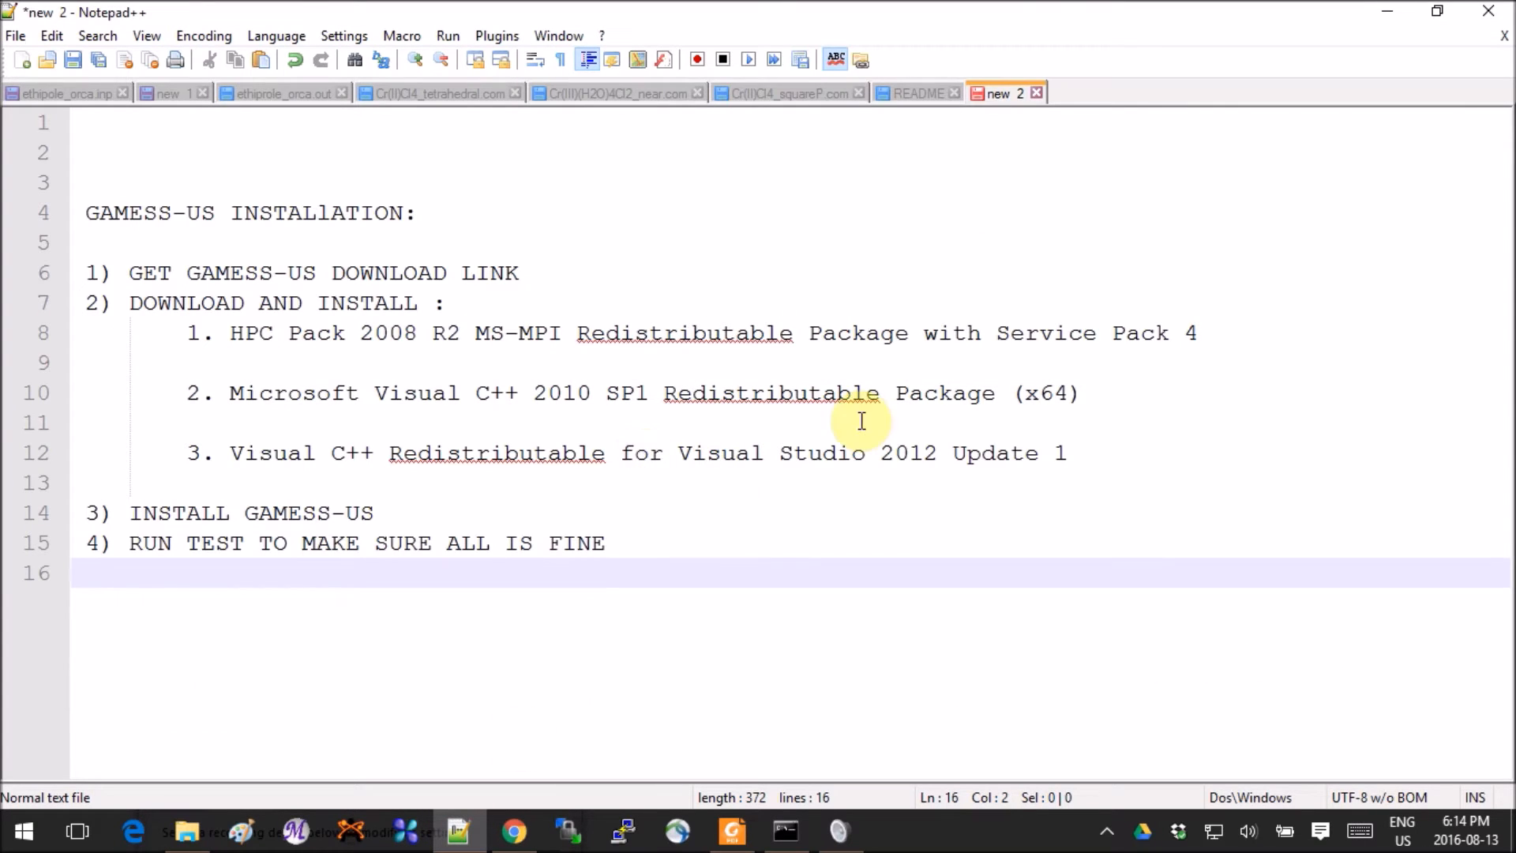
click(1058, 454)
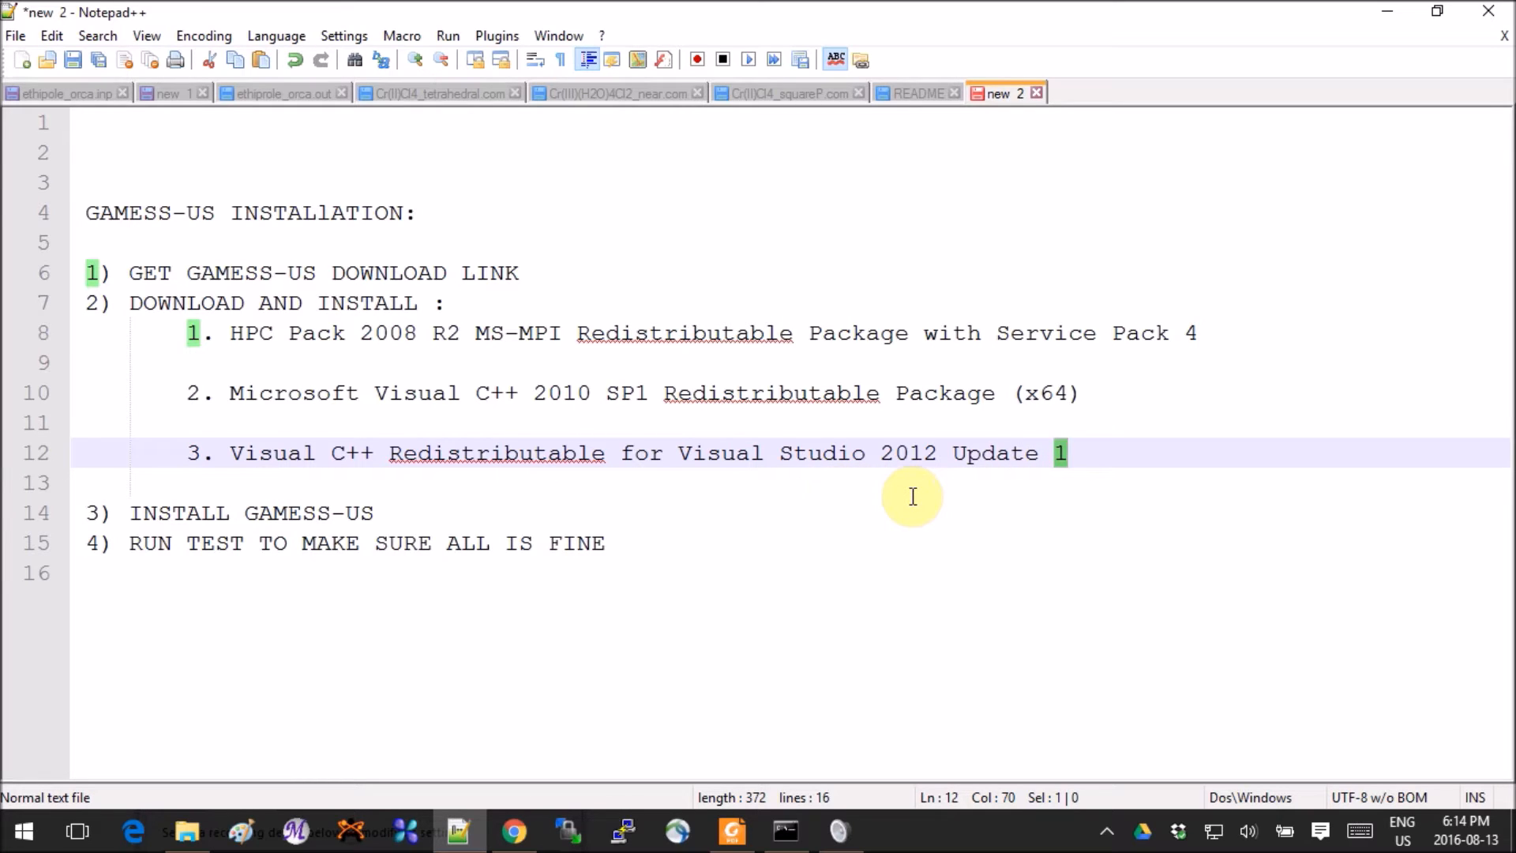
click(510, 830)
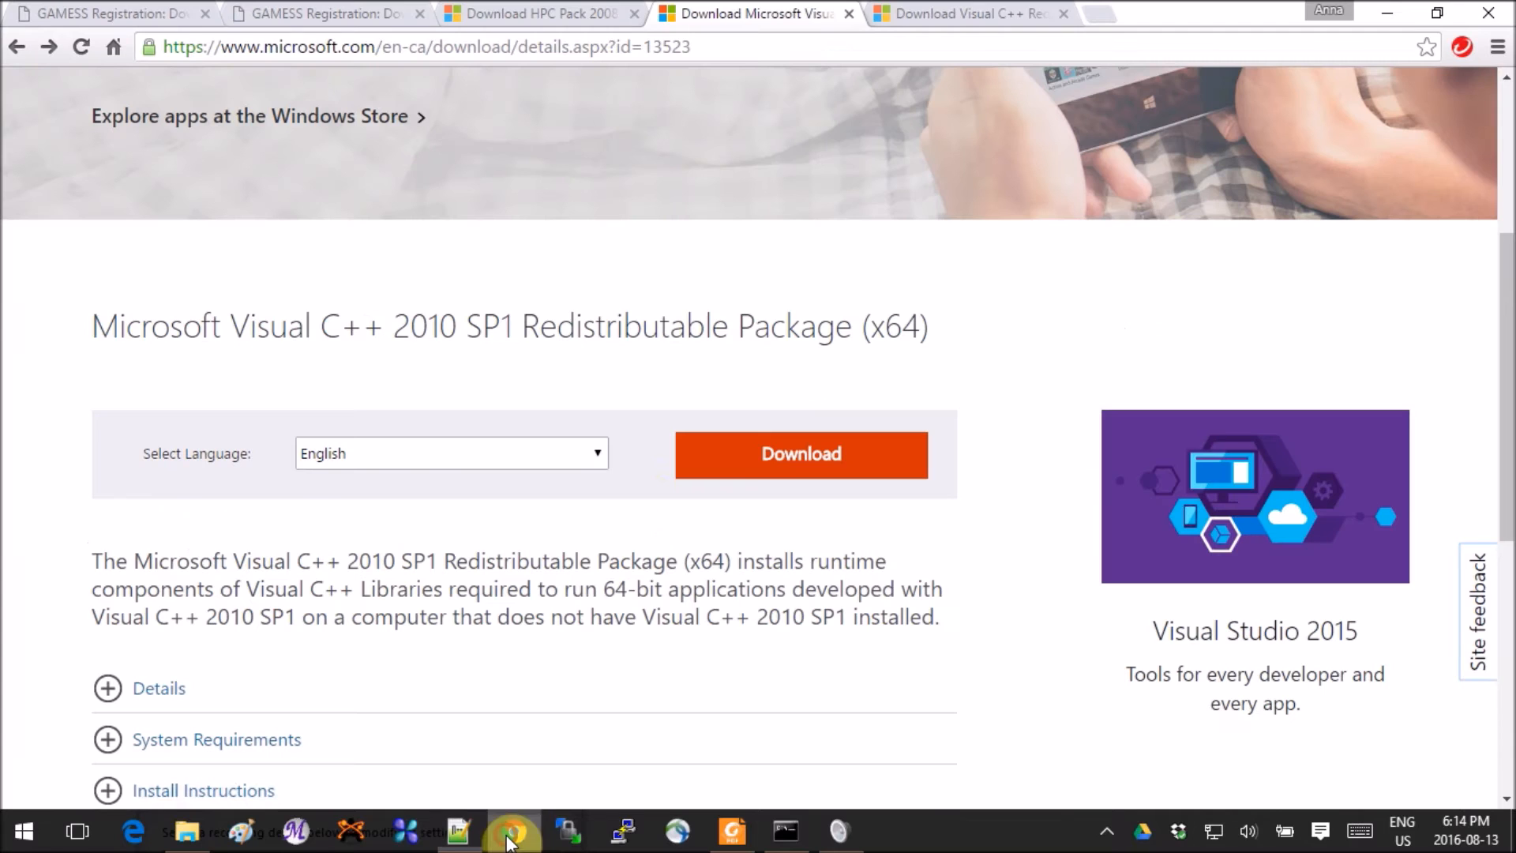
Step: Review the Visual C++ 2012 Update 4 Redistributable page, then minimize the browser
click(966, 13)
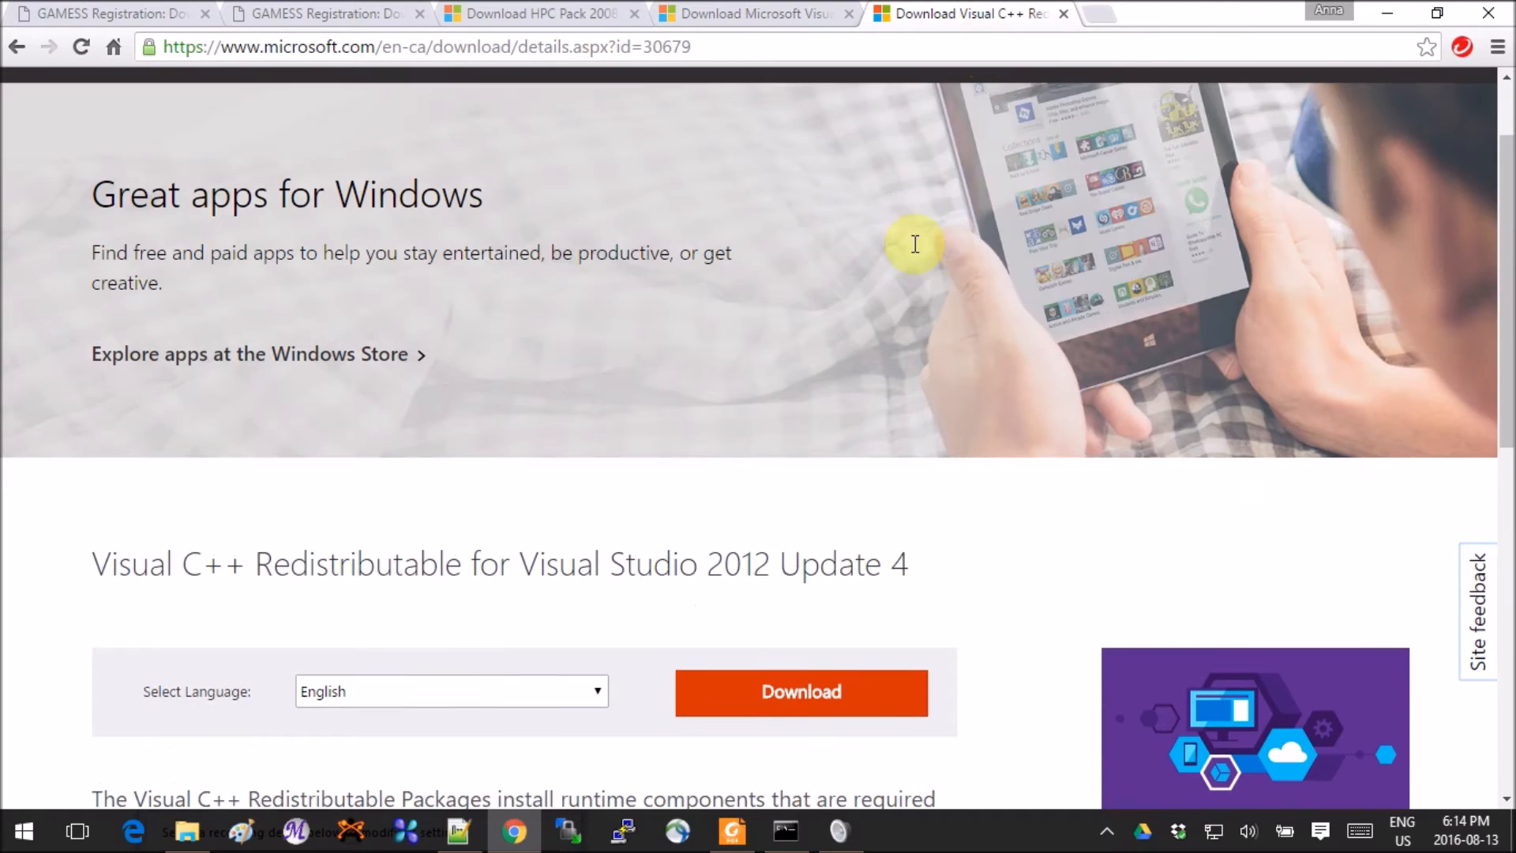
scroll(down, 3)
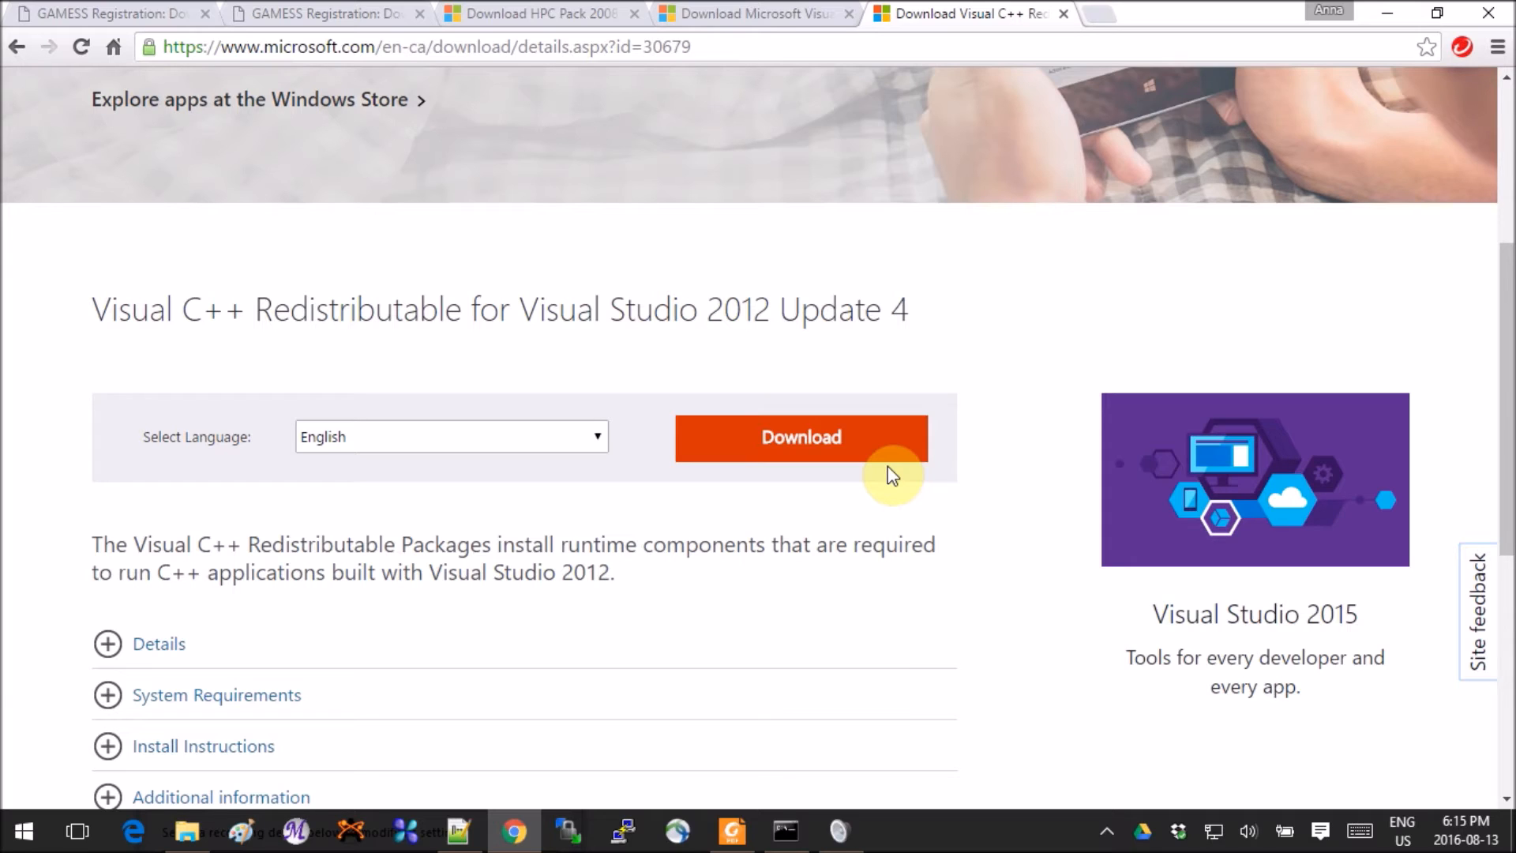
mouse_move(662, 695)
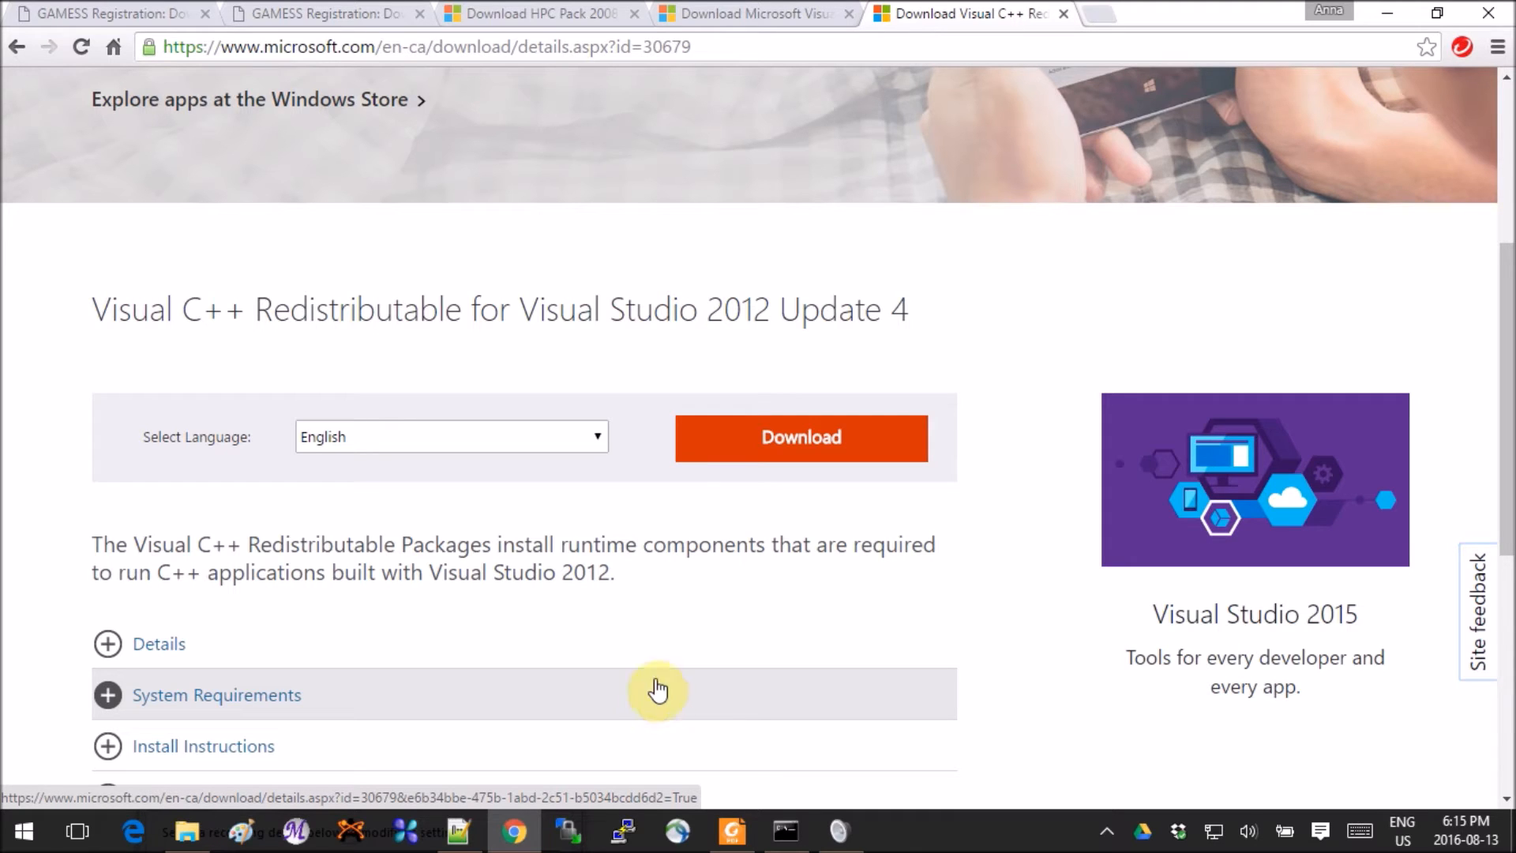
mouse_move(200, 169)
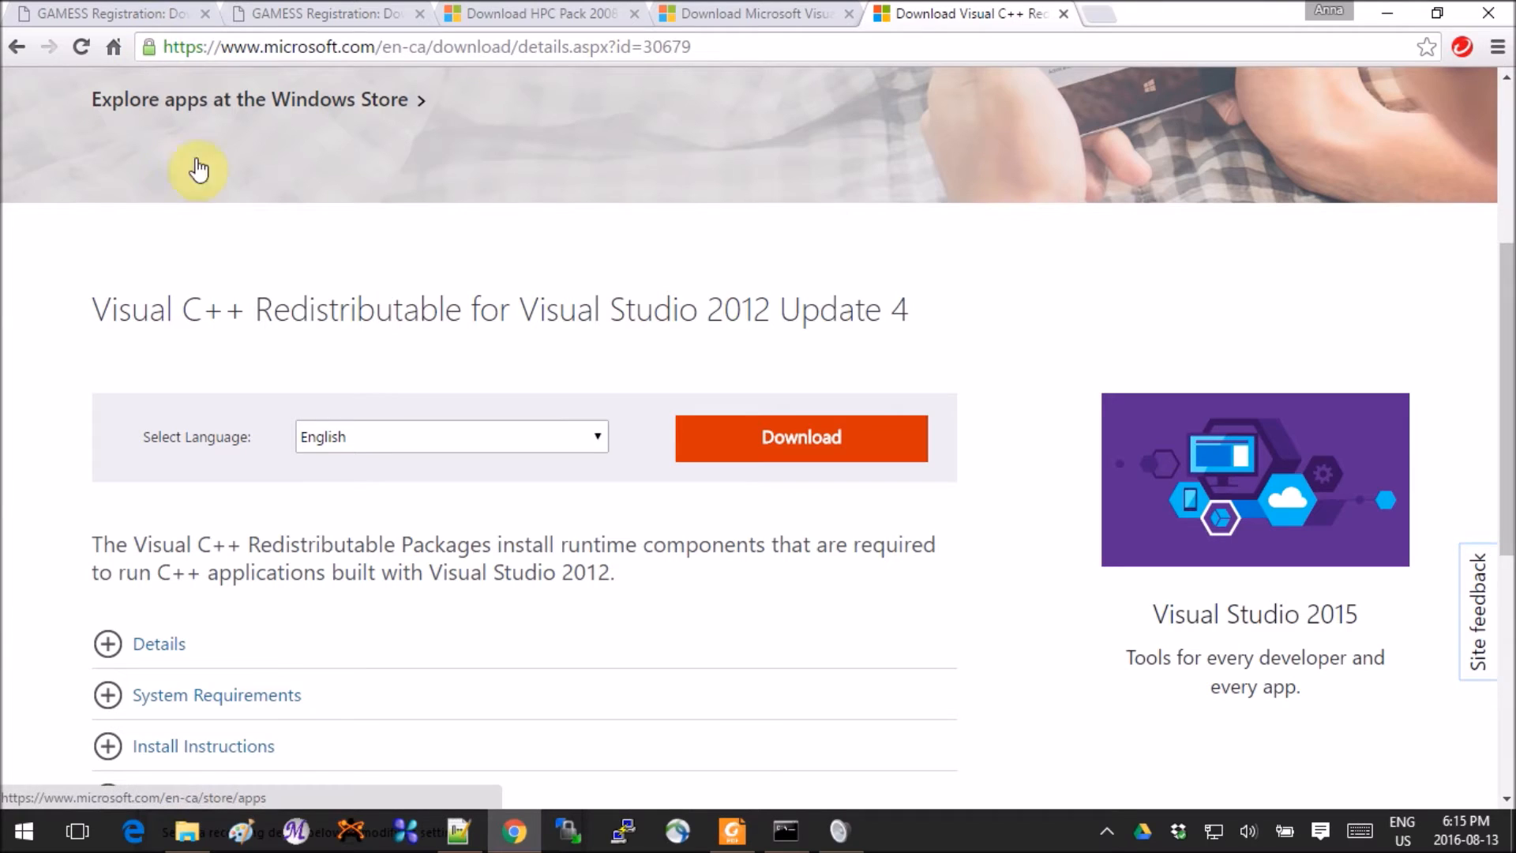
mouse_move(1388, 12)
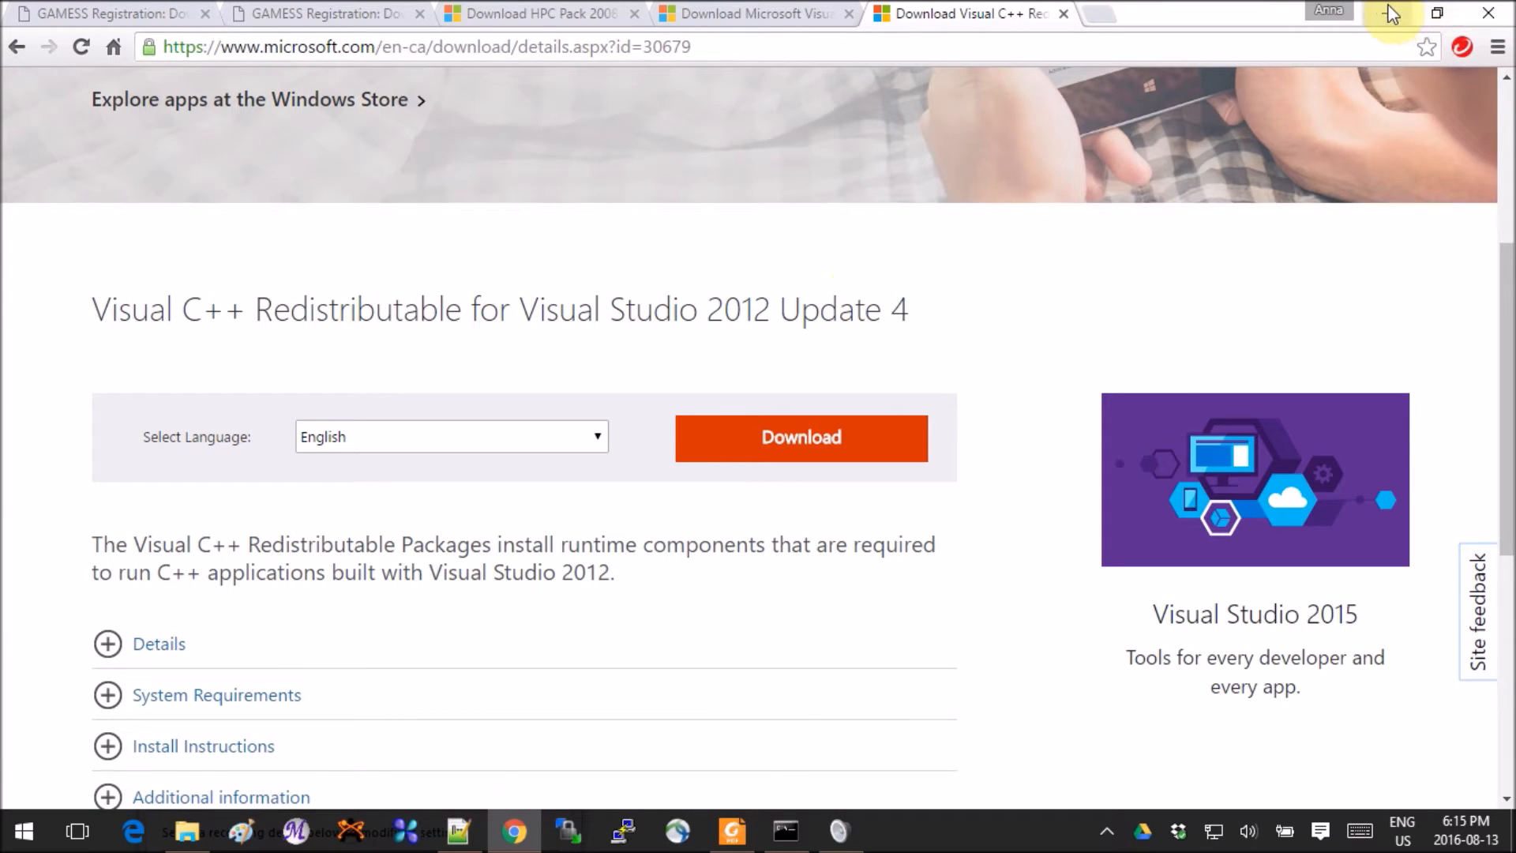
mouse_move(1390, 11)
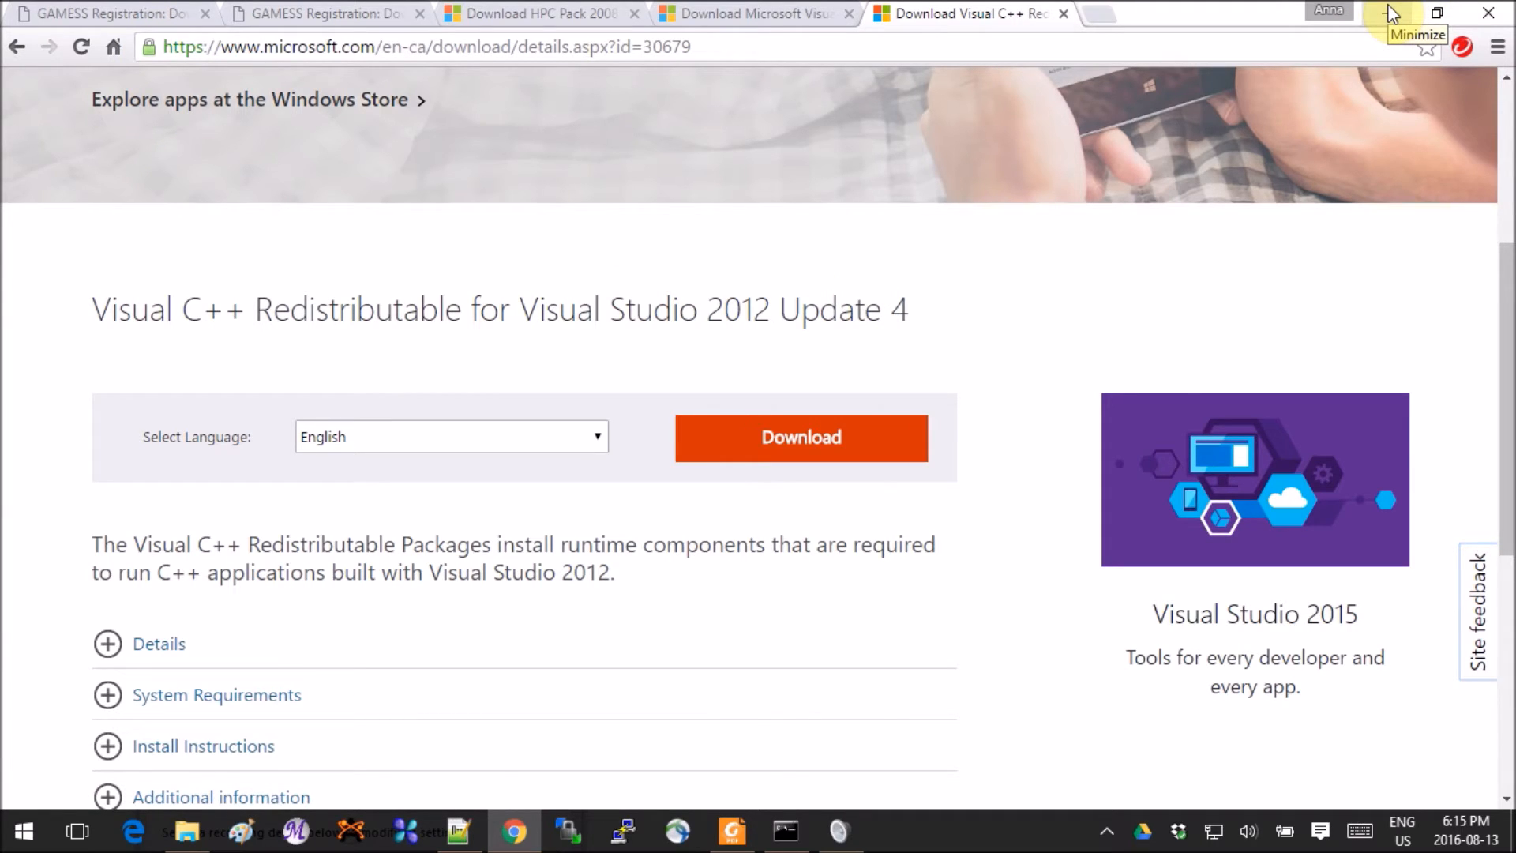
click(1393, 11)
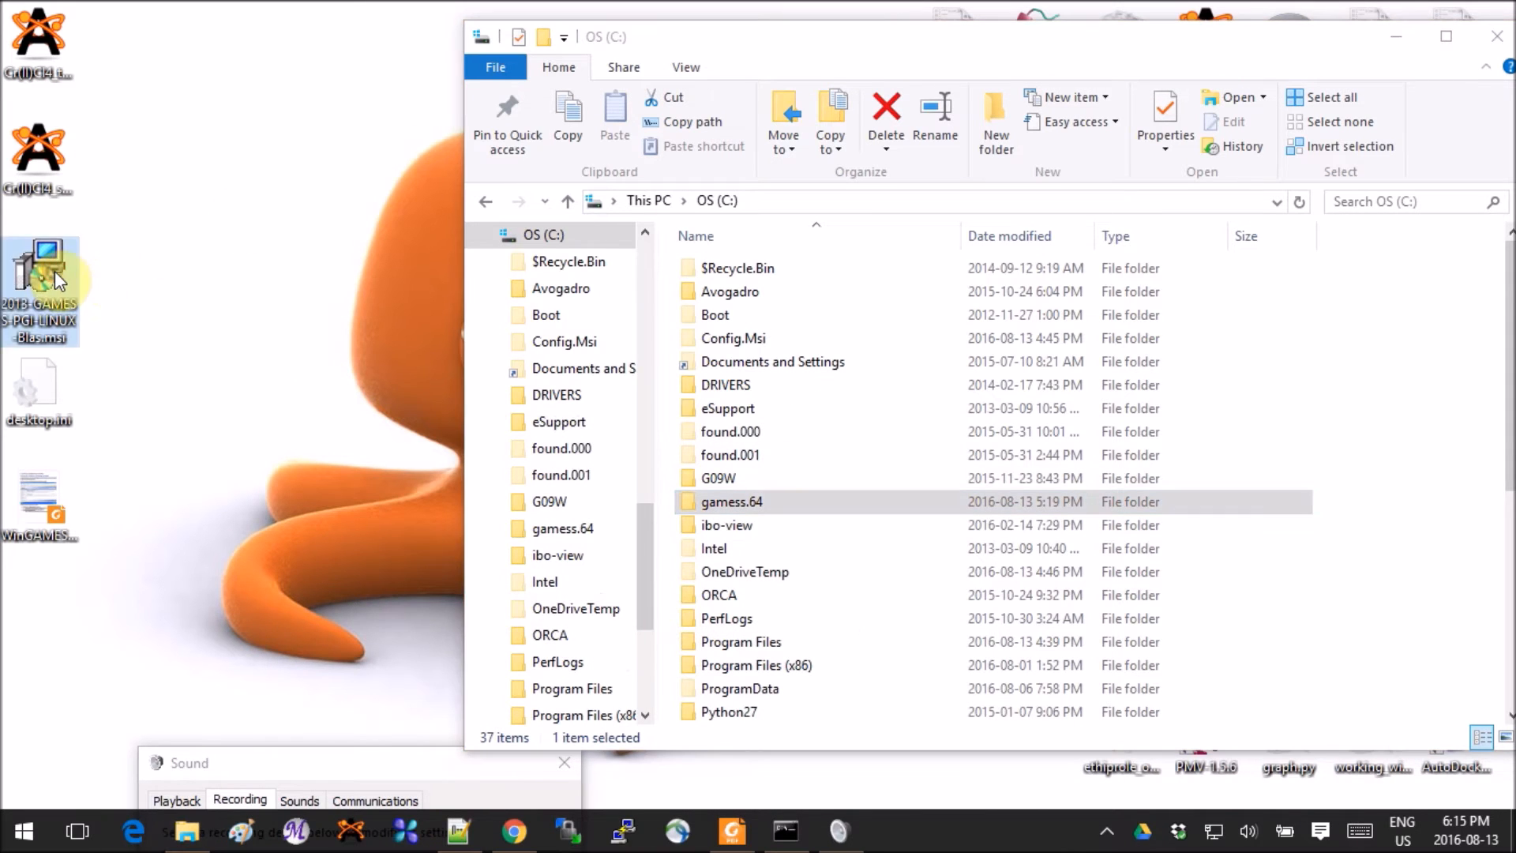
mouse_move(273, 240)
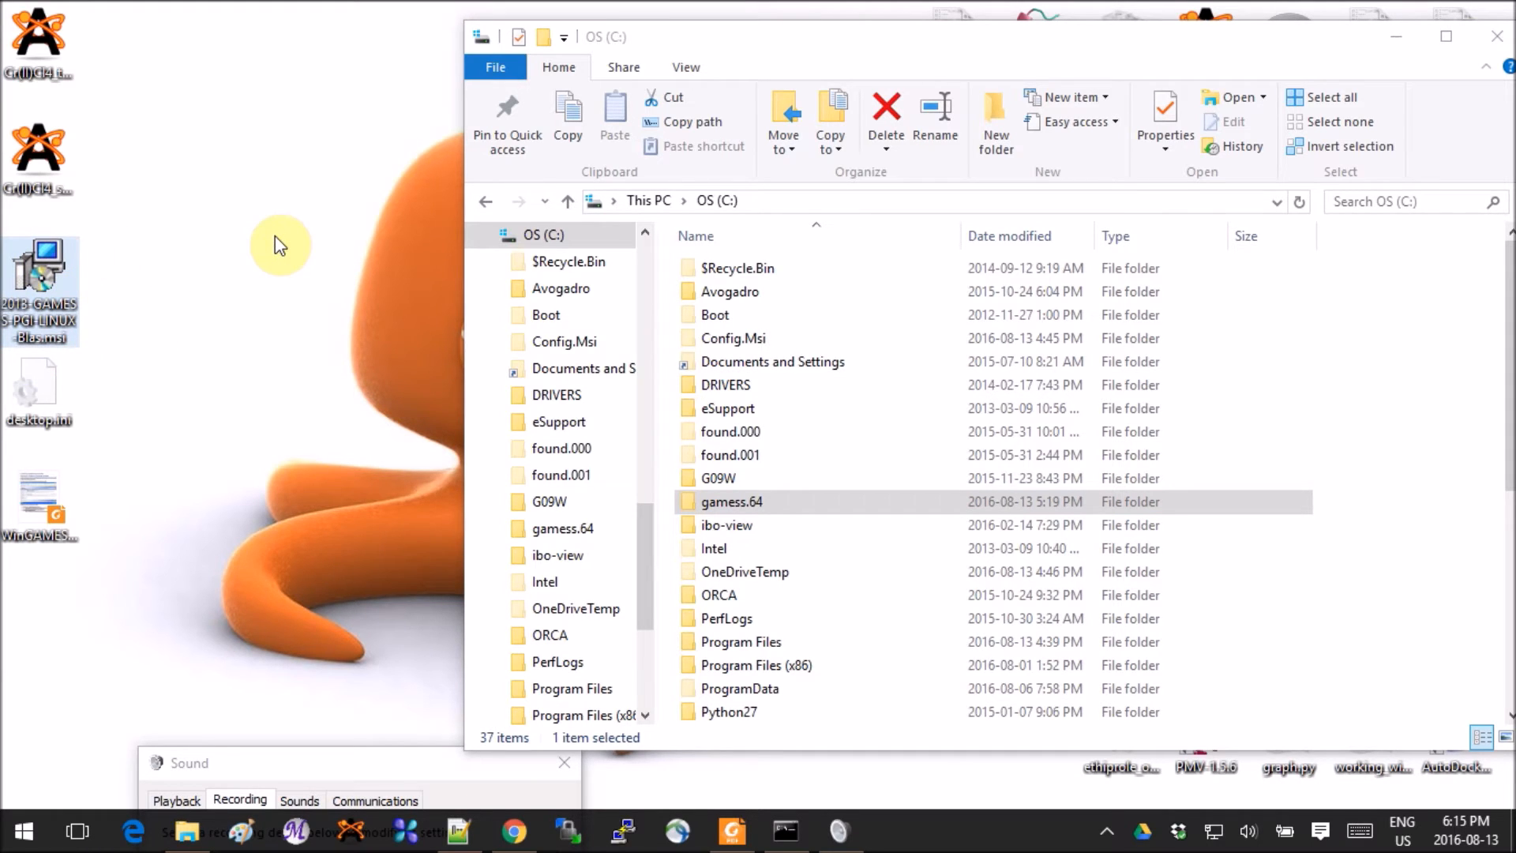
mouse_move(42, 271)
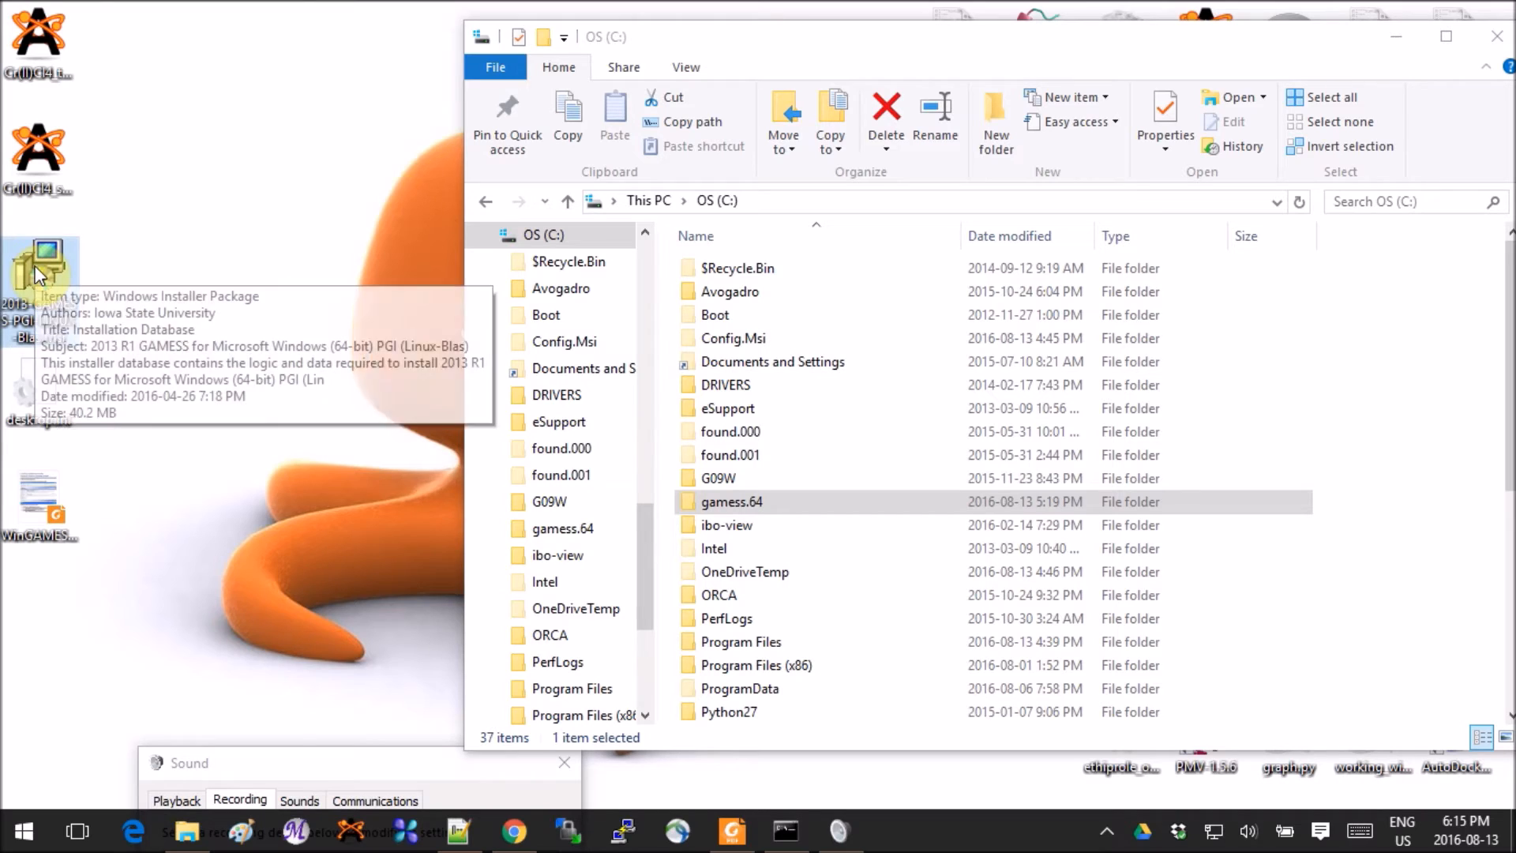
mouse_move(203, 258)
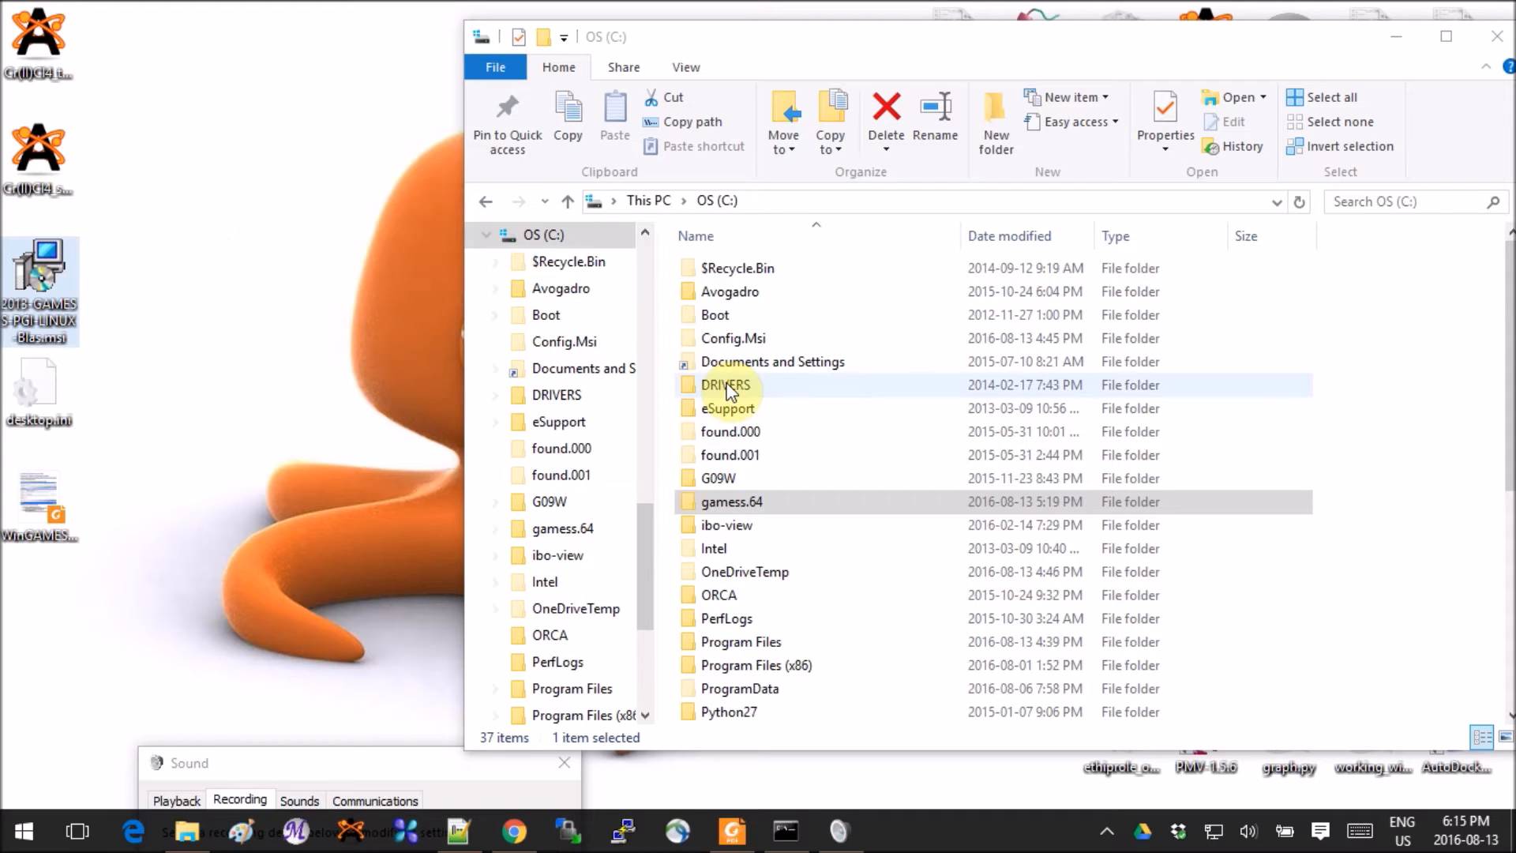
mouse_move(817, 324)
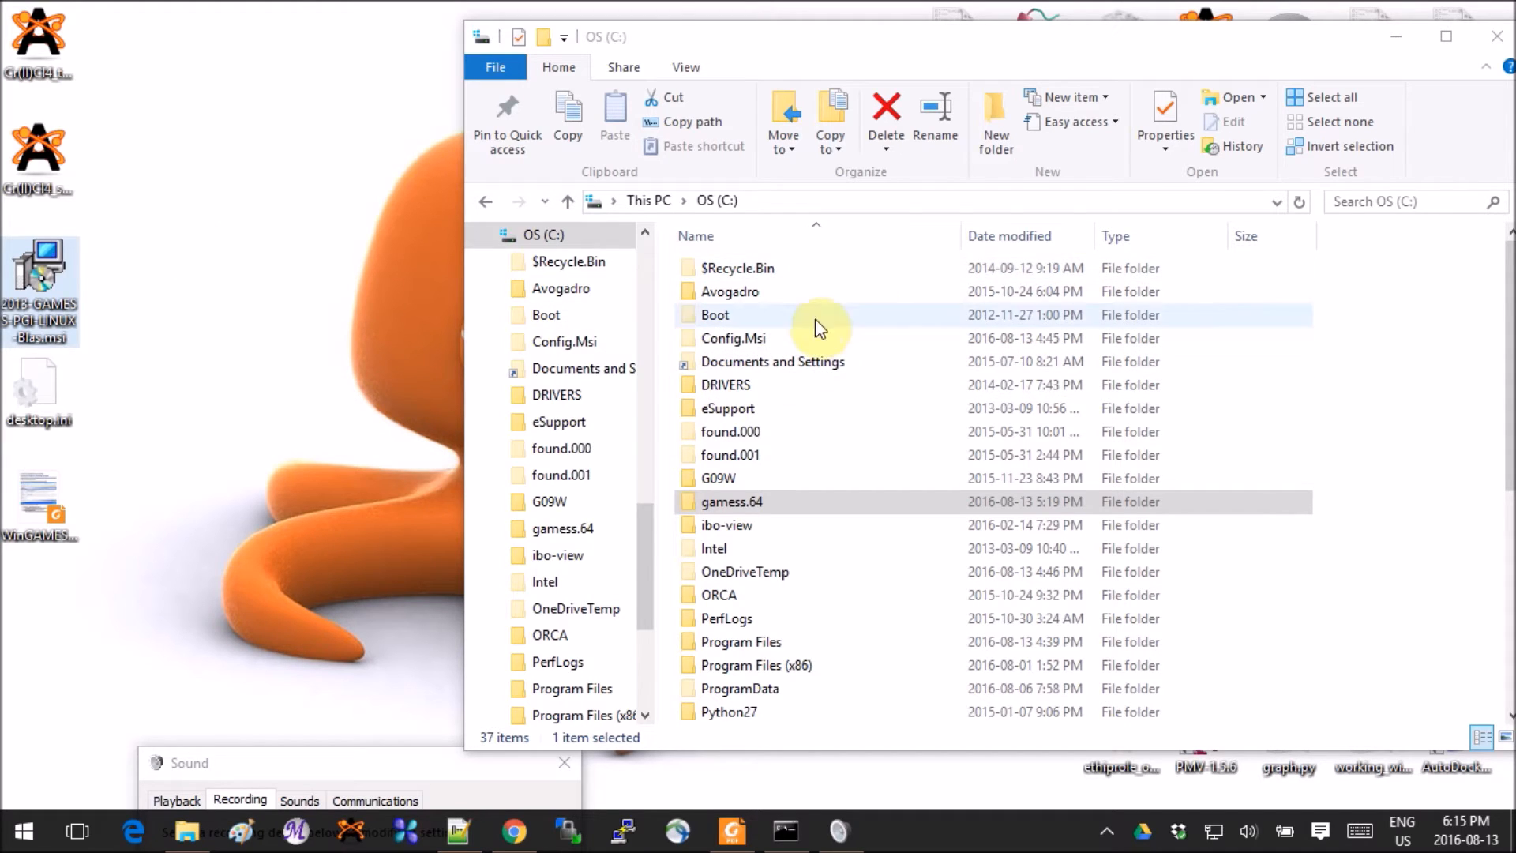
mouse_move(731, 205)
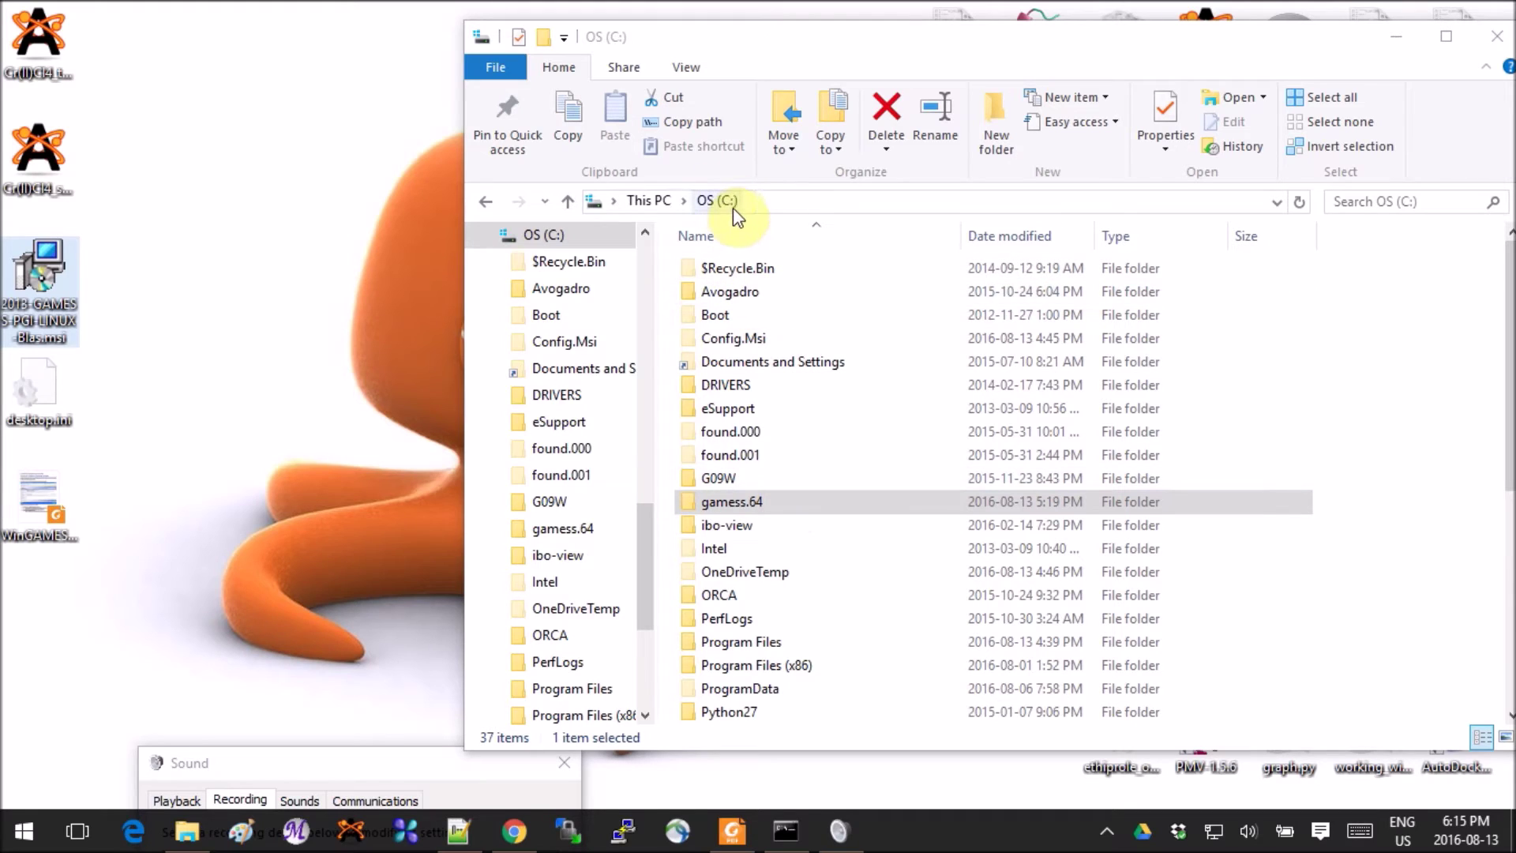
mouse_move(720, 532)
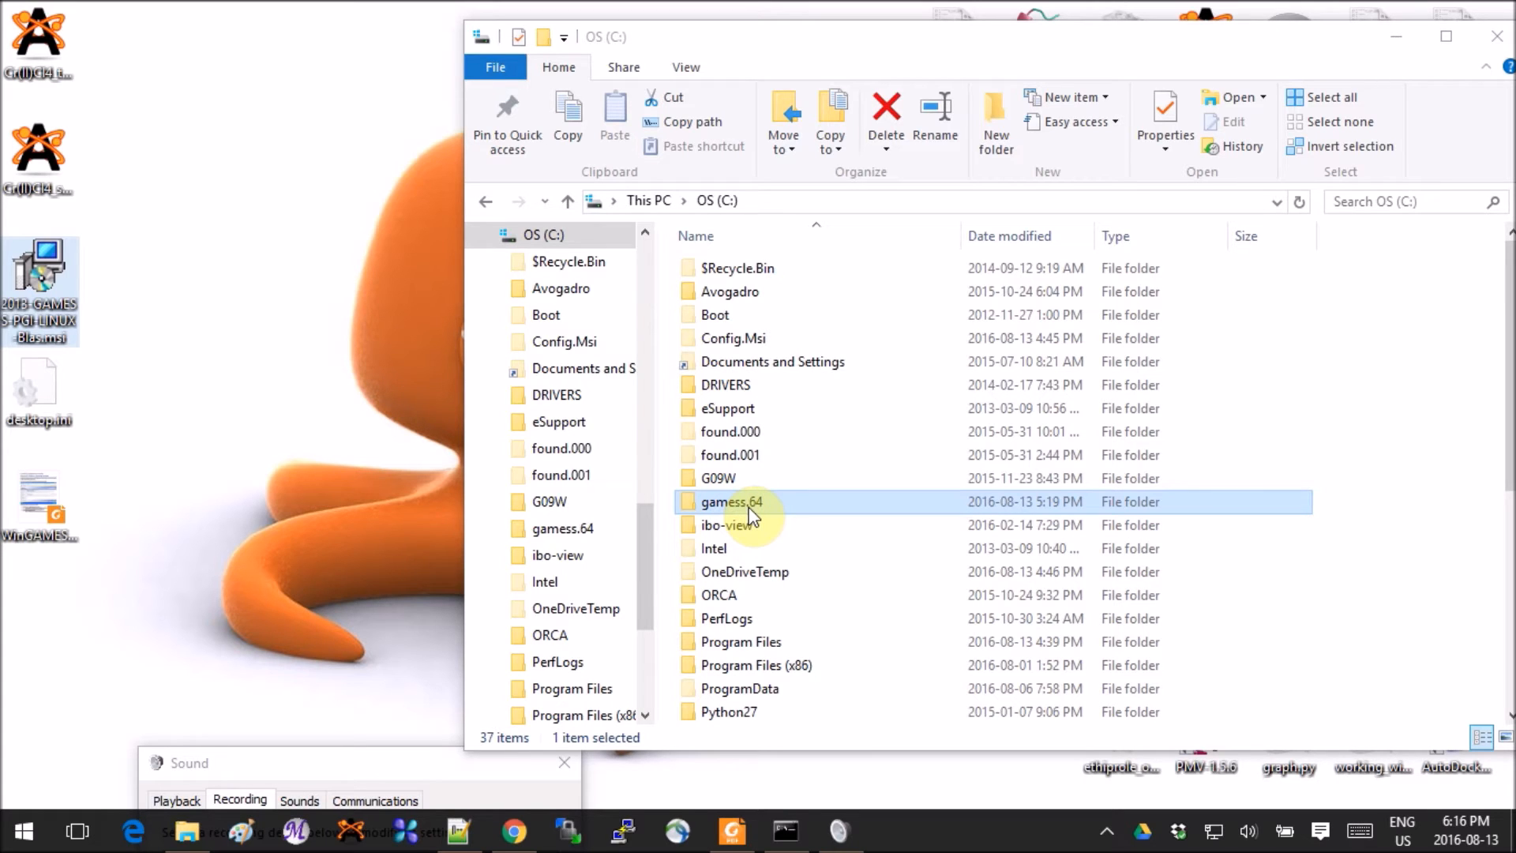
double_click(732, 501)
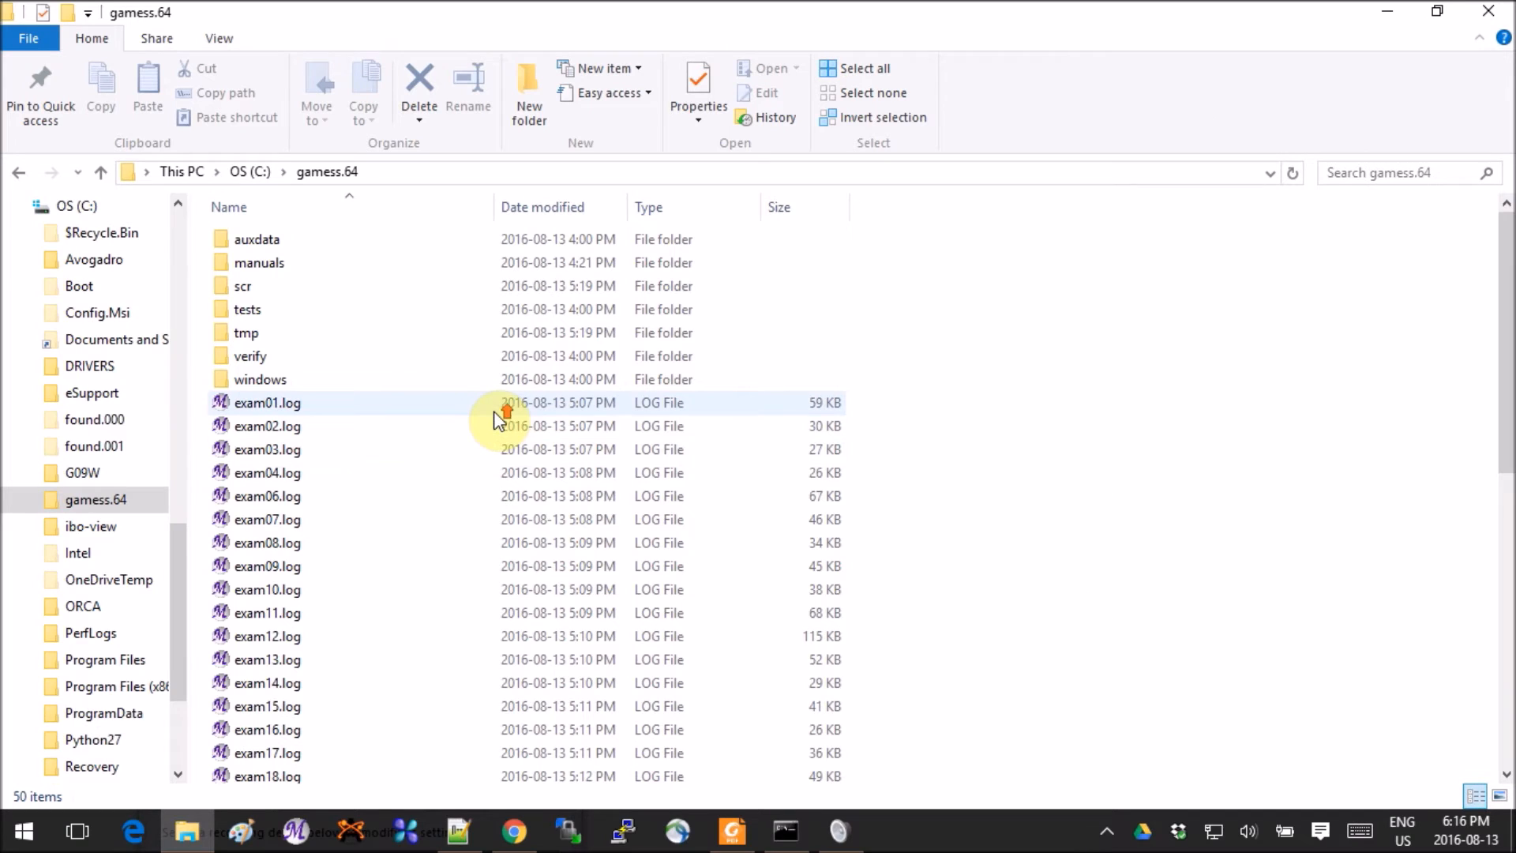
scroll(down, 3)
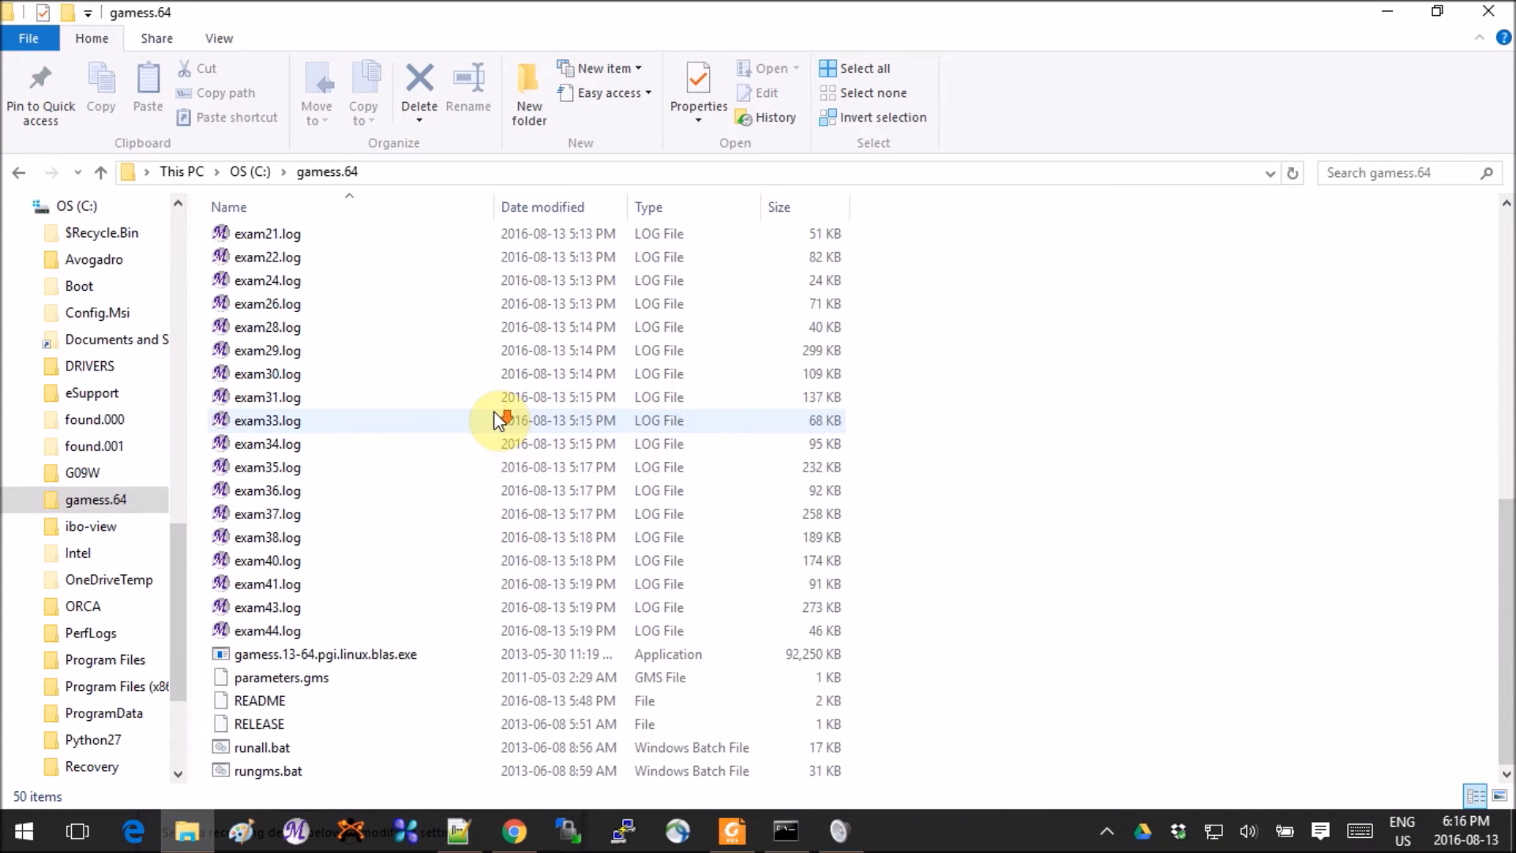
mouse_move(387, 505)
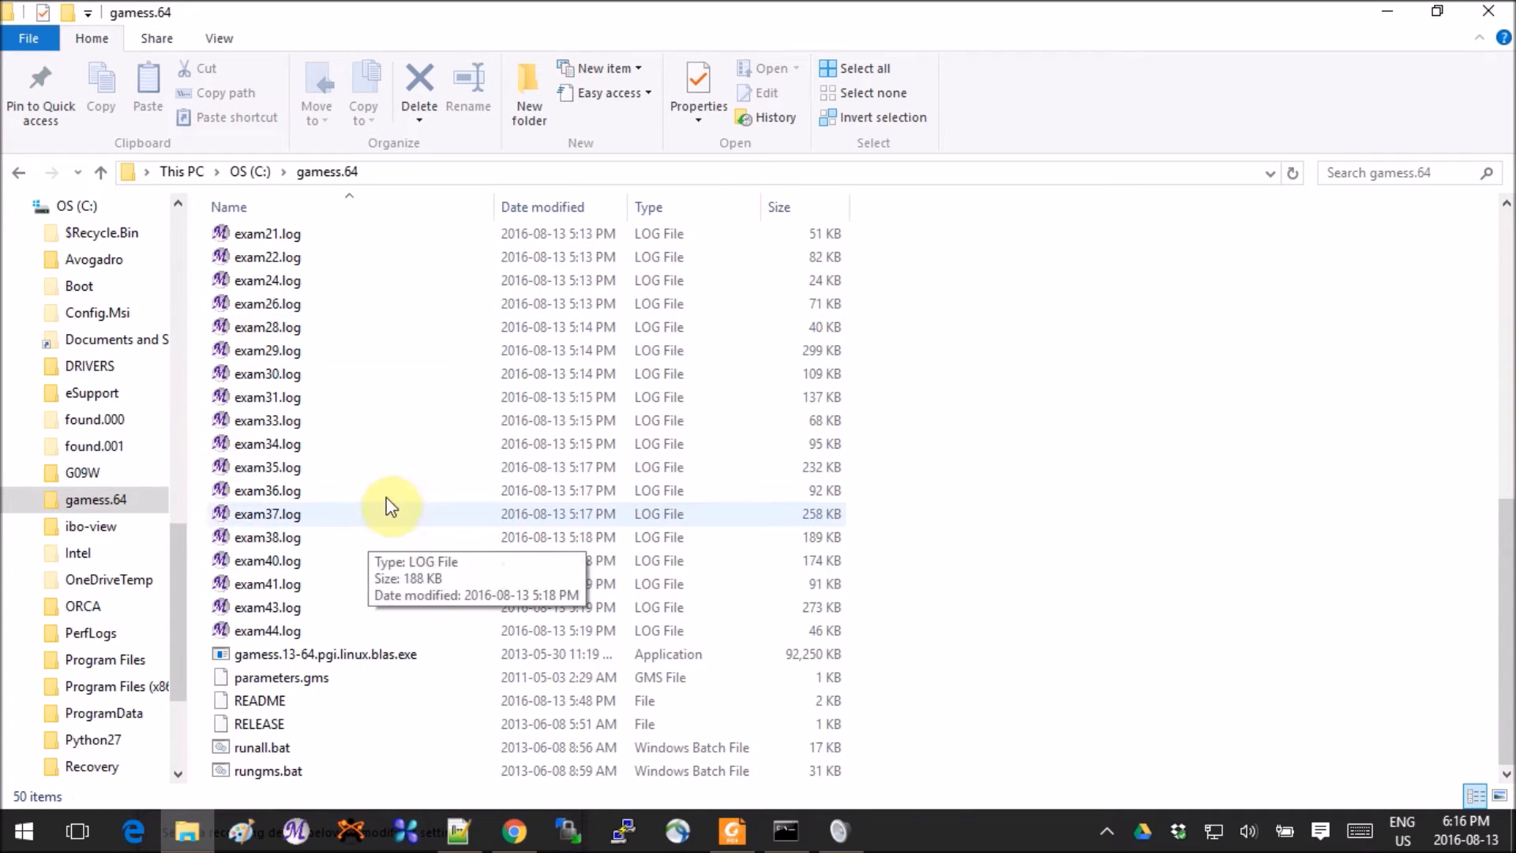
mouse_move(406, 351)
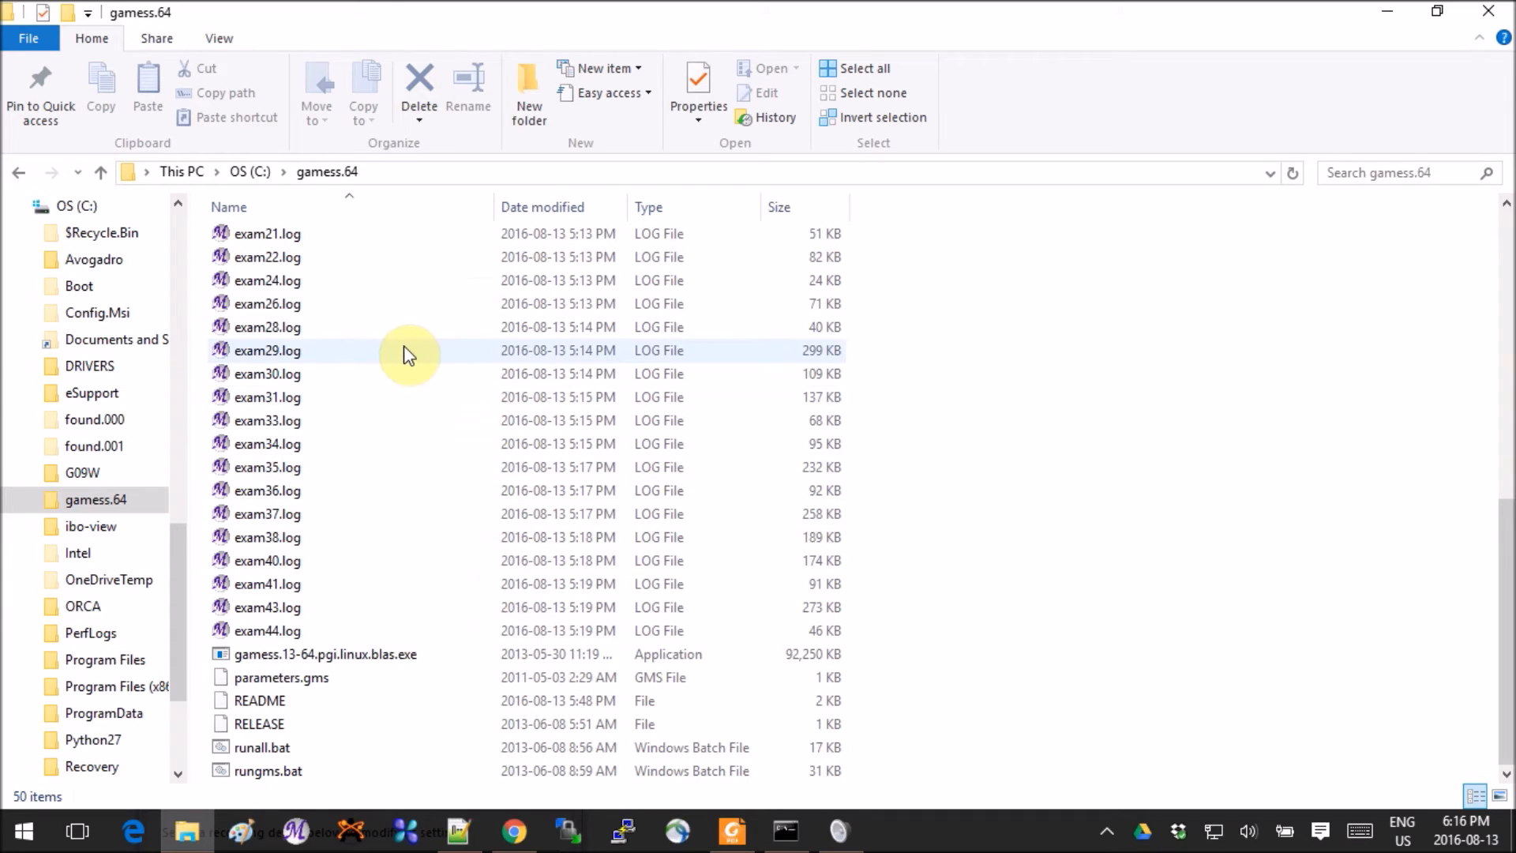
mouse_move(405, 351)
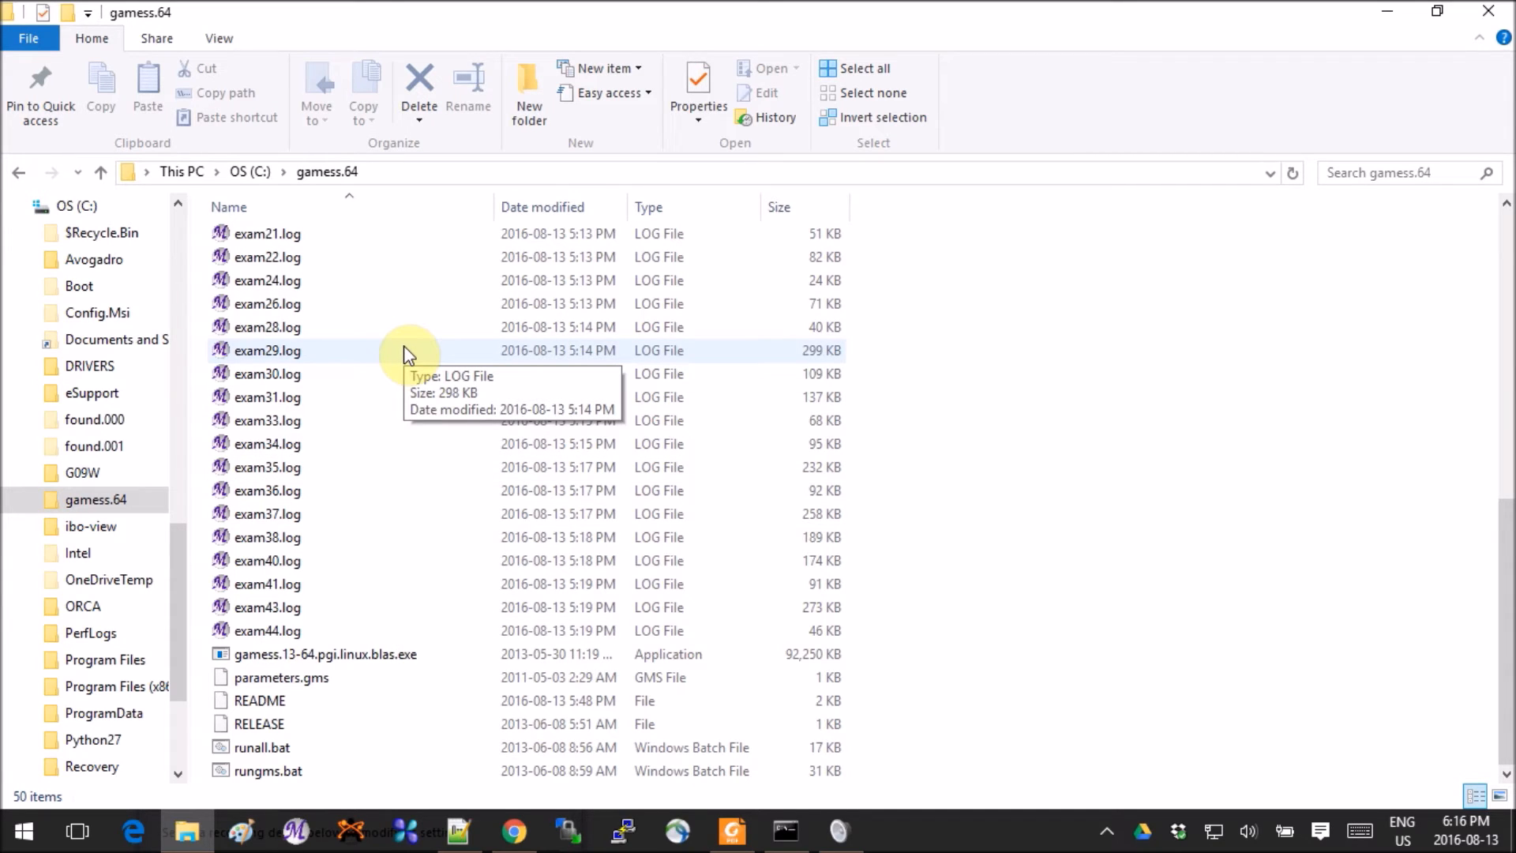
scroll(up, 3)
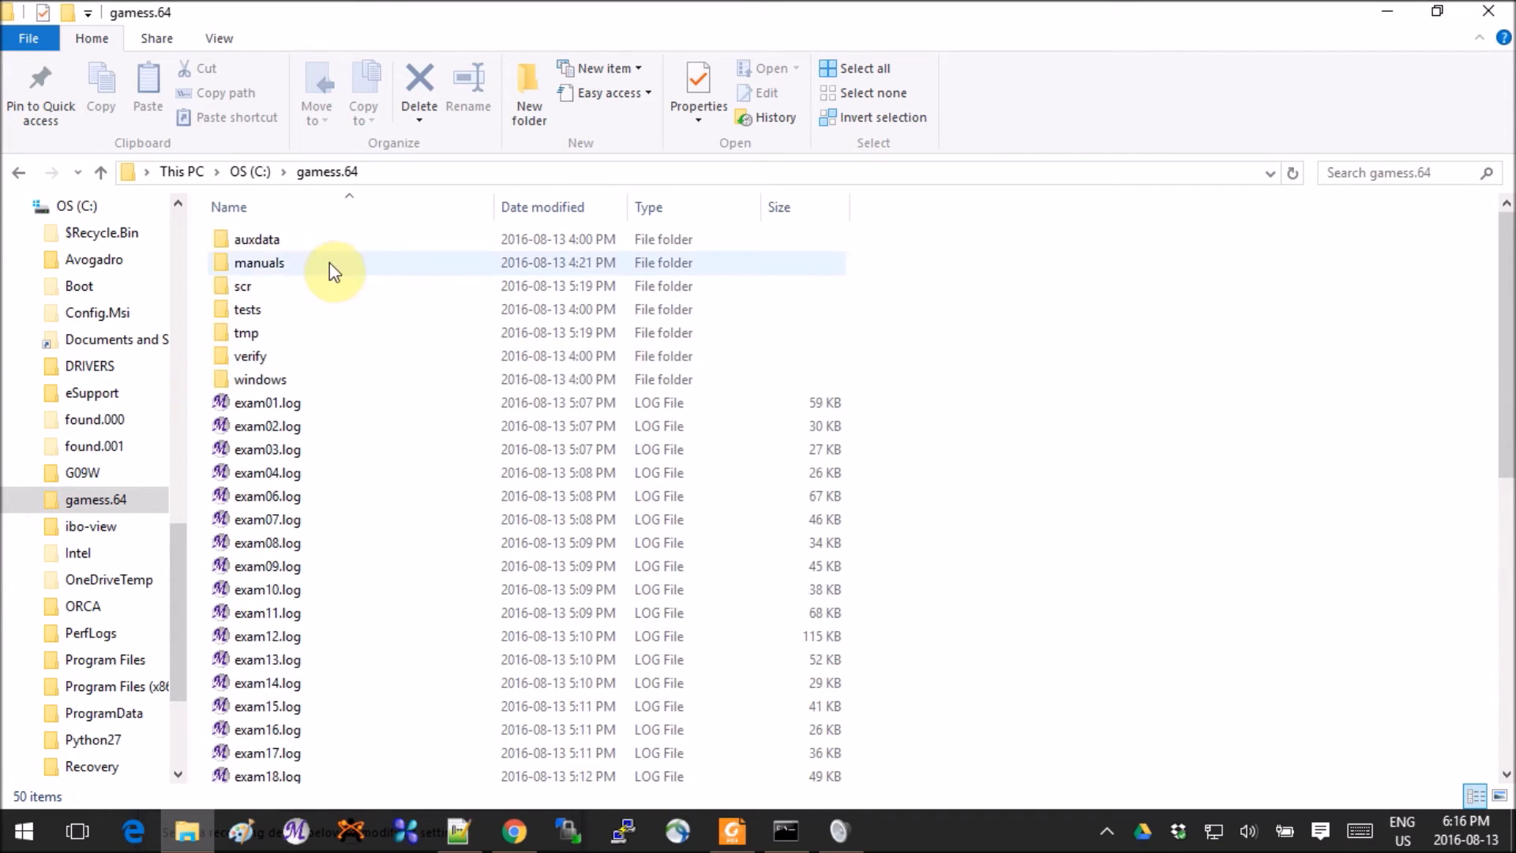
mouse_move(257, 263)
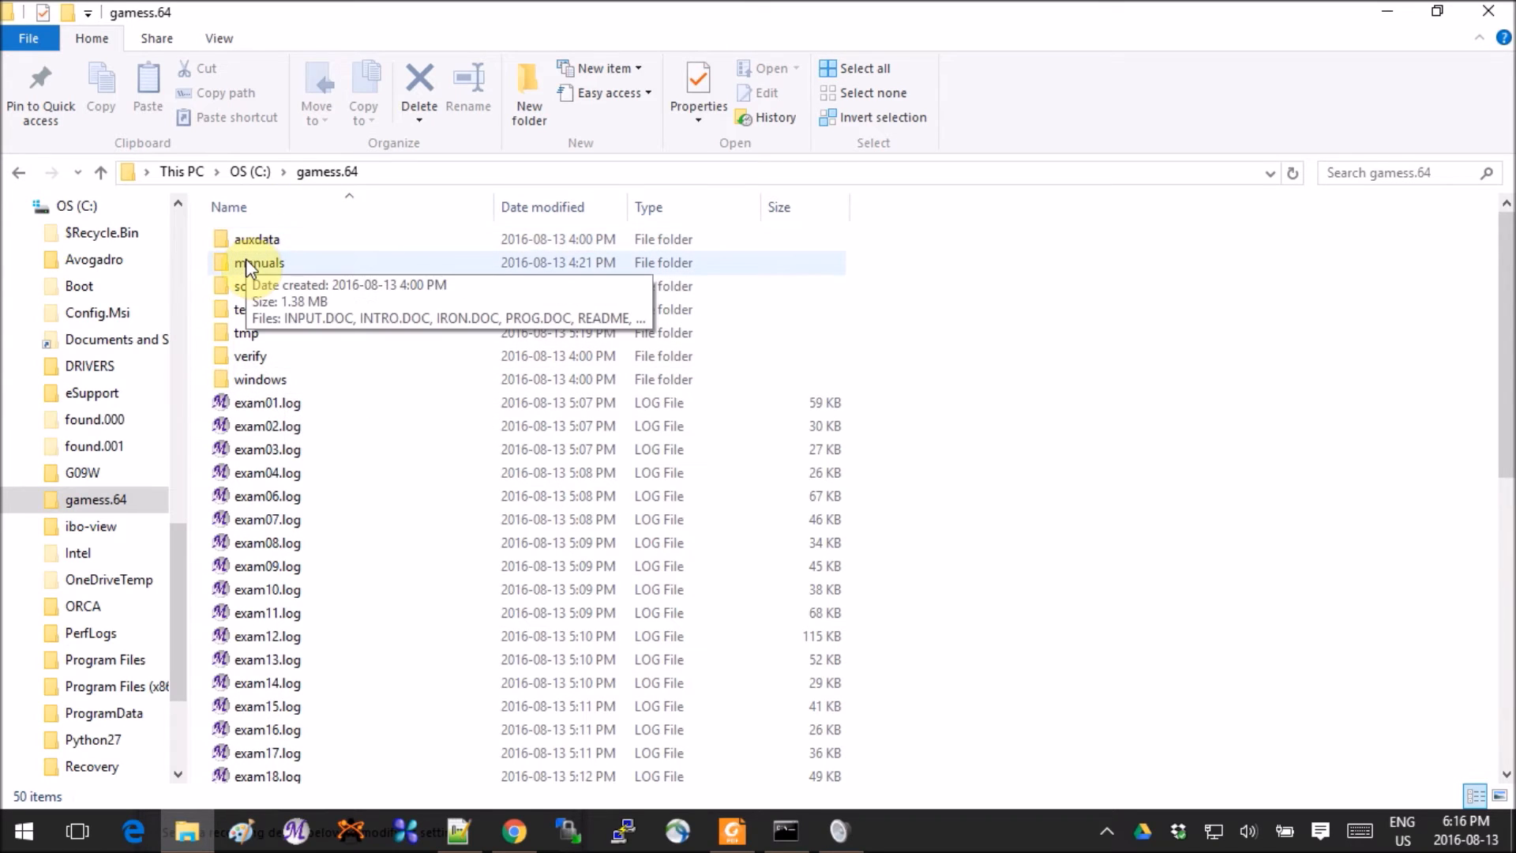
scroll(down, 3)
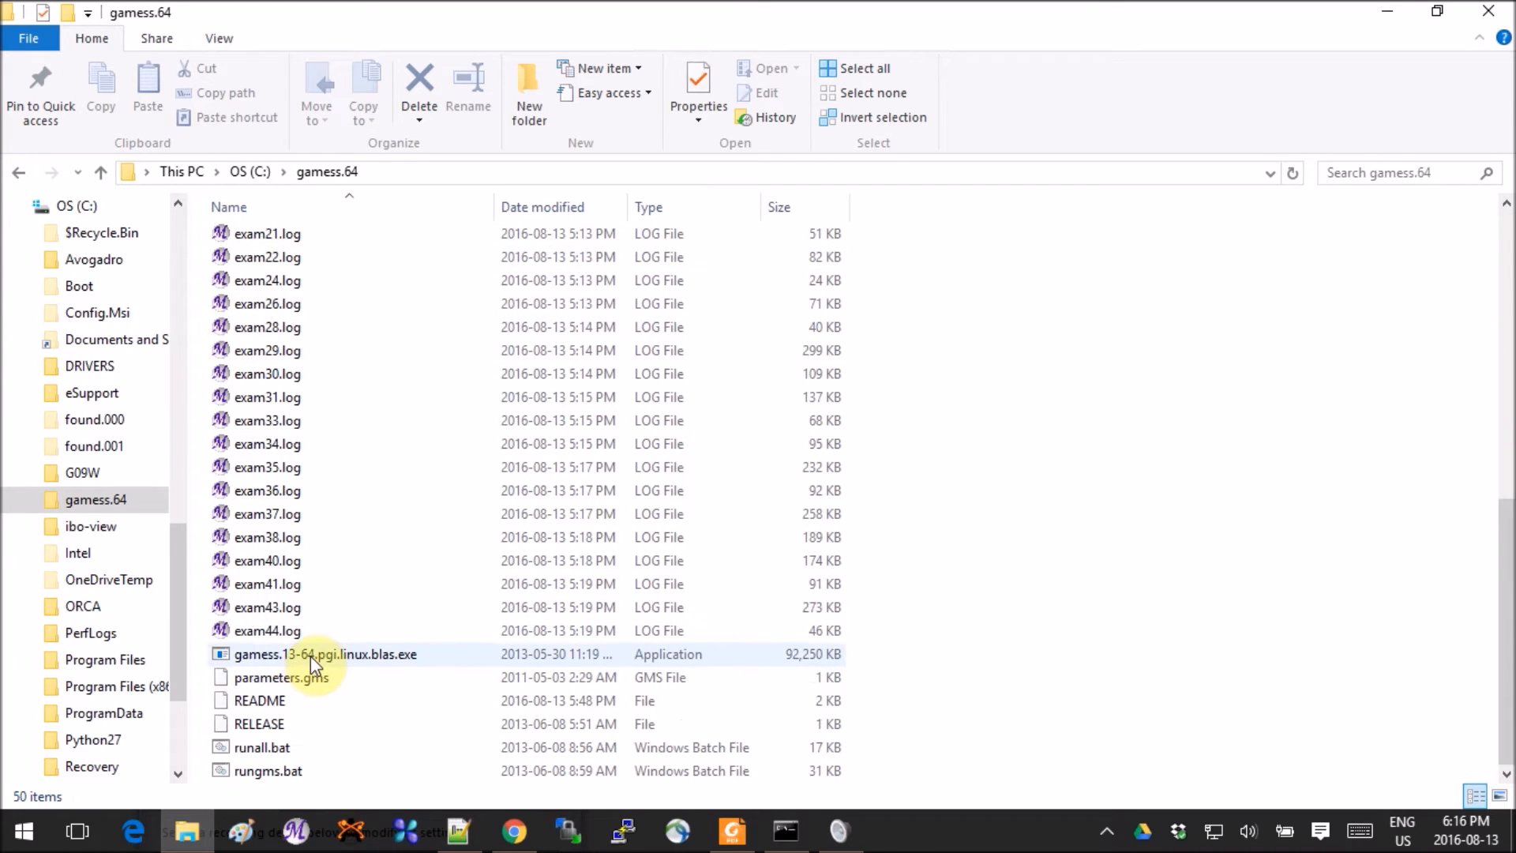
click(325, 654)
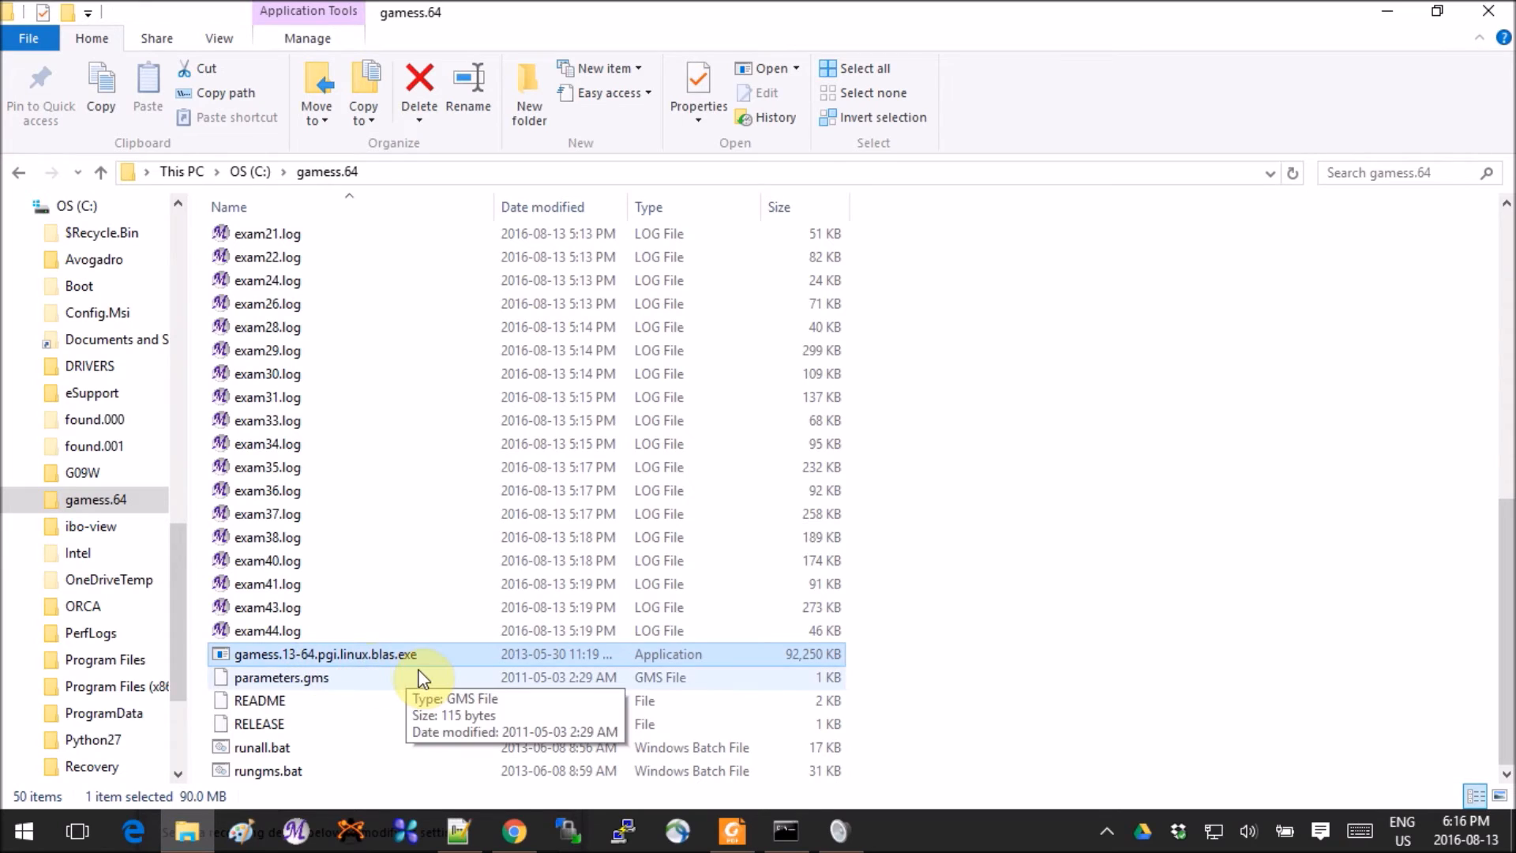
click(261, 747)
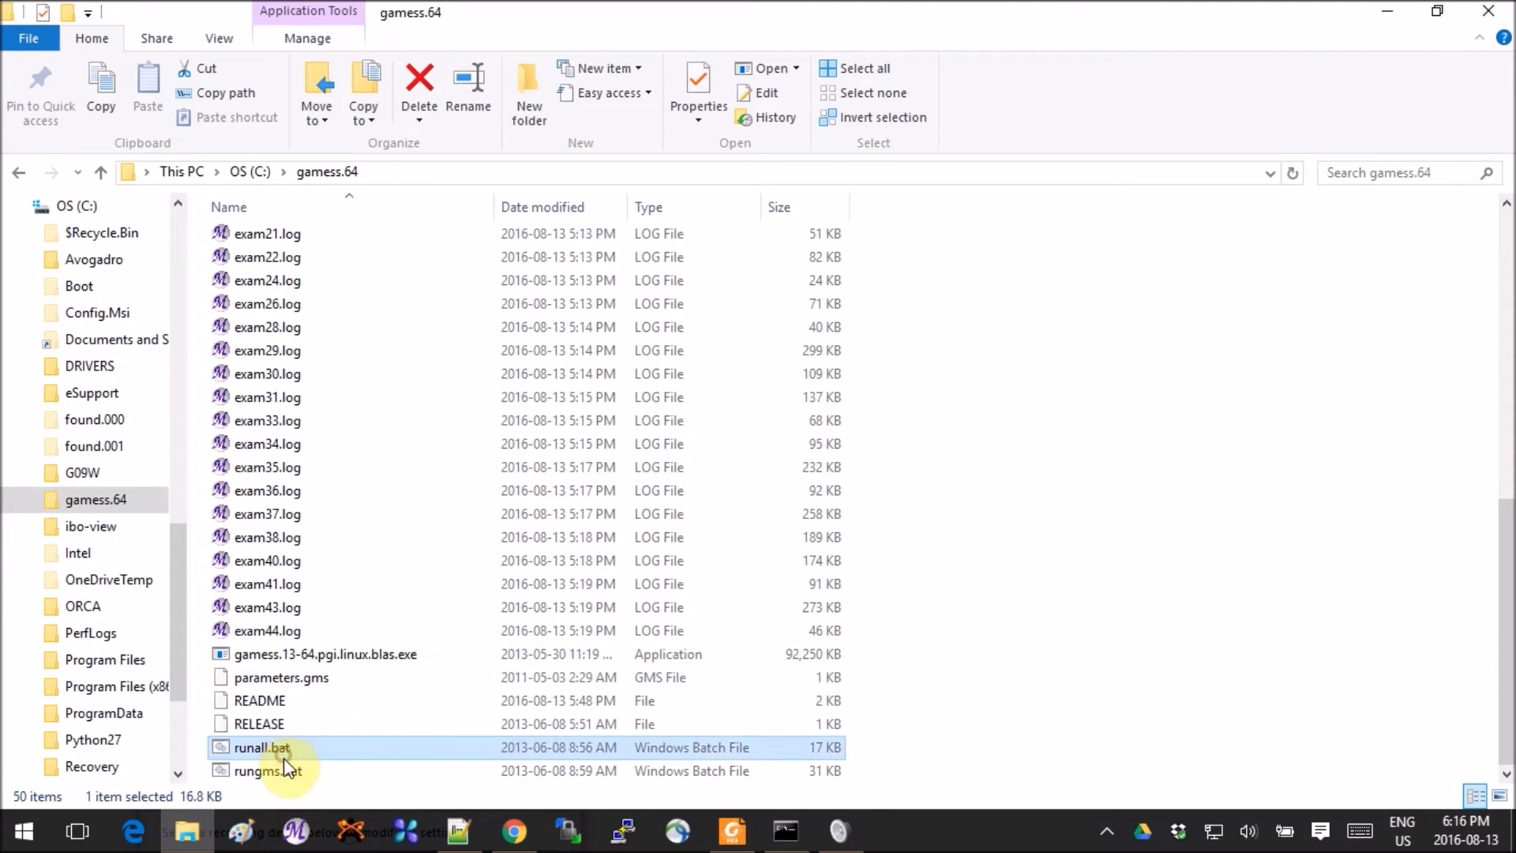
click(268, 771)
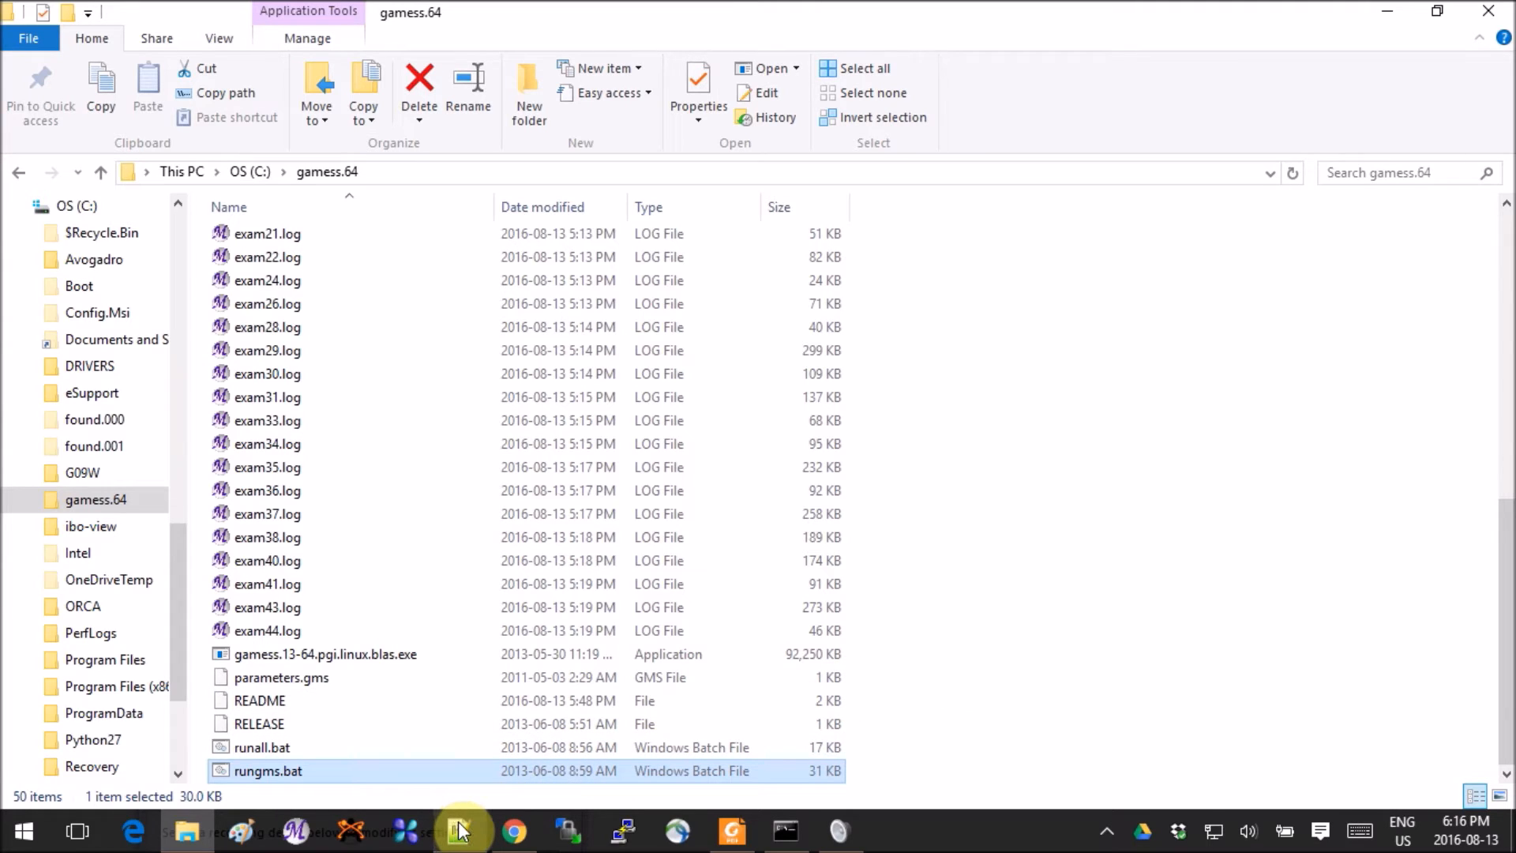
mouse_move(459, 829)
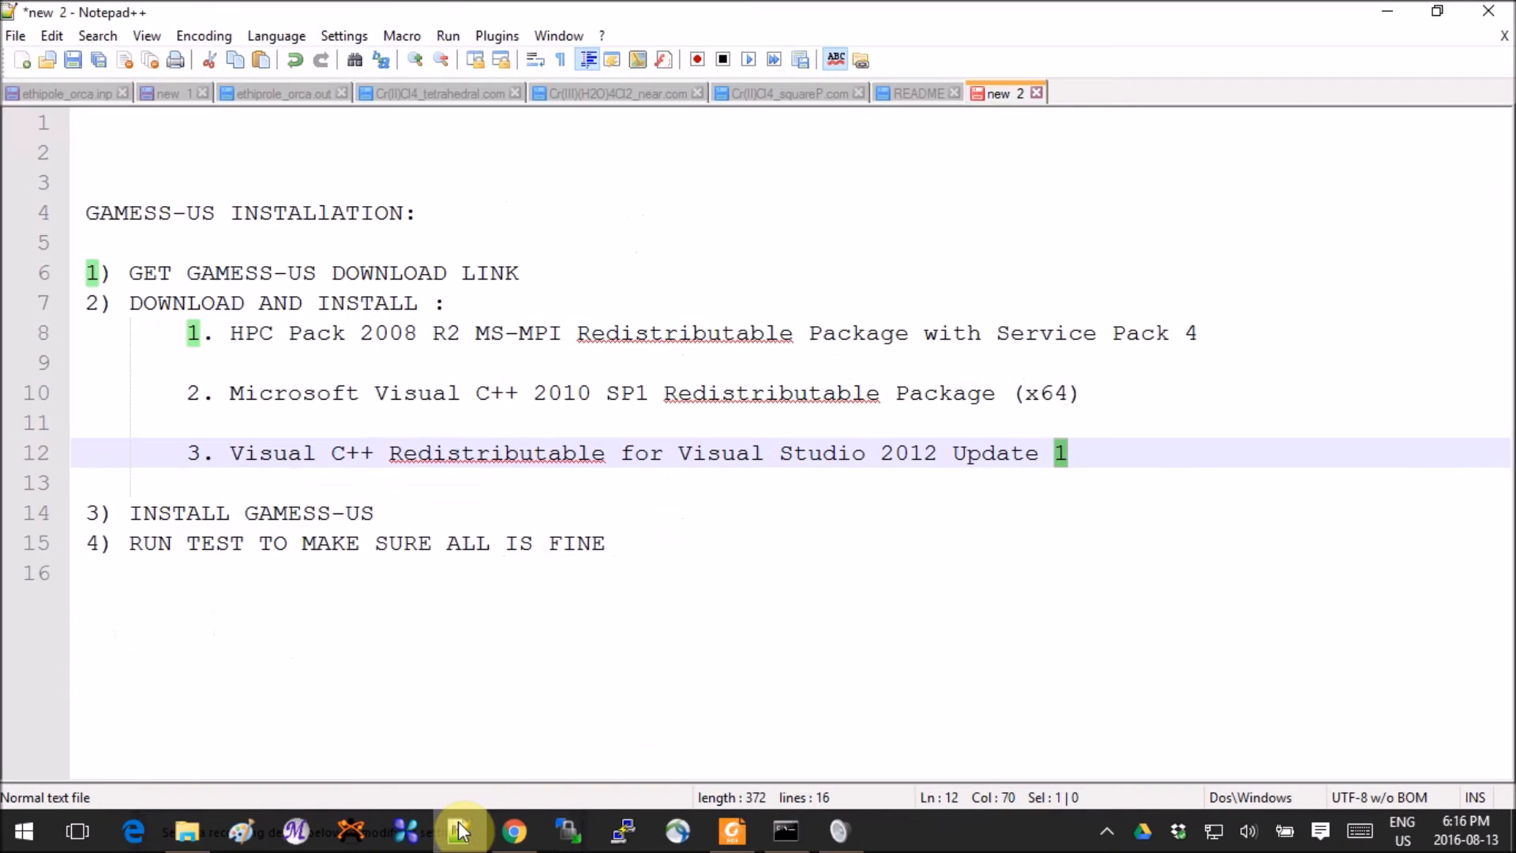
mouse_move(752, 549)
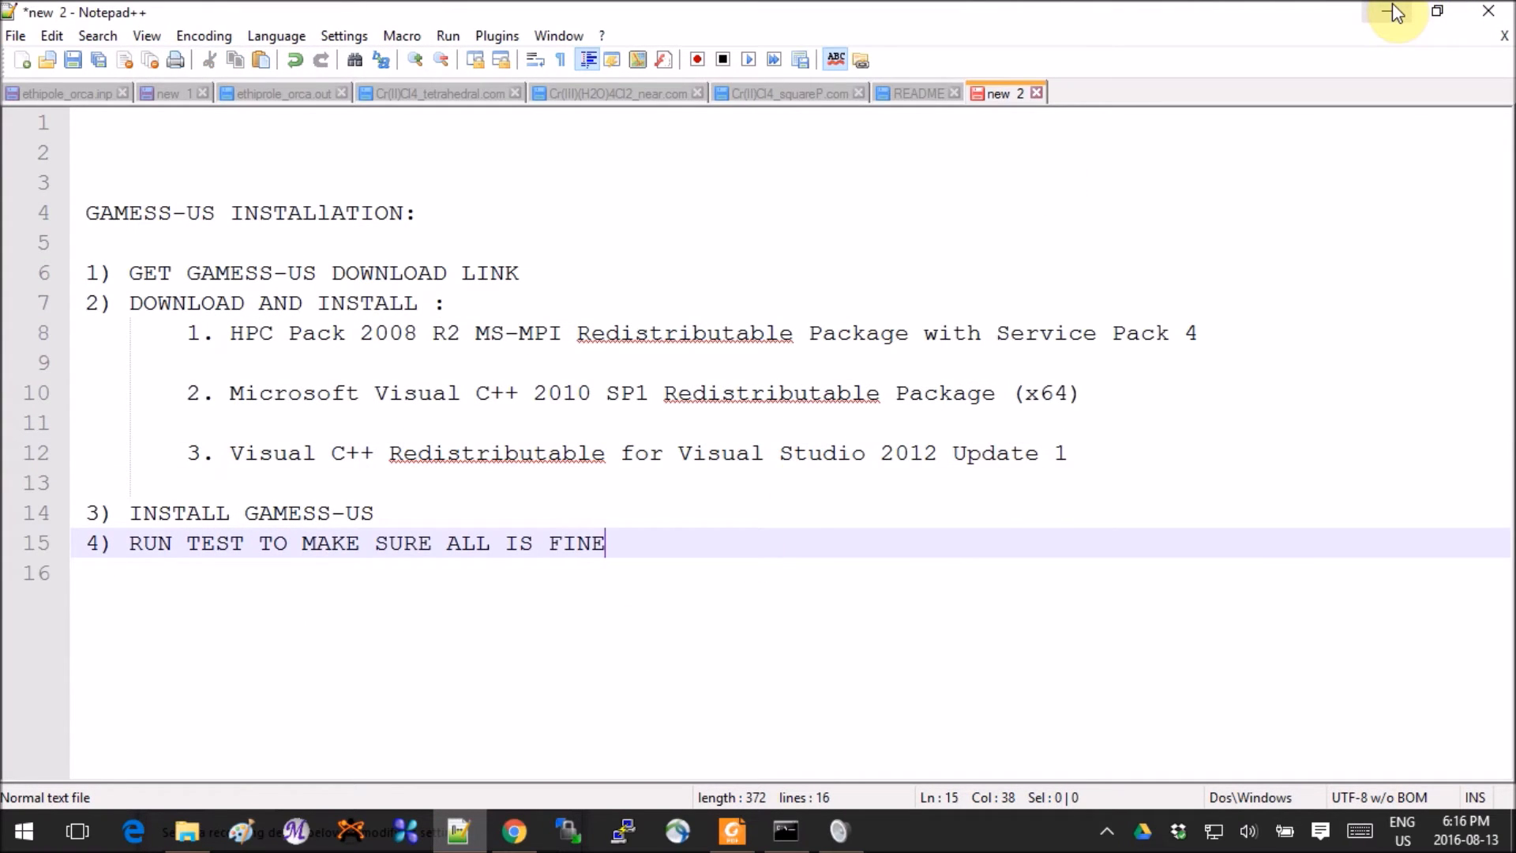
click(186, 831)
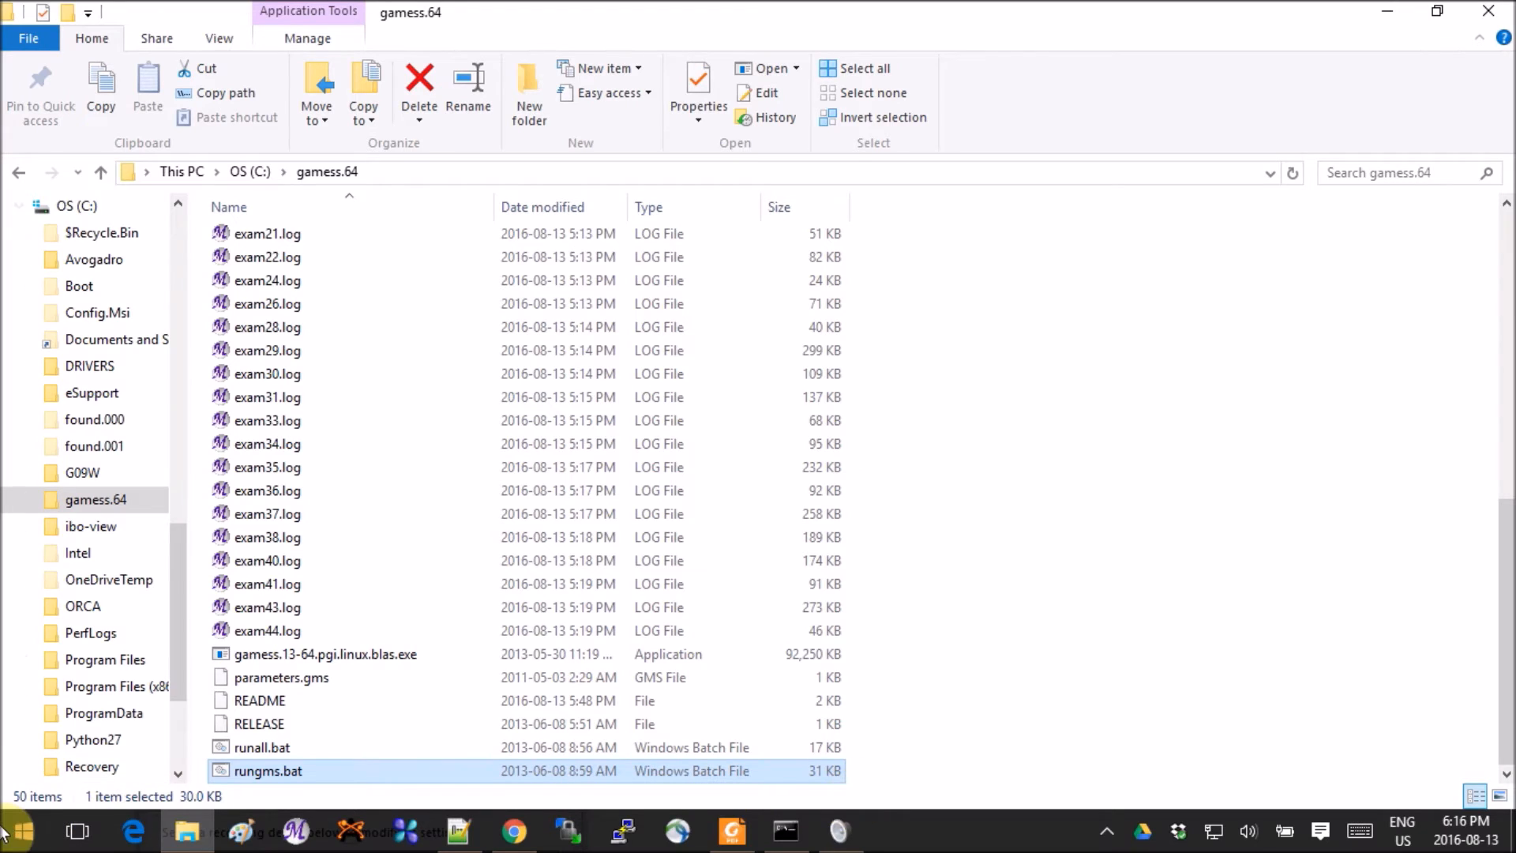
Step: Start a Command Prompt and change directory to C:\gamess.64
right_click(17, 829)
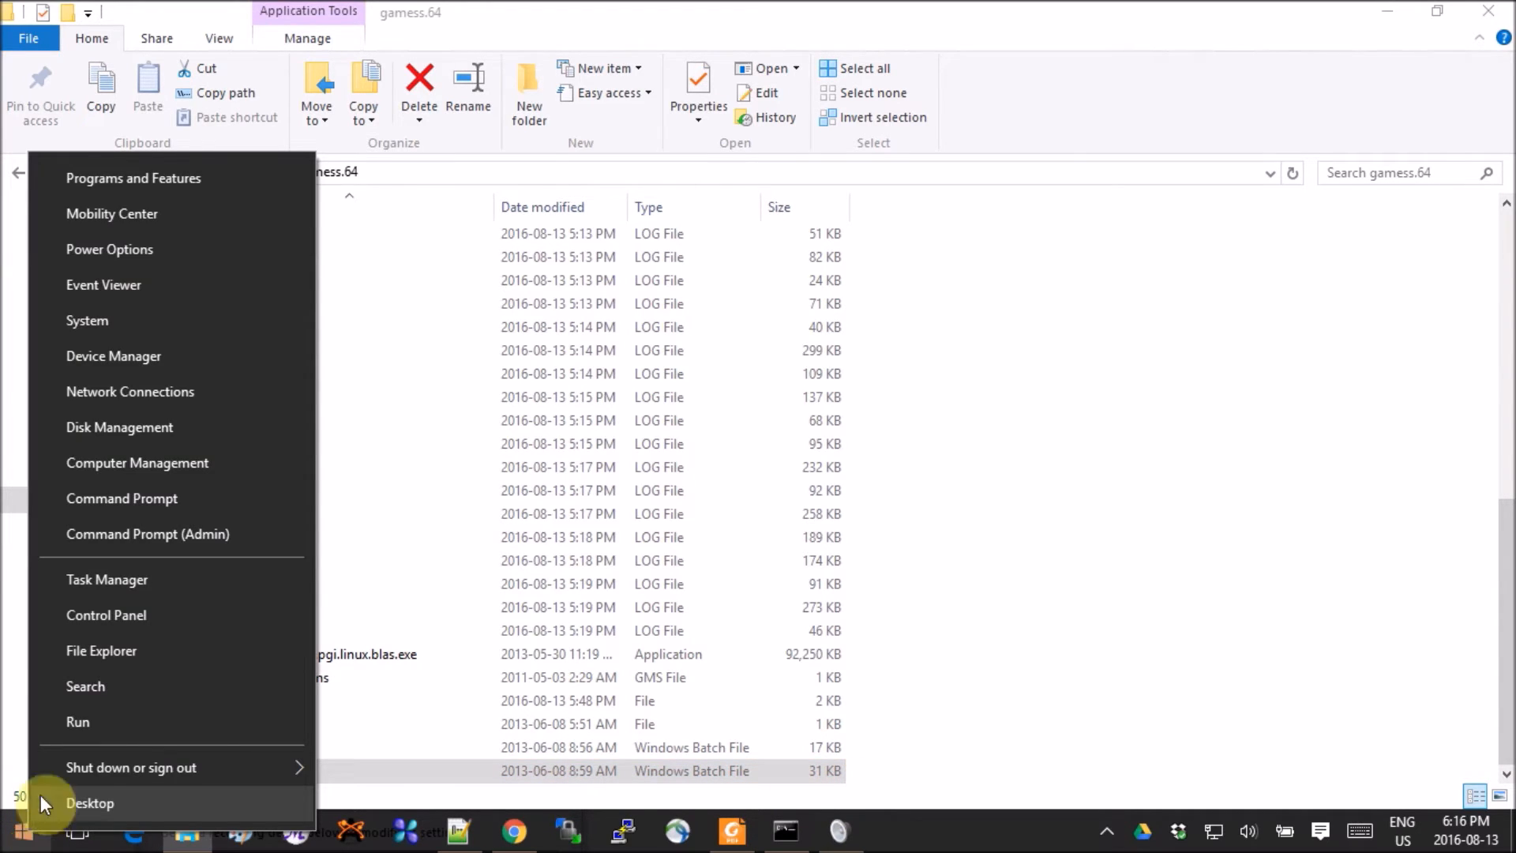
mouse_move(218, 502)
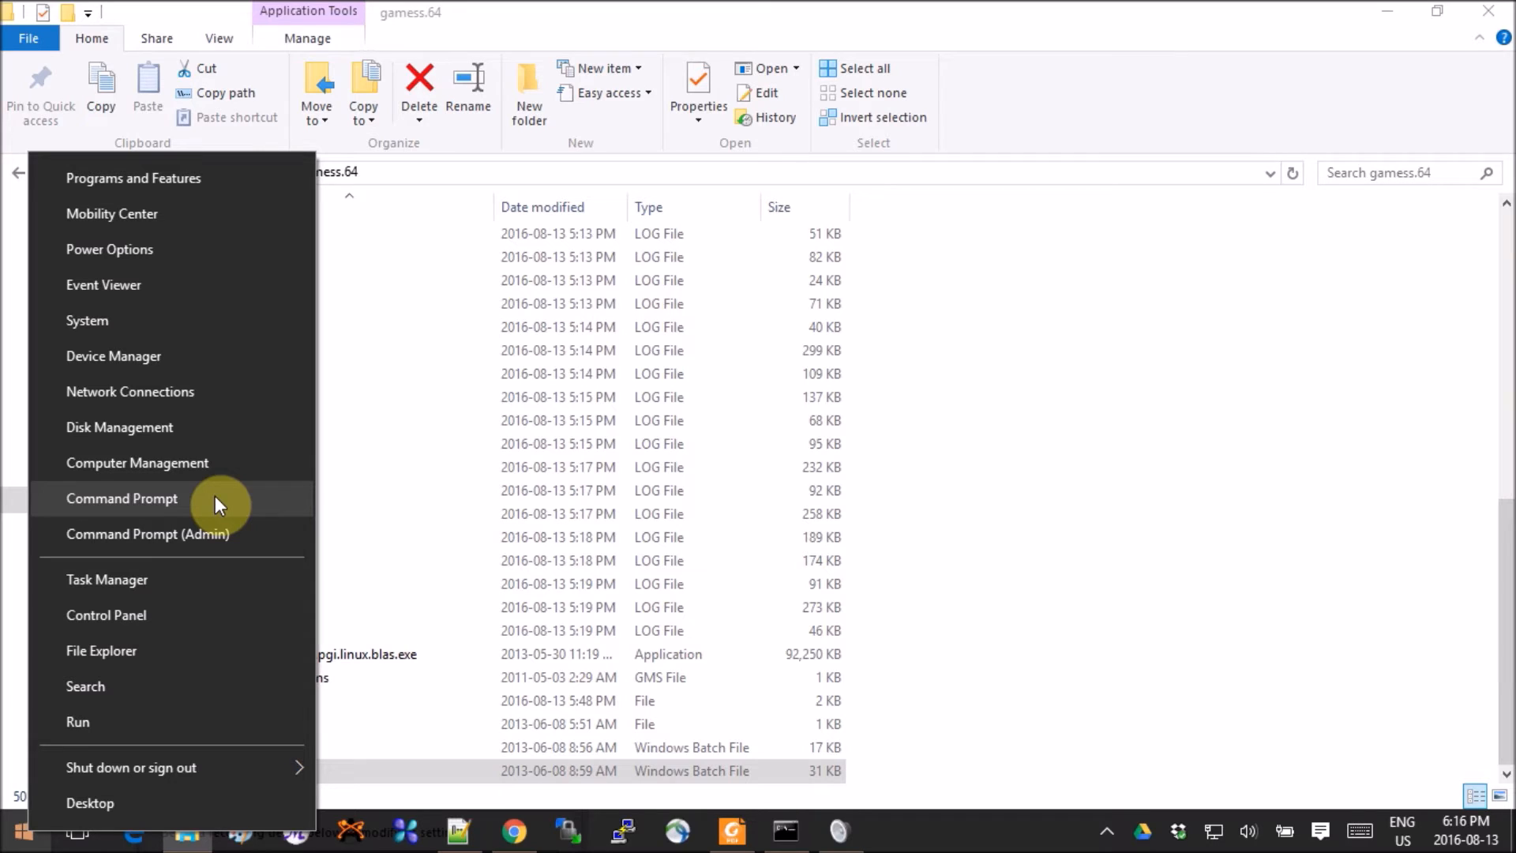
mouse_move(161, 558)
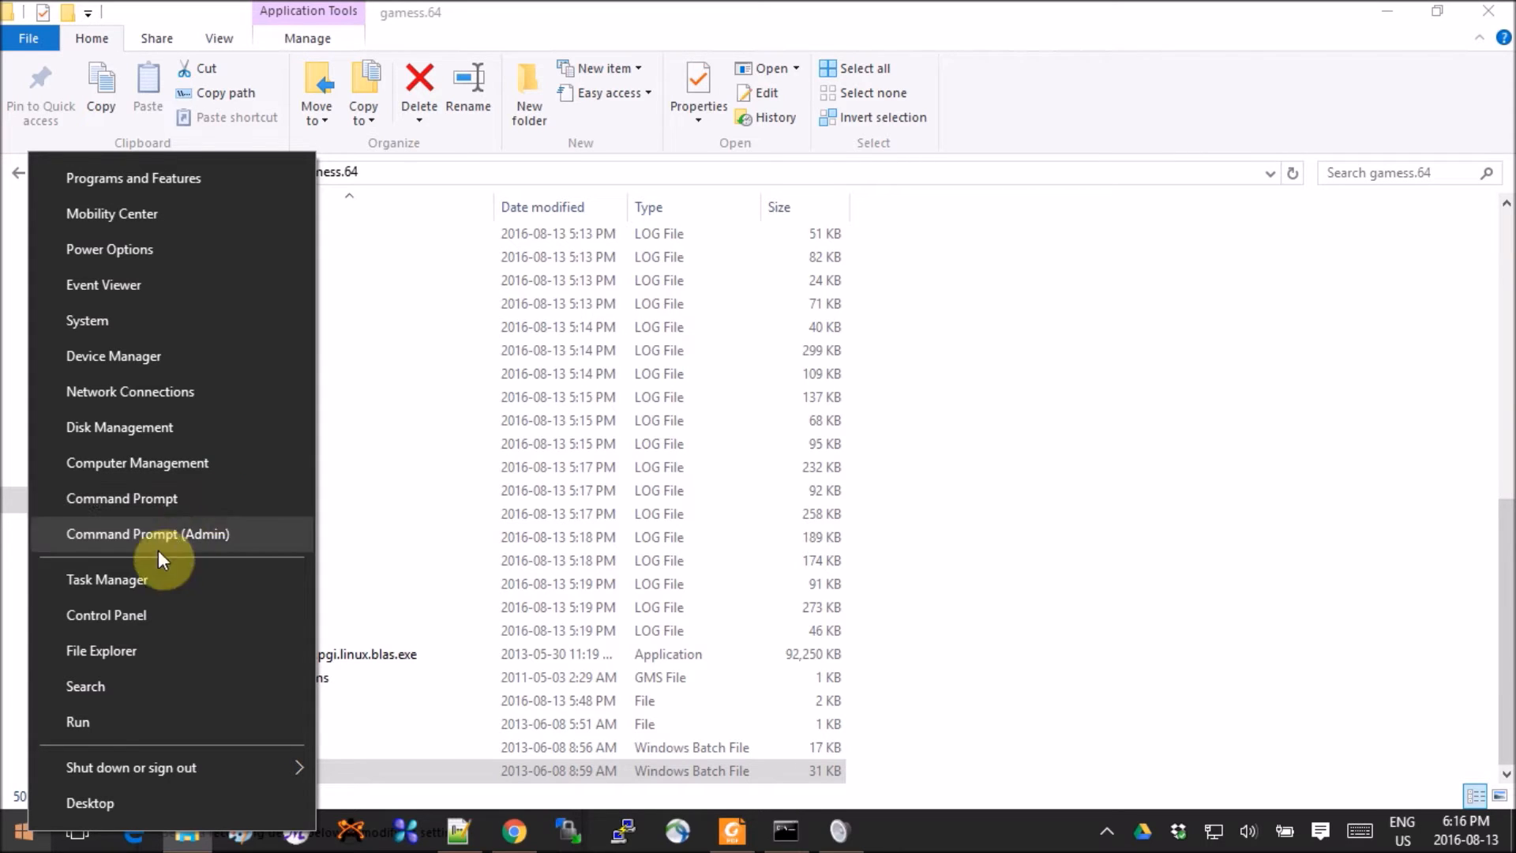
mouse_move(44, 802)
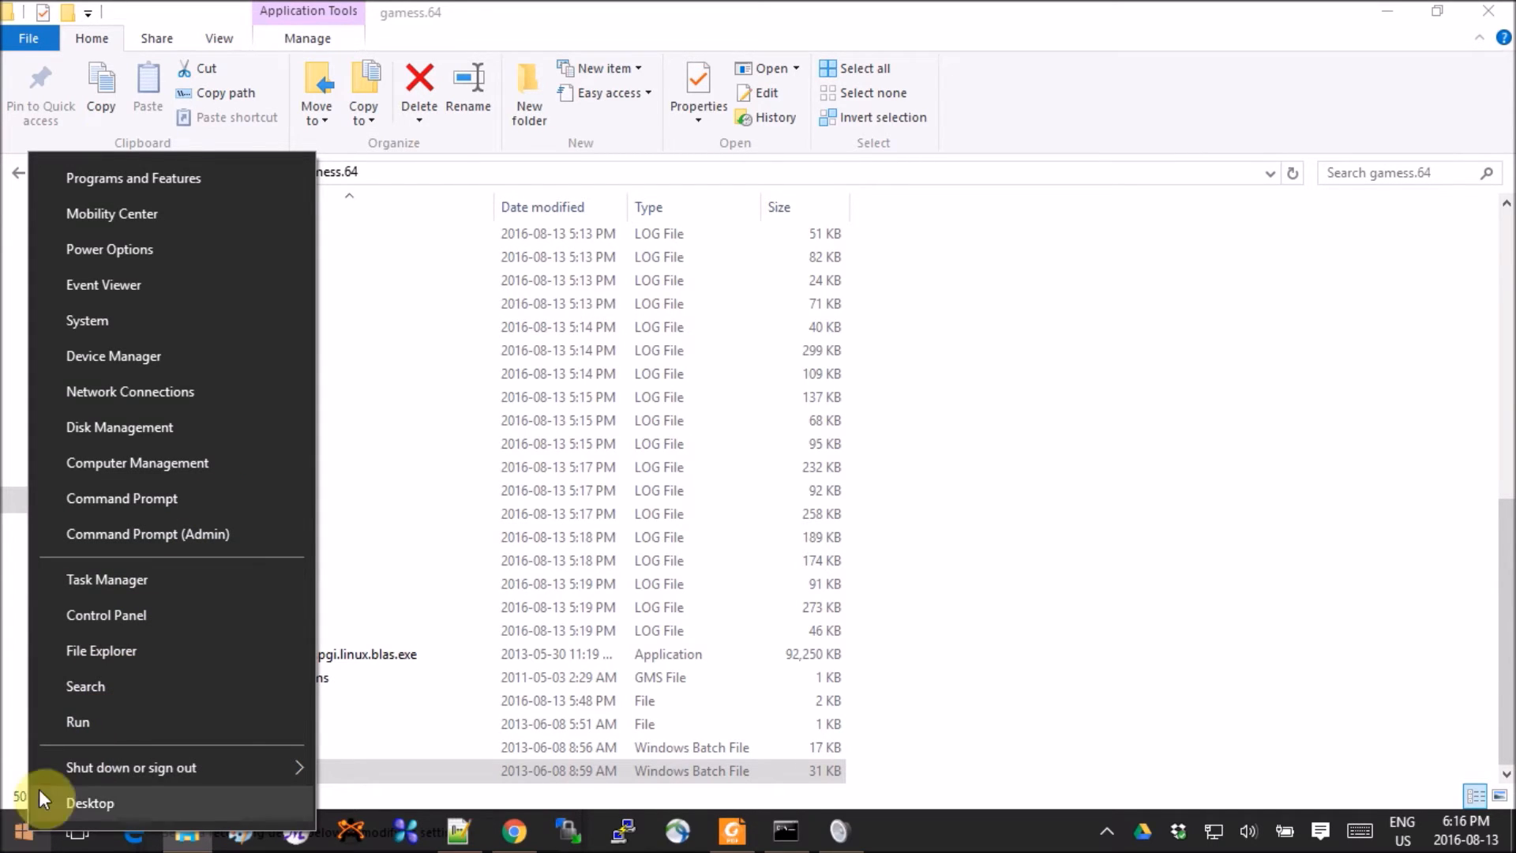
mouse_move(83, 722)
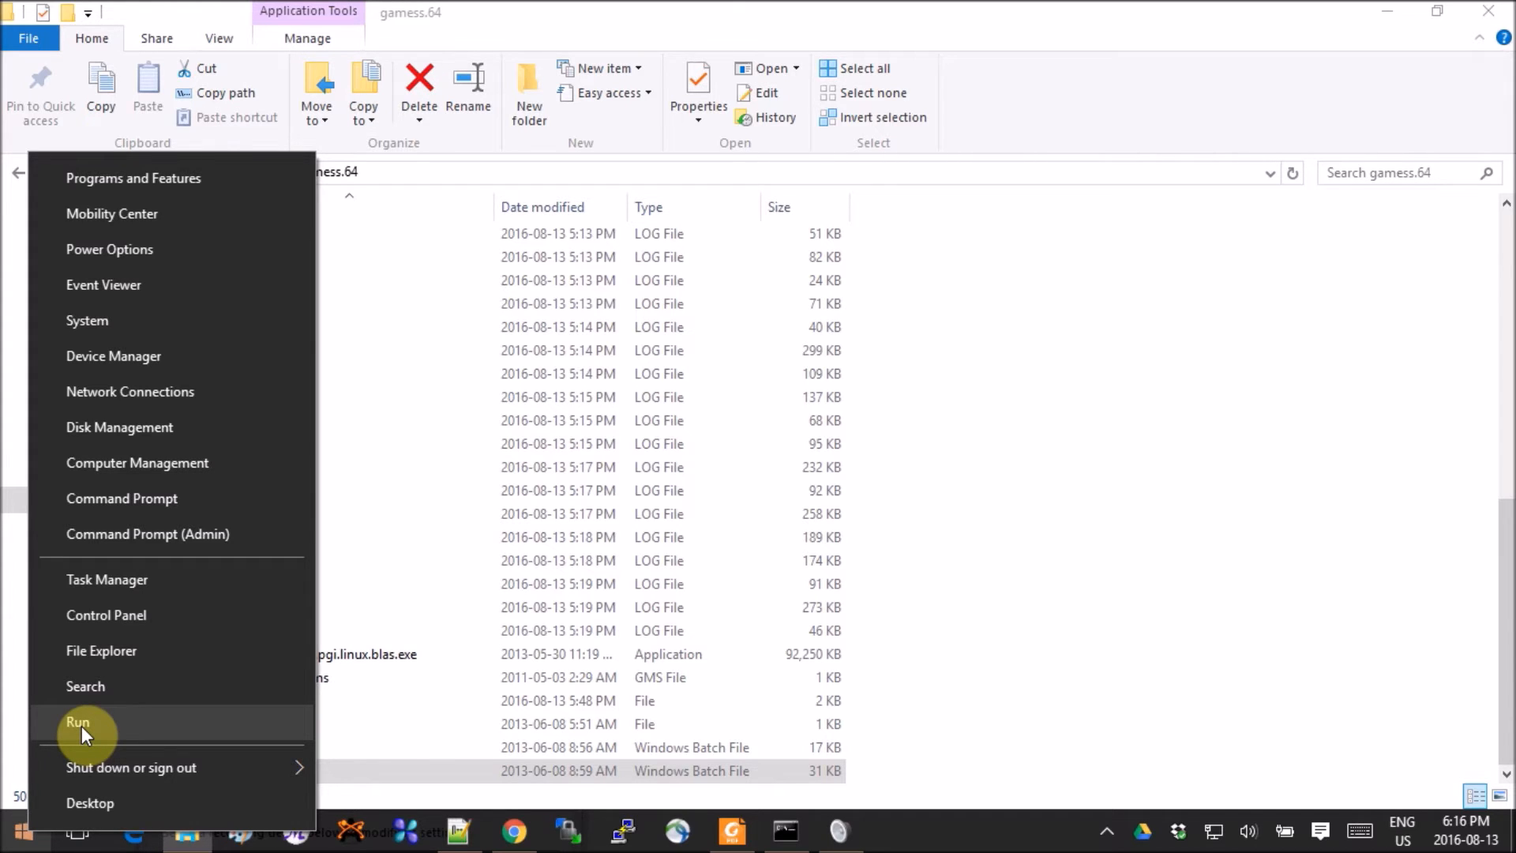
mouse_move(785, 815)
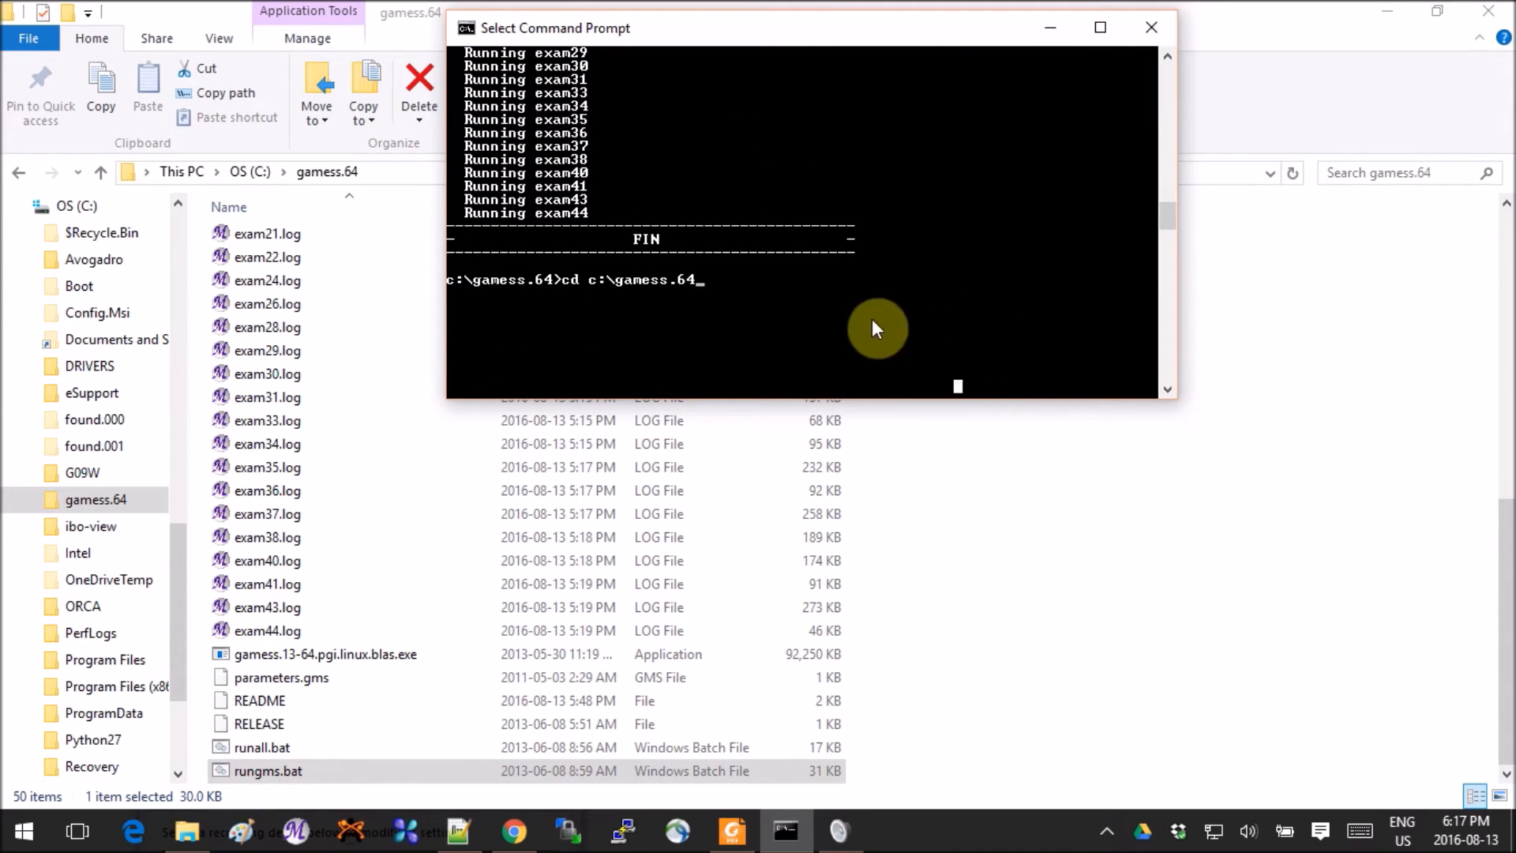
mouse_move(820, 297)
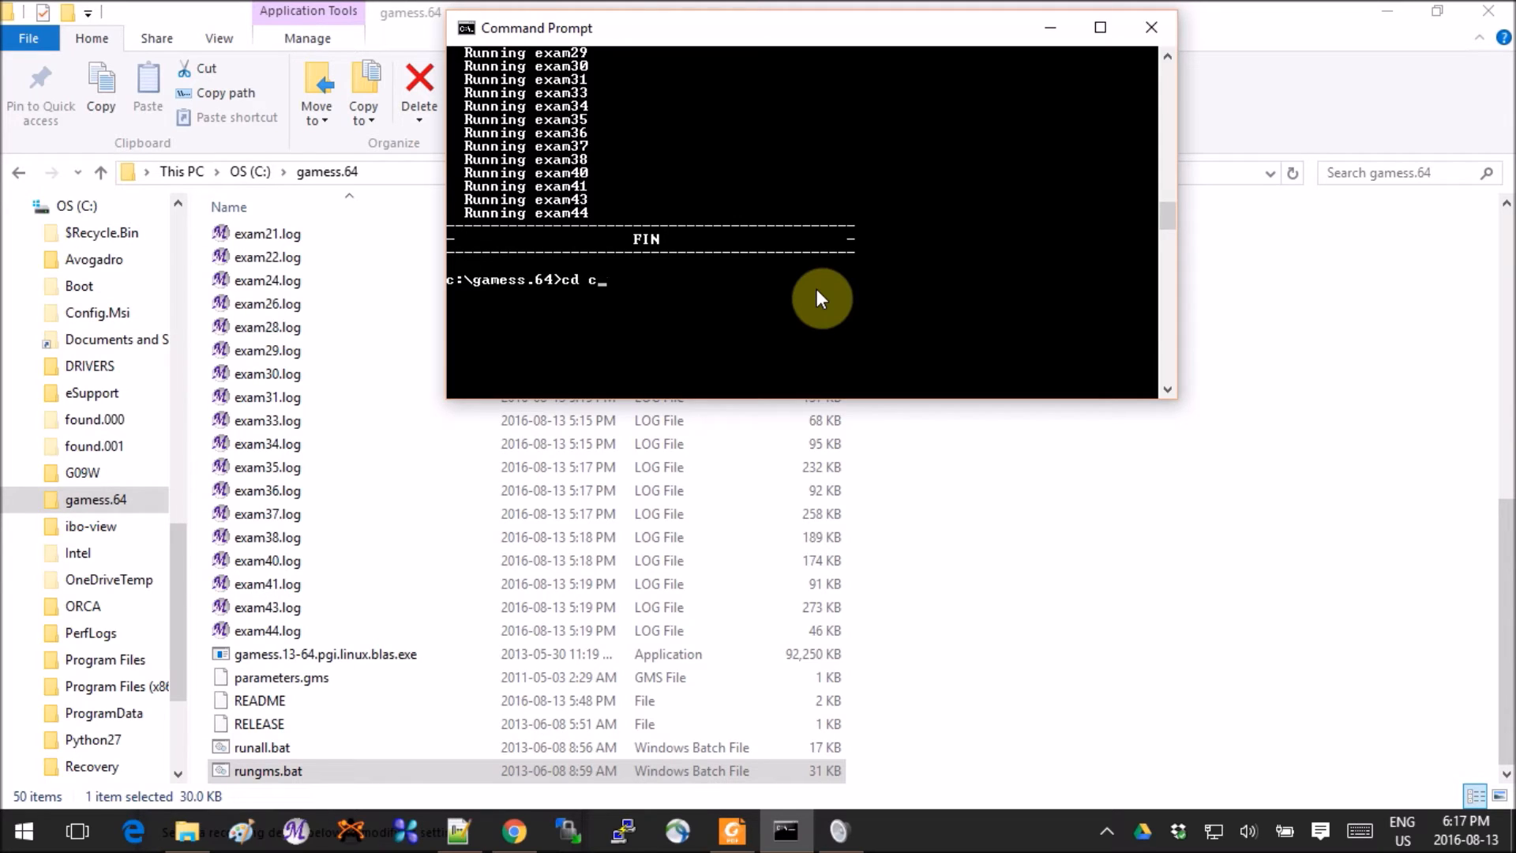
key(Backspace)
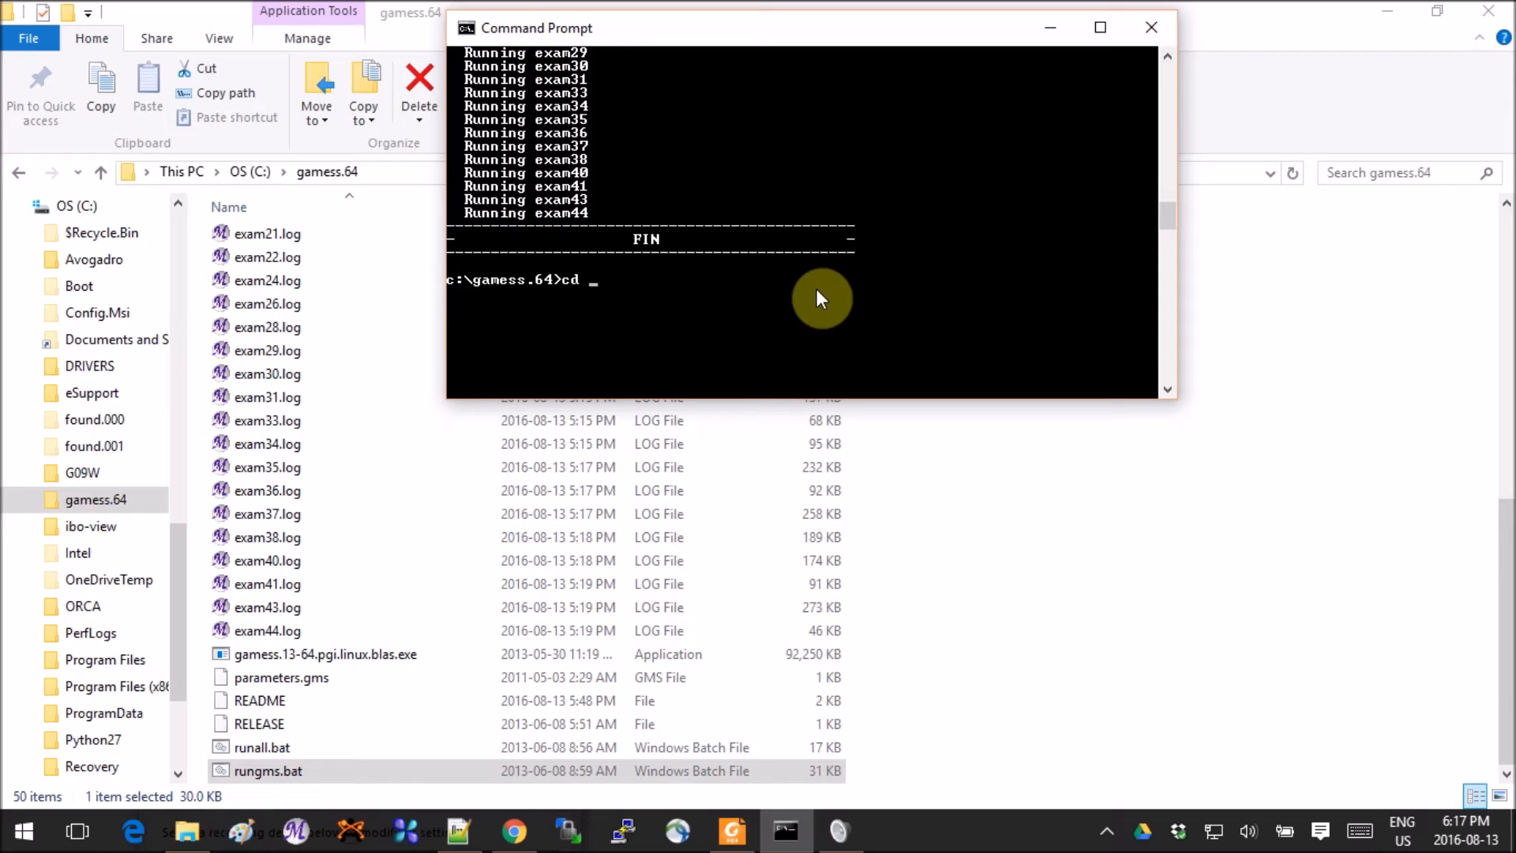
text(C)
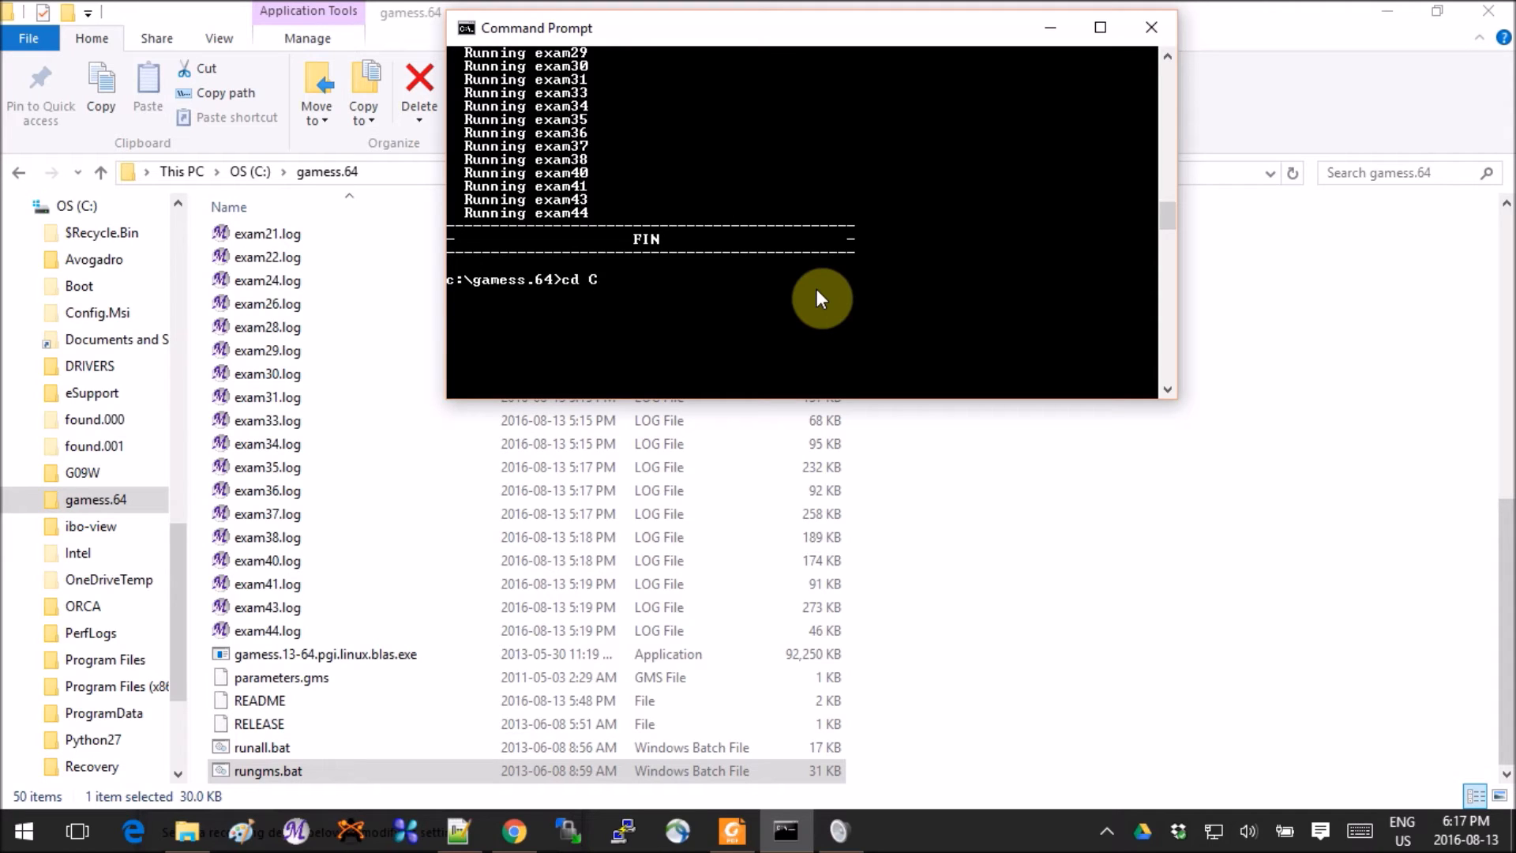
text(:\)
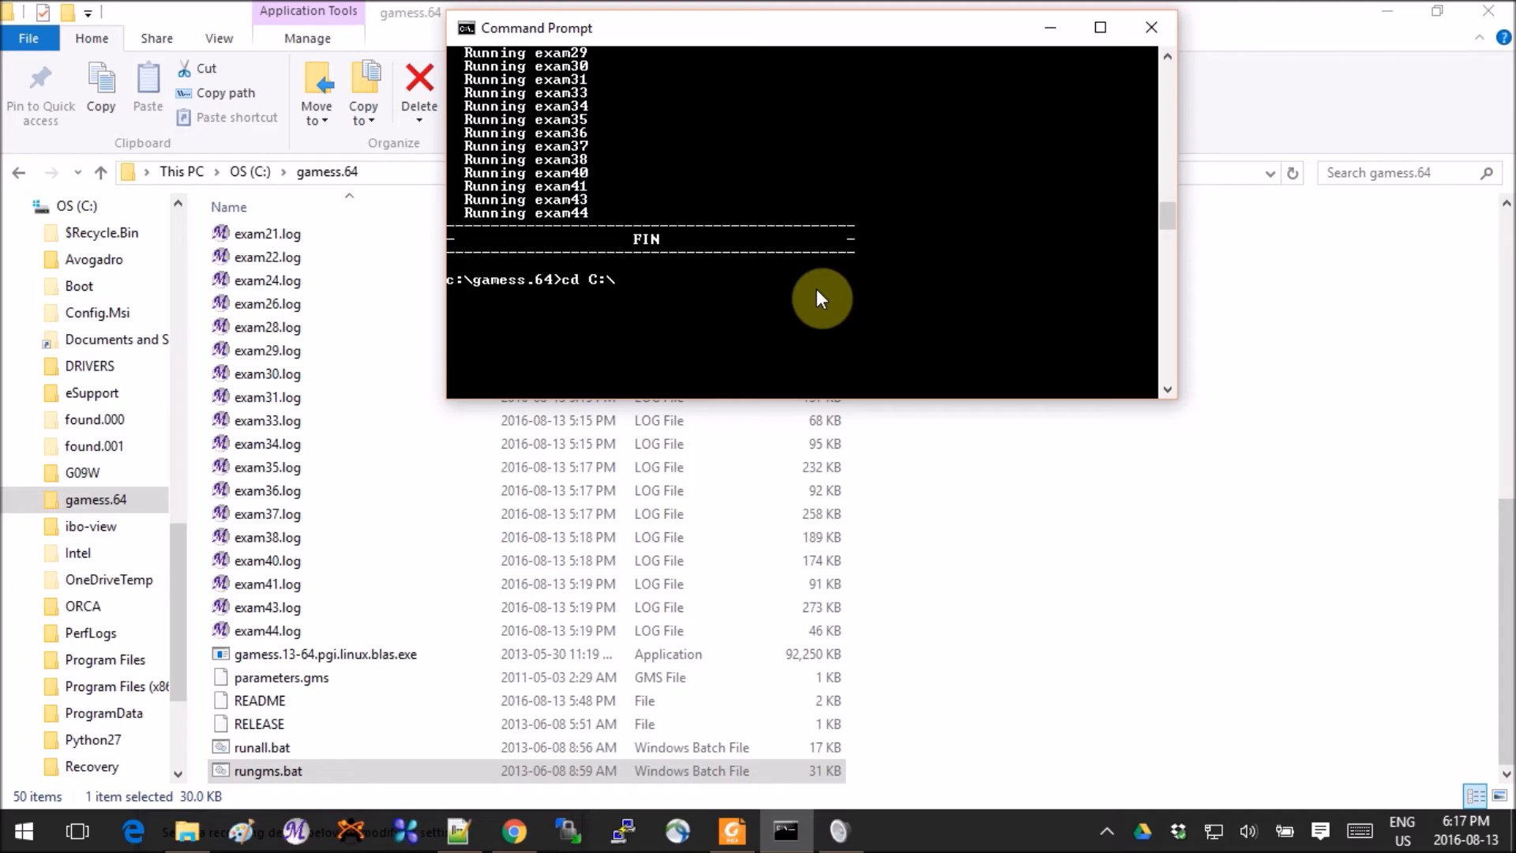
text(gamess.64)
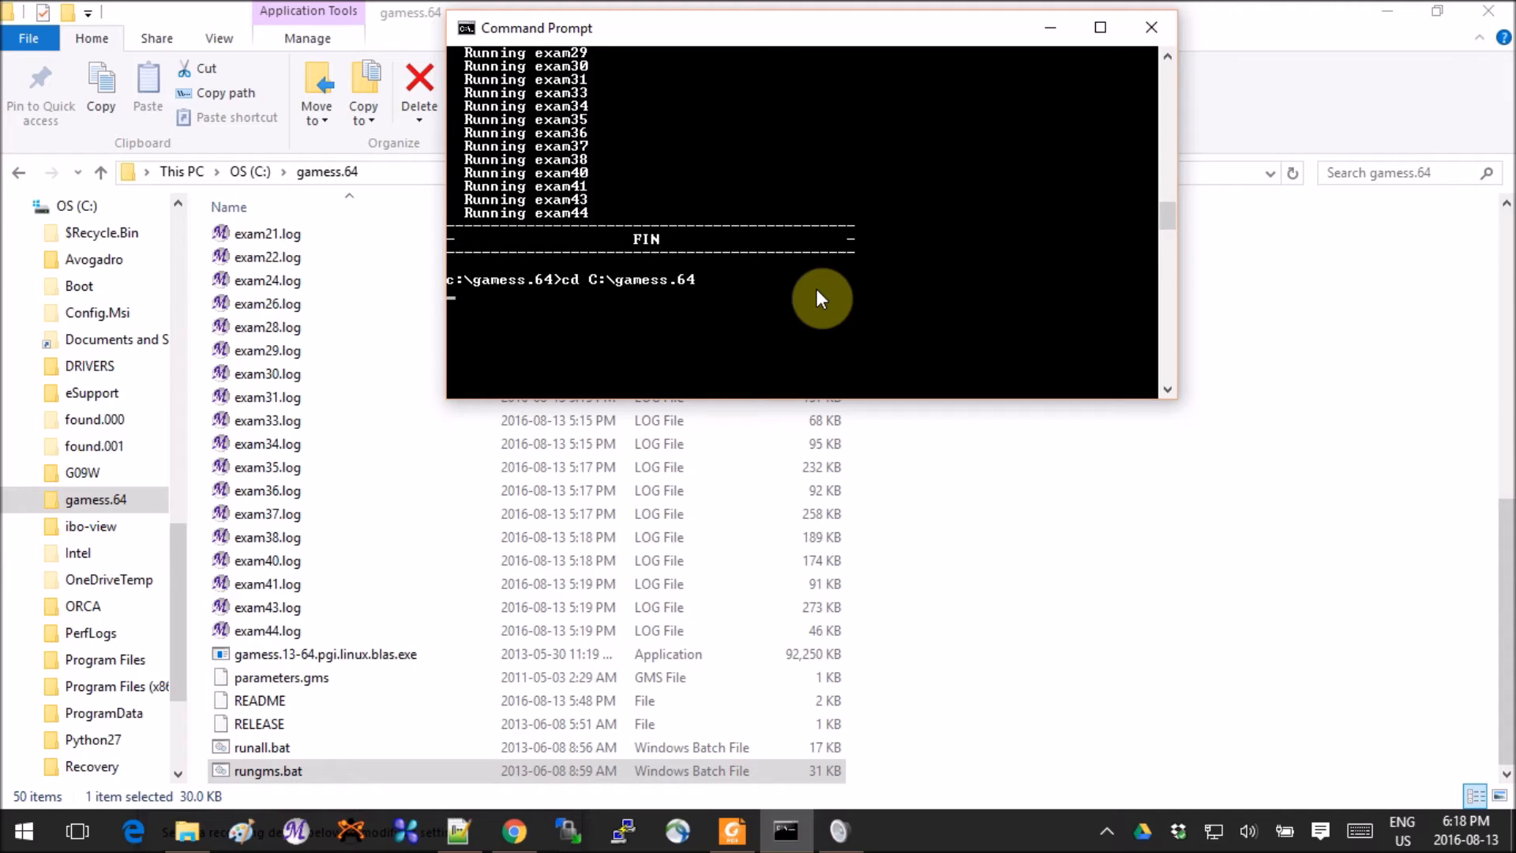
key(Return)
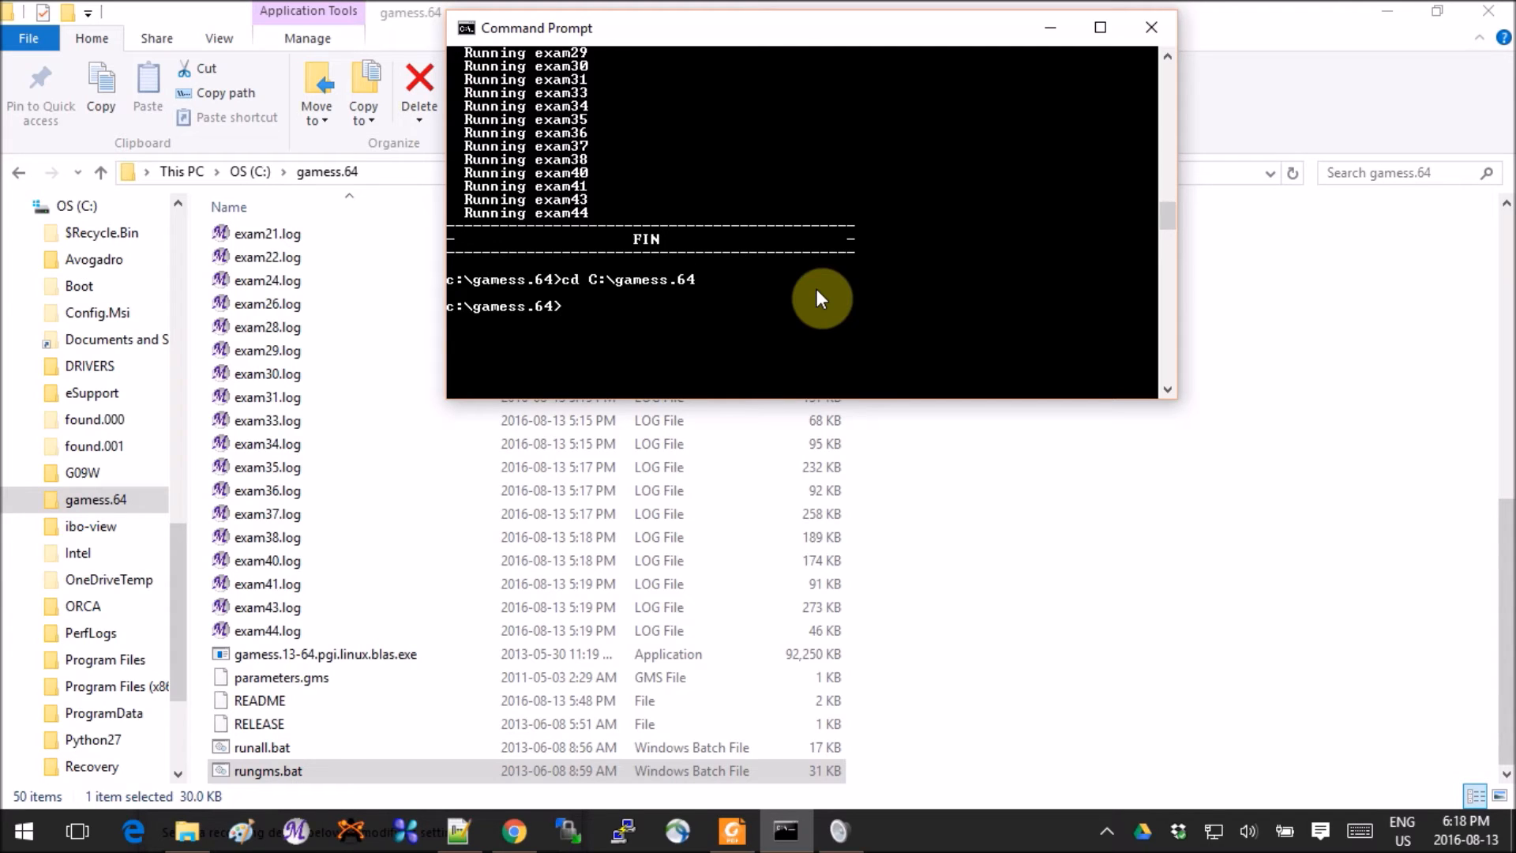
Step: List the gamess.64 folder contents with dir, showing runall.bat, rungms.bat and test folders
text(di)
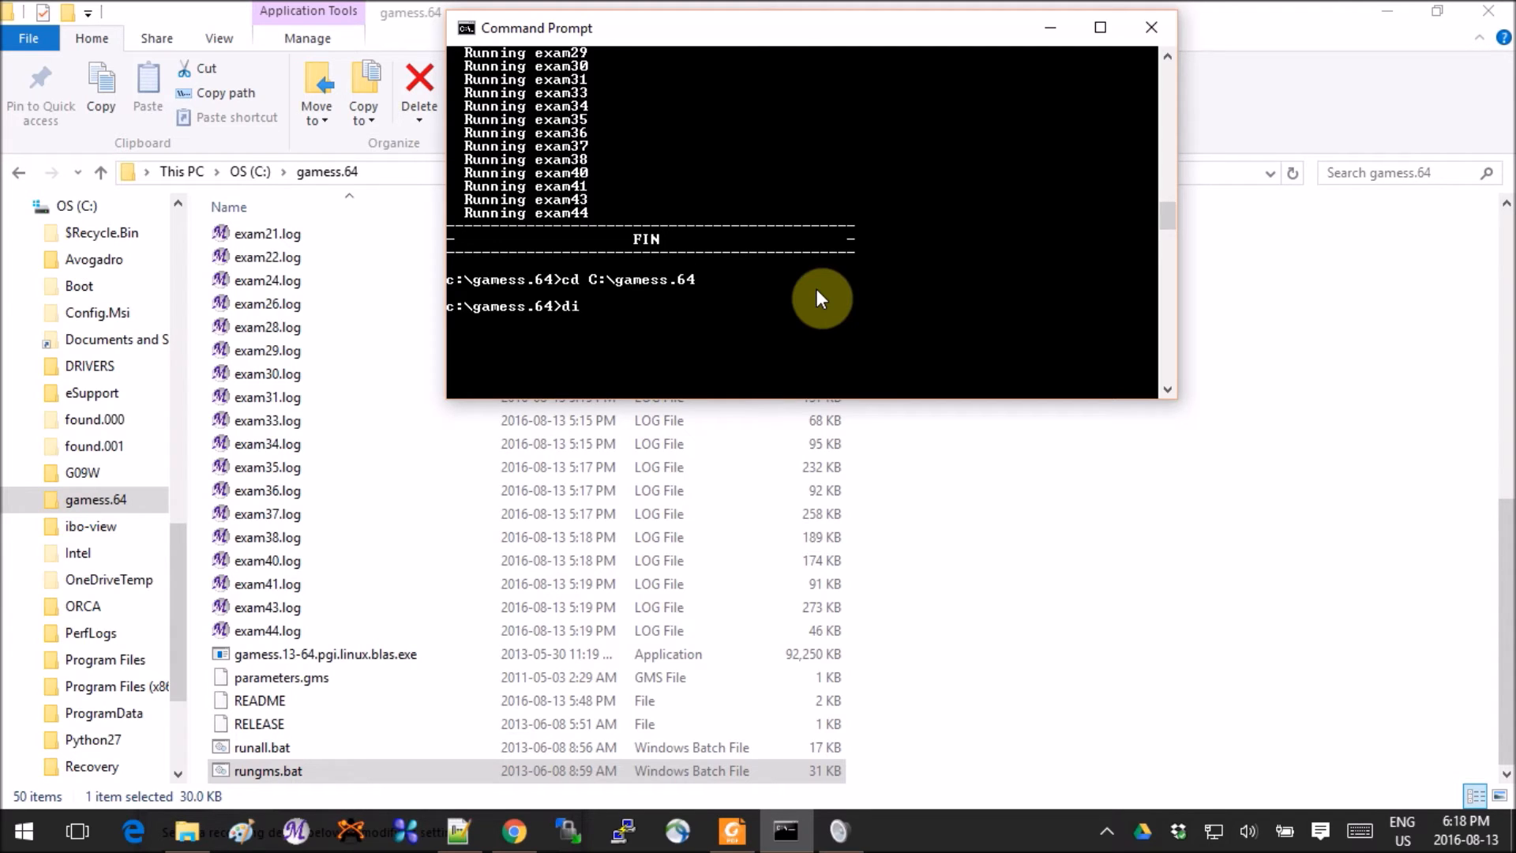
text(r)
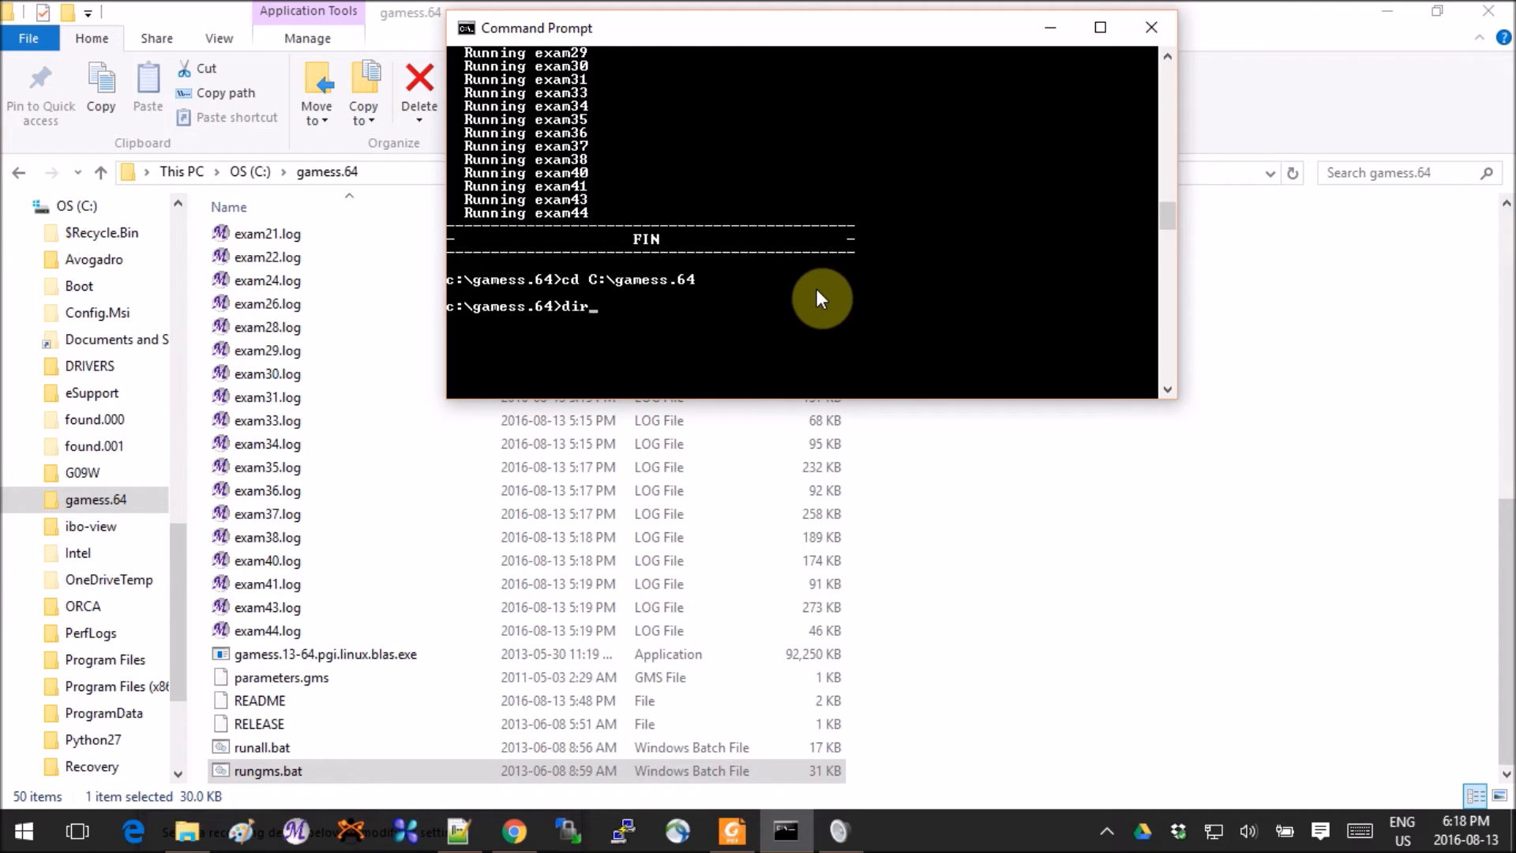
key(Return)
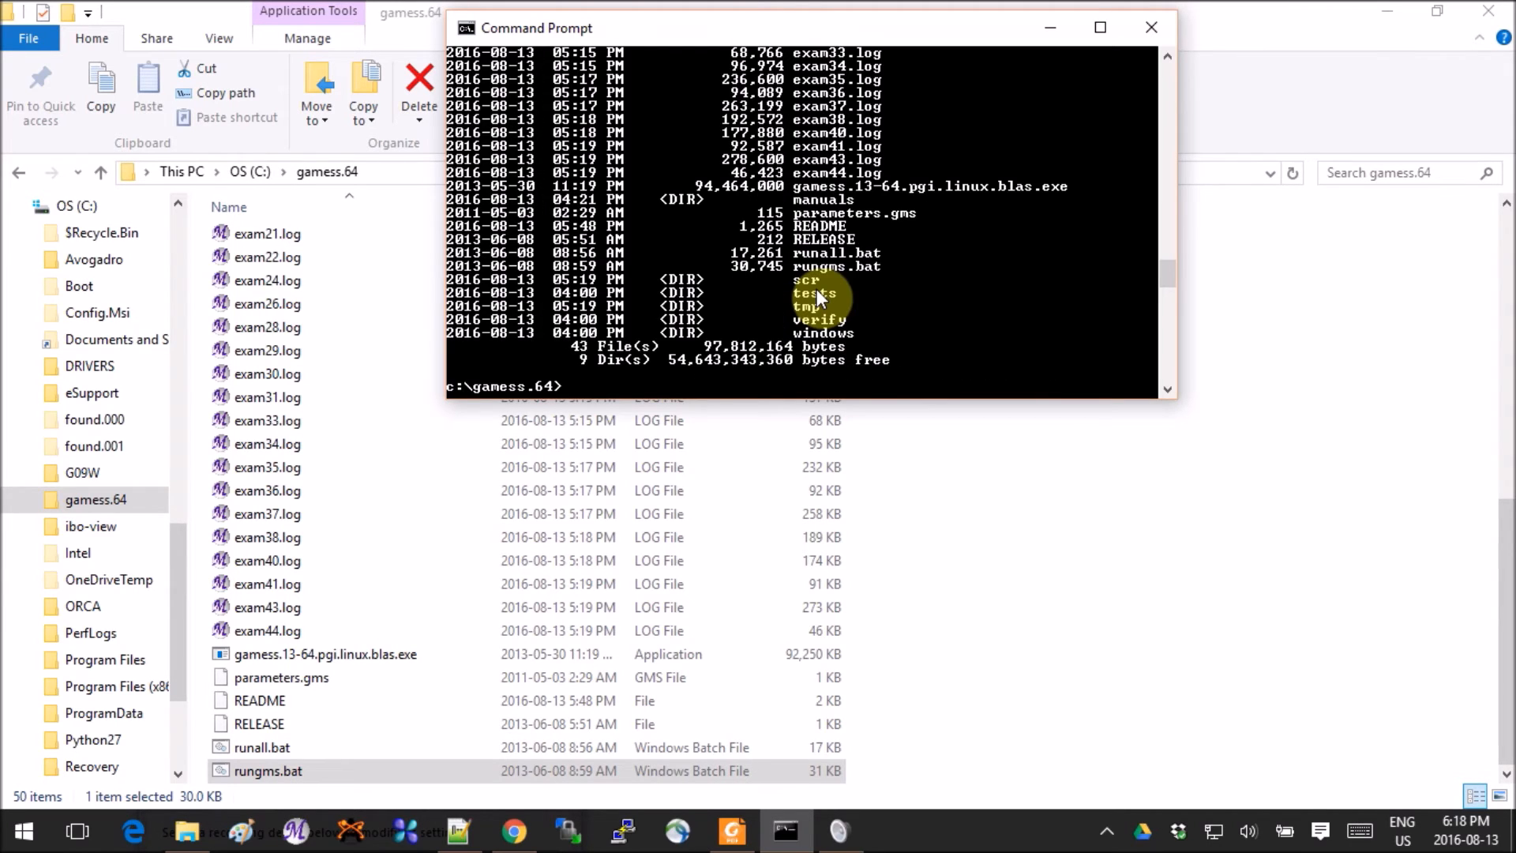
mouse_move(797, 391)
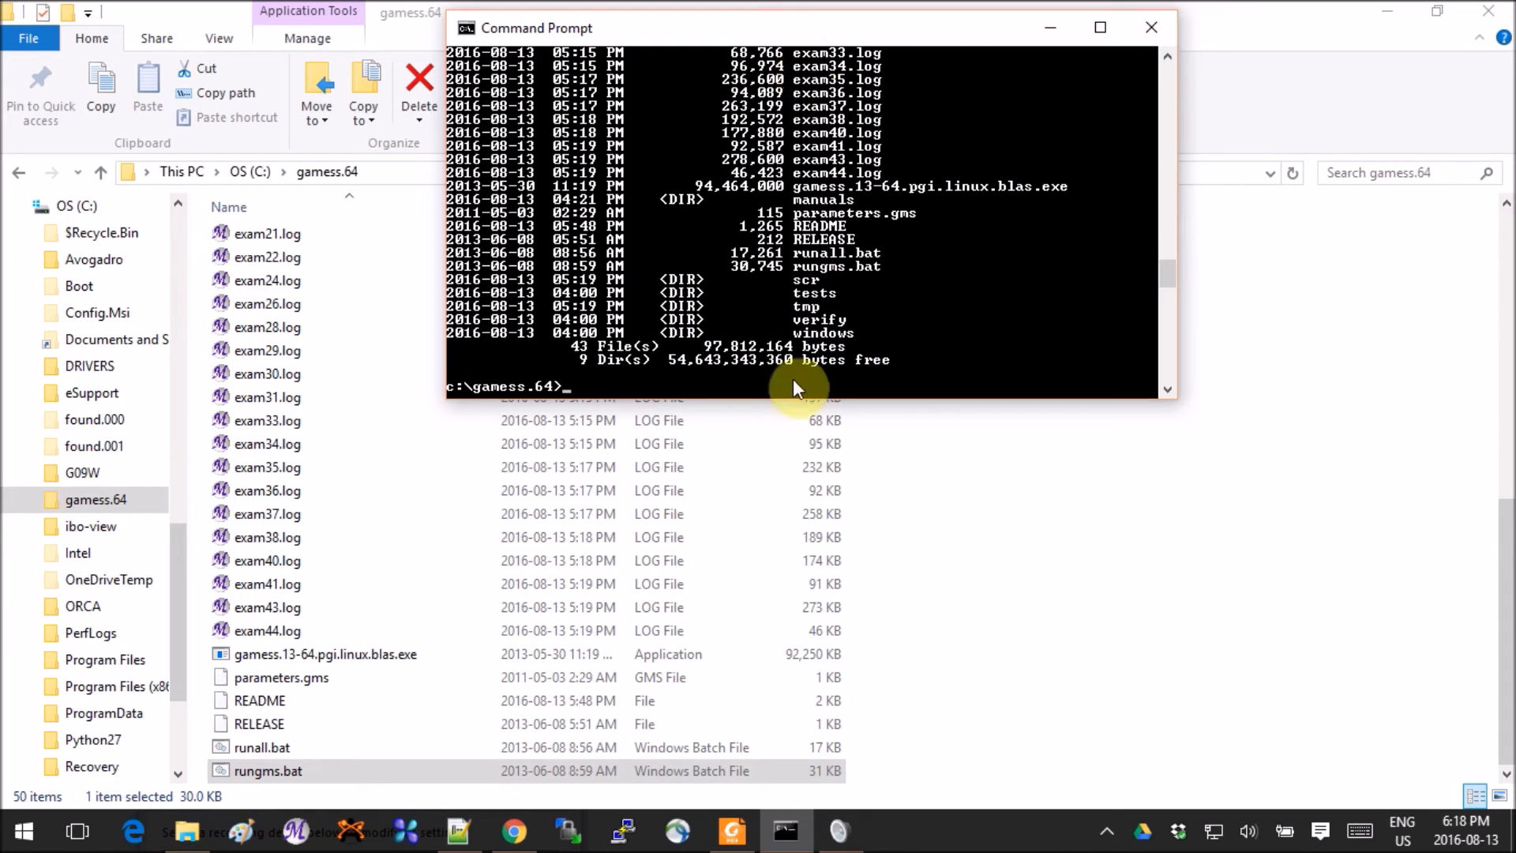
mouse_move(270, 559)
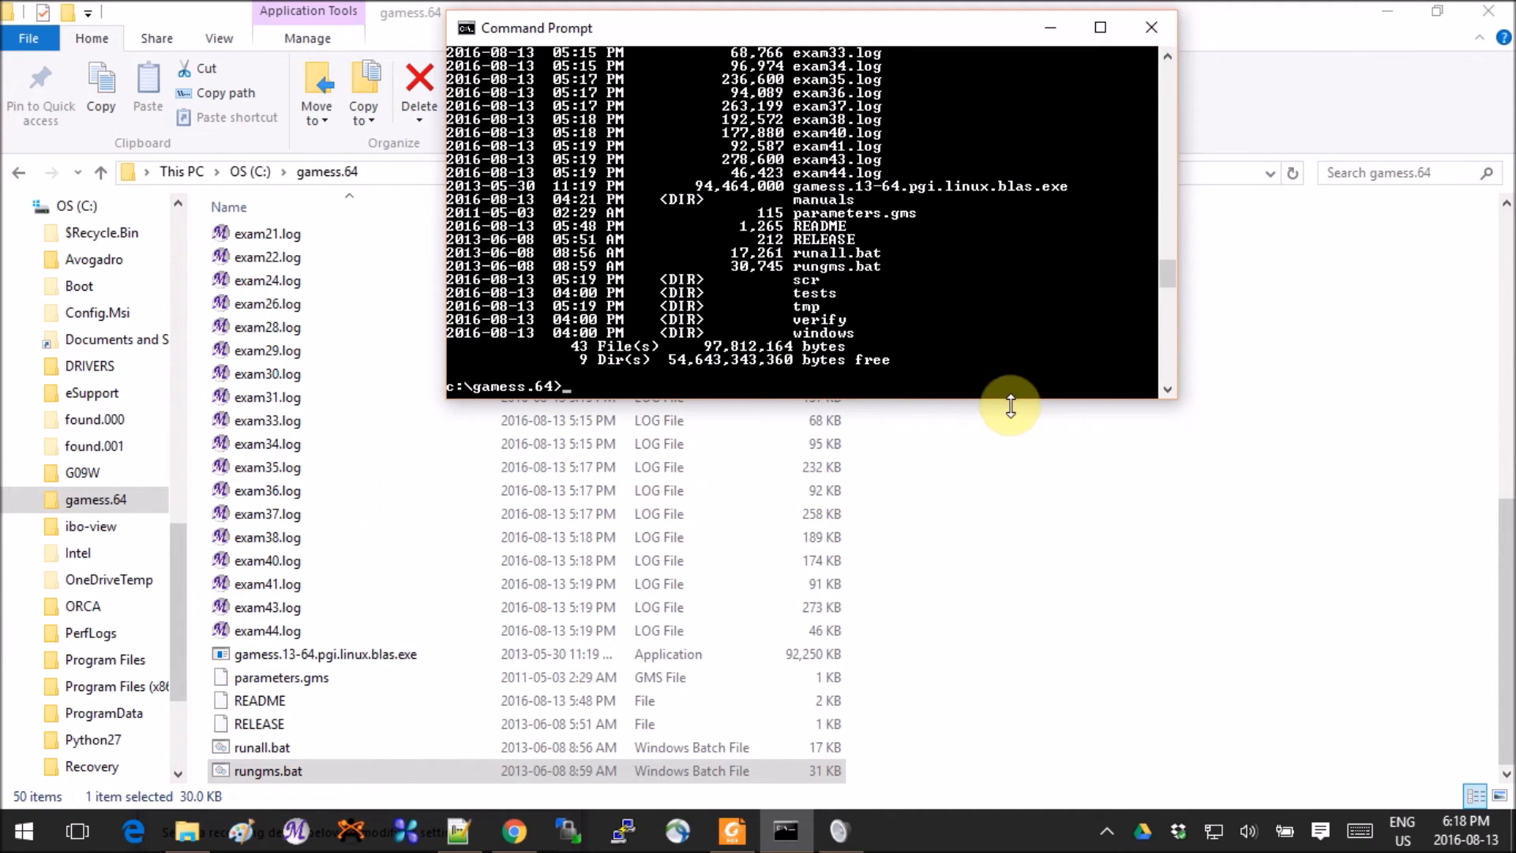
mouse_move(992, 265)
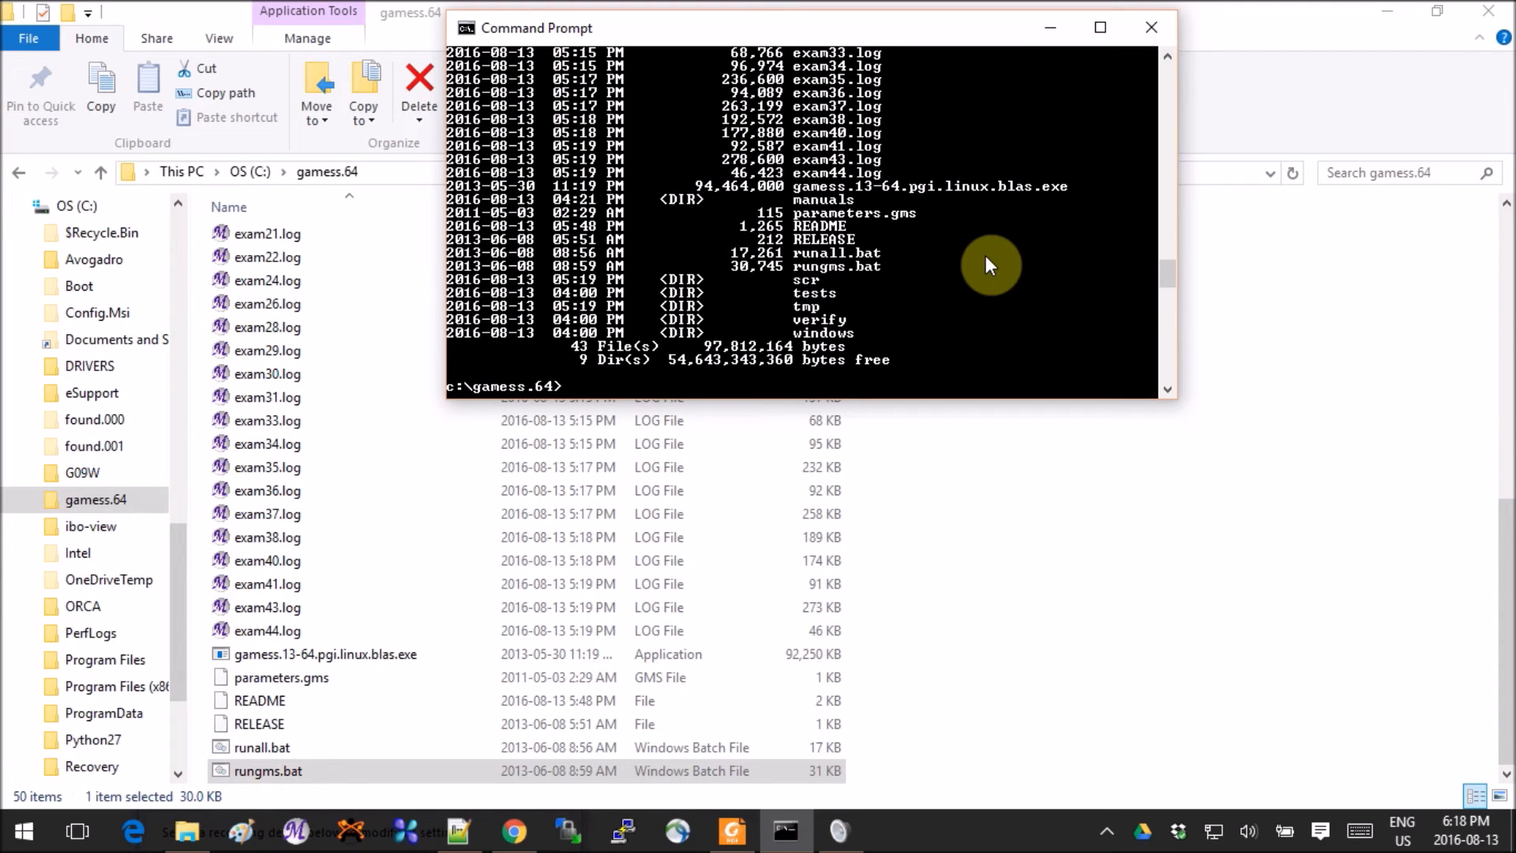
Step: Enter the command runall.bat 13-64.pgi.linux.blas 1 at the c:\gamess.64> prompt, unrun
text(runall.bat 13-64.pgi.linux.blas 2)
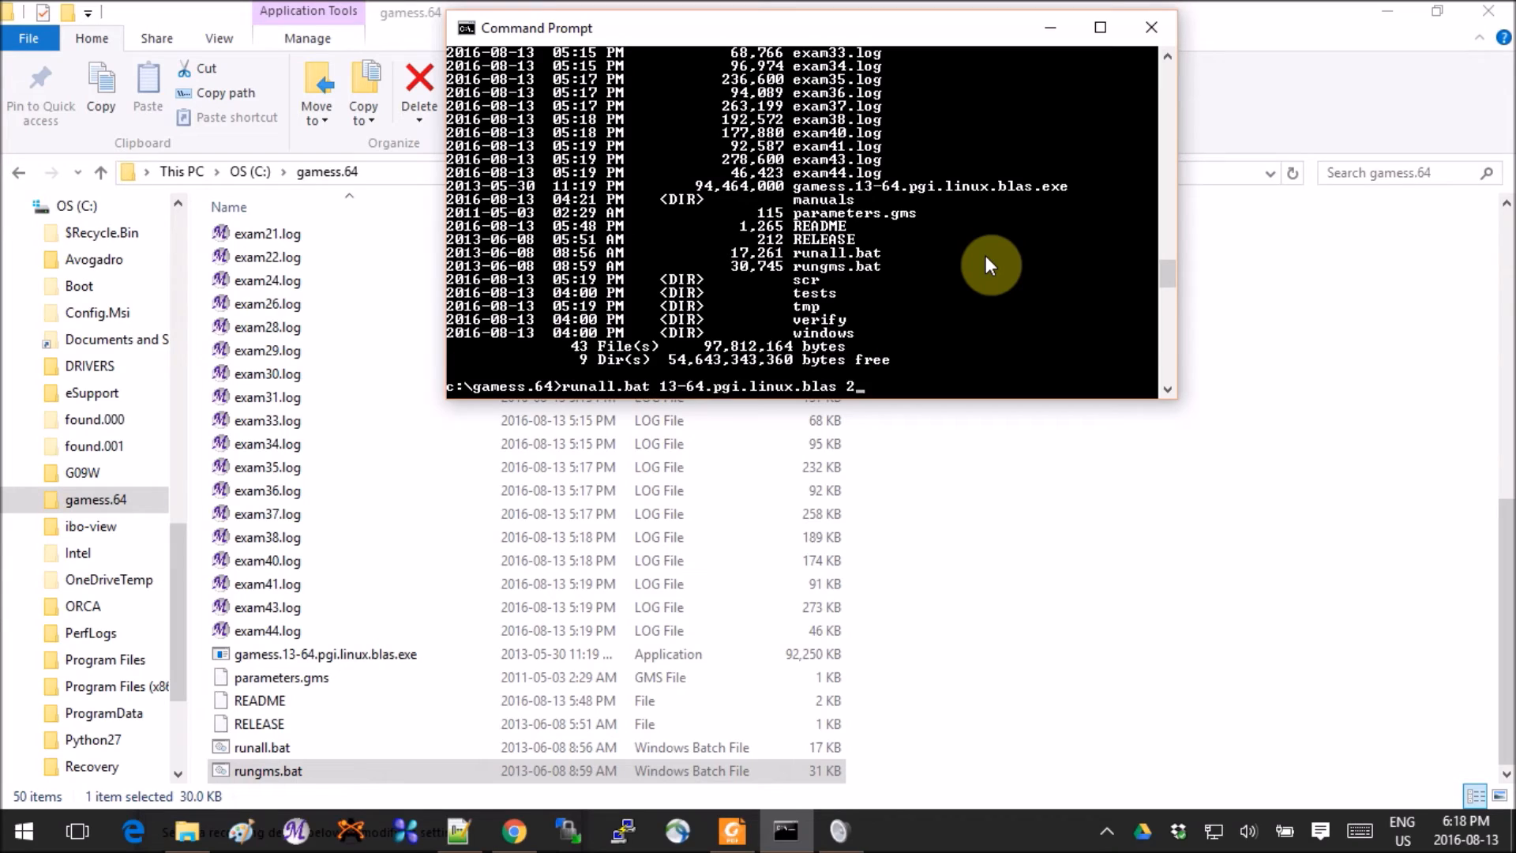
text(cd c:\gamess.64)
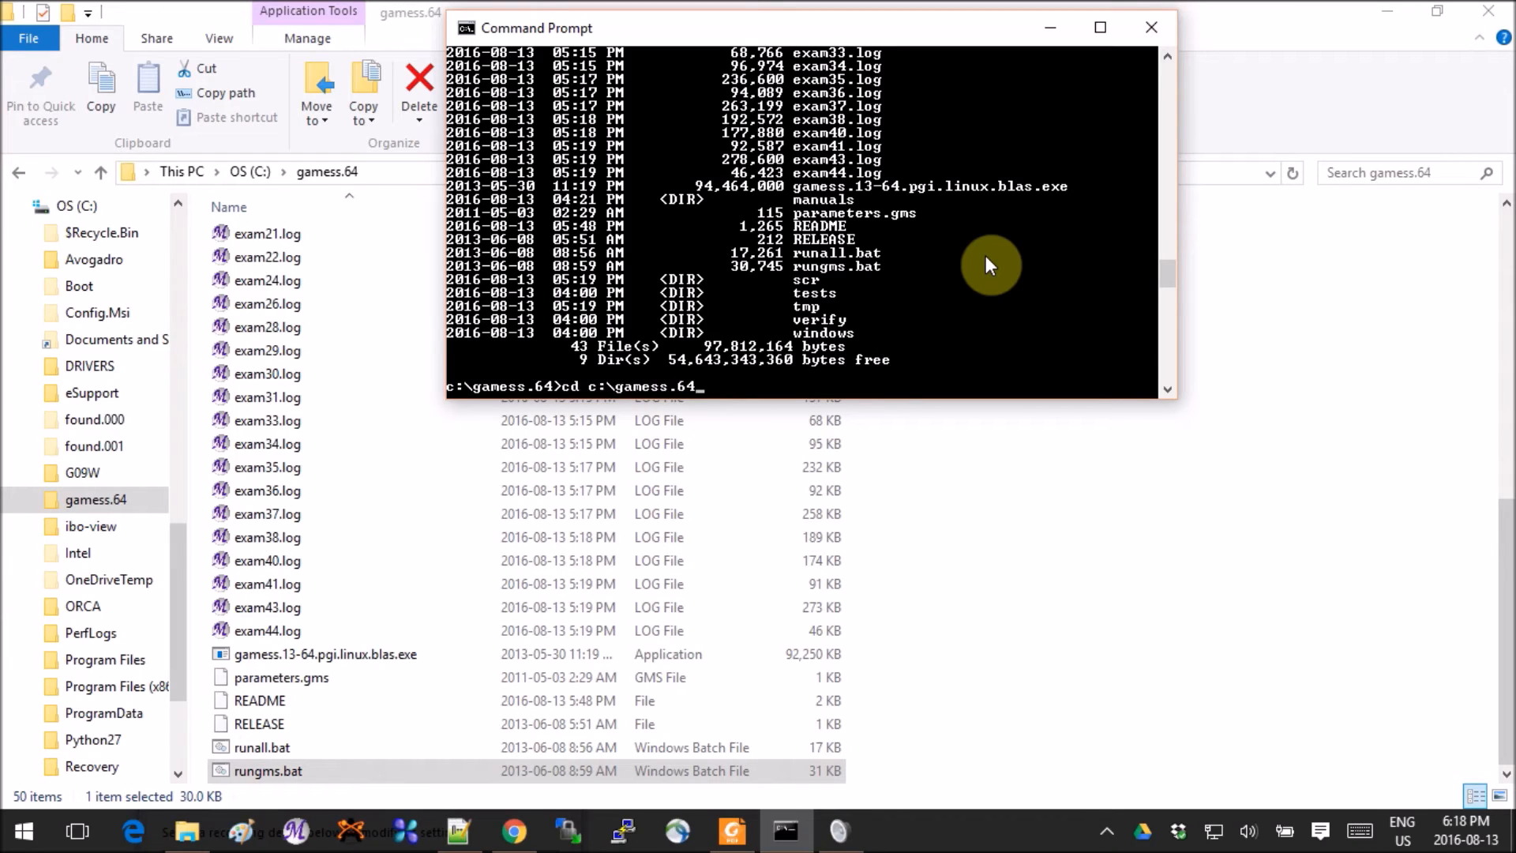
text(runall.bat 13-64 1)
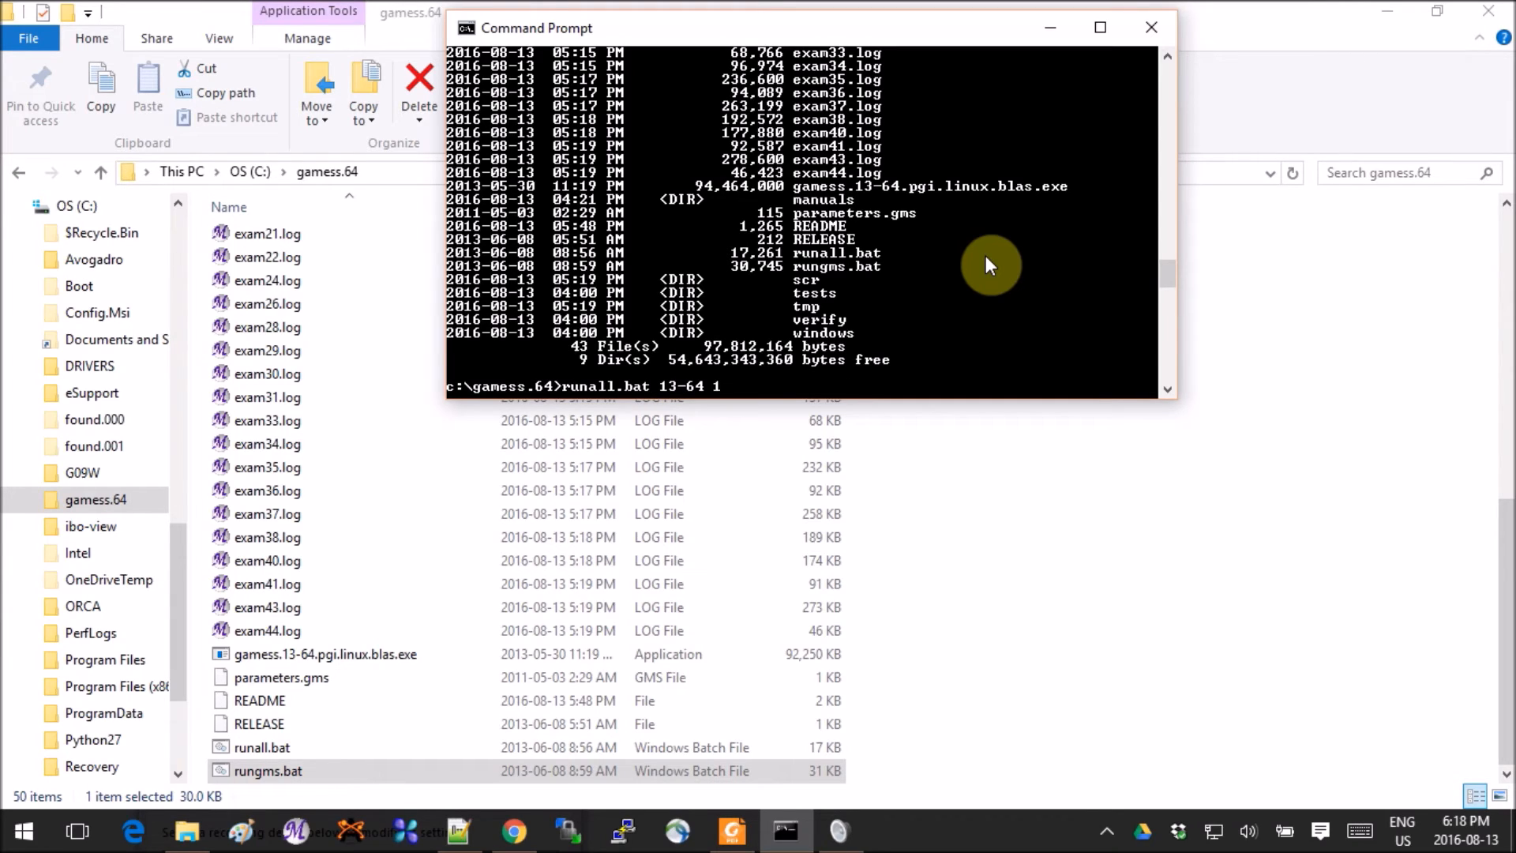
text(.pgi.linux.blas)
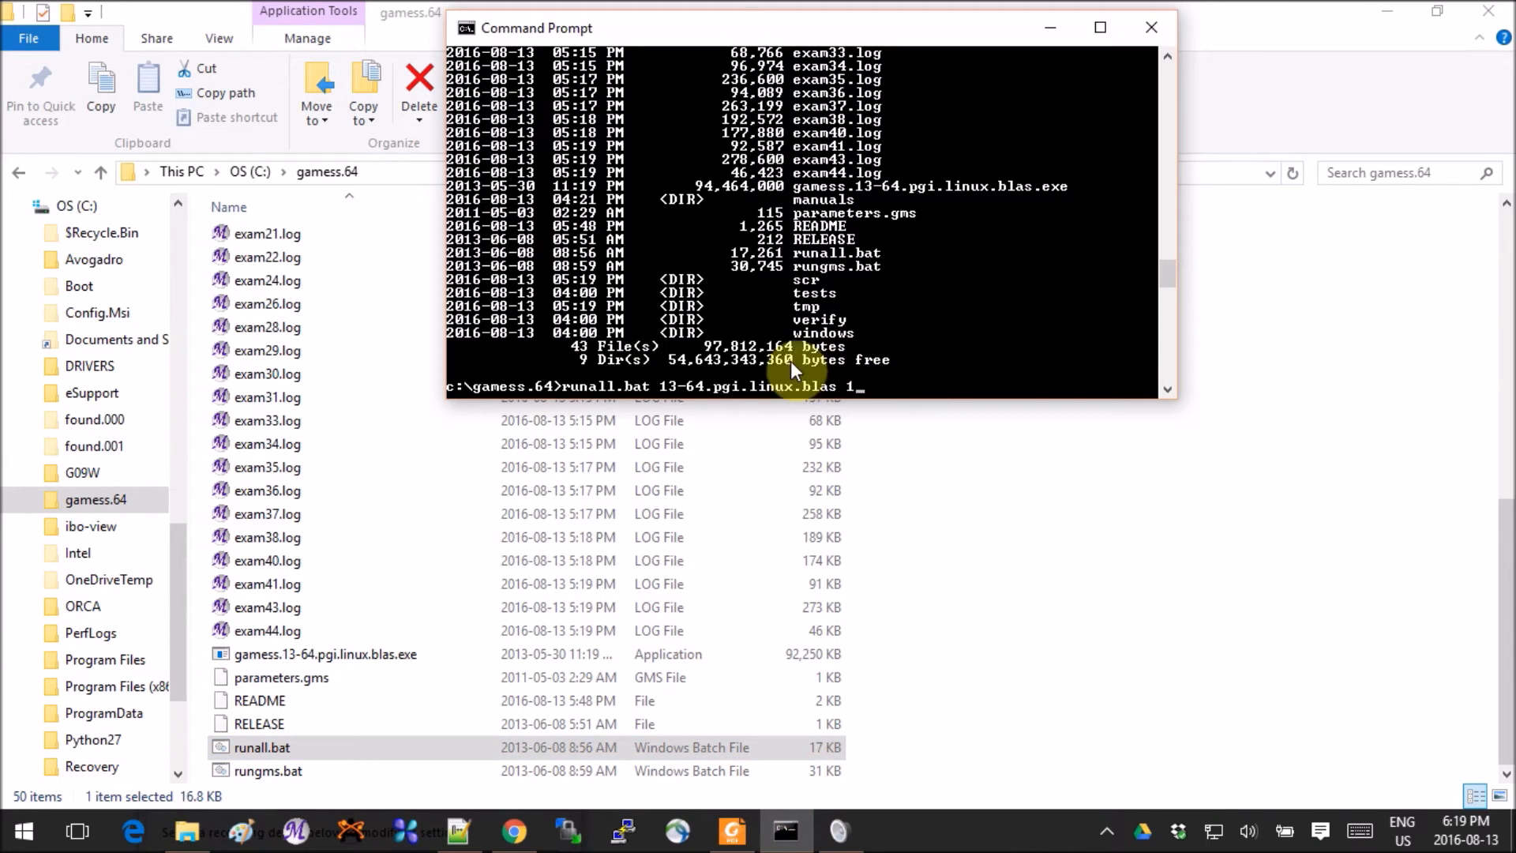
mouse_move(981, 392)
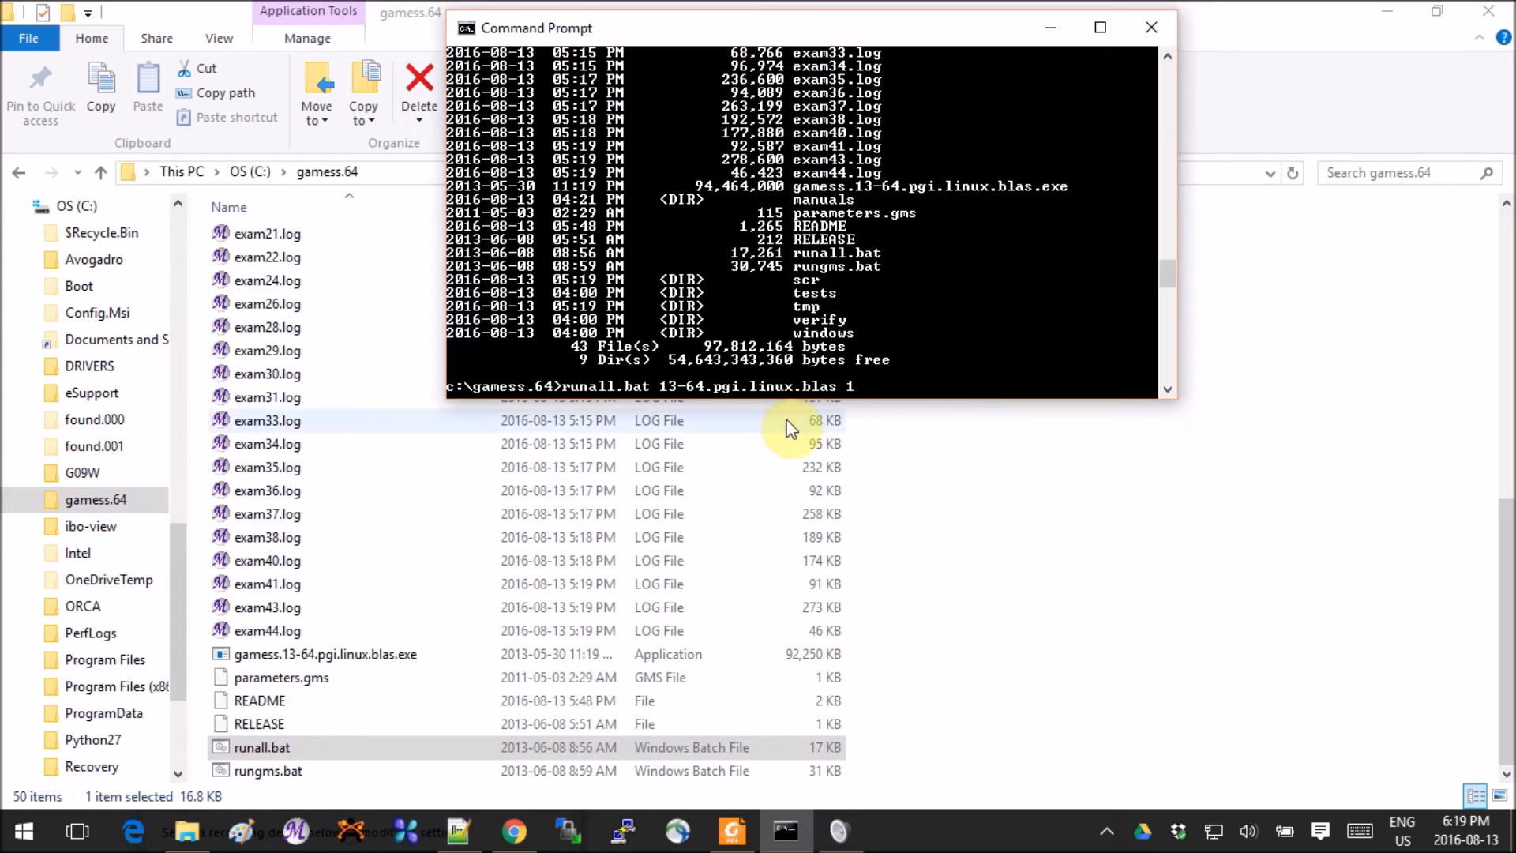
Step: Check the version string in gamess.13-64.pgi.linux.blas.exe's name, then return to the command window
click(325, 654)
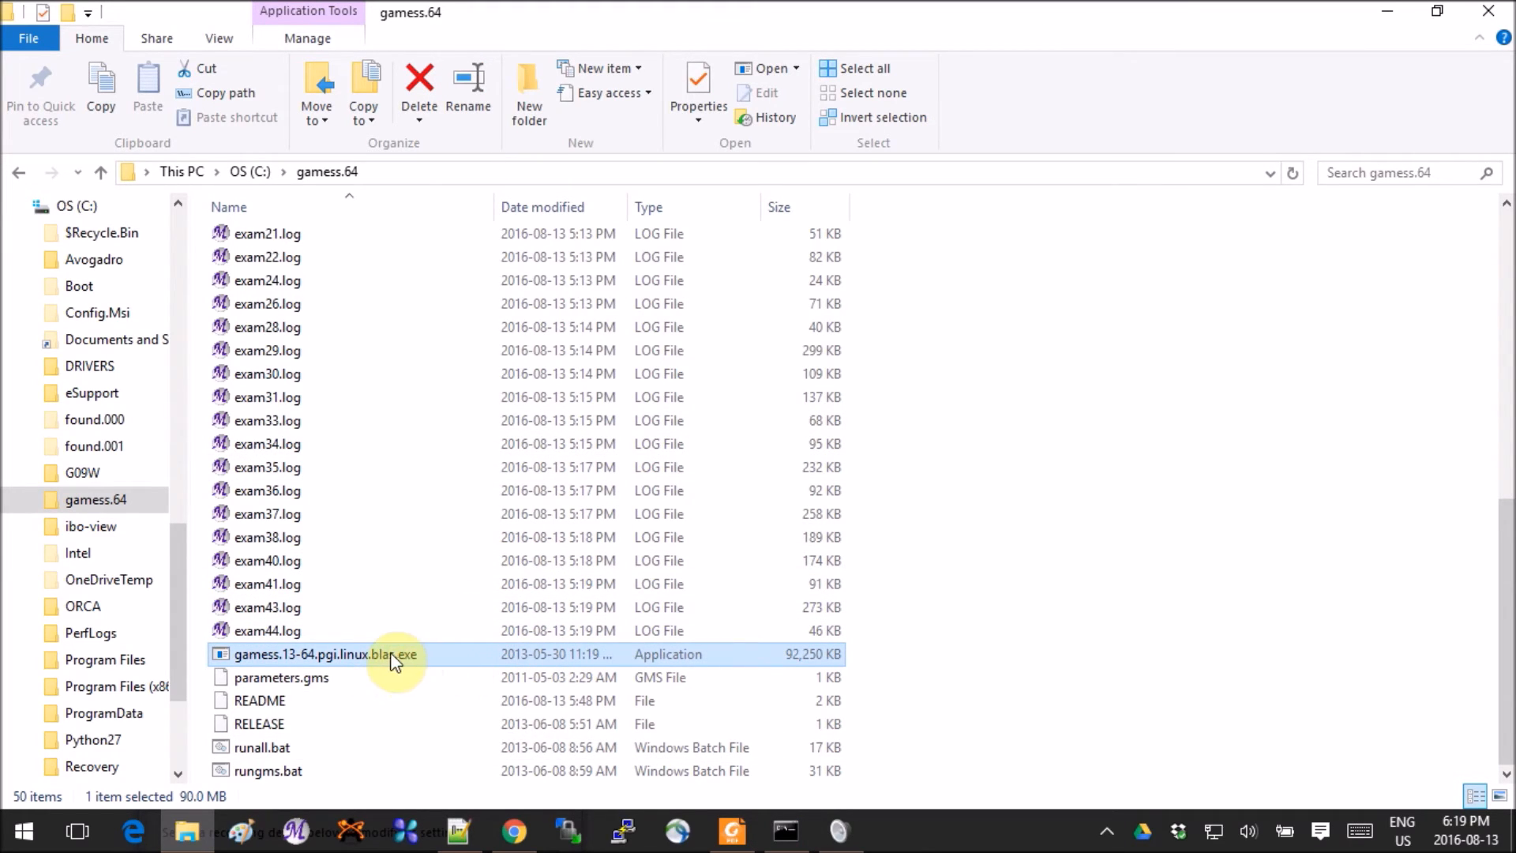
mouse_move(401, 666)
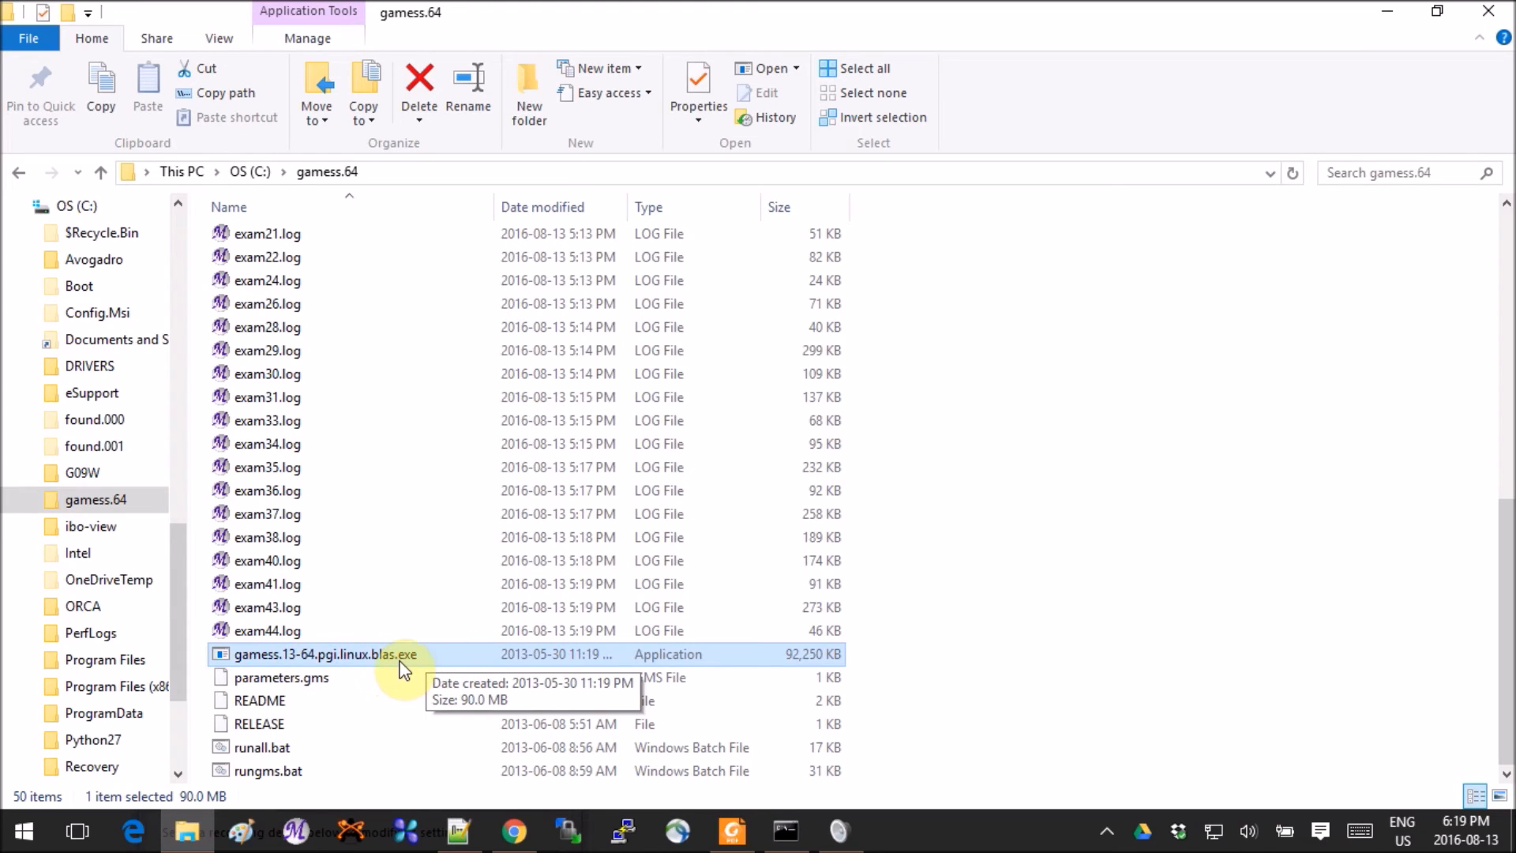
mouse_move(401, 662)
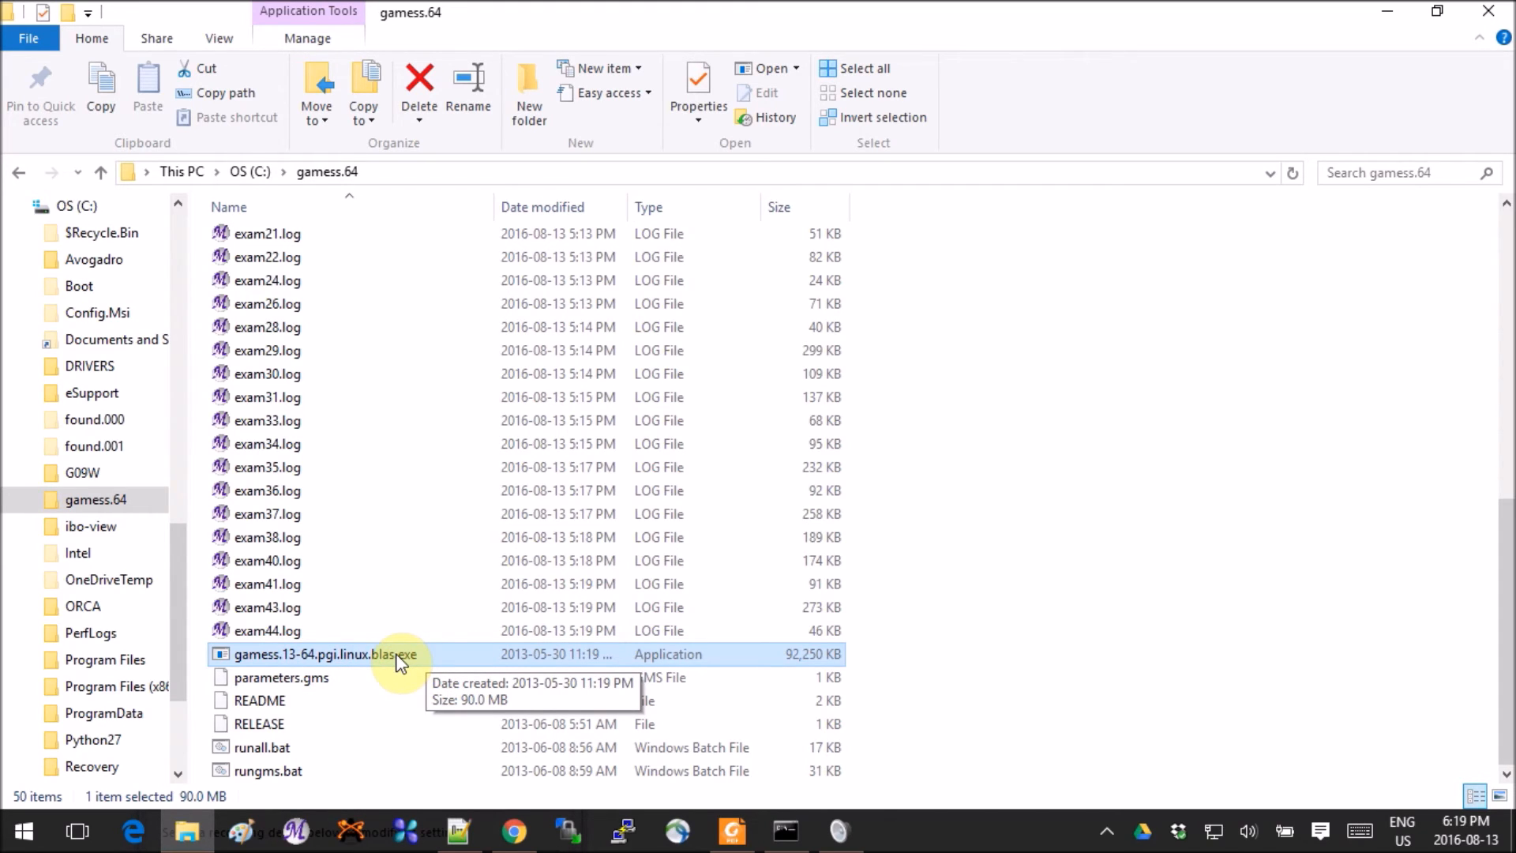
mouse_move(281, 671)
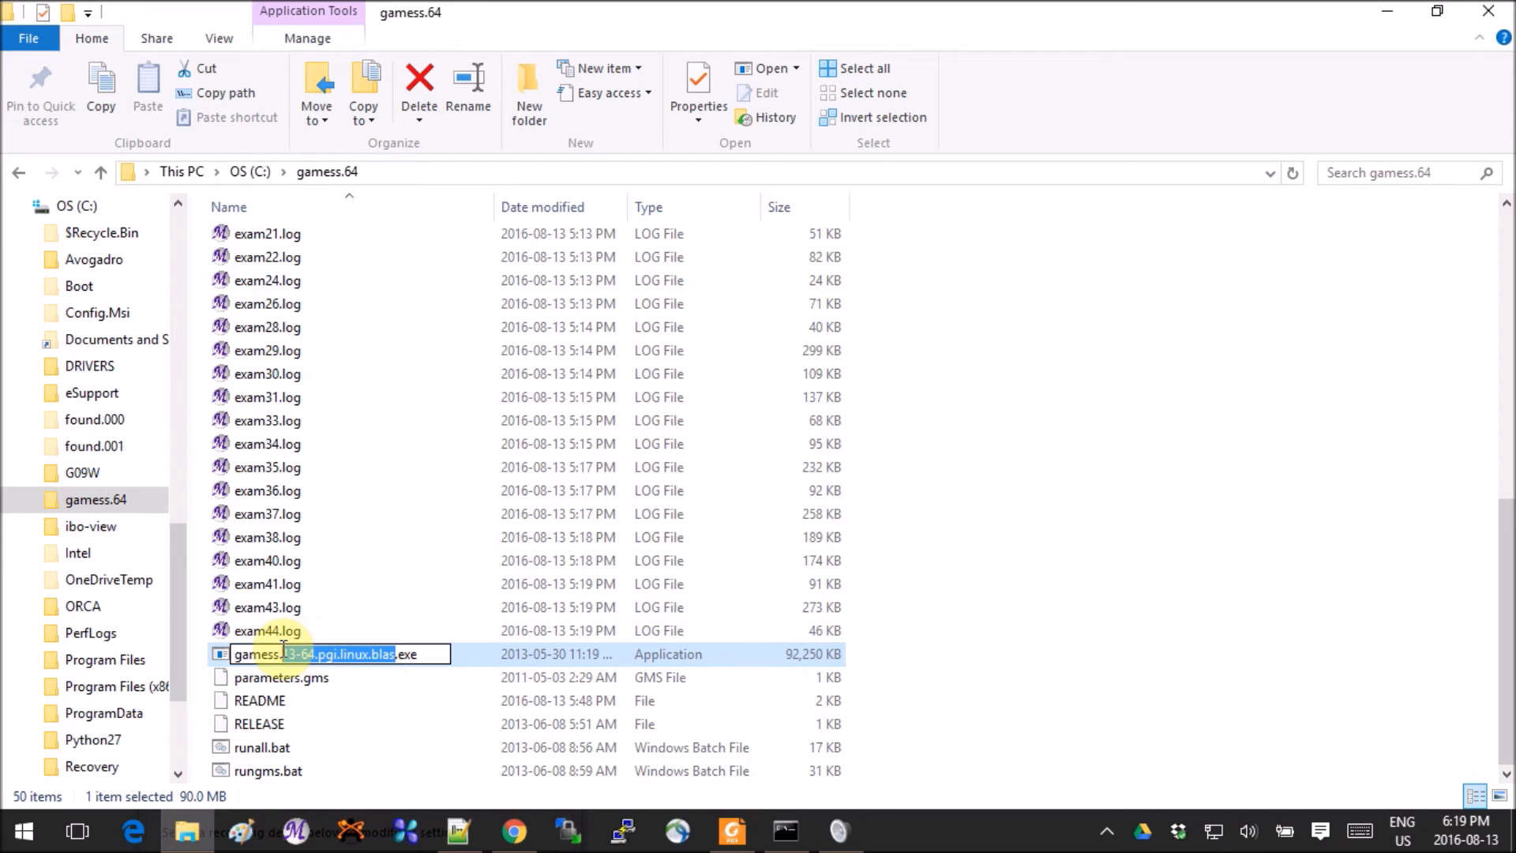
mouse_move(1458, 494)
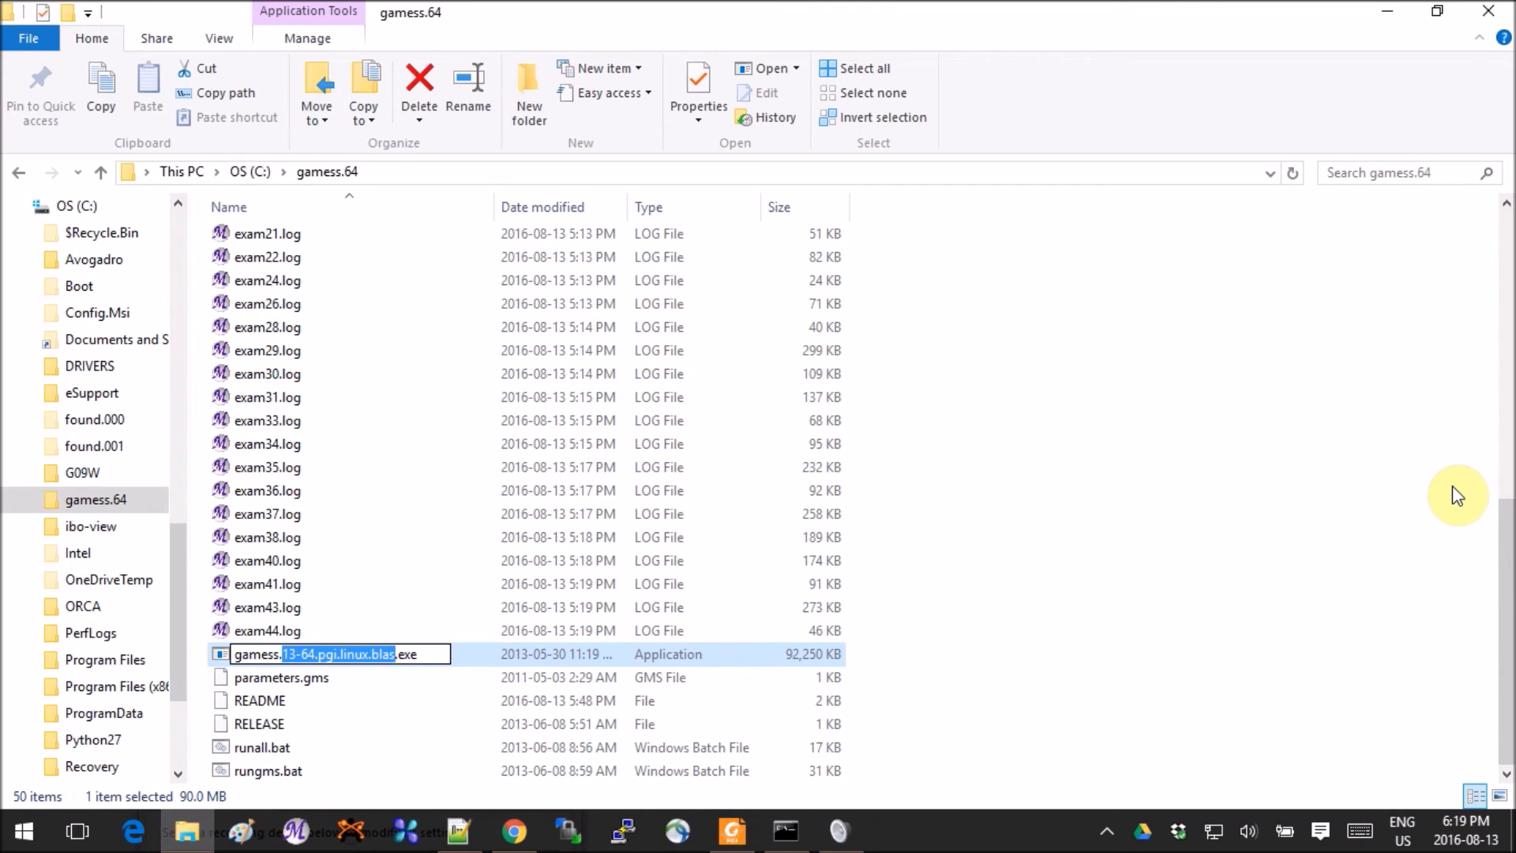
mouse_move(927, 708)
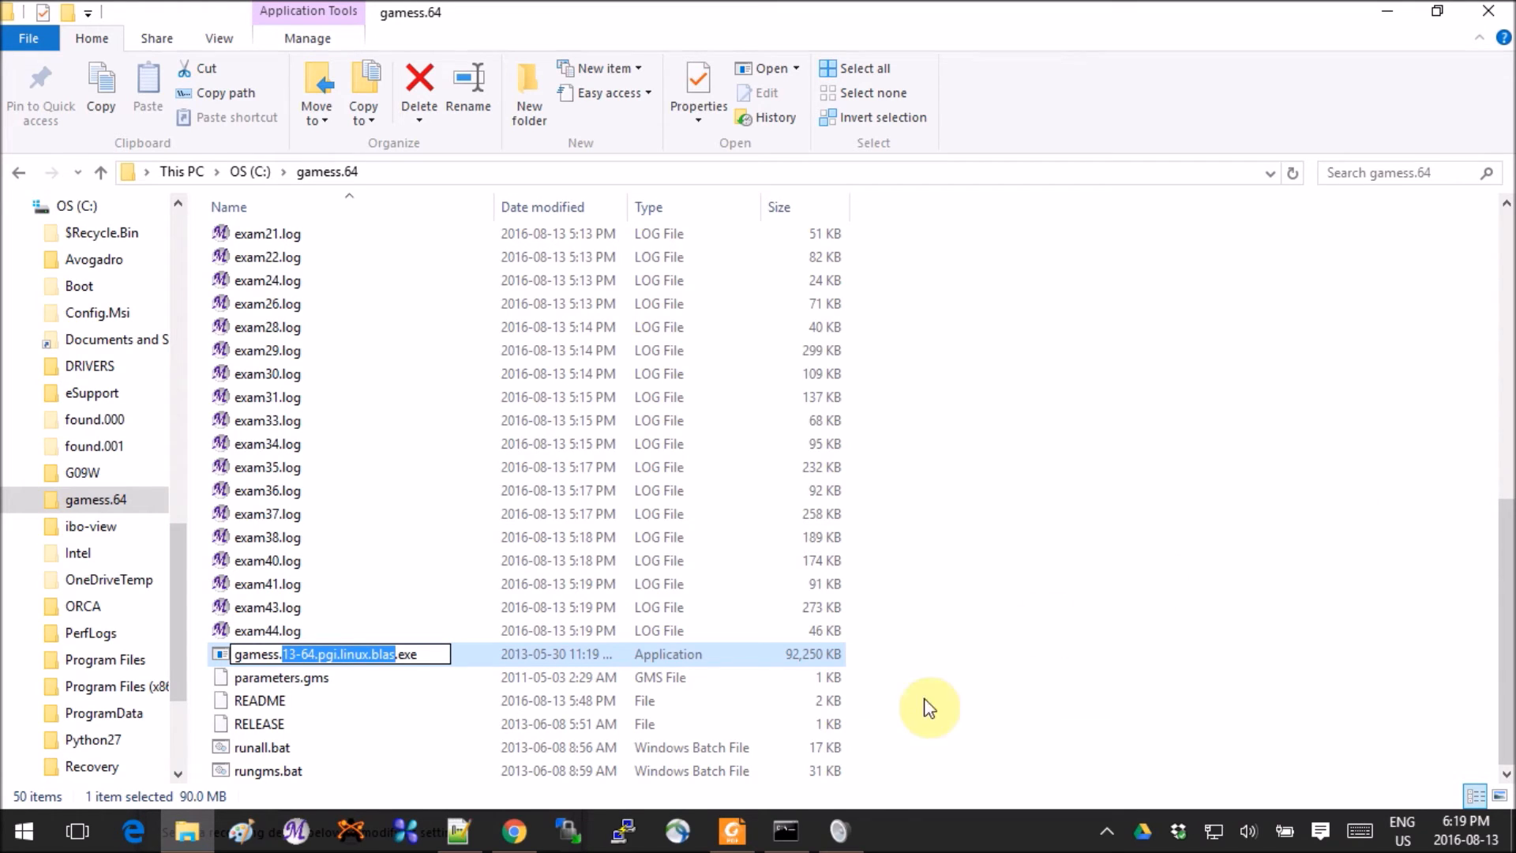
click(779, 830)
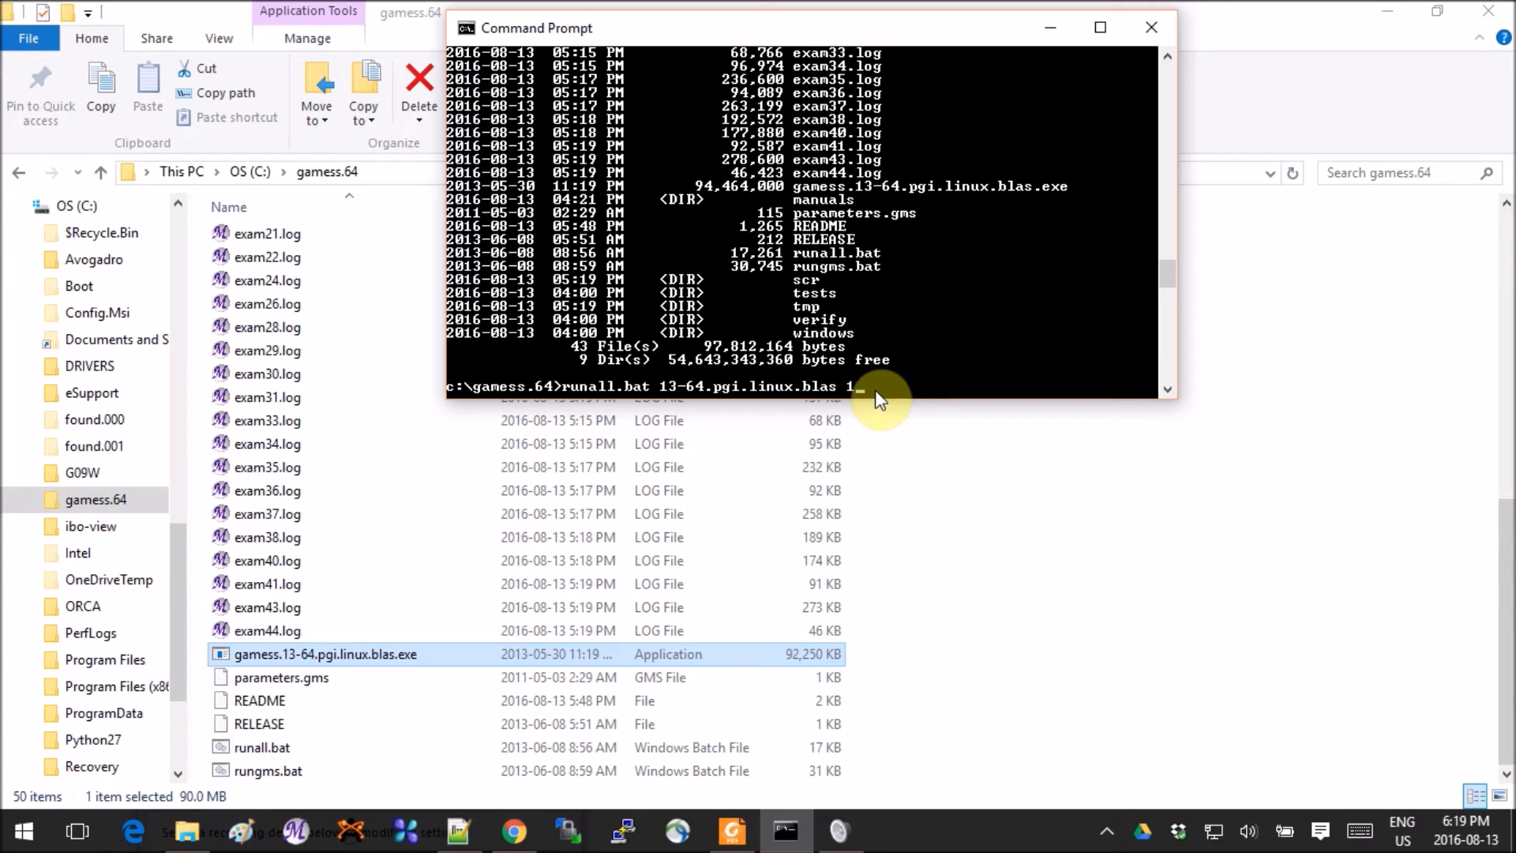
Step: Run runall.bat 13-64.pgi.linux.blas 1, executing the GAMESS exam files serially on one CPU
click(878, 397)
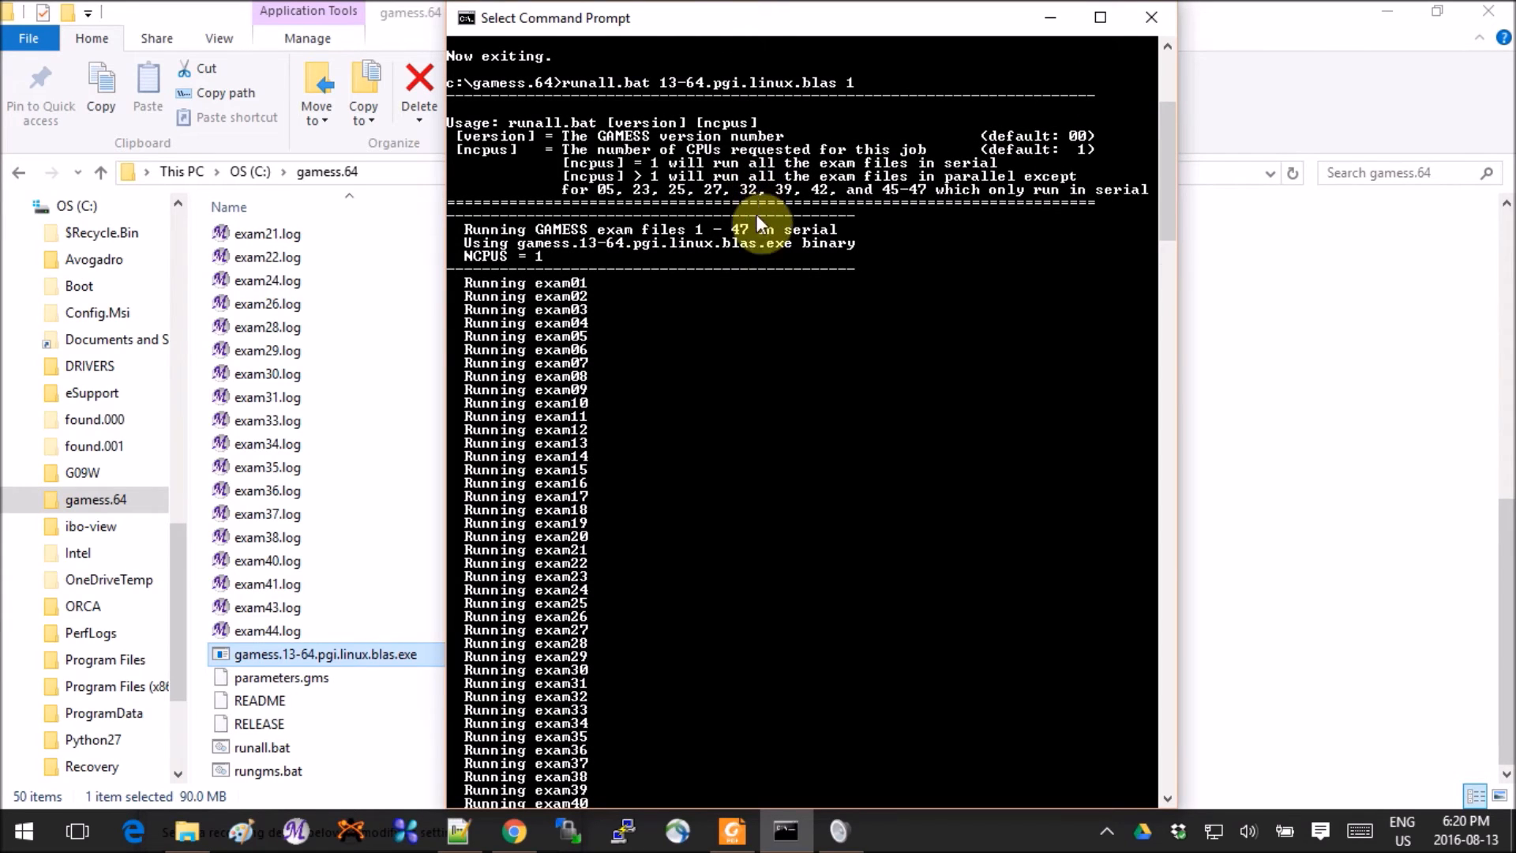
mouse_move(542, 402)
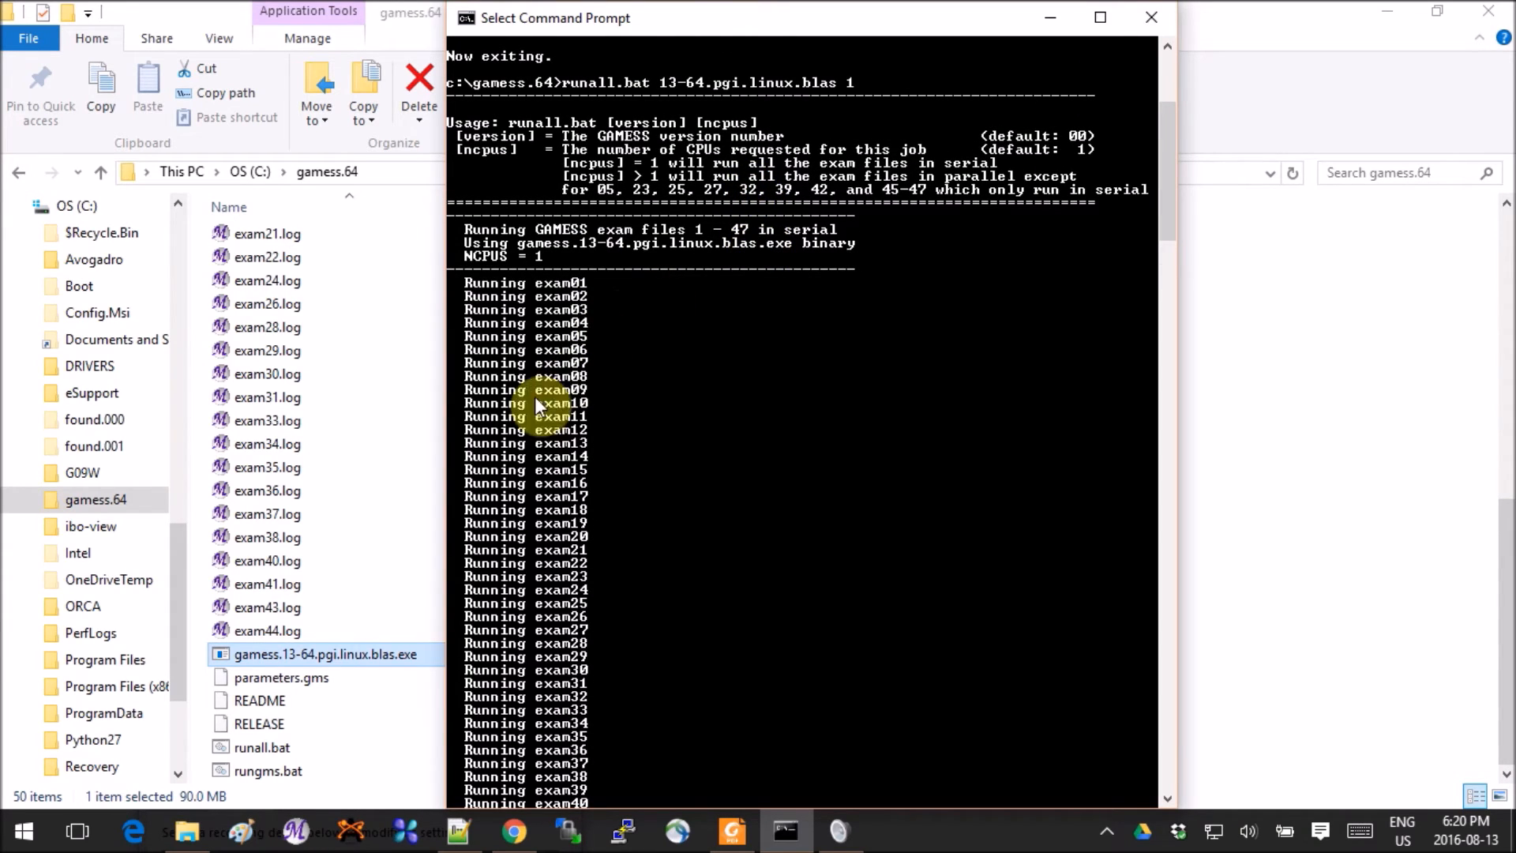
mouse_move(286, 468)
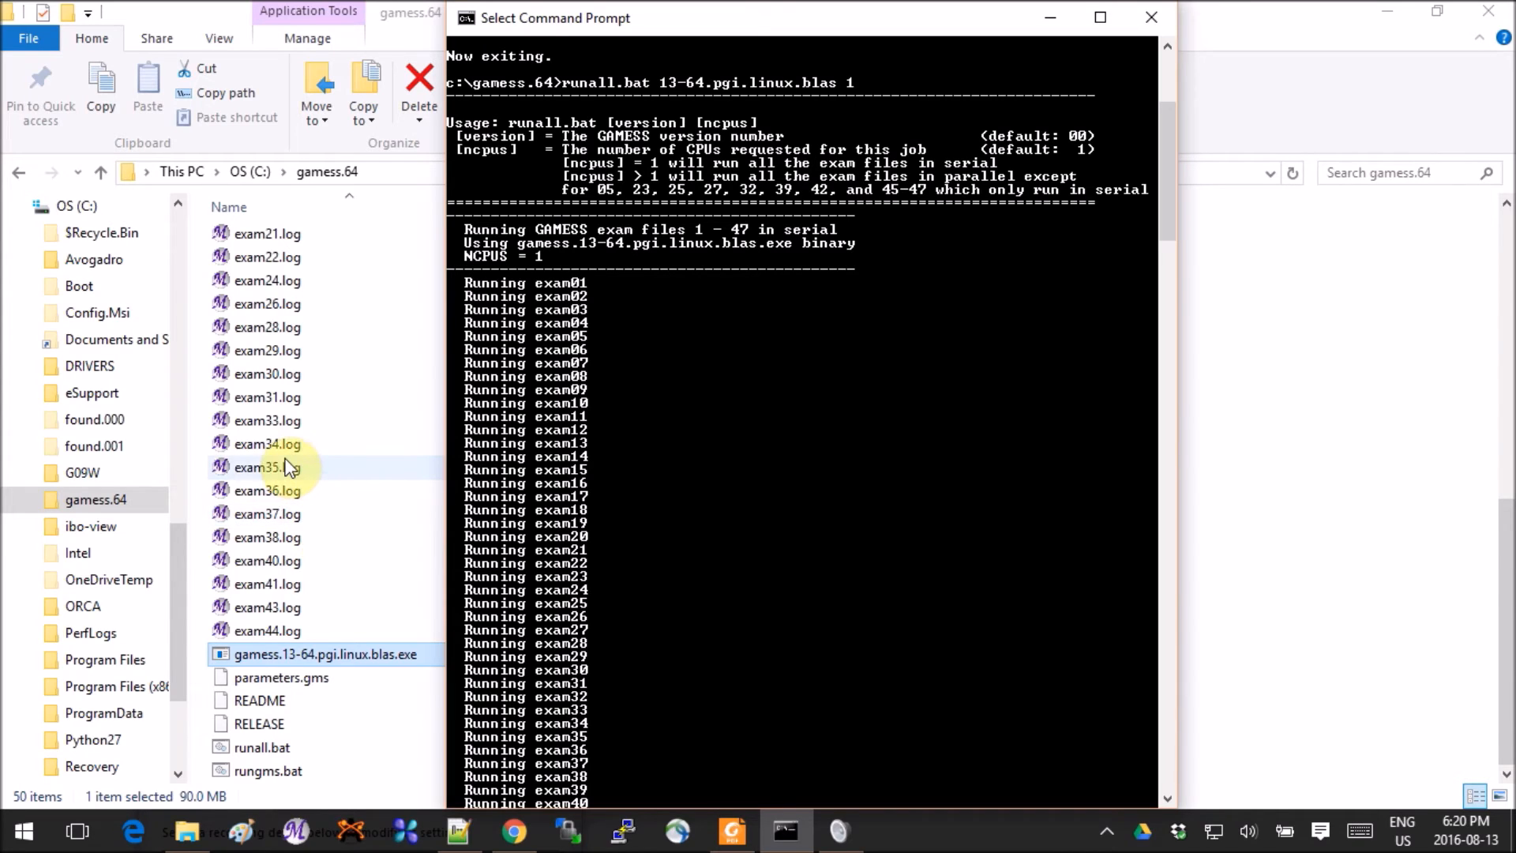
mouse_move(268, 374)
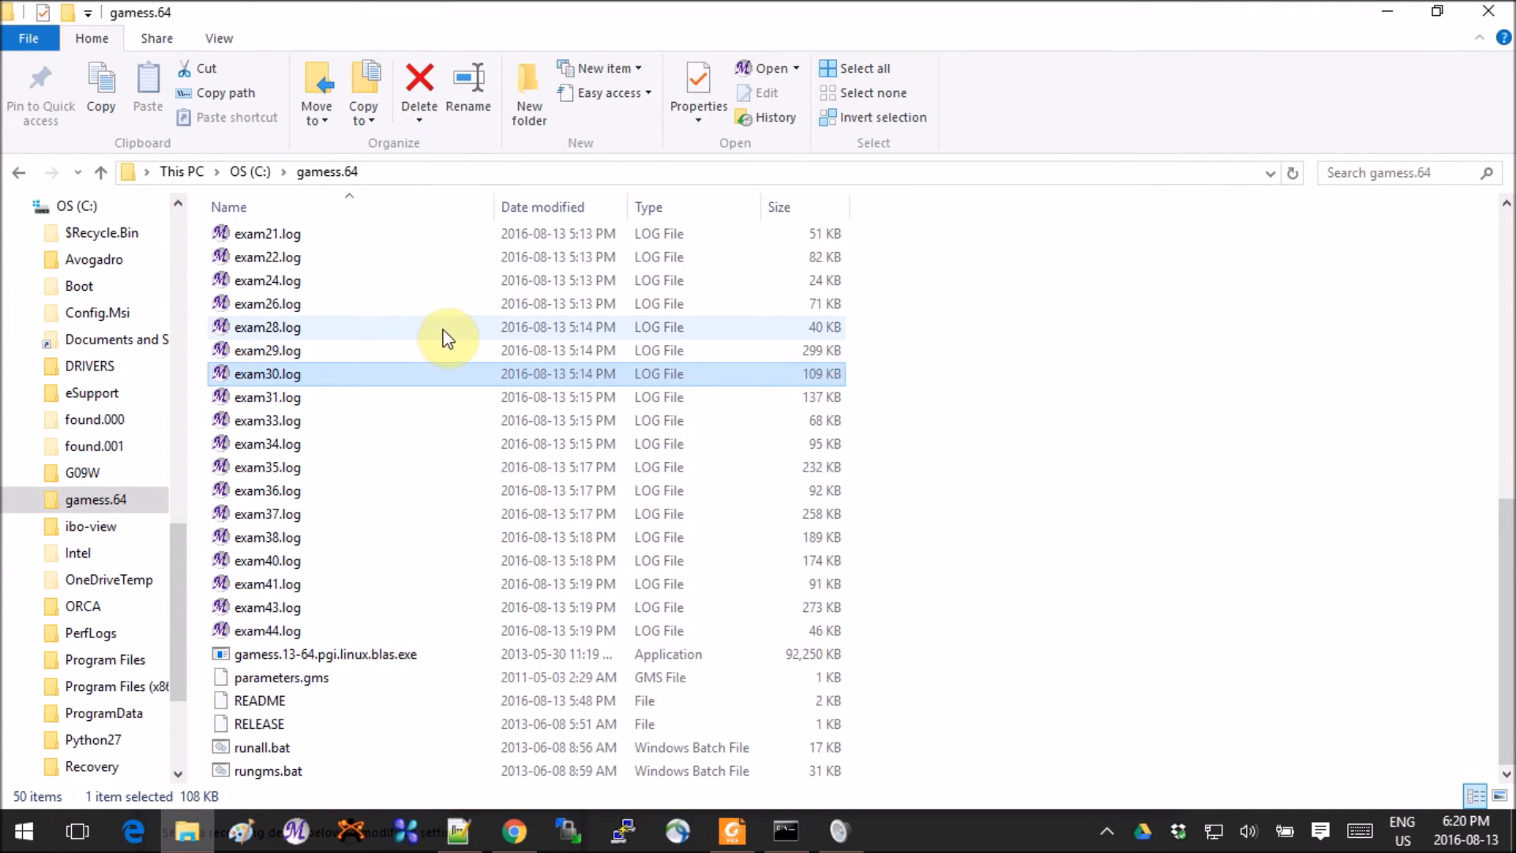
Step: Bring up the file actions for exam01.log at the top of the gamess.64 folder
scroll(up, 3)
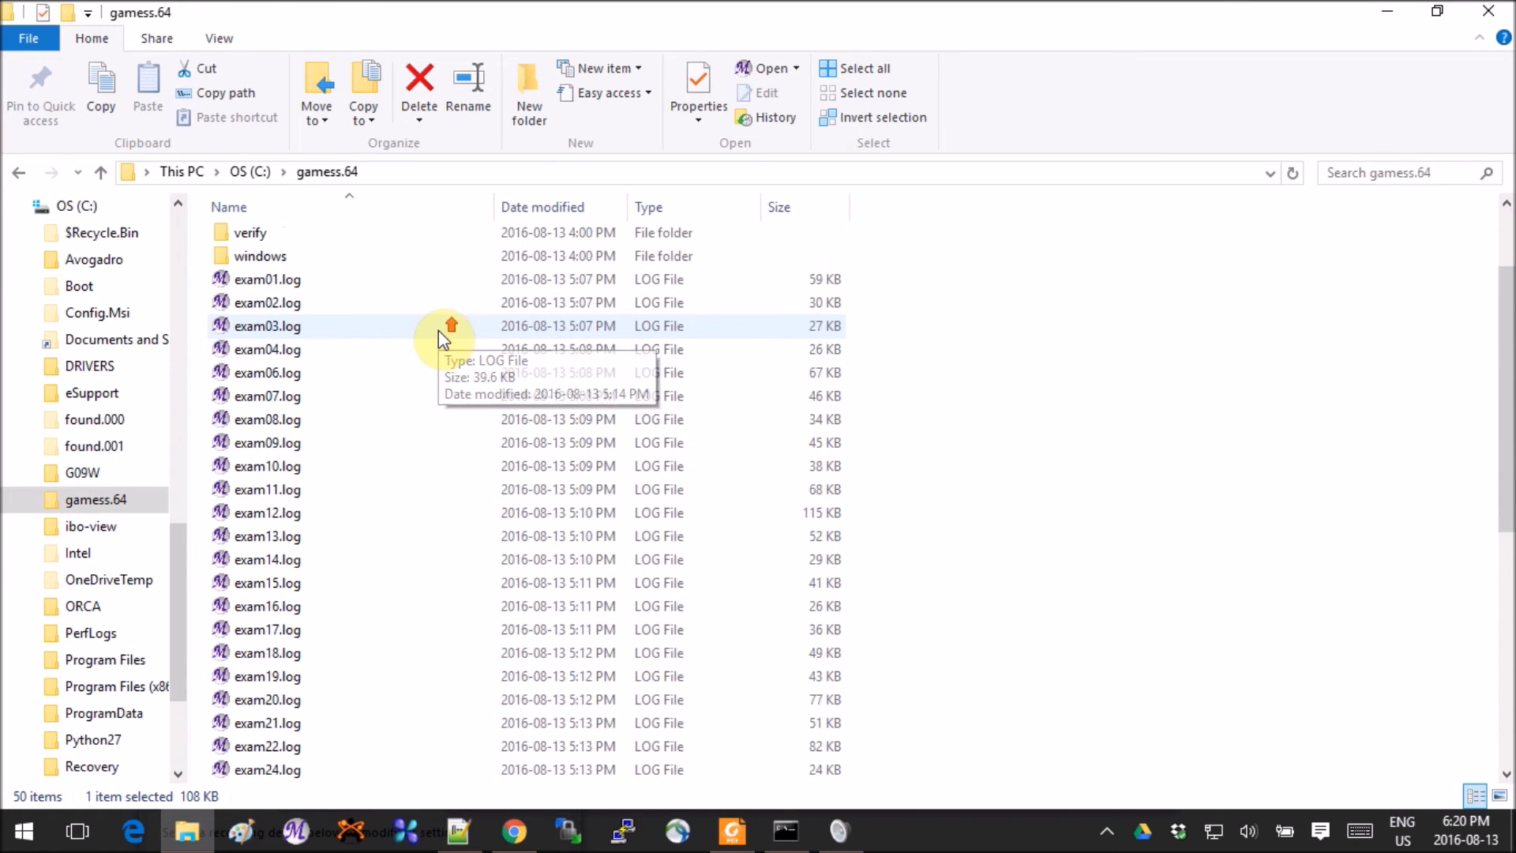
scroll(up, 3)
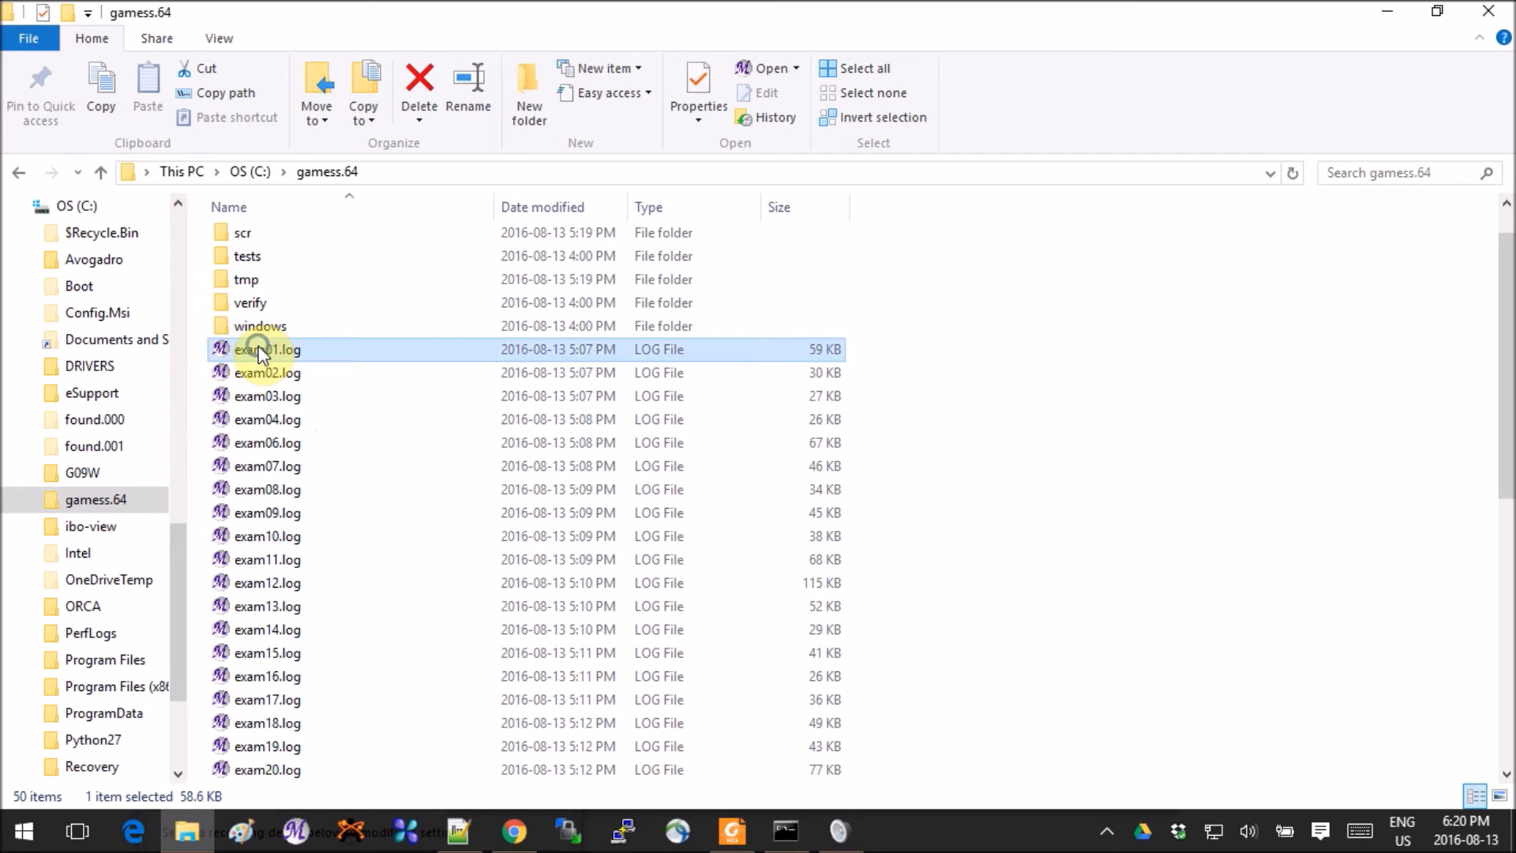
right_click(269, 349)
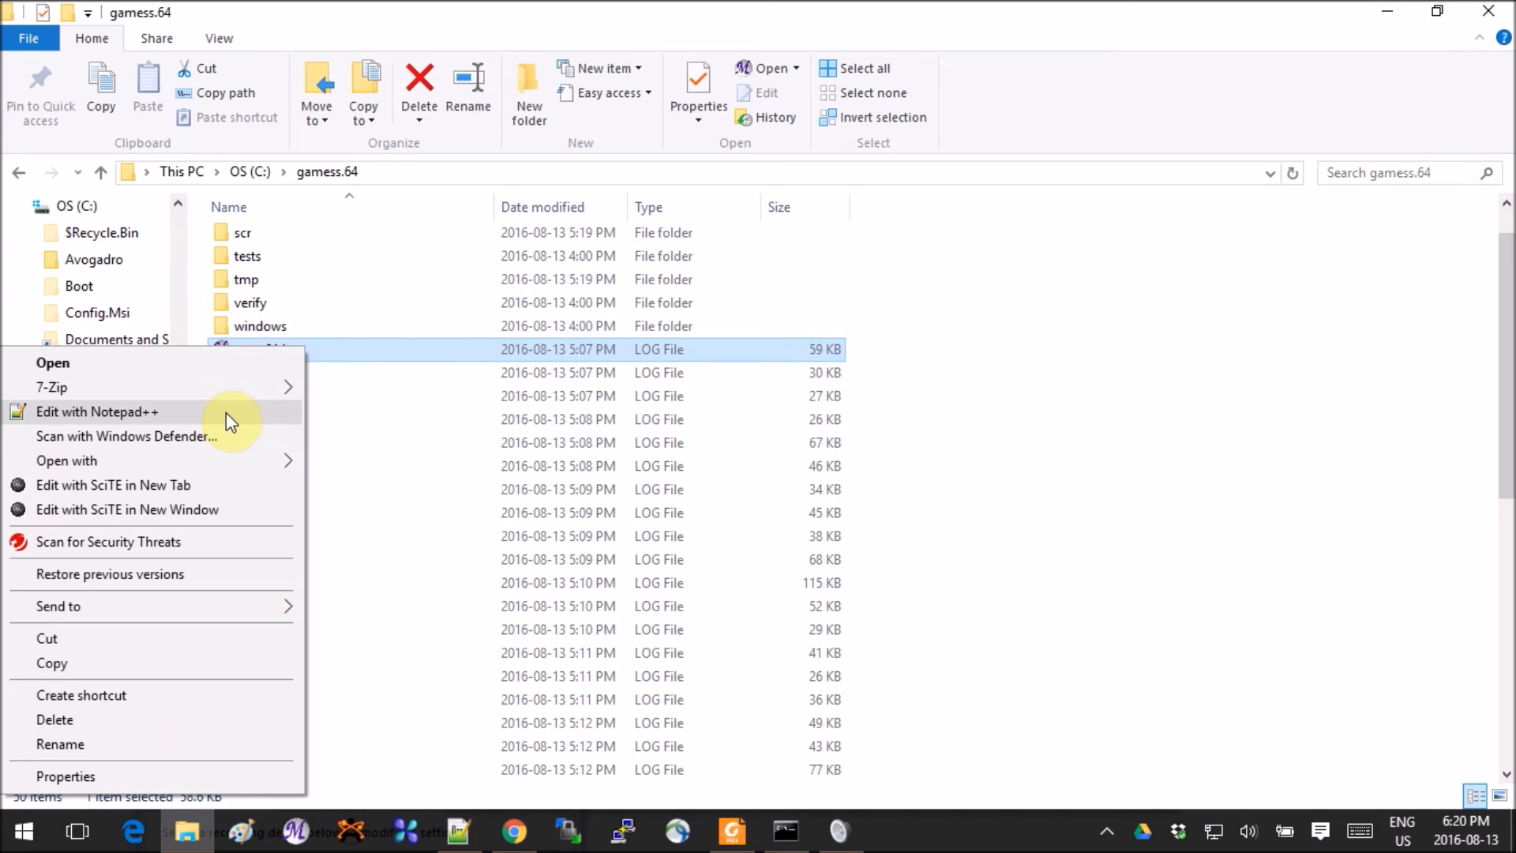
Step: View exam01.log in Notepad++ to confirm EXECUTION OF GAMESS TERMINATED NORMALLY
click(96, 411)
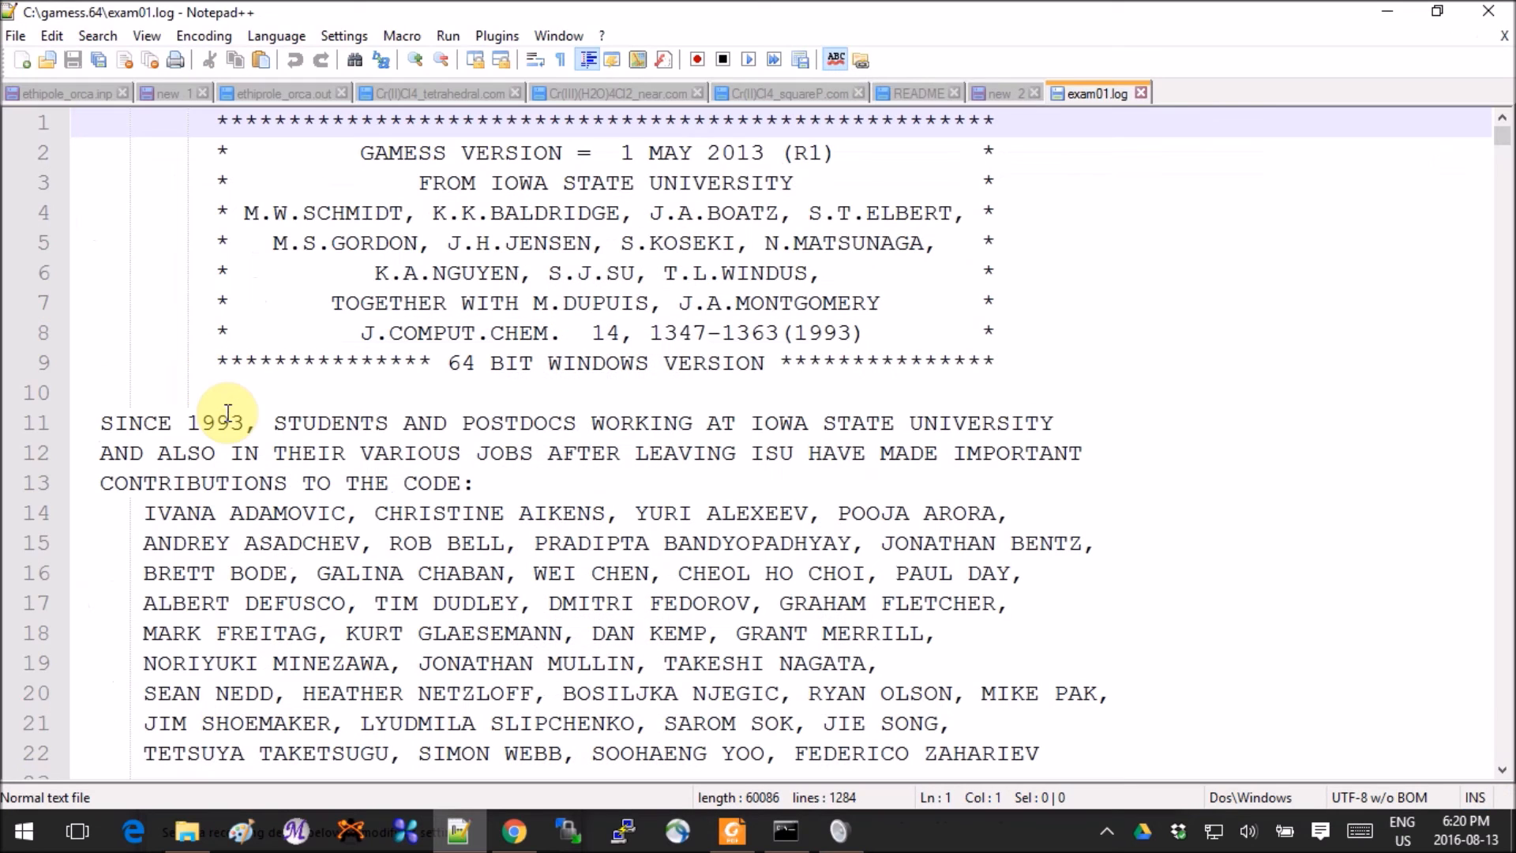
mouse_move(1449, 145)
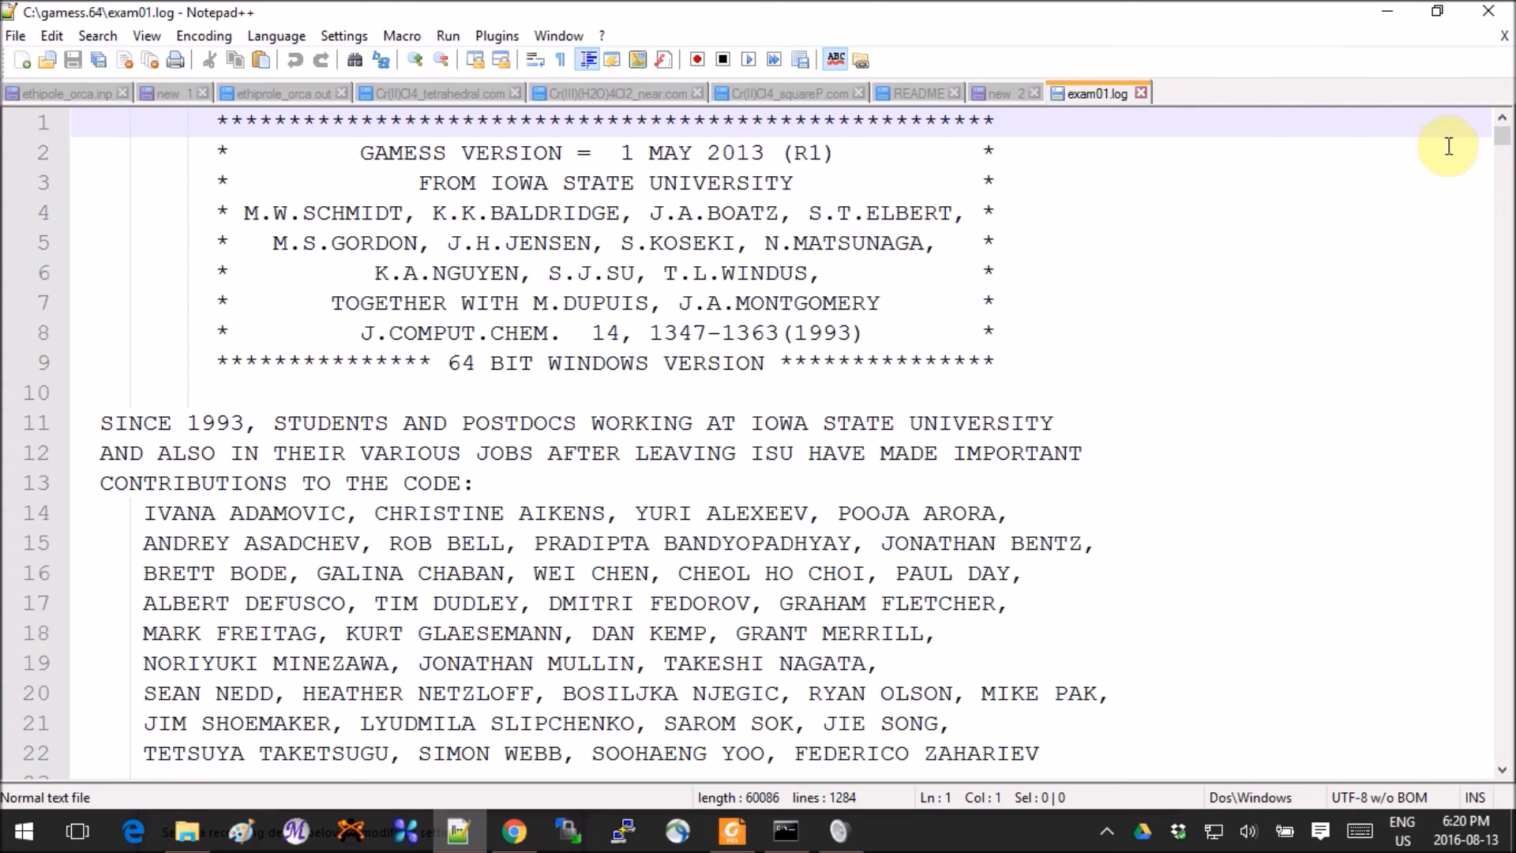
mouse_move(1505, 144)
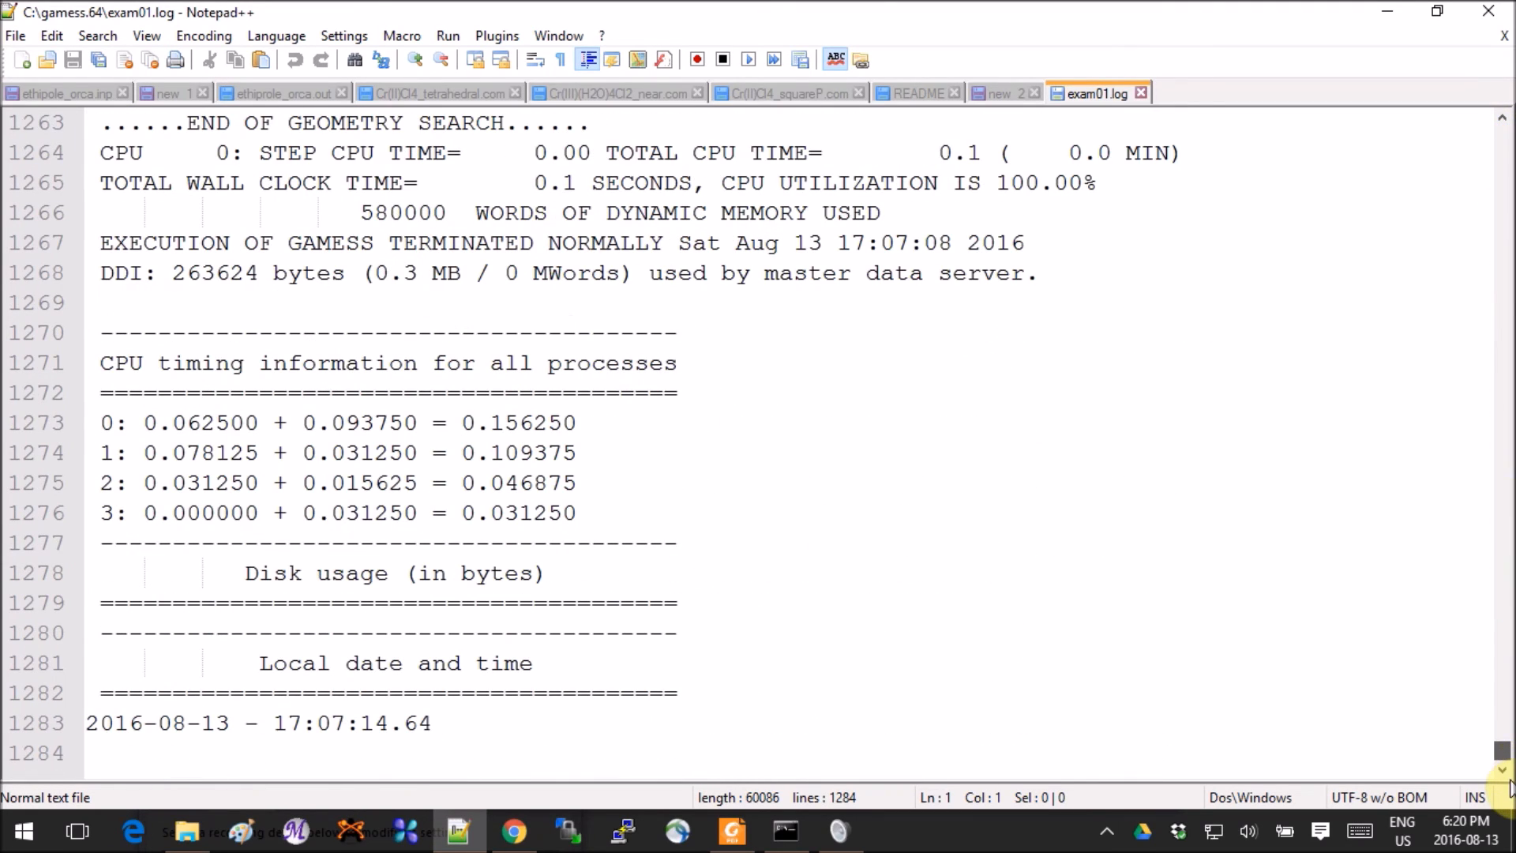
scroll(up, 3)
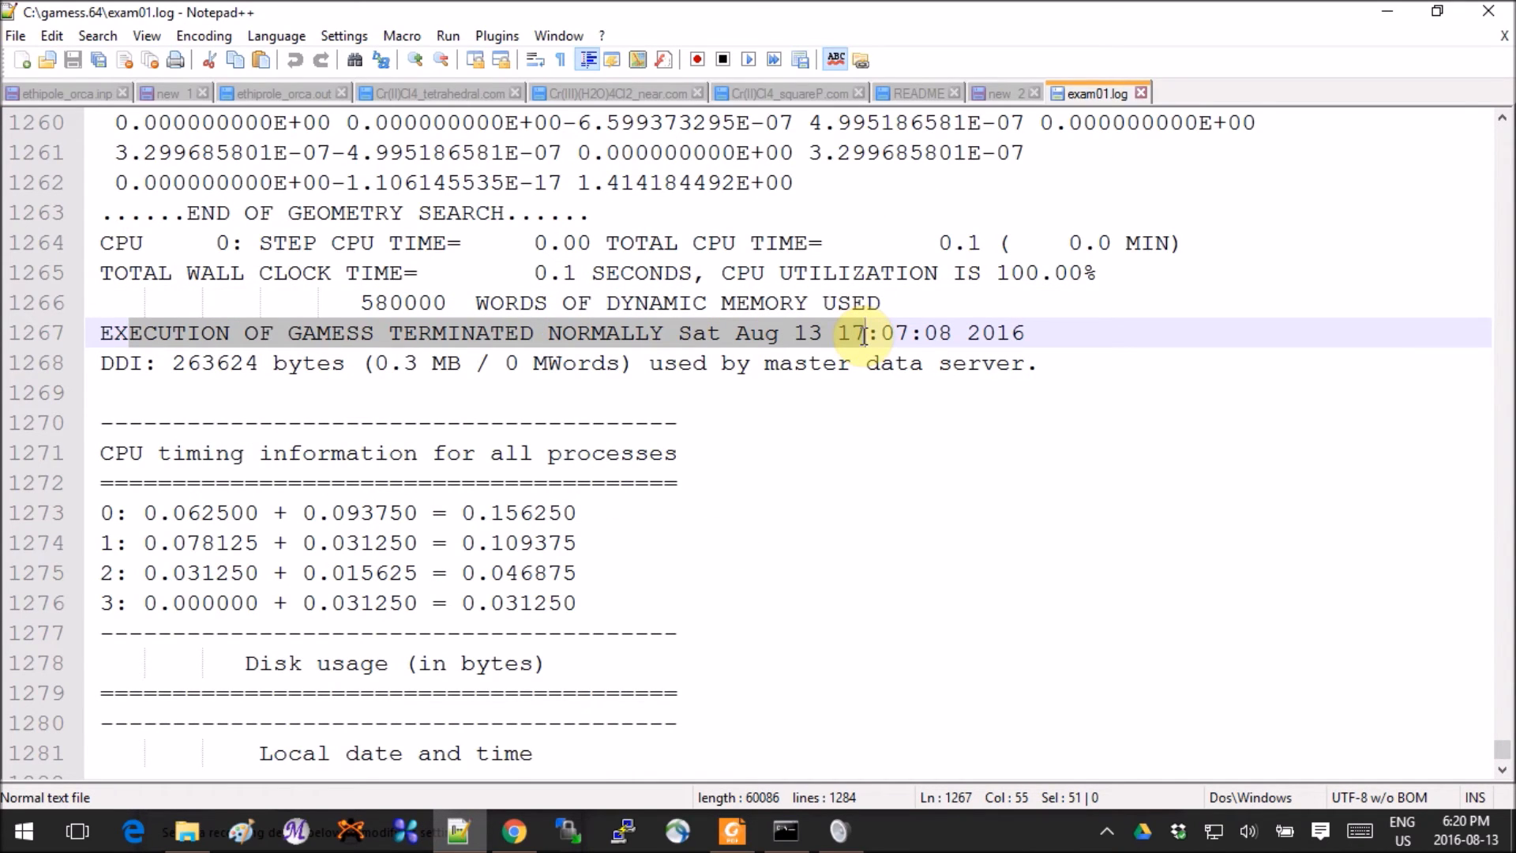
mouse_move(1463, 37)
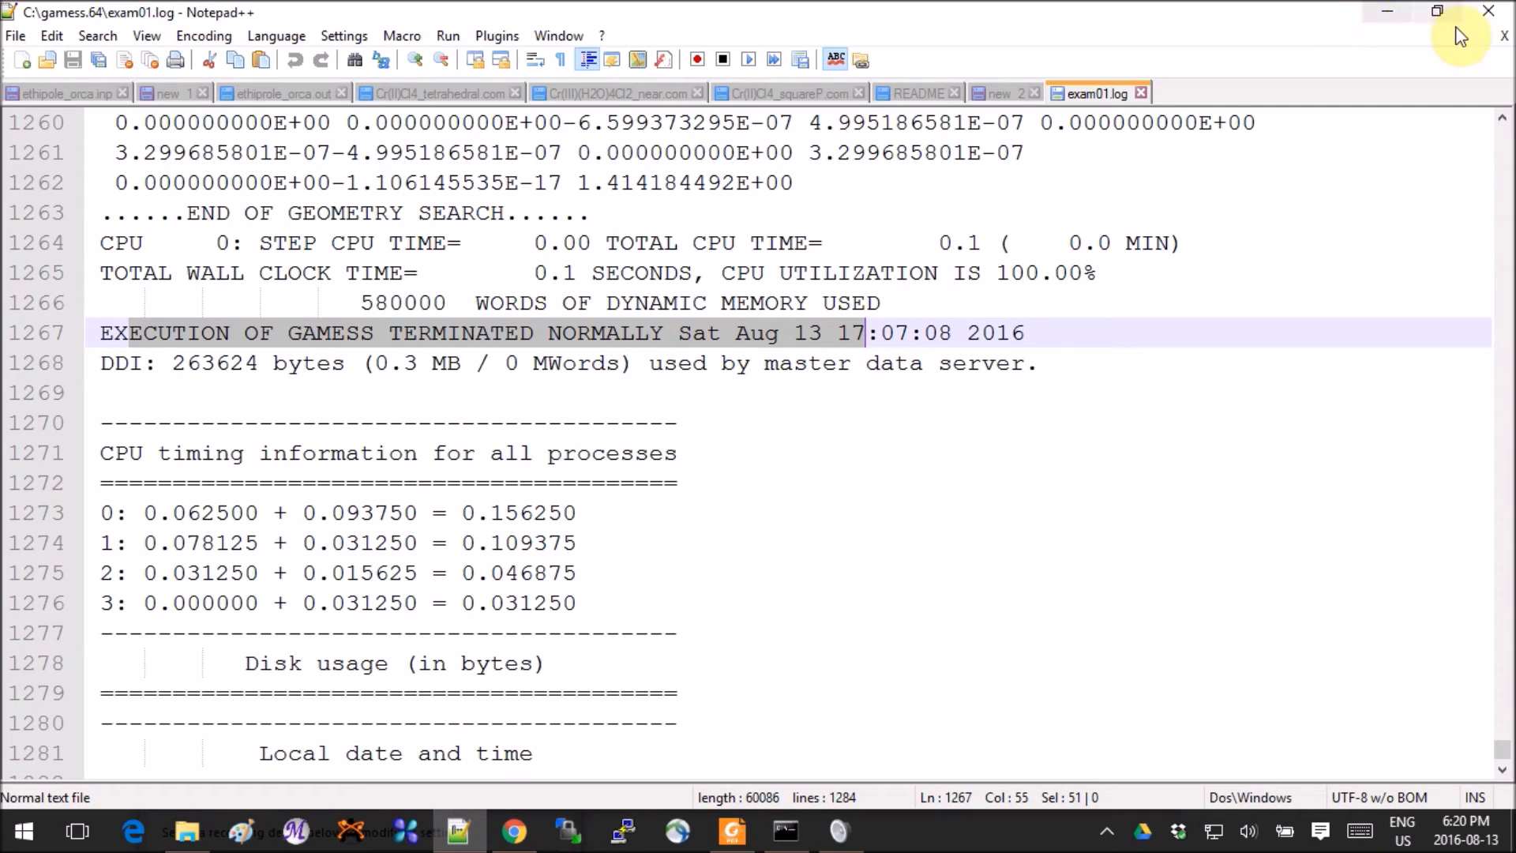
mouse_move(1504, 49)
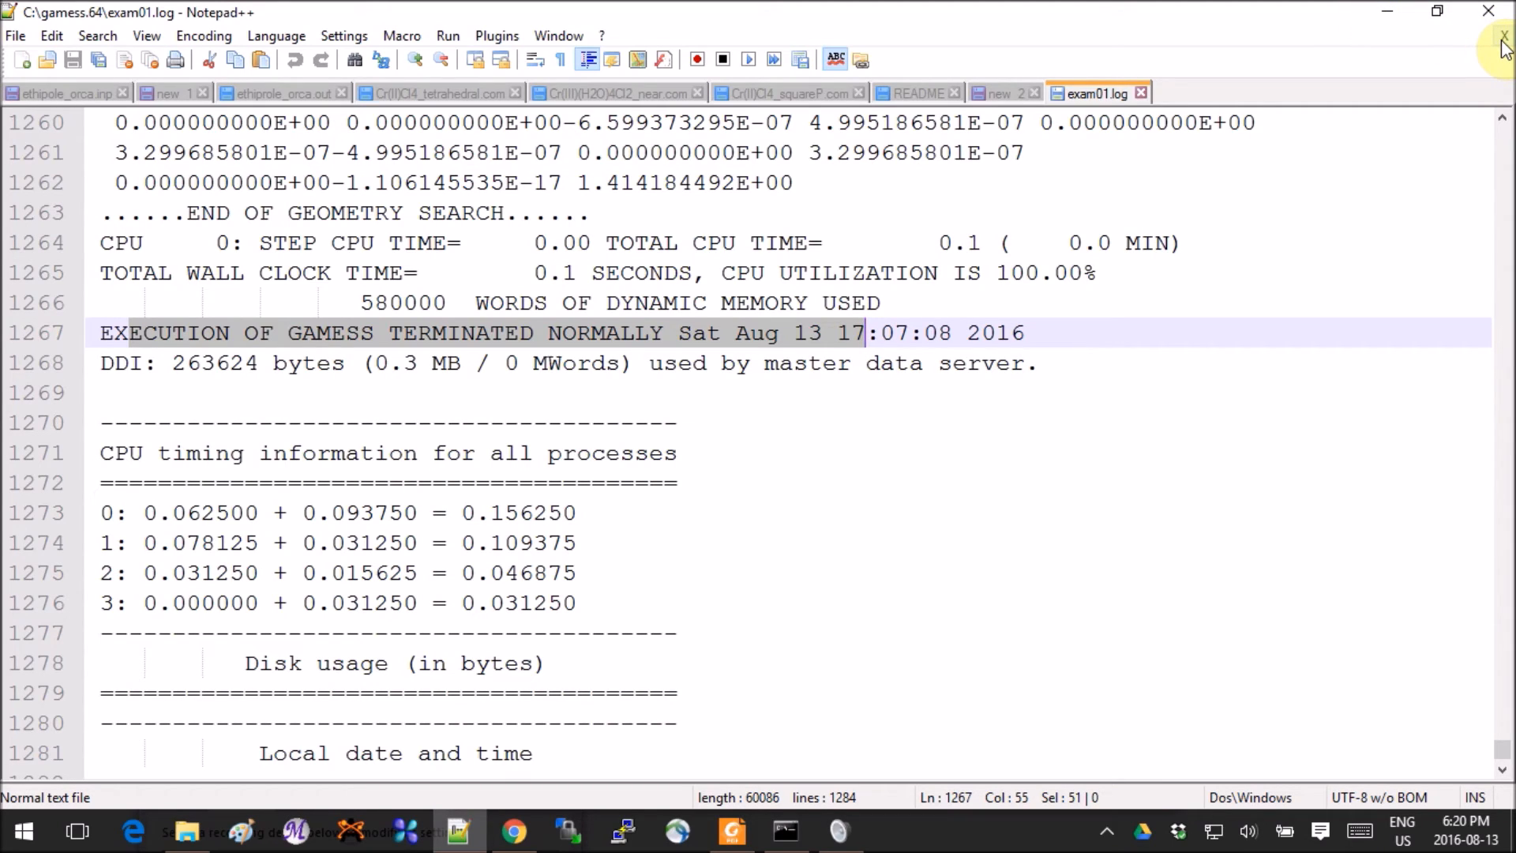
mouse_move(1384, 18)
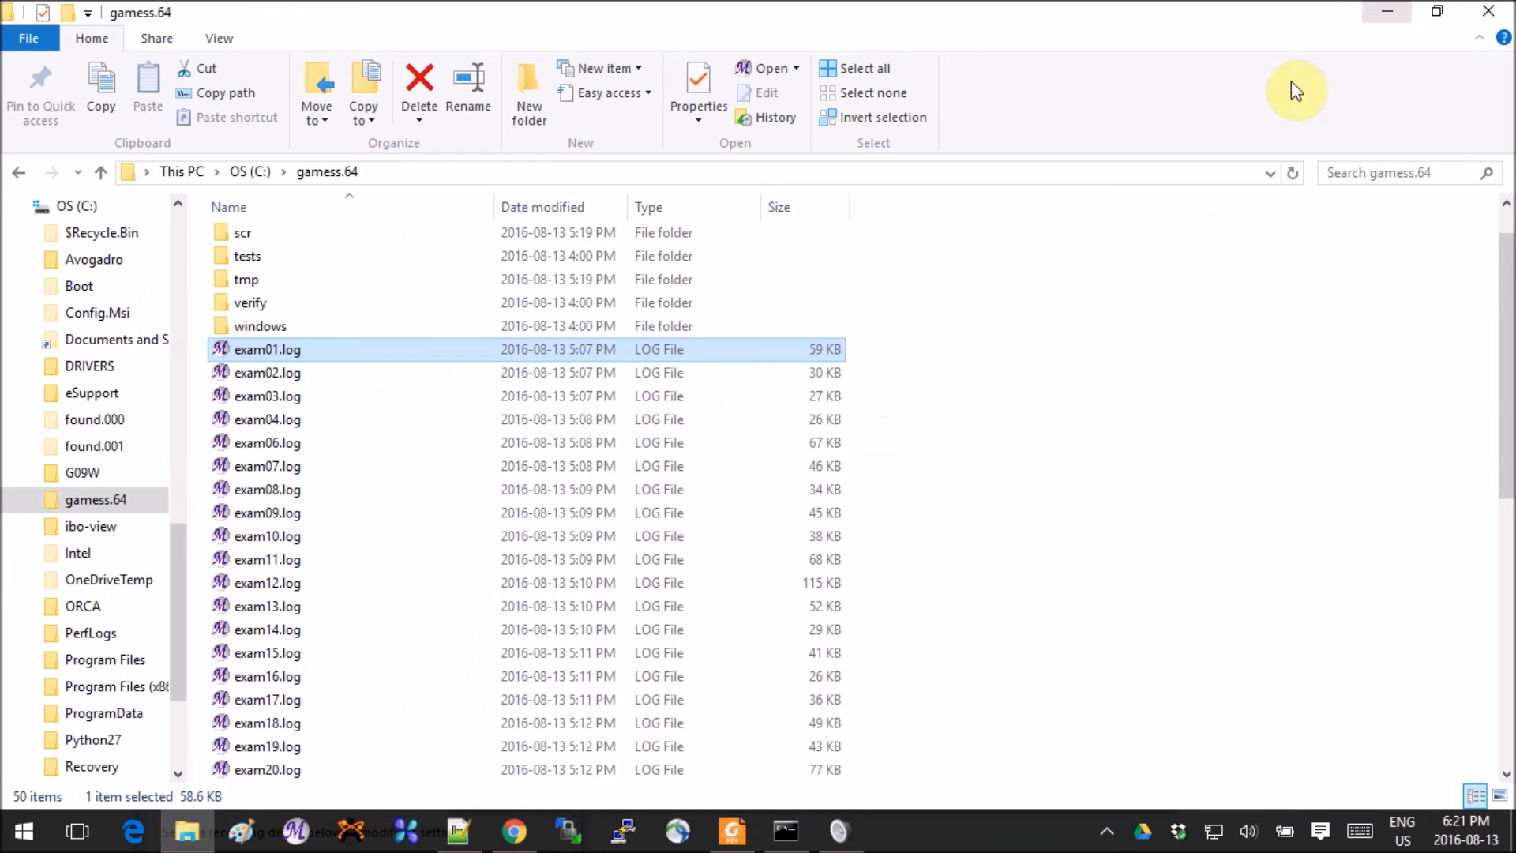
scroll(down, 3)
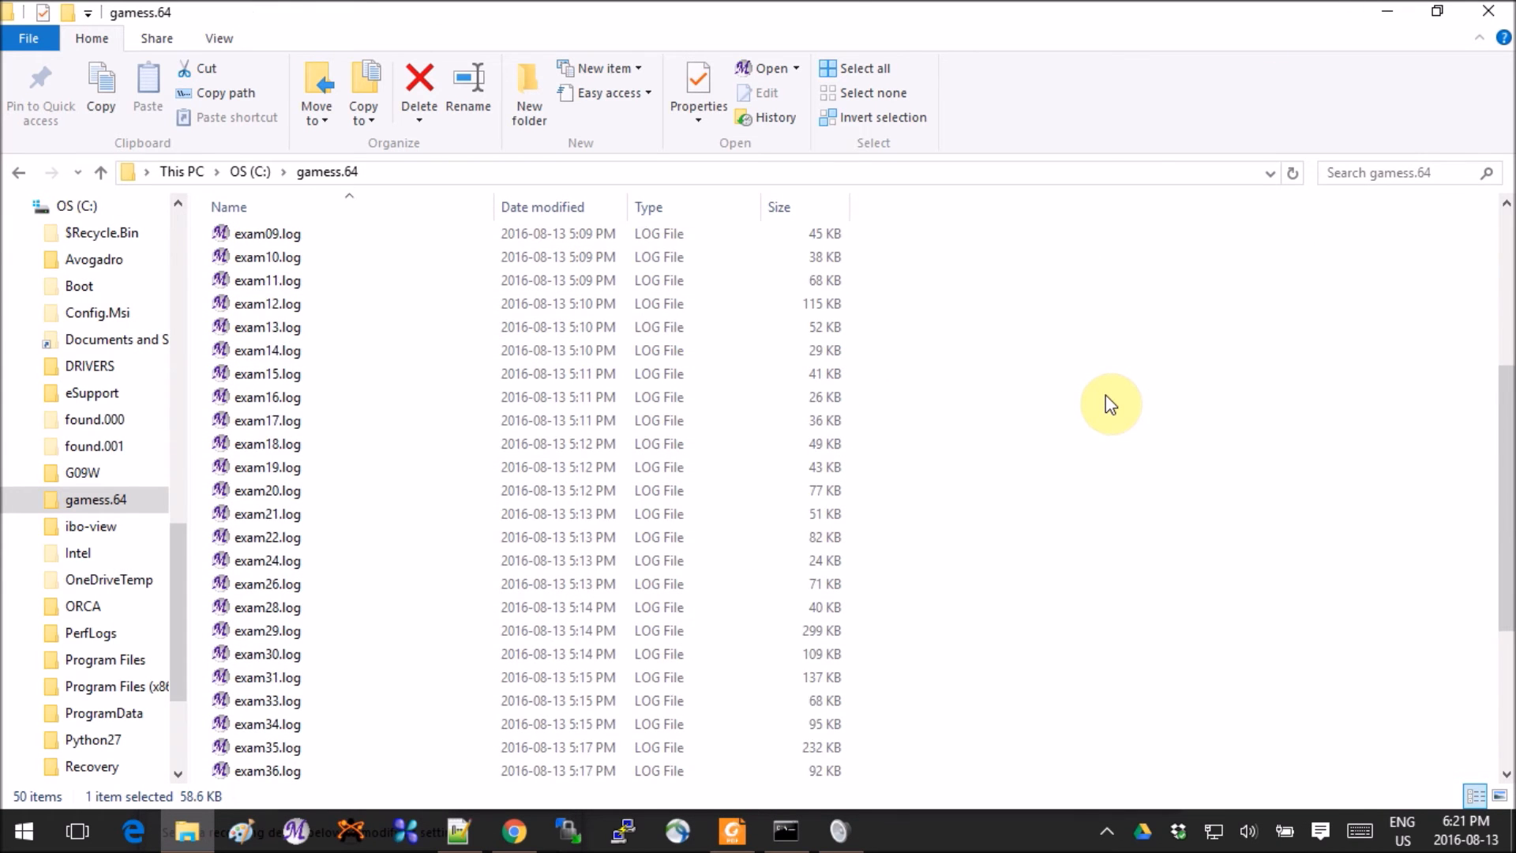
scroll(down, 3)
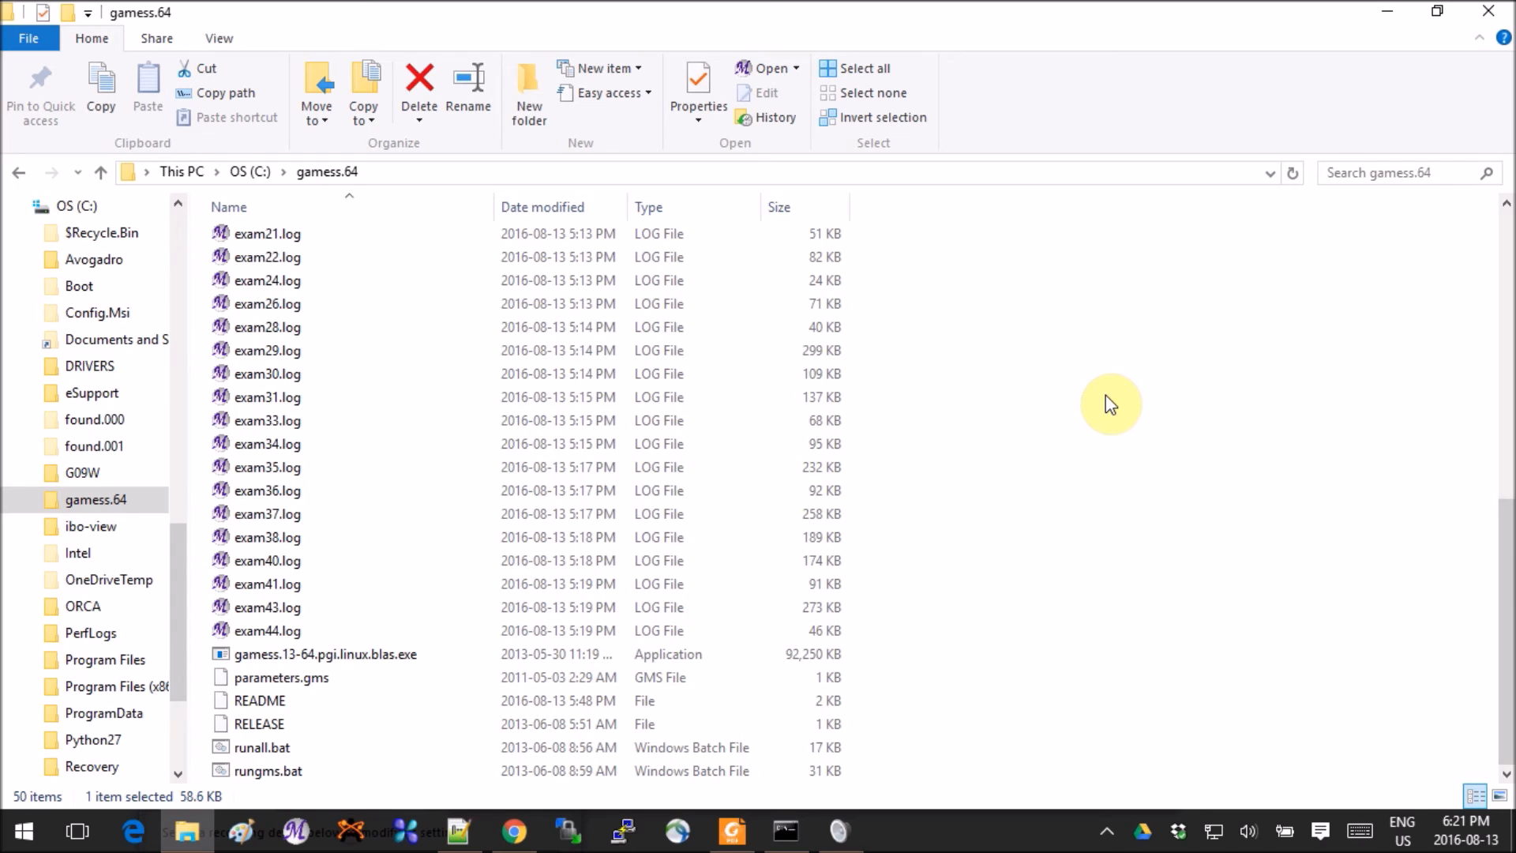
scroll(up, 3)
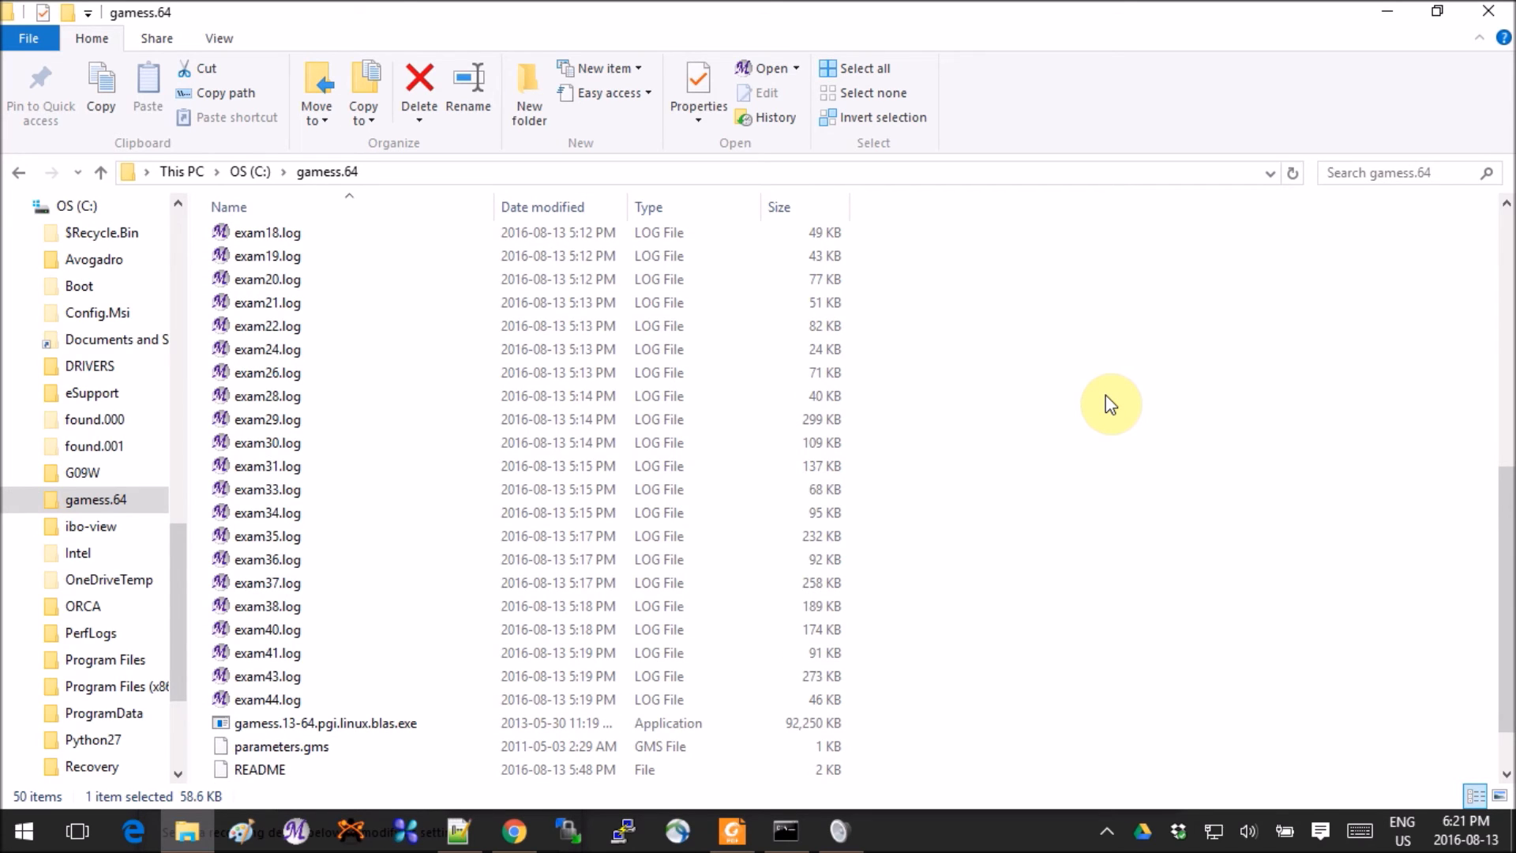
mouse_move(832, 769)
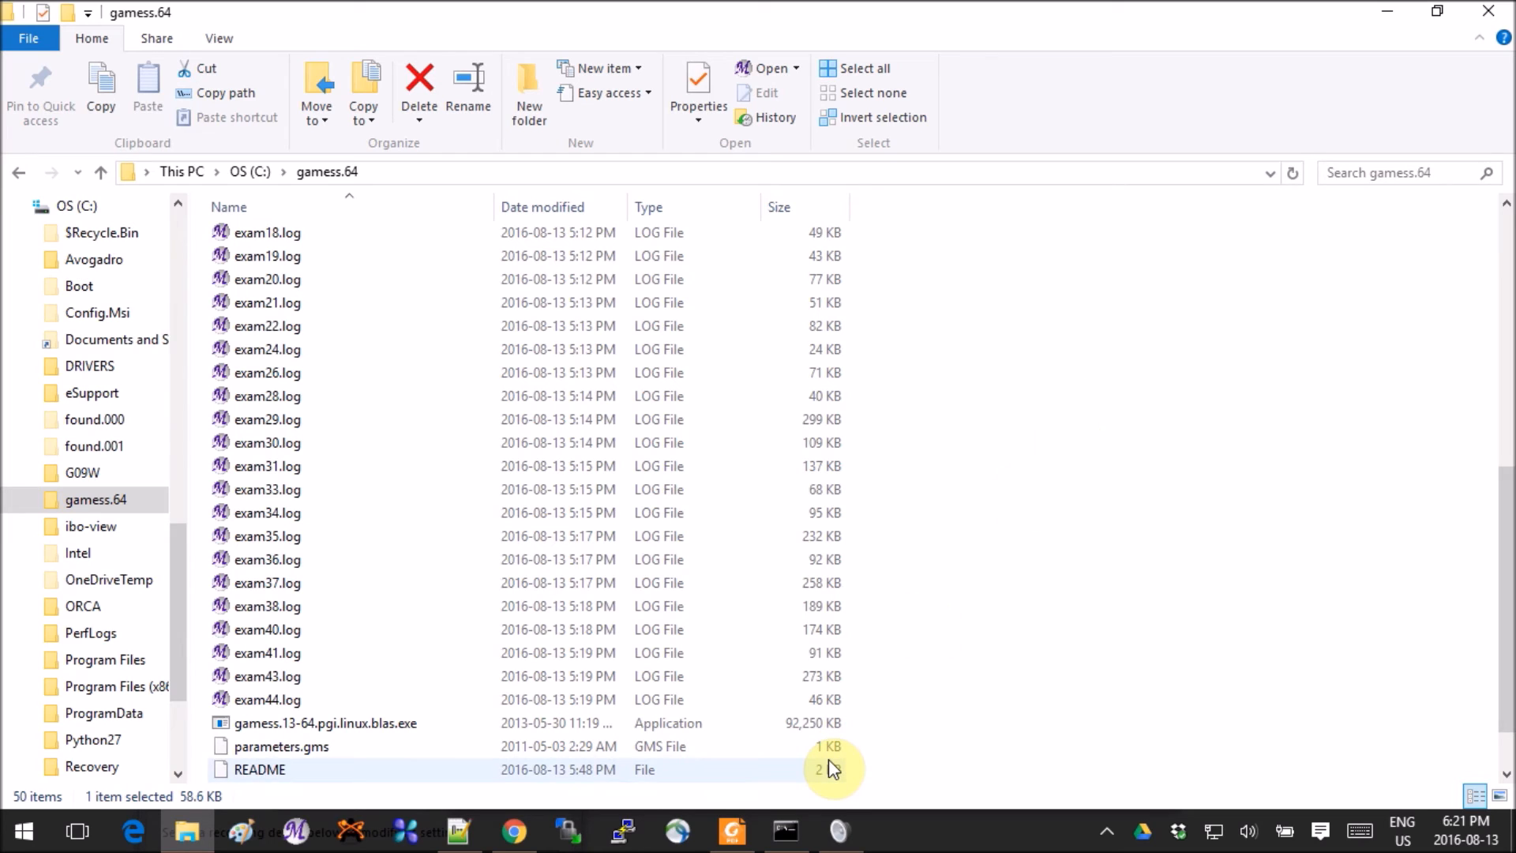
mouse_move(723, 785)
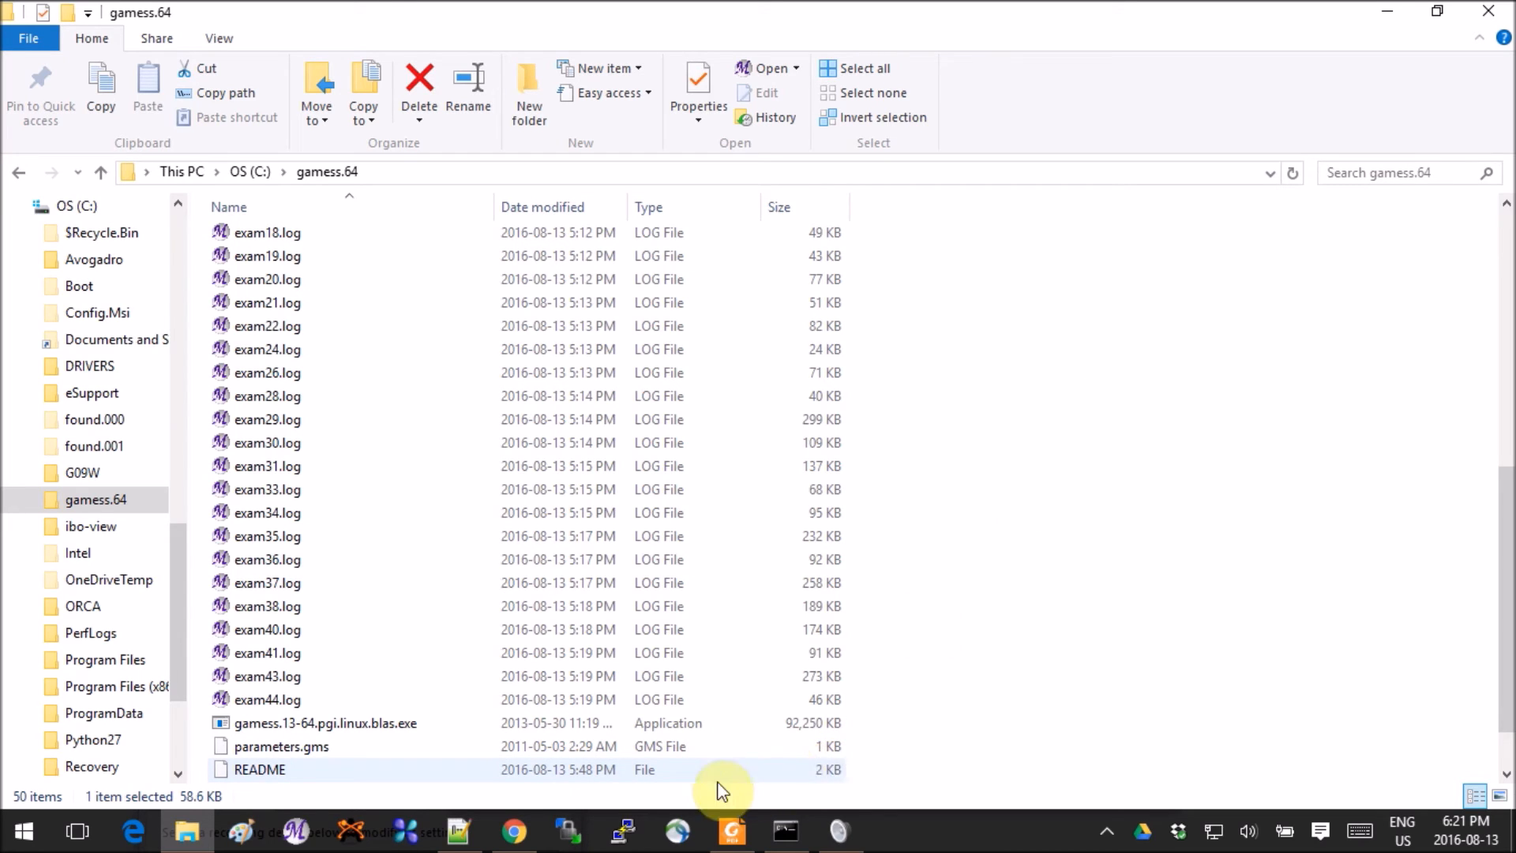
mouse_move(791, 831)
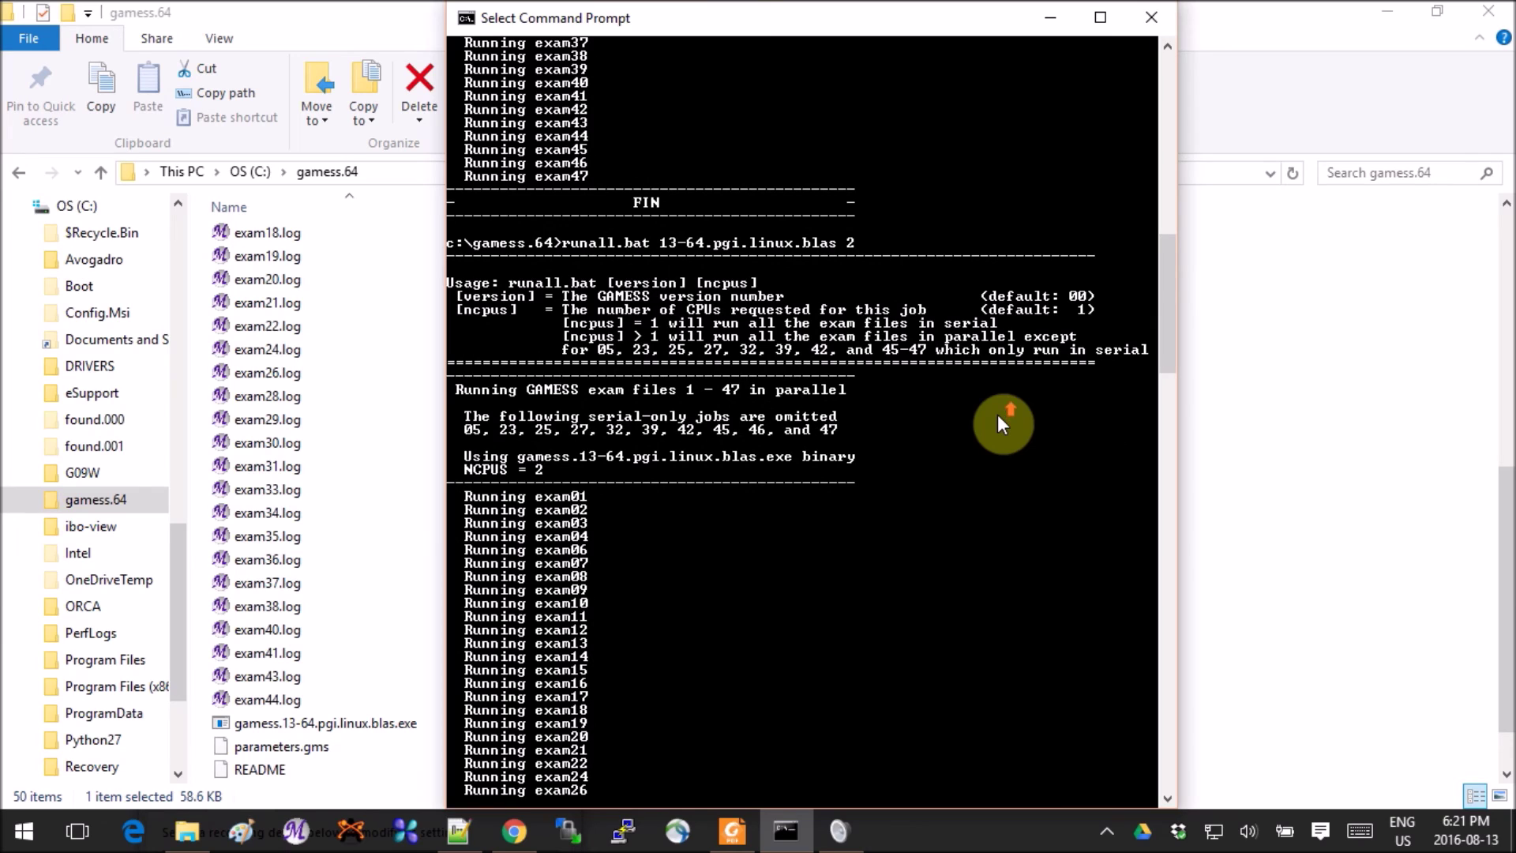
mouse_move(570, 252)
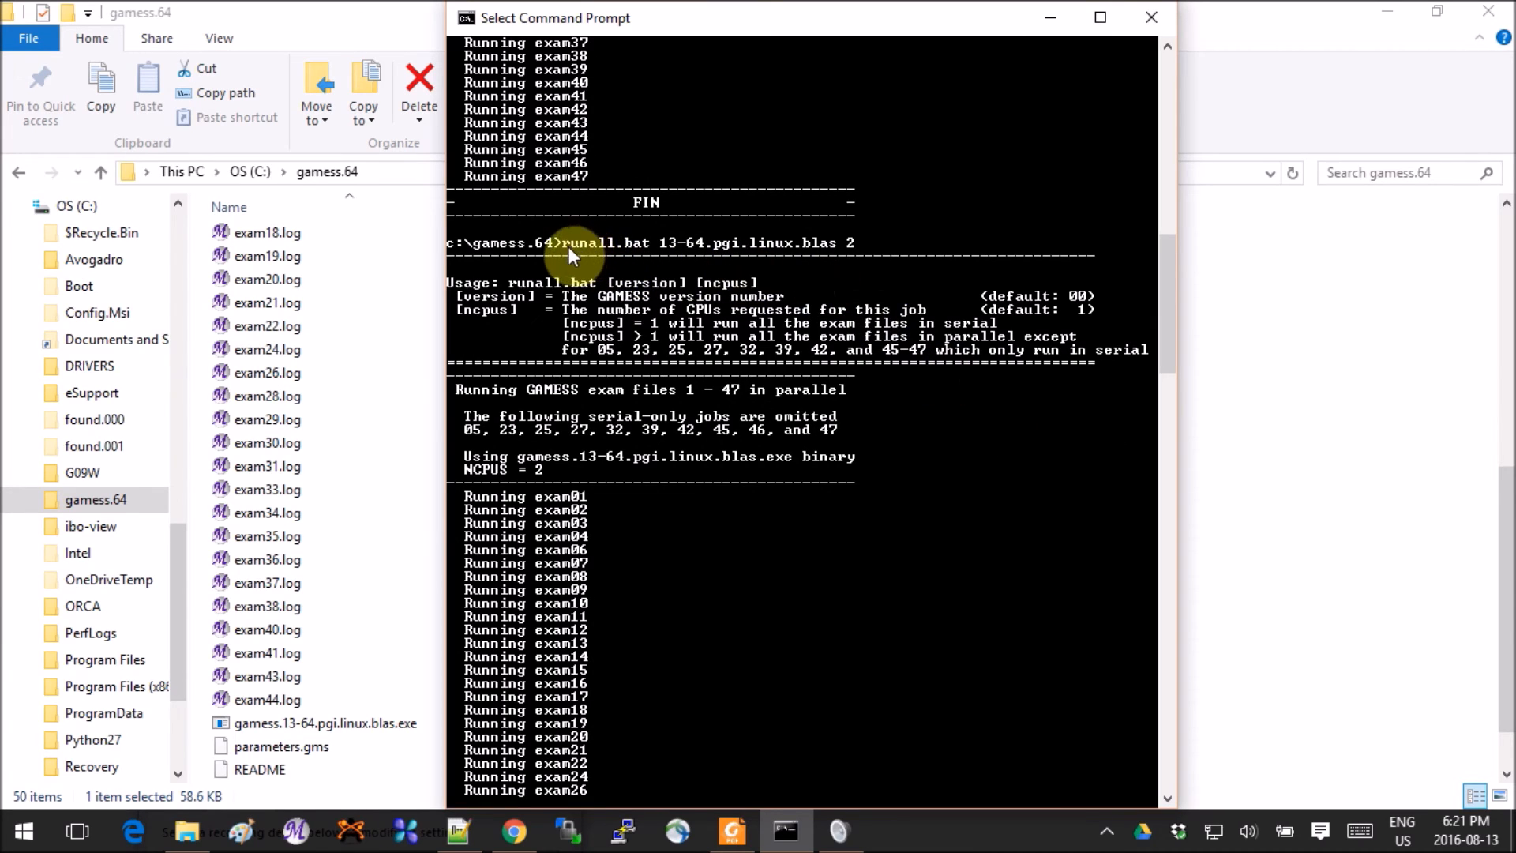
mouse_move(856, 281)
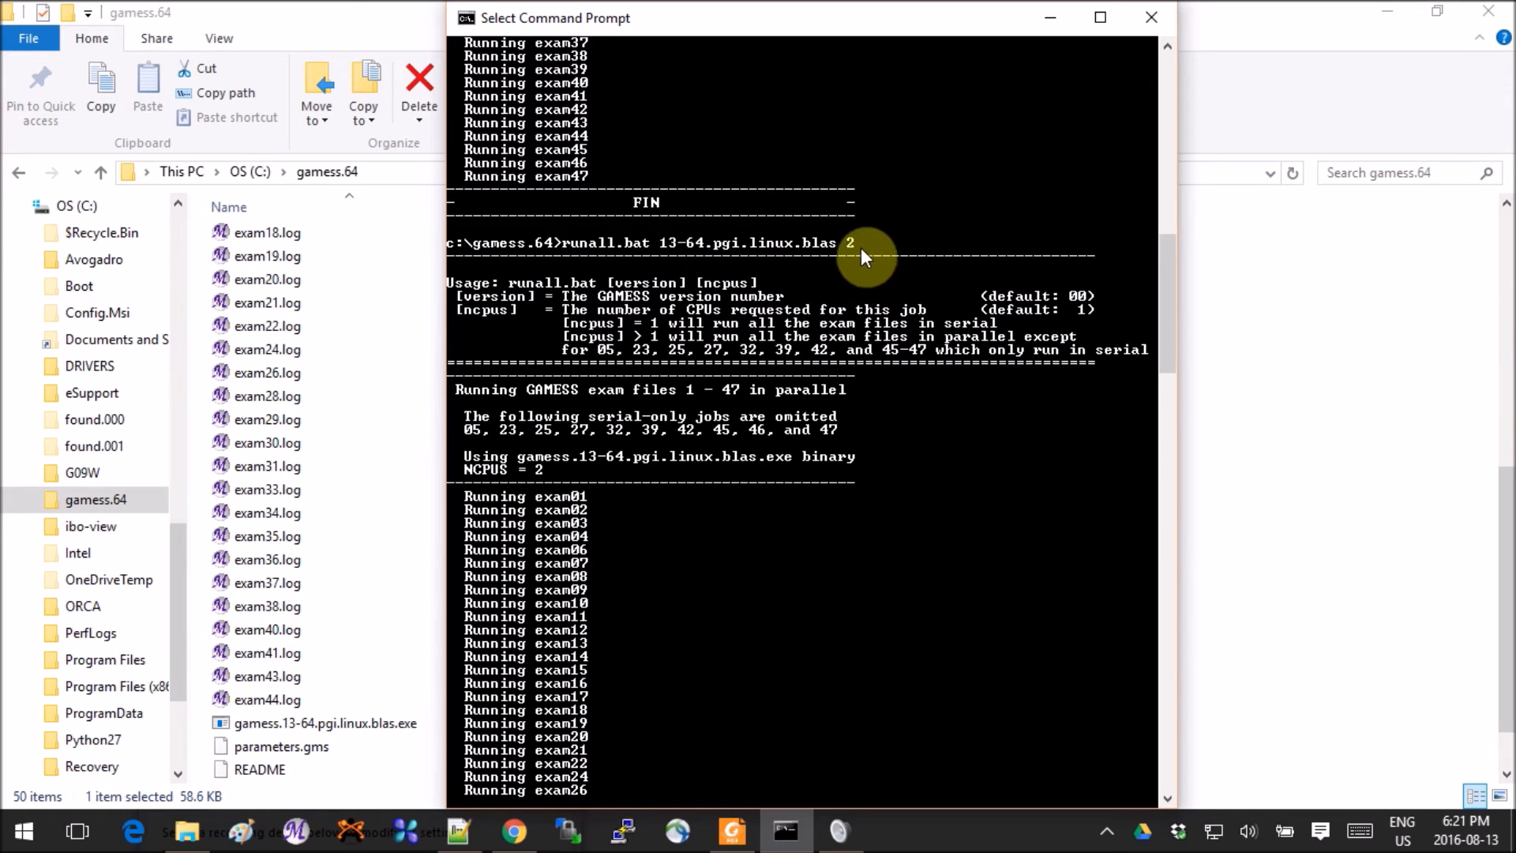
mouse_move(860, 249)
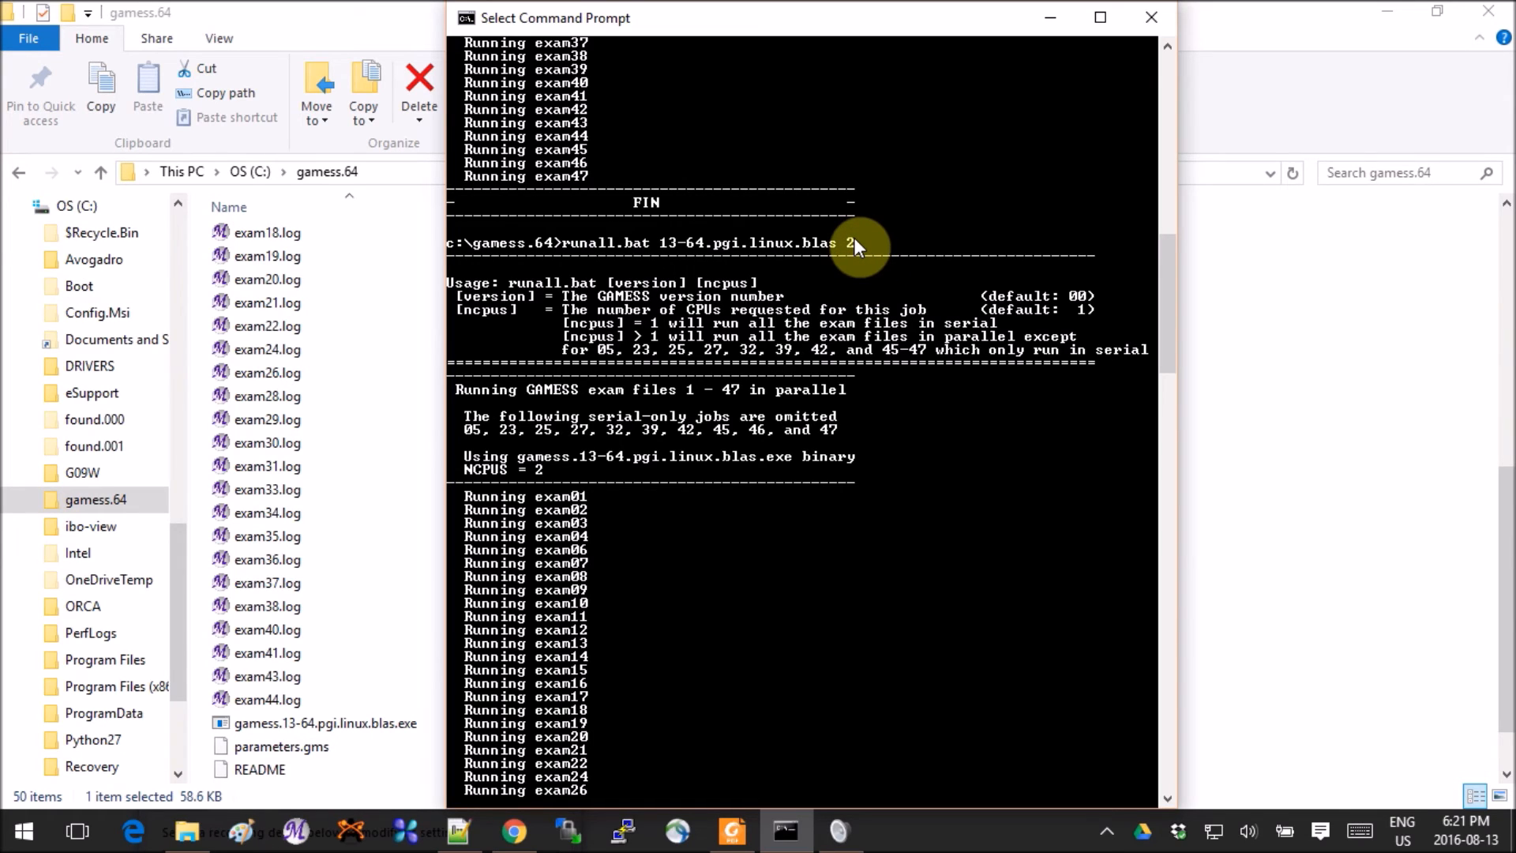
mouse_move(1062, 225)
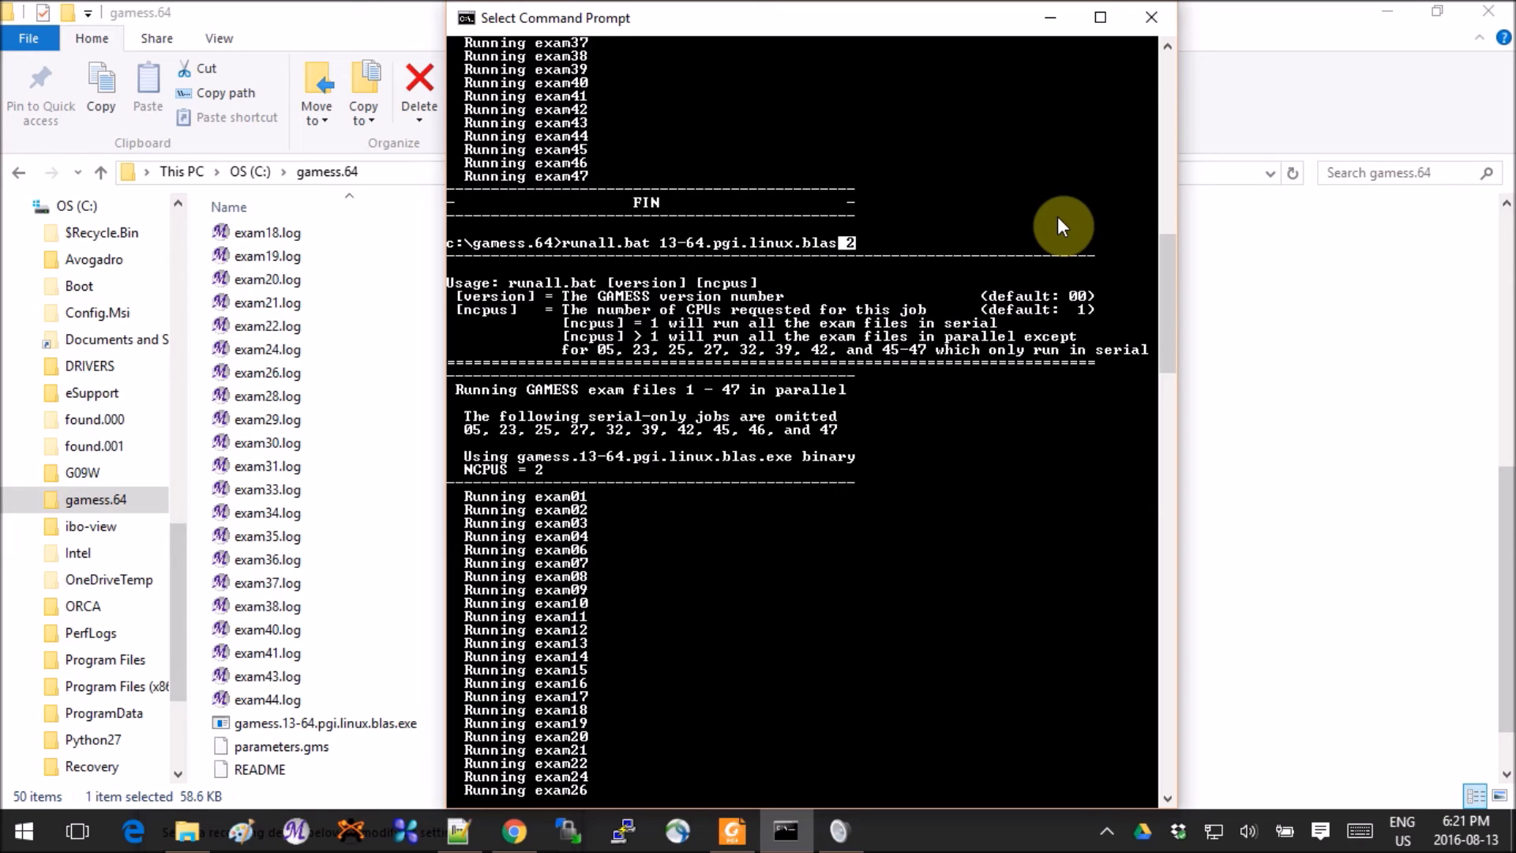
mouse_move(981, 382)
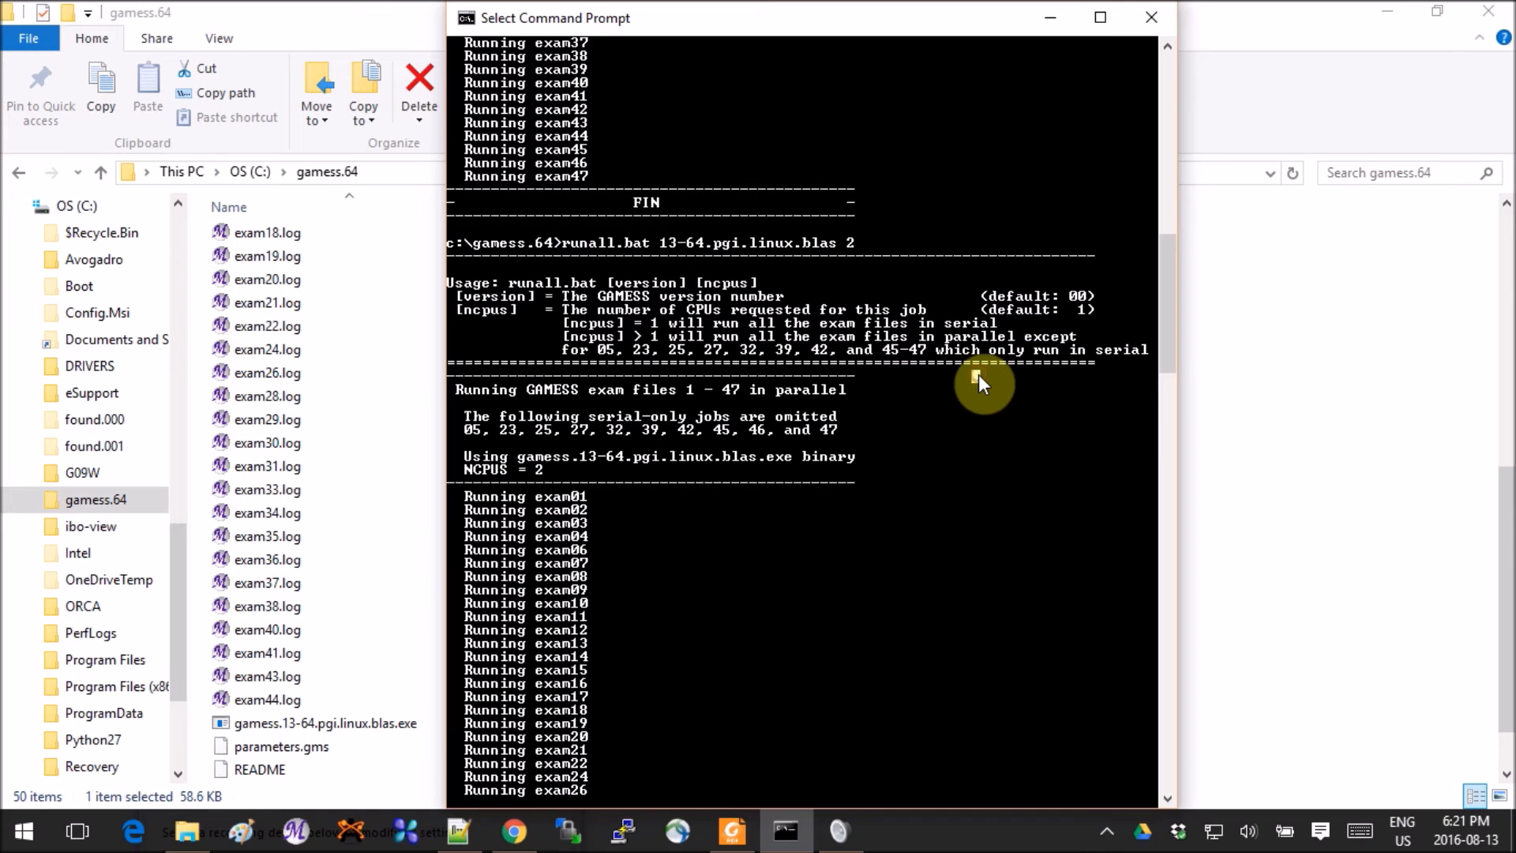
Step: Review the 2-CPU parallel runall.bat output down to the closing FIN
scroll(down, 3)
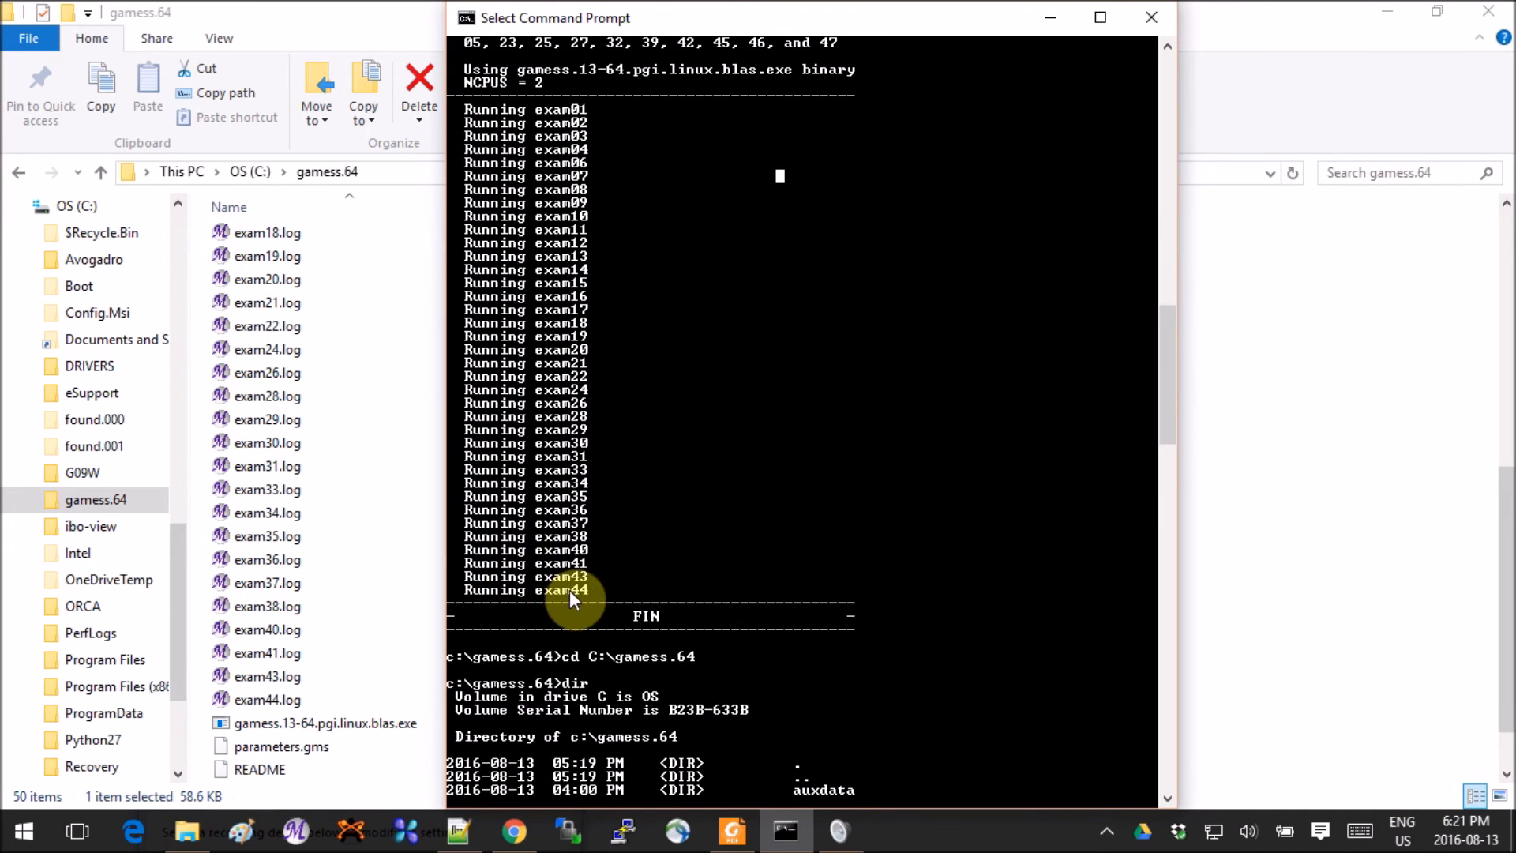
scroll(down, 3)
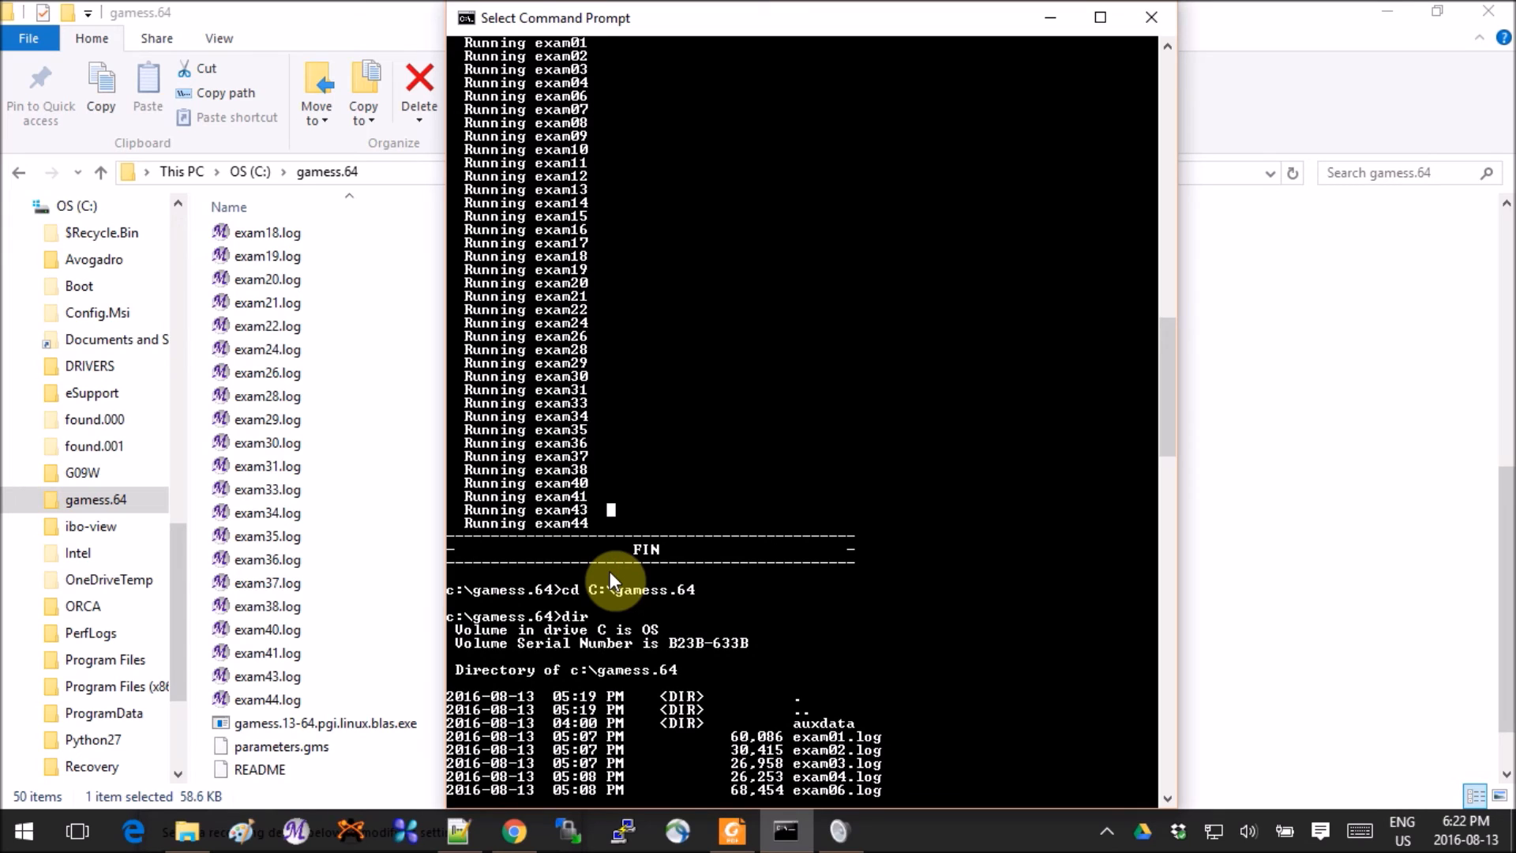
mouse_move(597, 578)
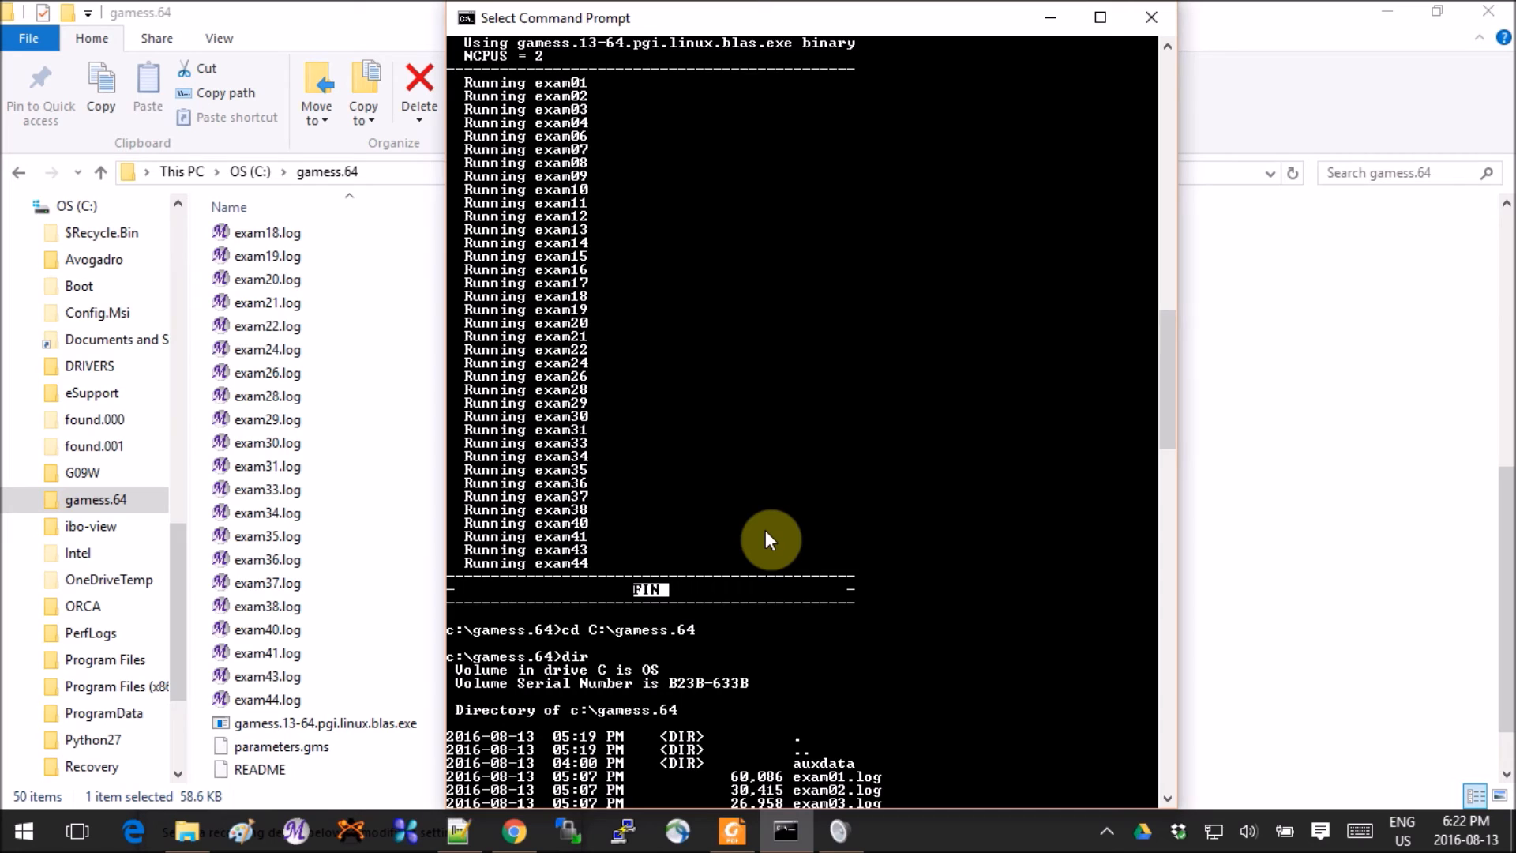
scroll(down, 3)
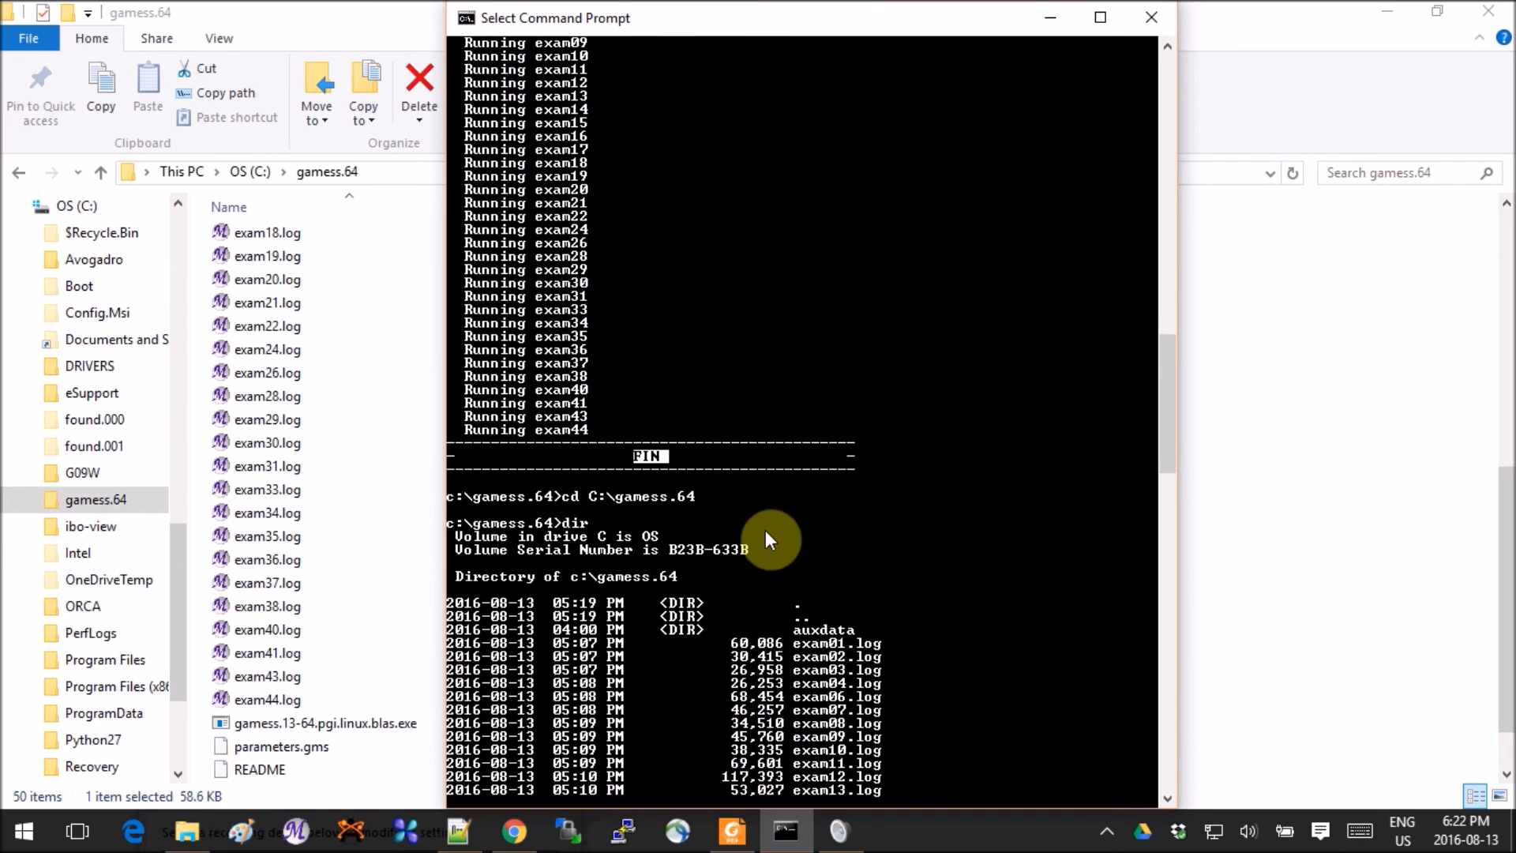
scroll(down, 3)
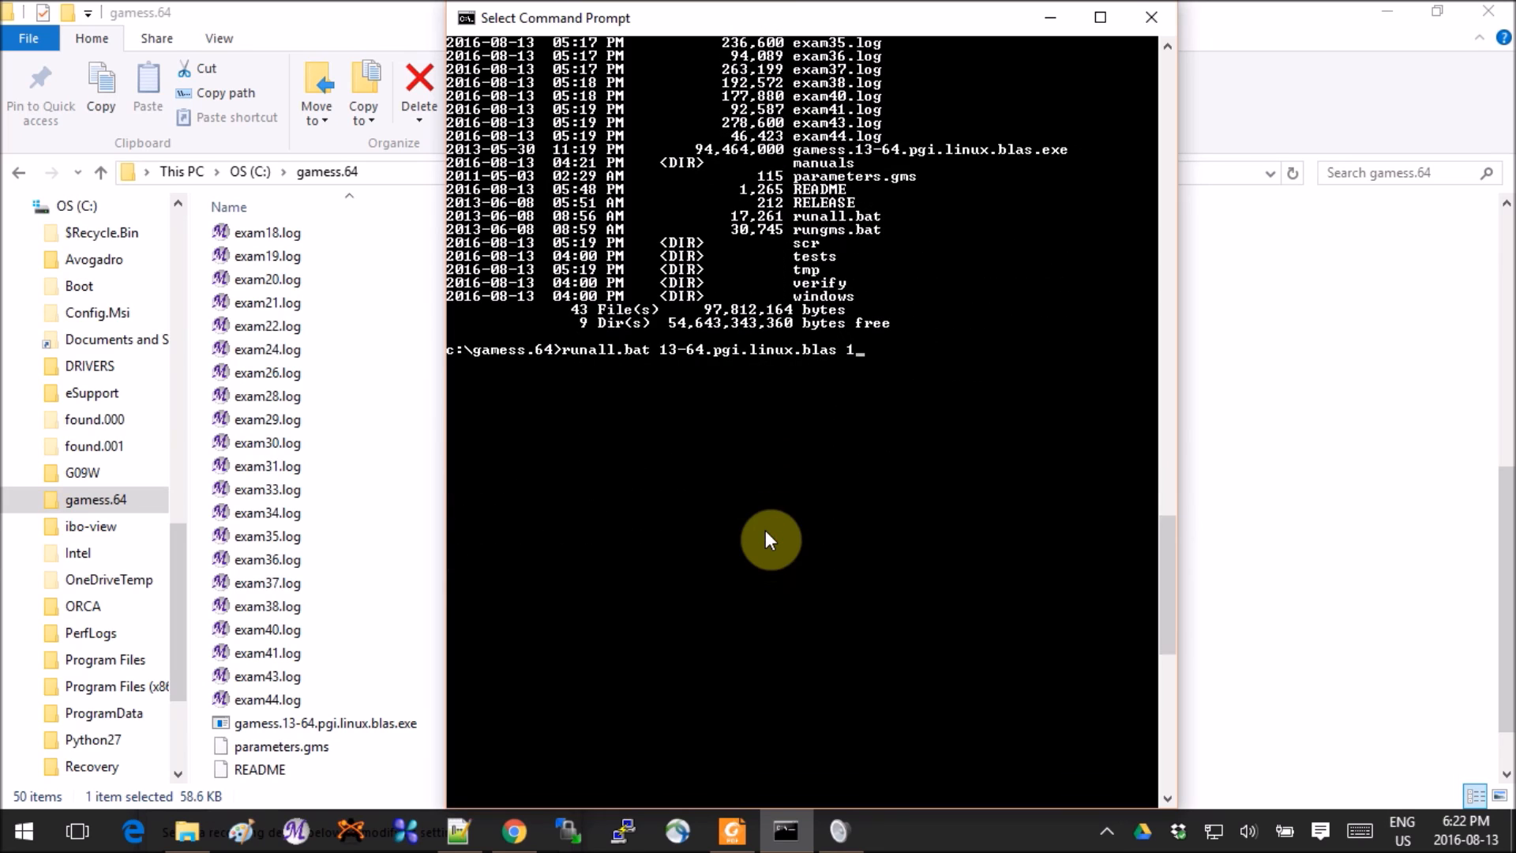
mouse_move(1042, 16)
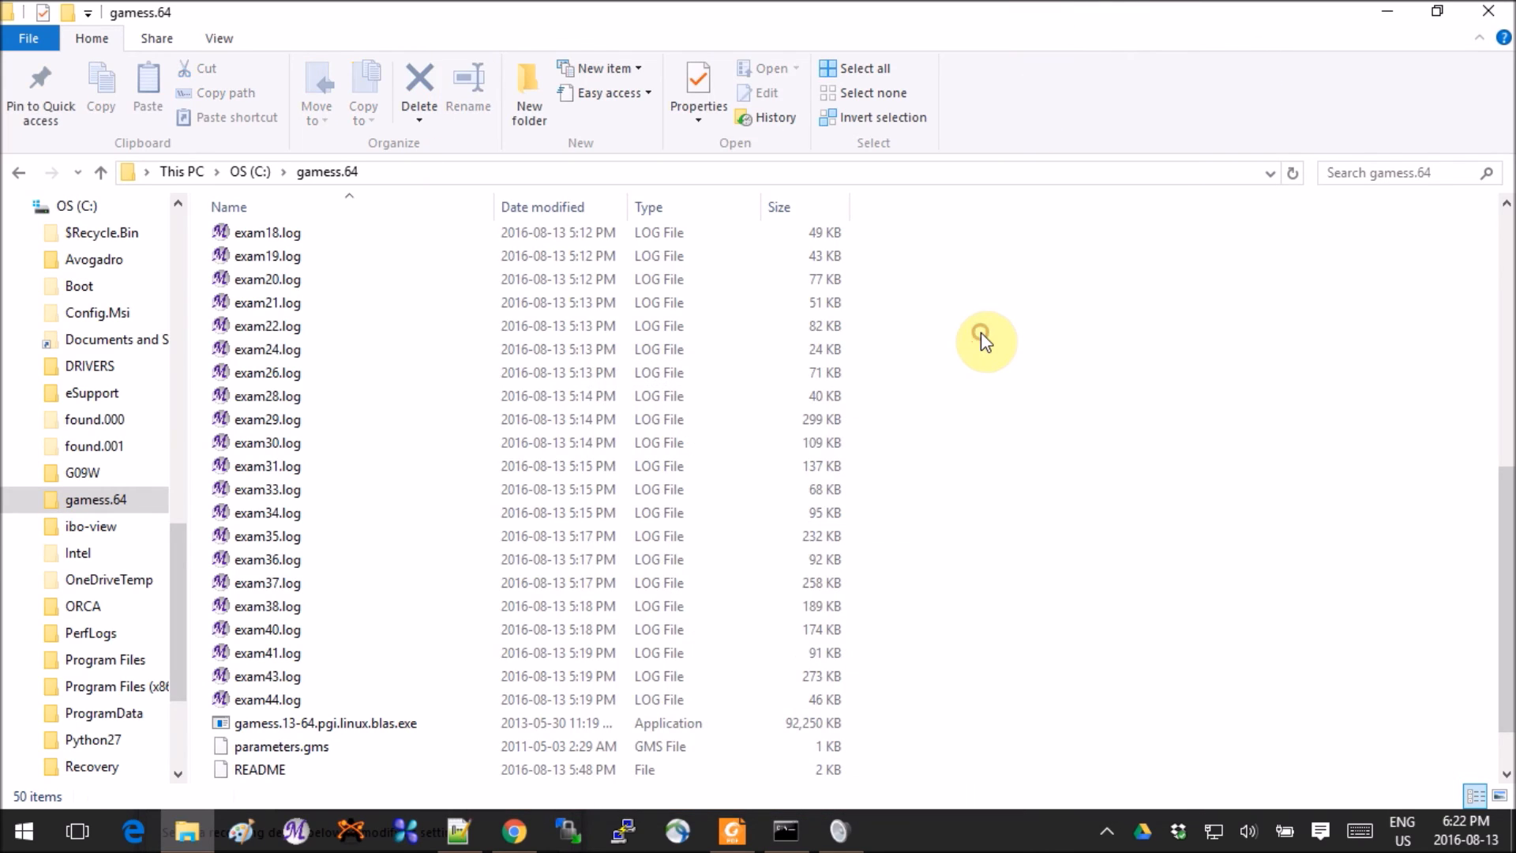
Step: View the gamess.64 README in Notepad++ with its runall.bat usage notes
scroll(down, 3)
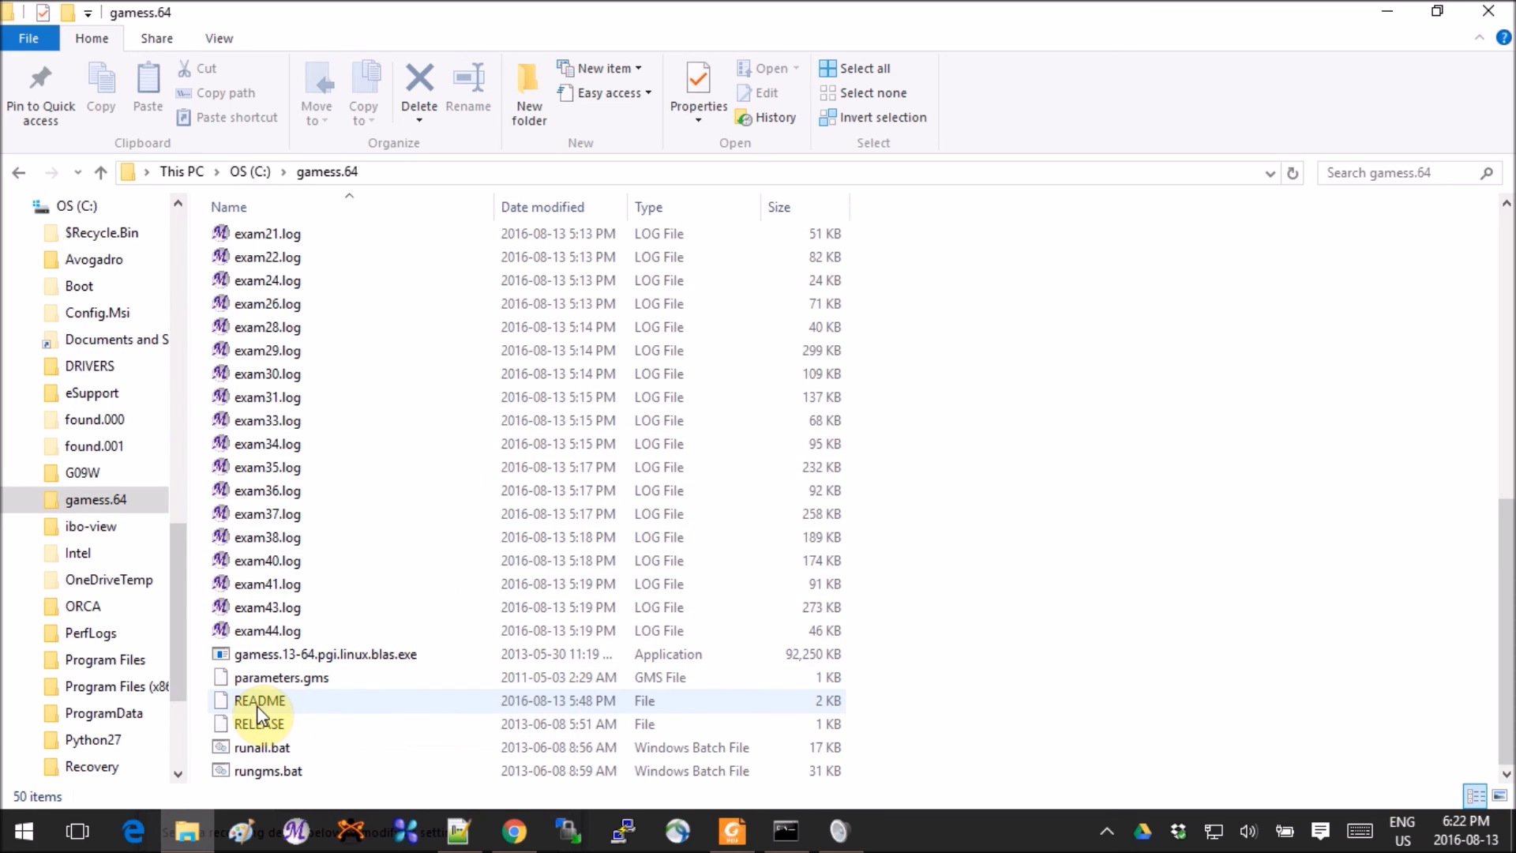
right_click(259, 699)
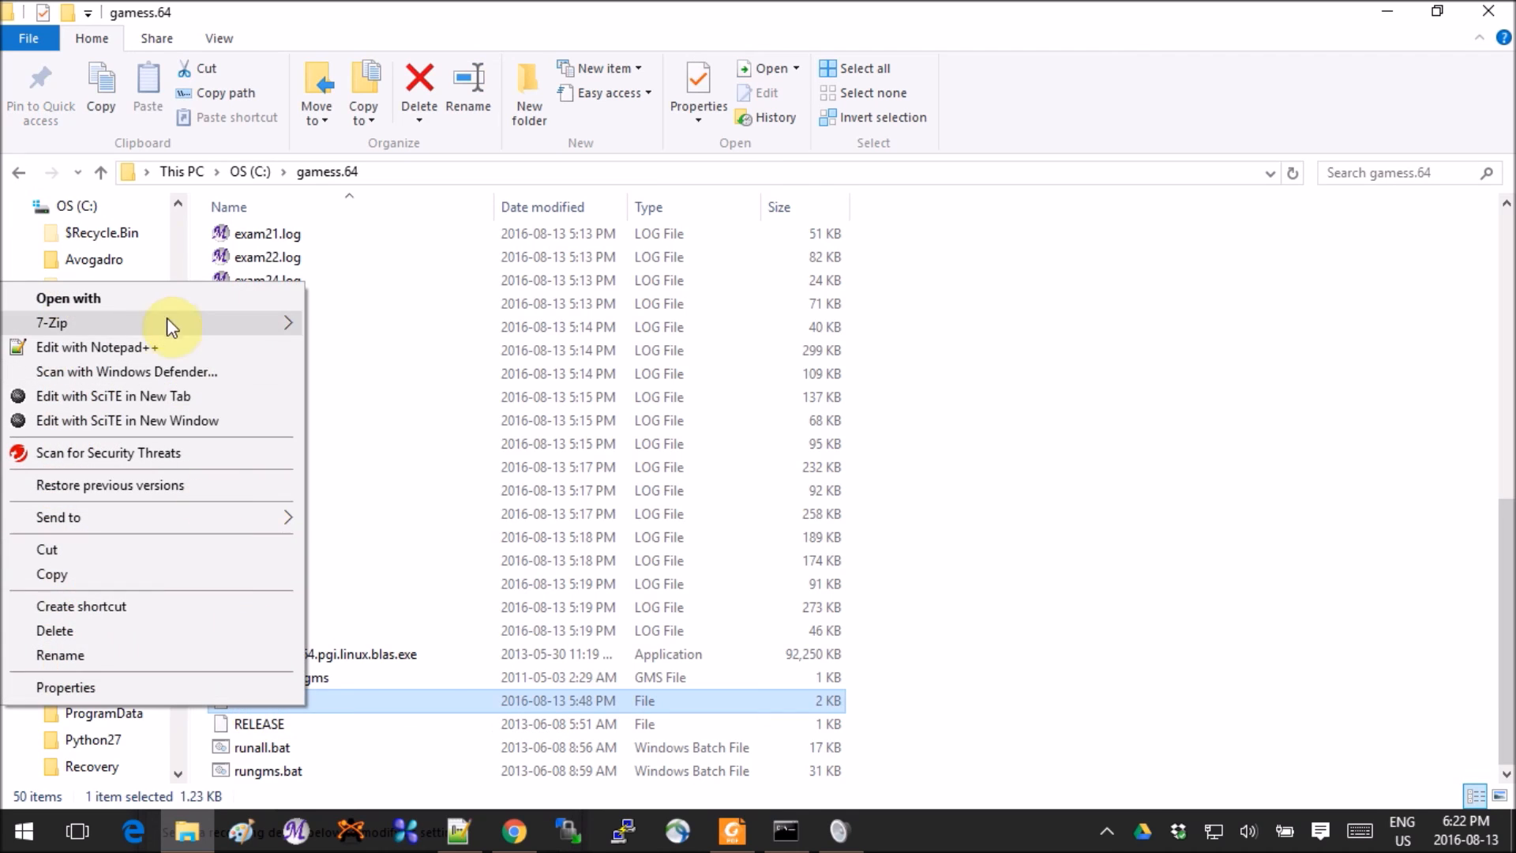
click(96, 351)
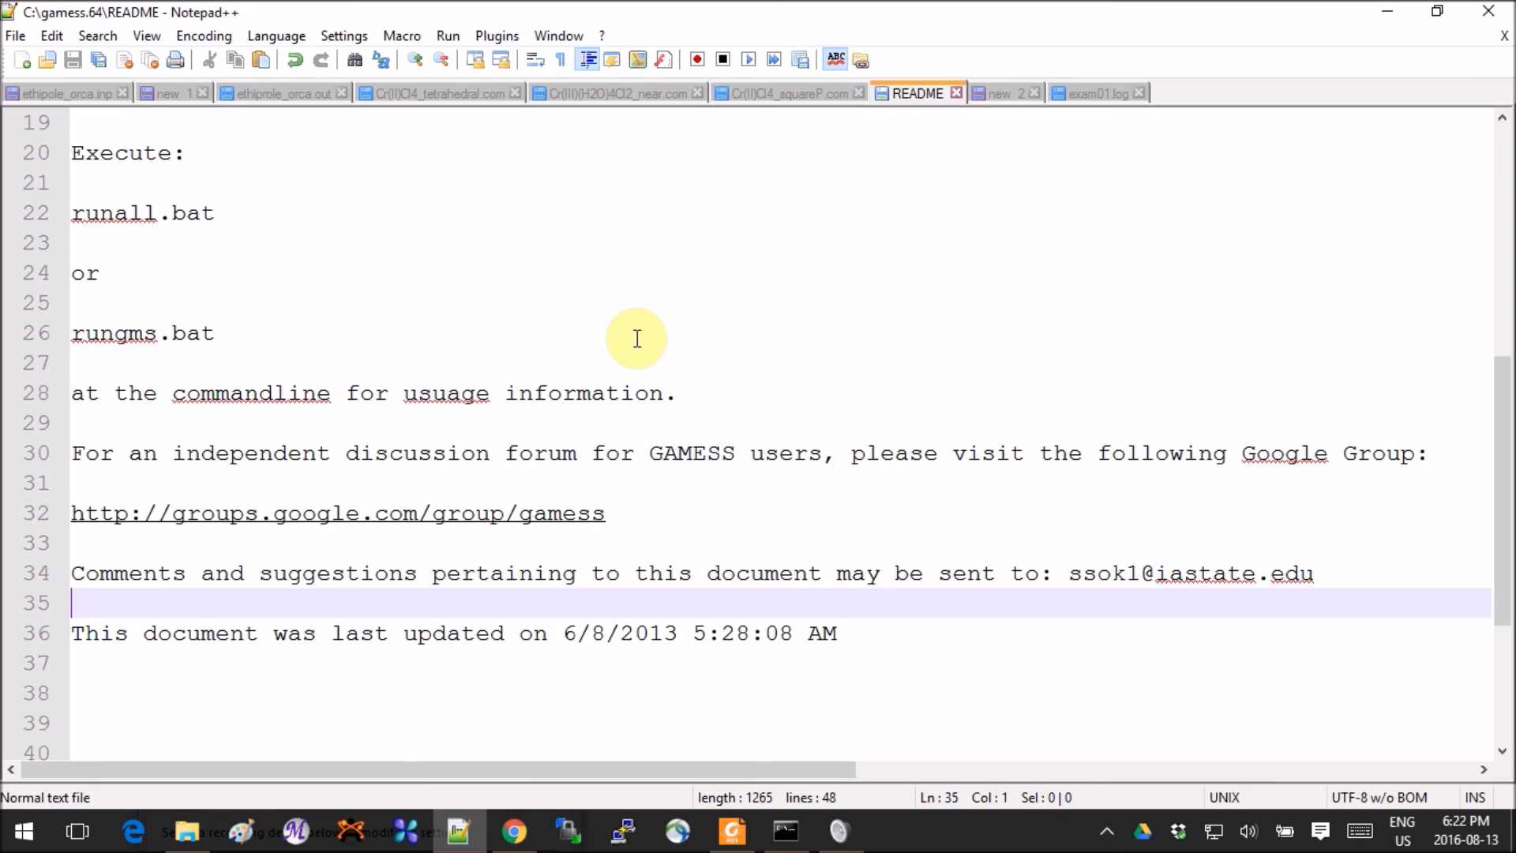
mouse_move(1052, 732)
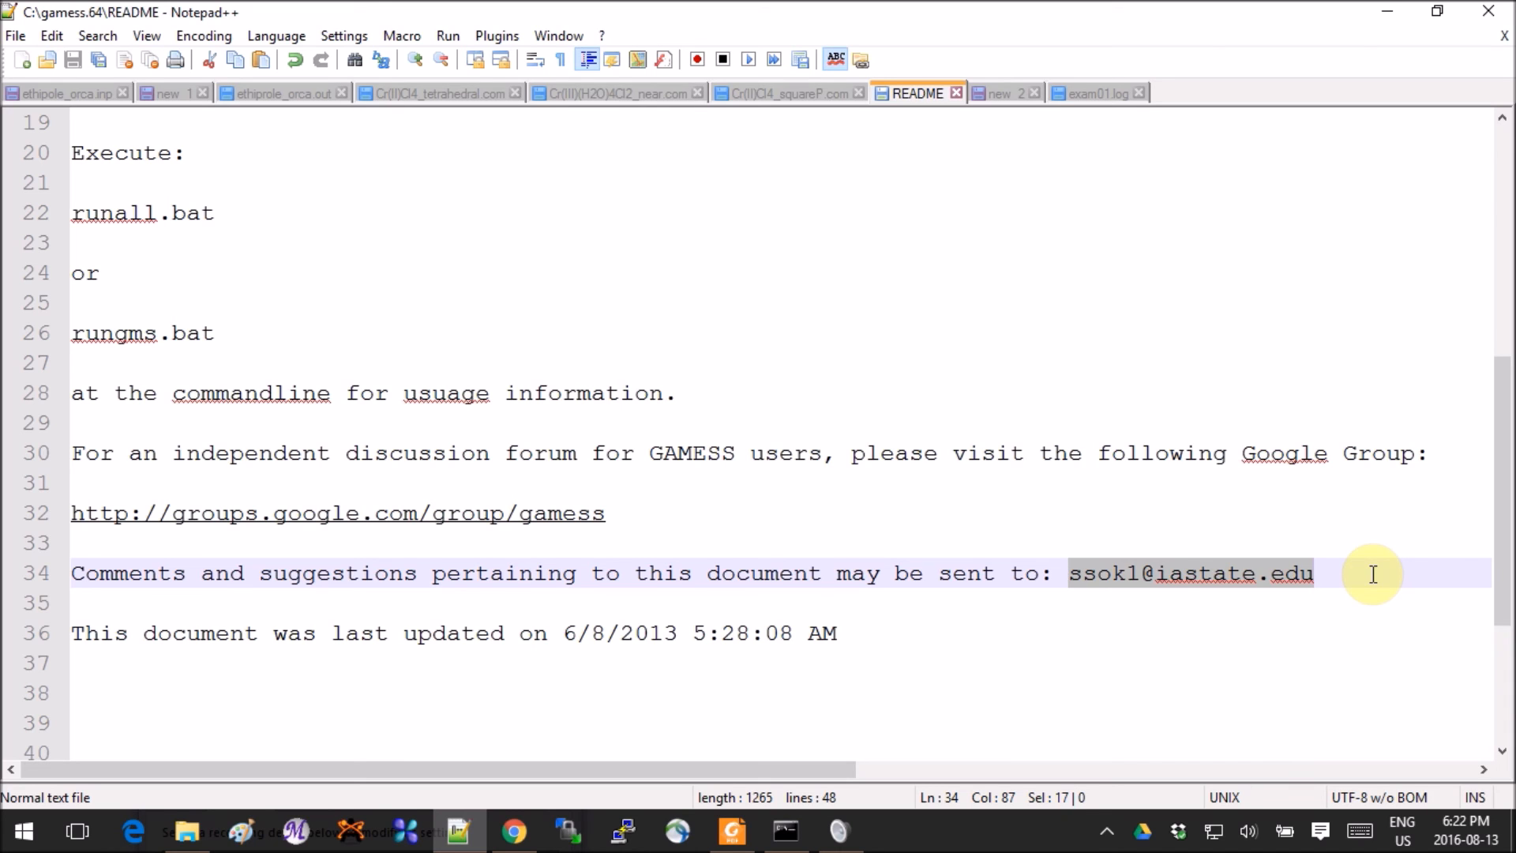
Step: Copy the groups.google.com/group/gamess address line from the README
scroll(up, 3)
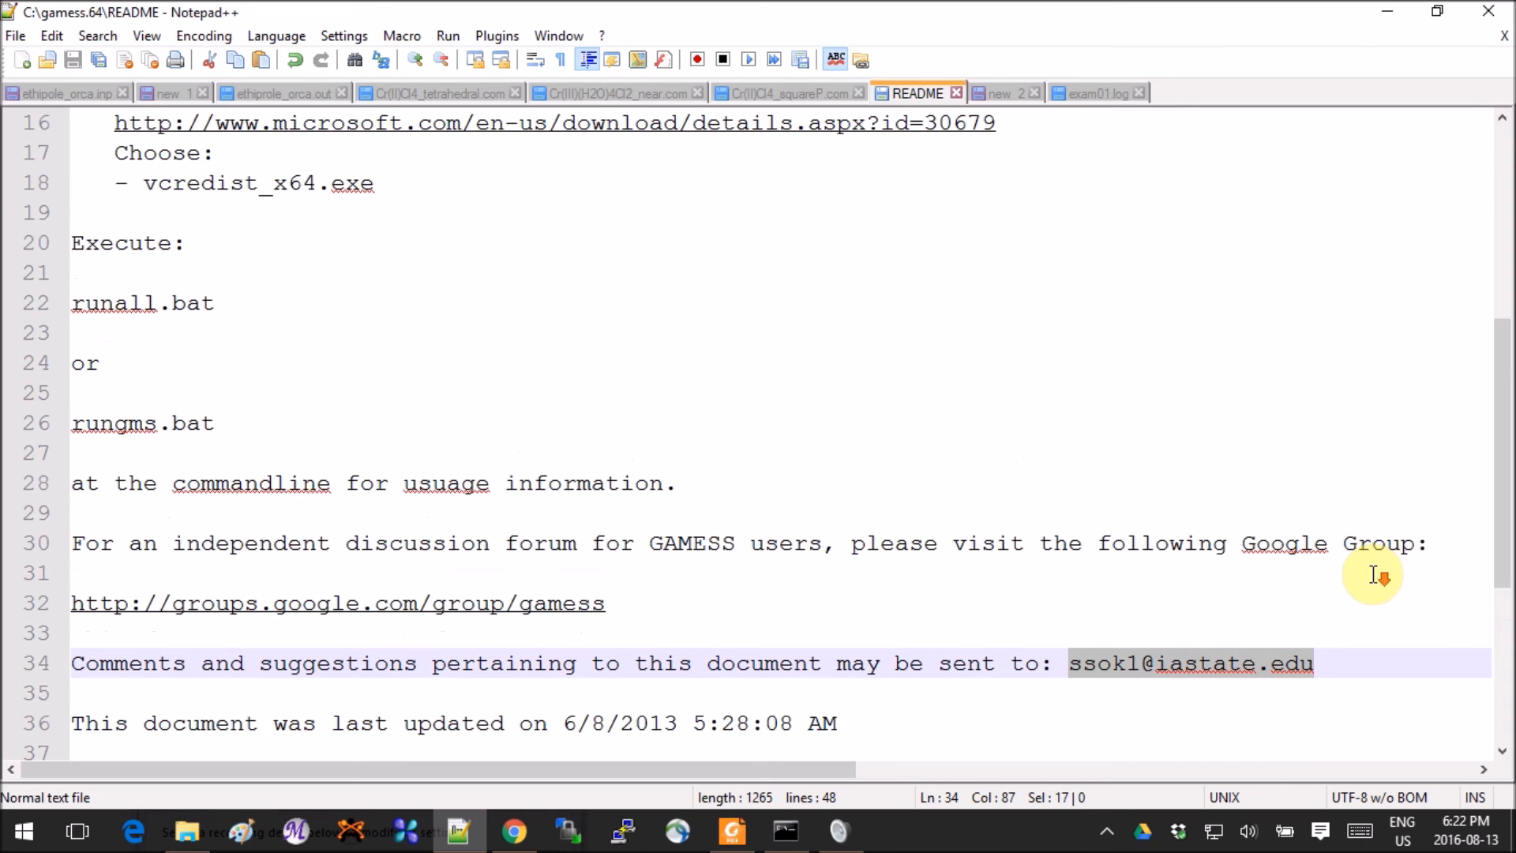
click(631, 602)
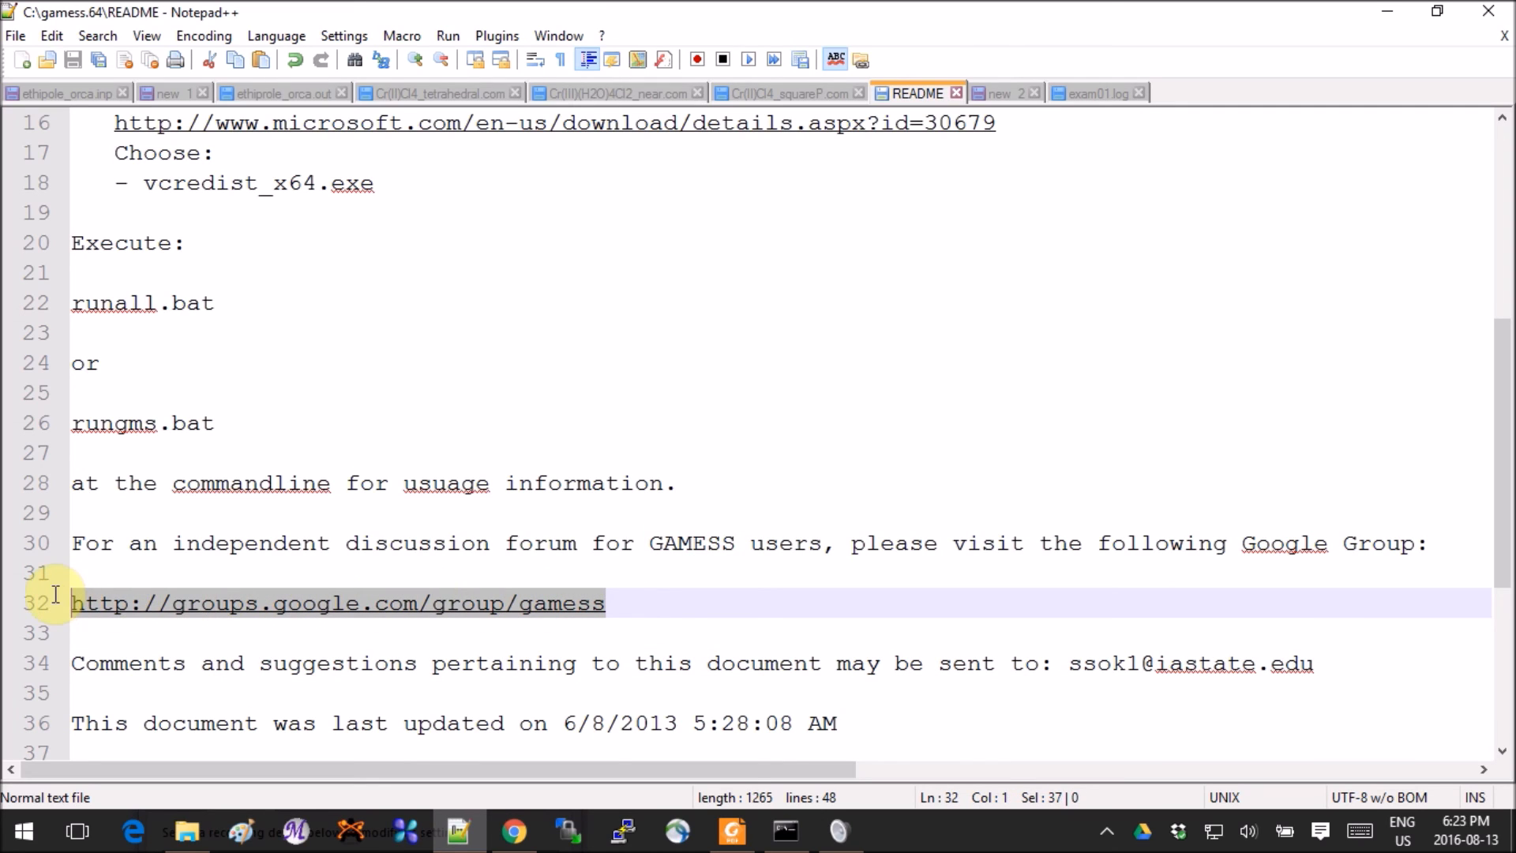
mouse_move(695, 584)
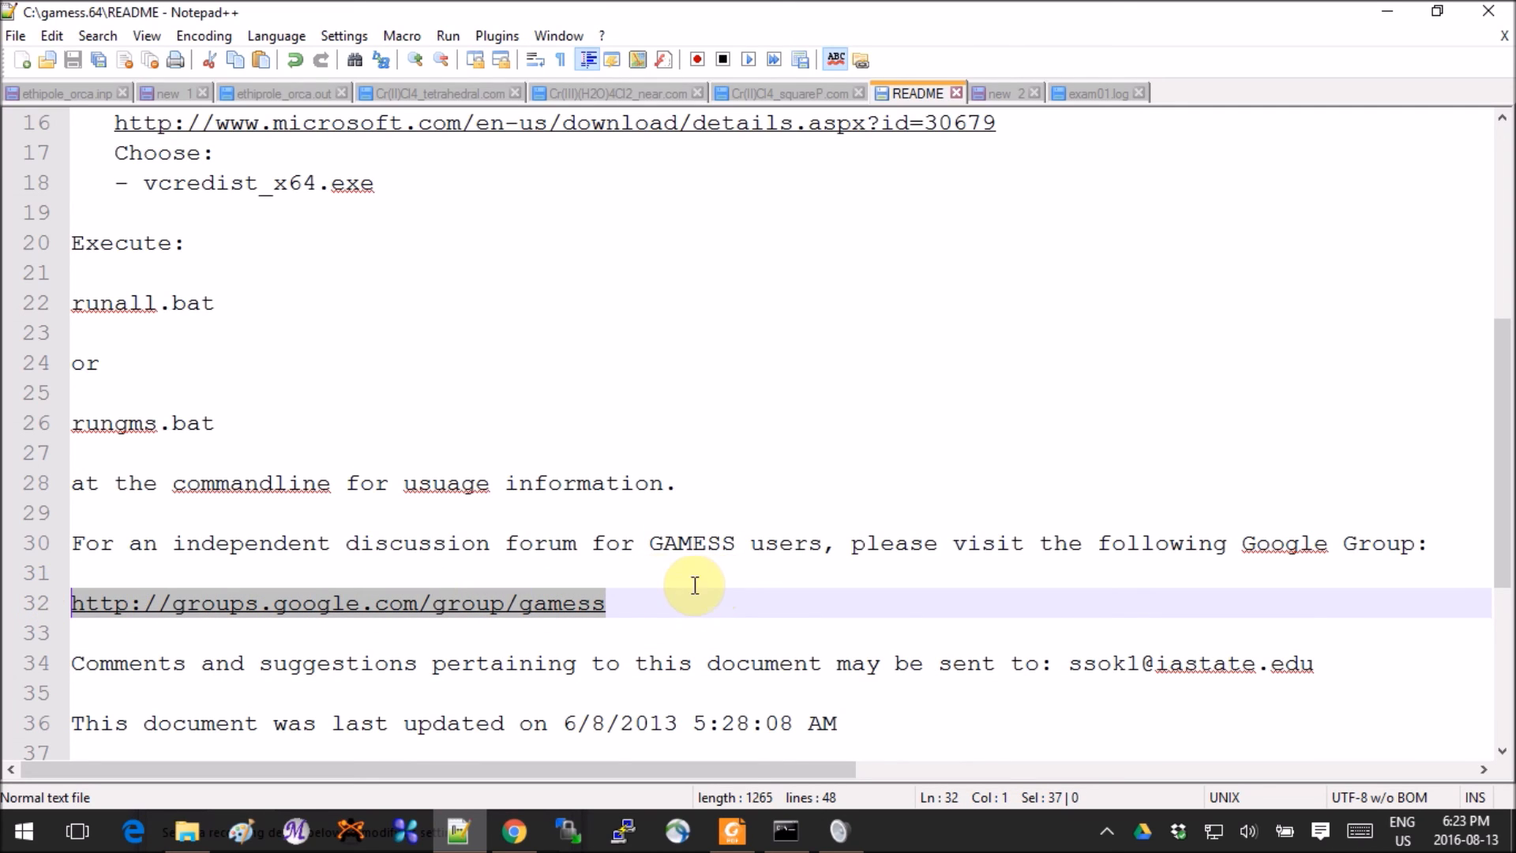
right_click(694, 584)
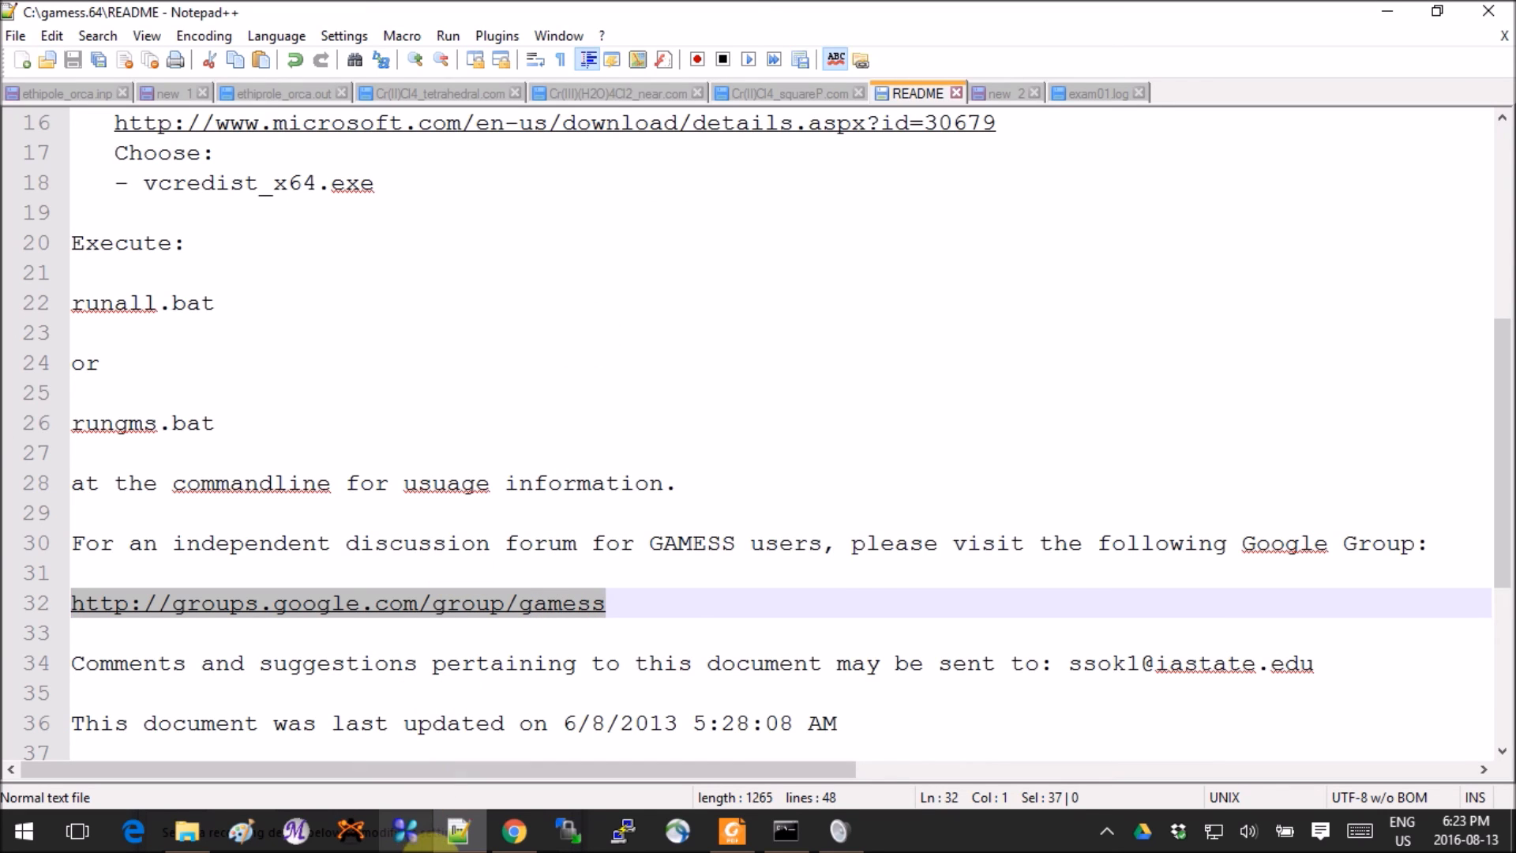
Step: Load the GAMESS Google Group page in a new Chrome tab
click(515, 831)
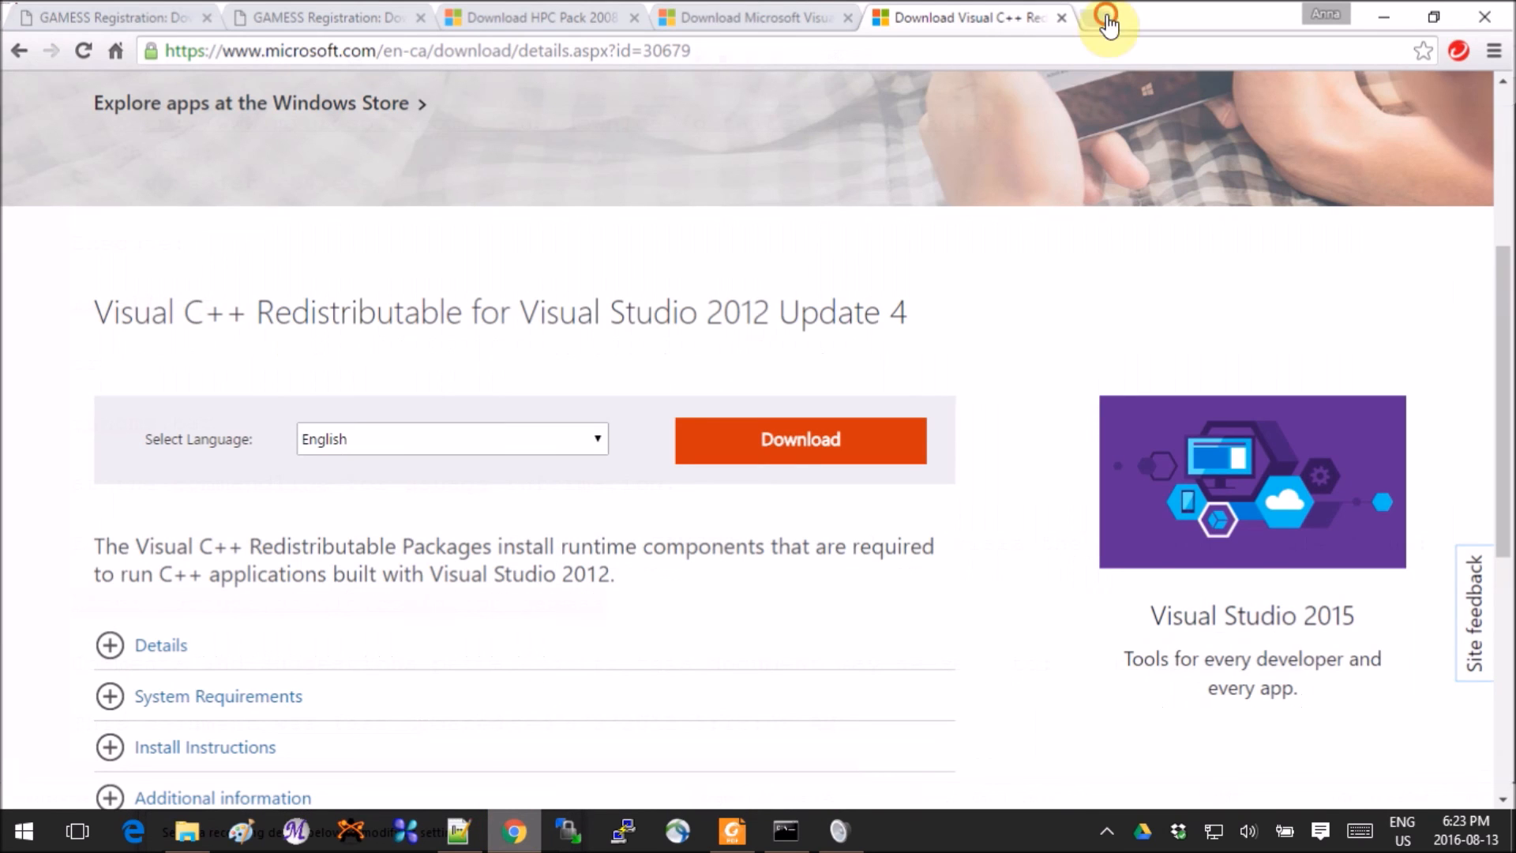
click(1109, 17)
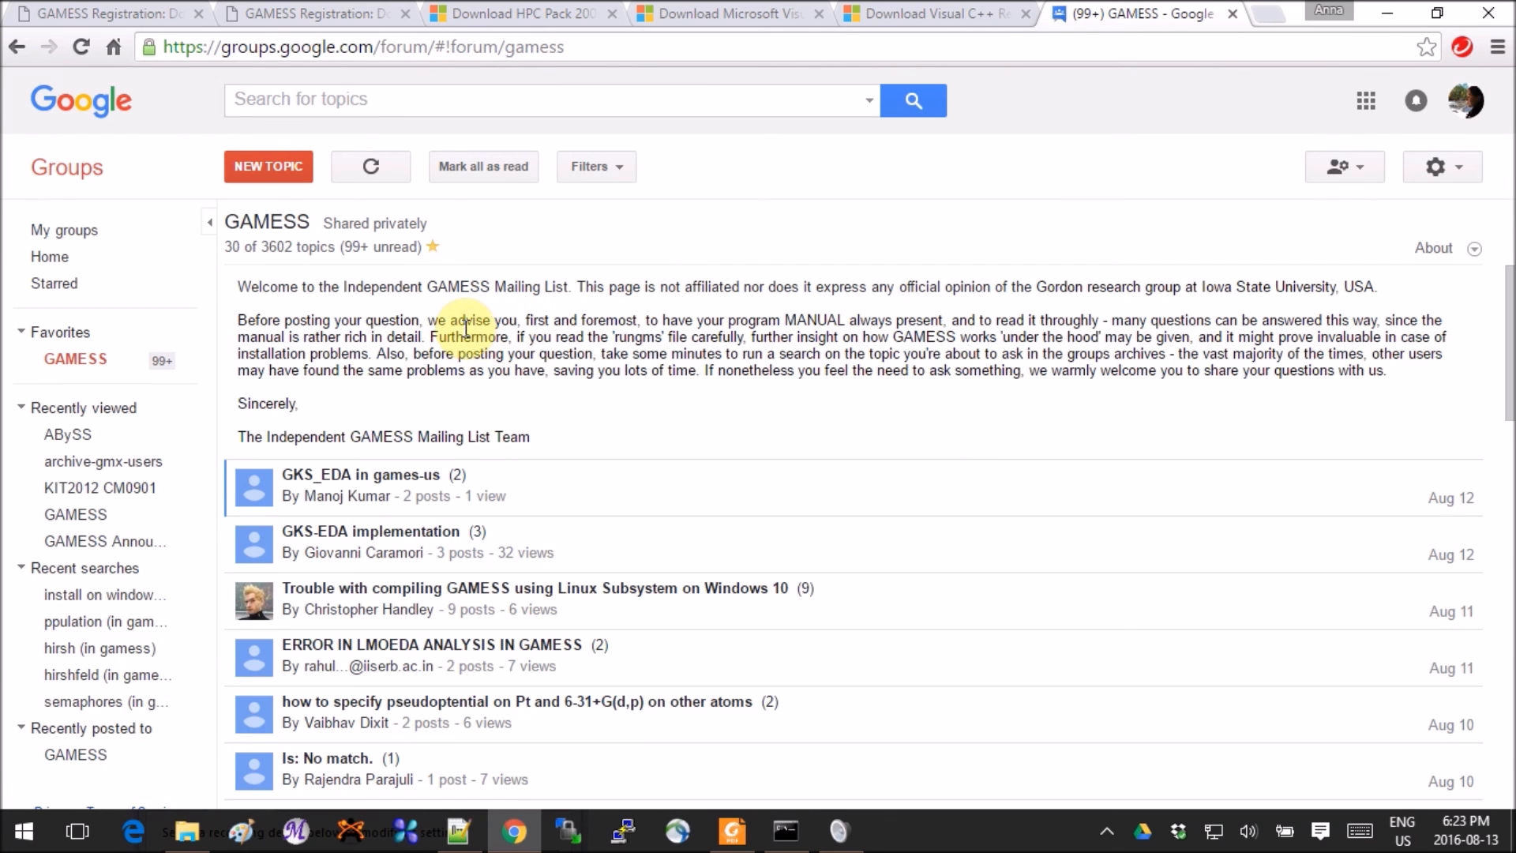
scroll(down, 3)
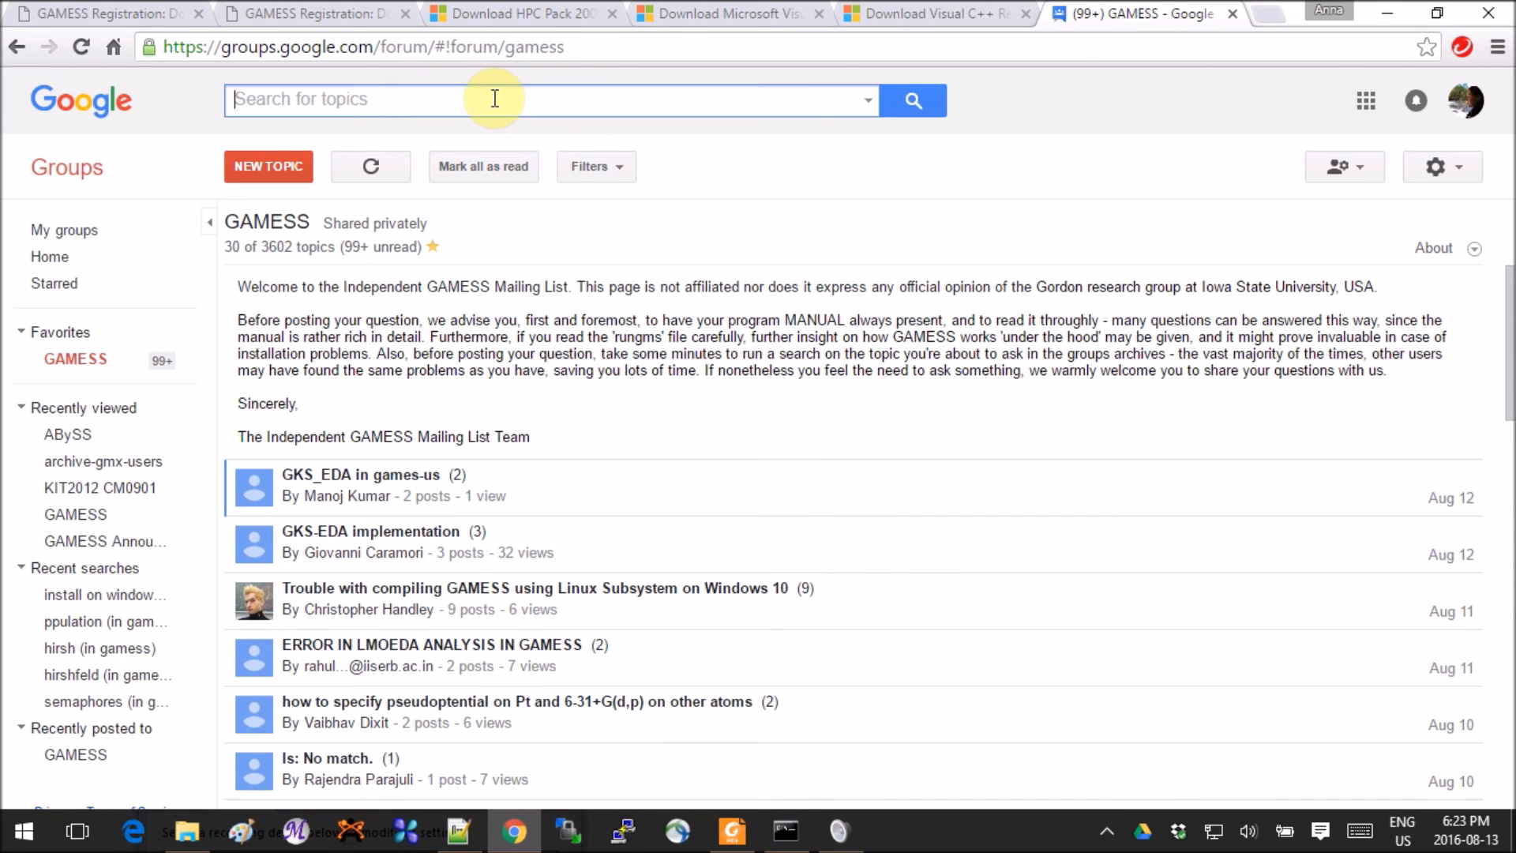
Step: Search the group topics for 'installation', listing about 711 results
text(installation)
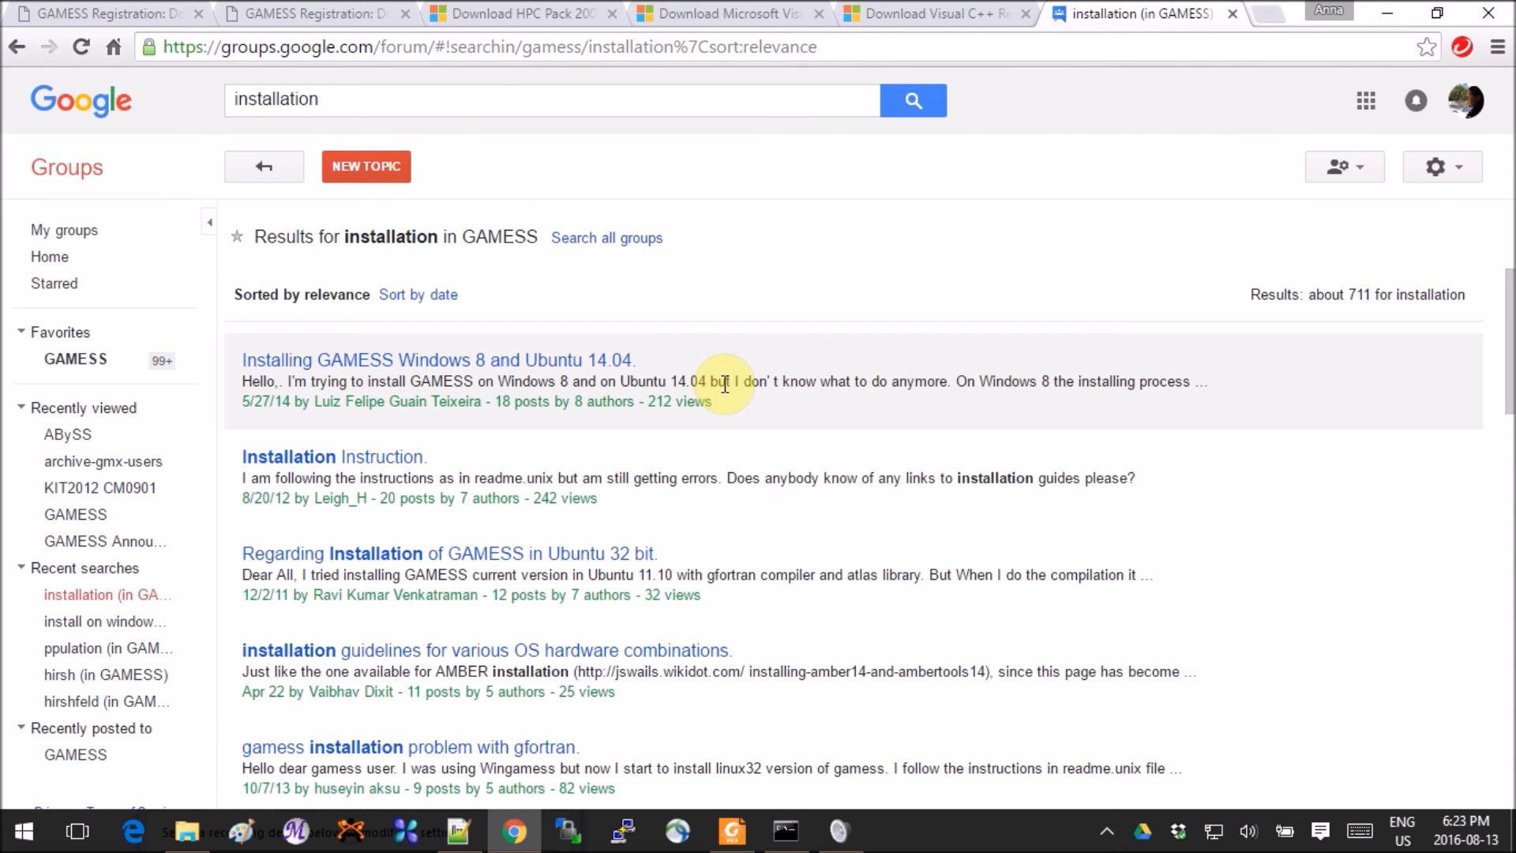
scroll(down, 3)
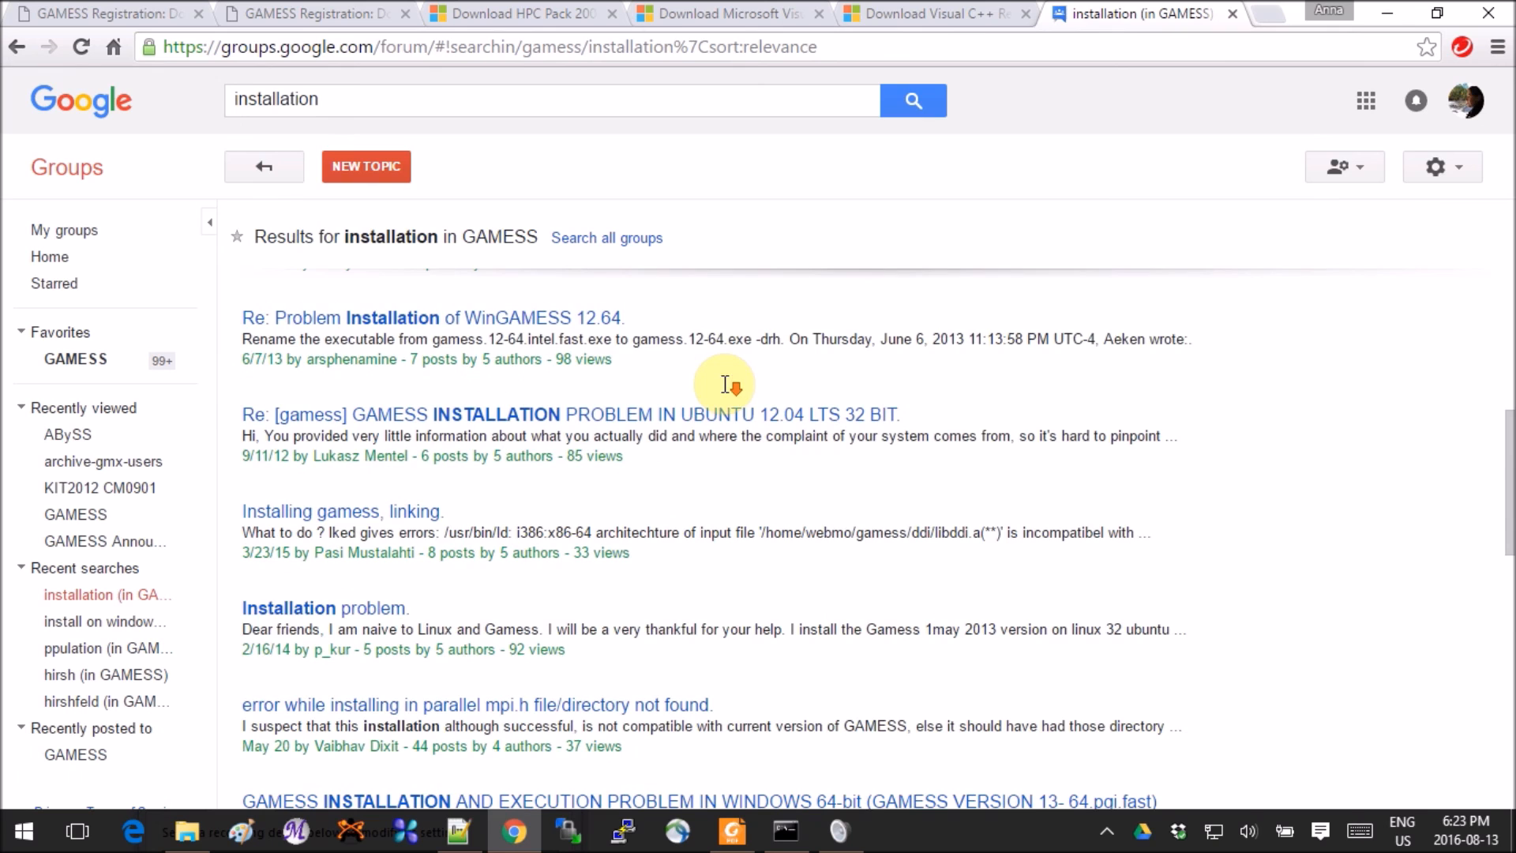
scroll(up, 3)
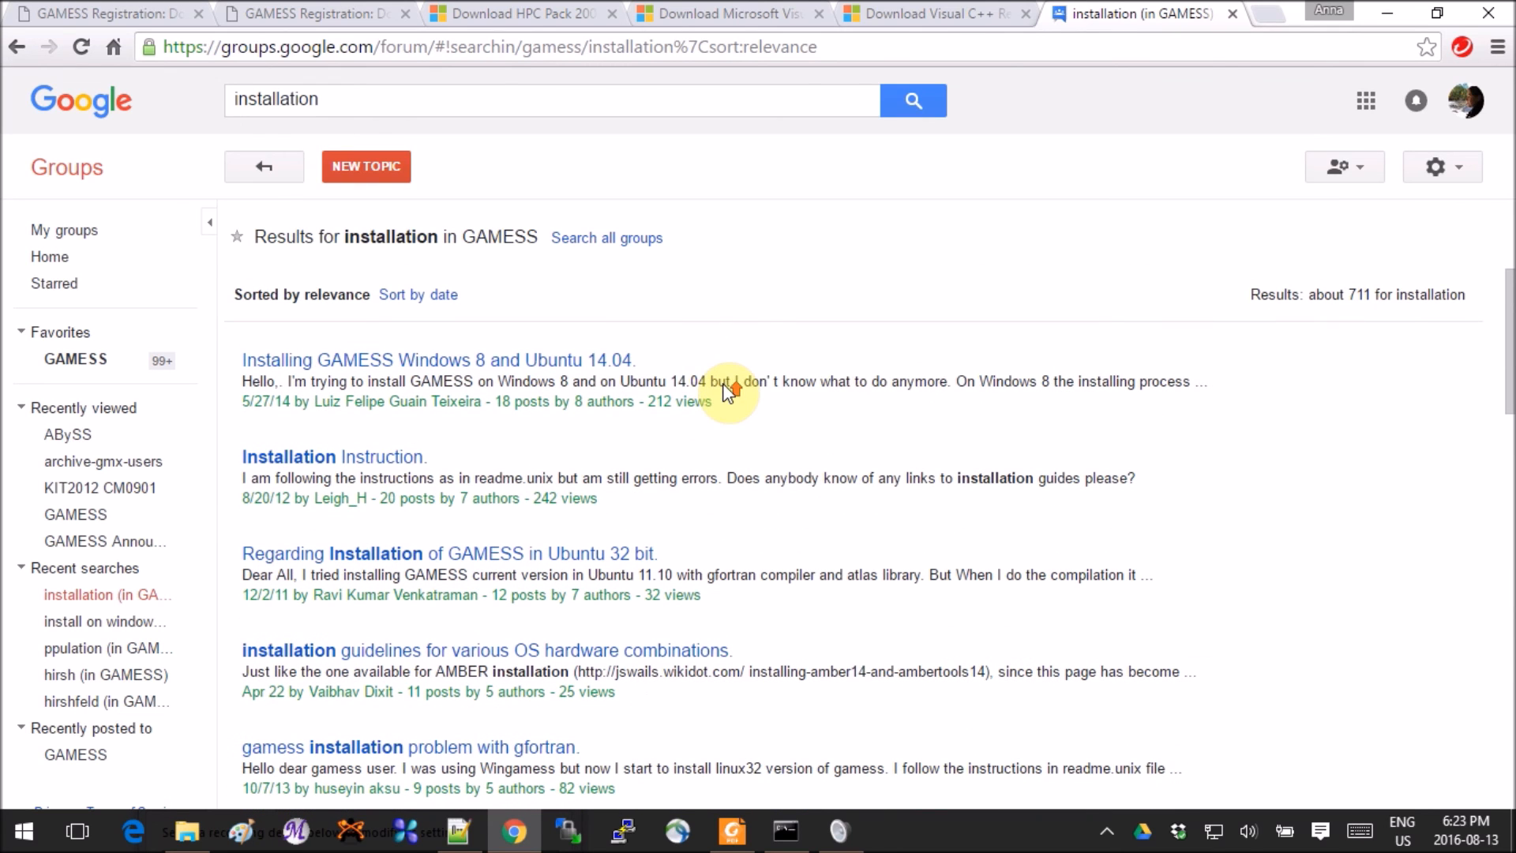
mouse_move(847, 279)
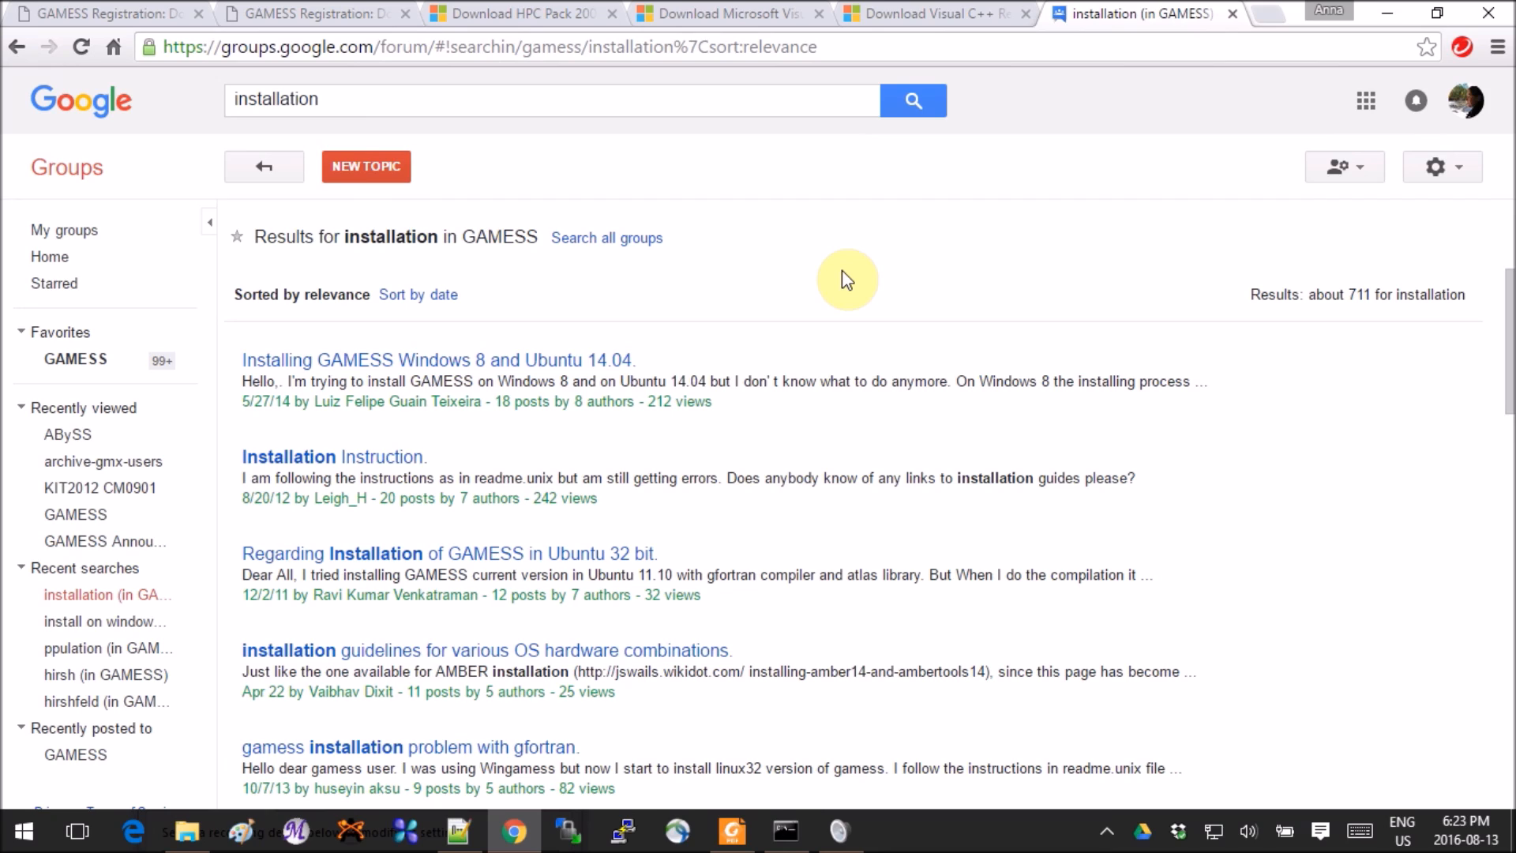
mouse_move(1378, 16)
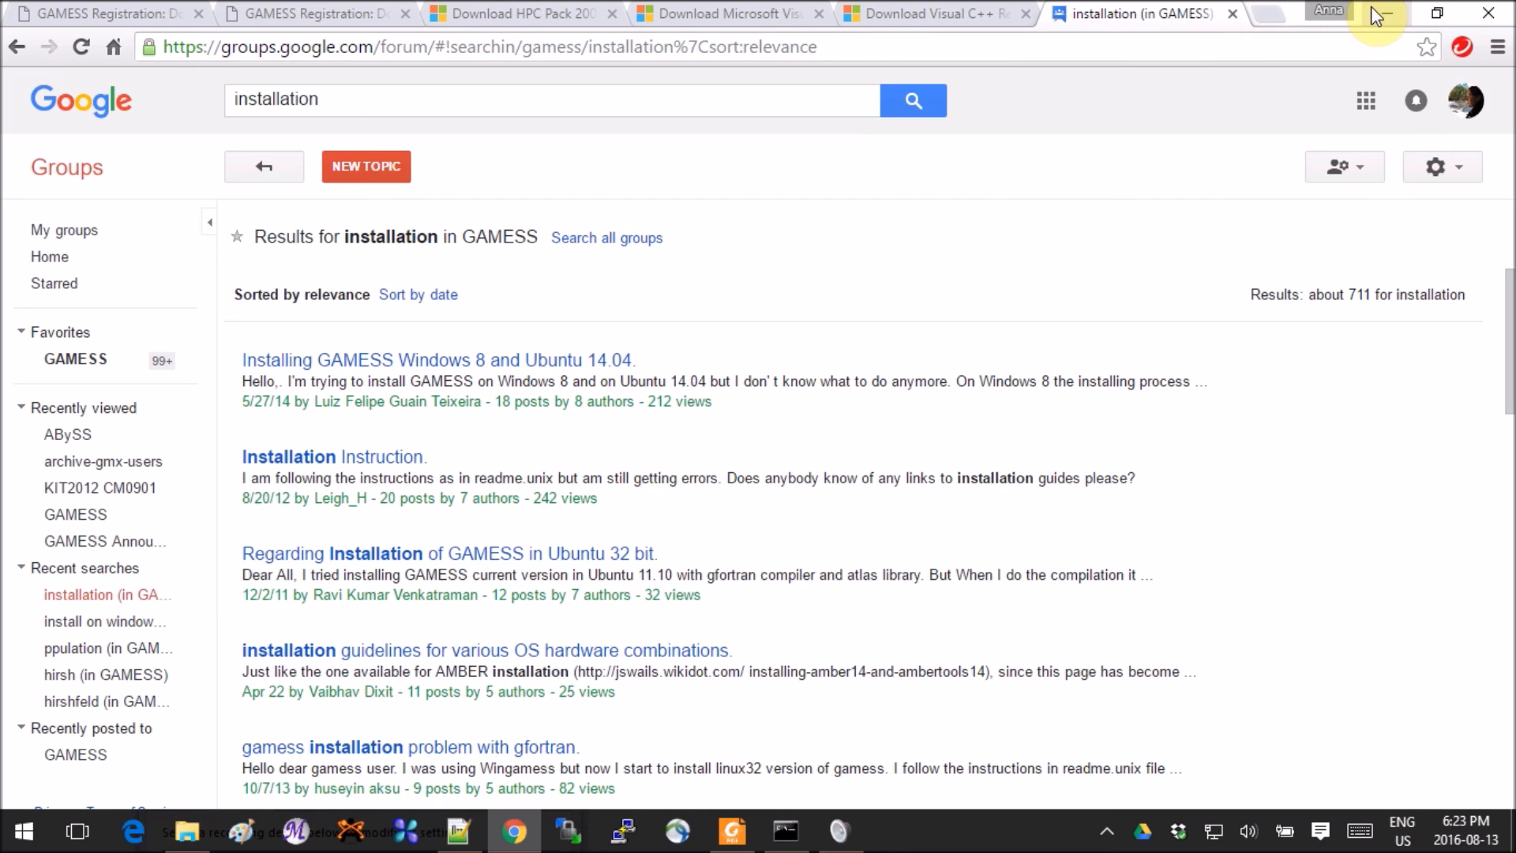
mouse_move(1378, 18)
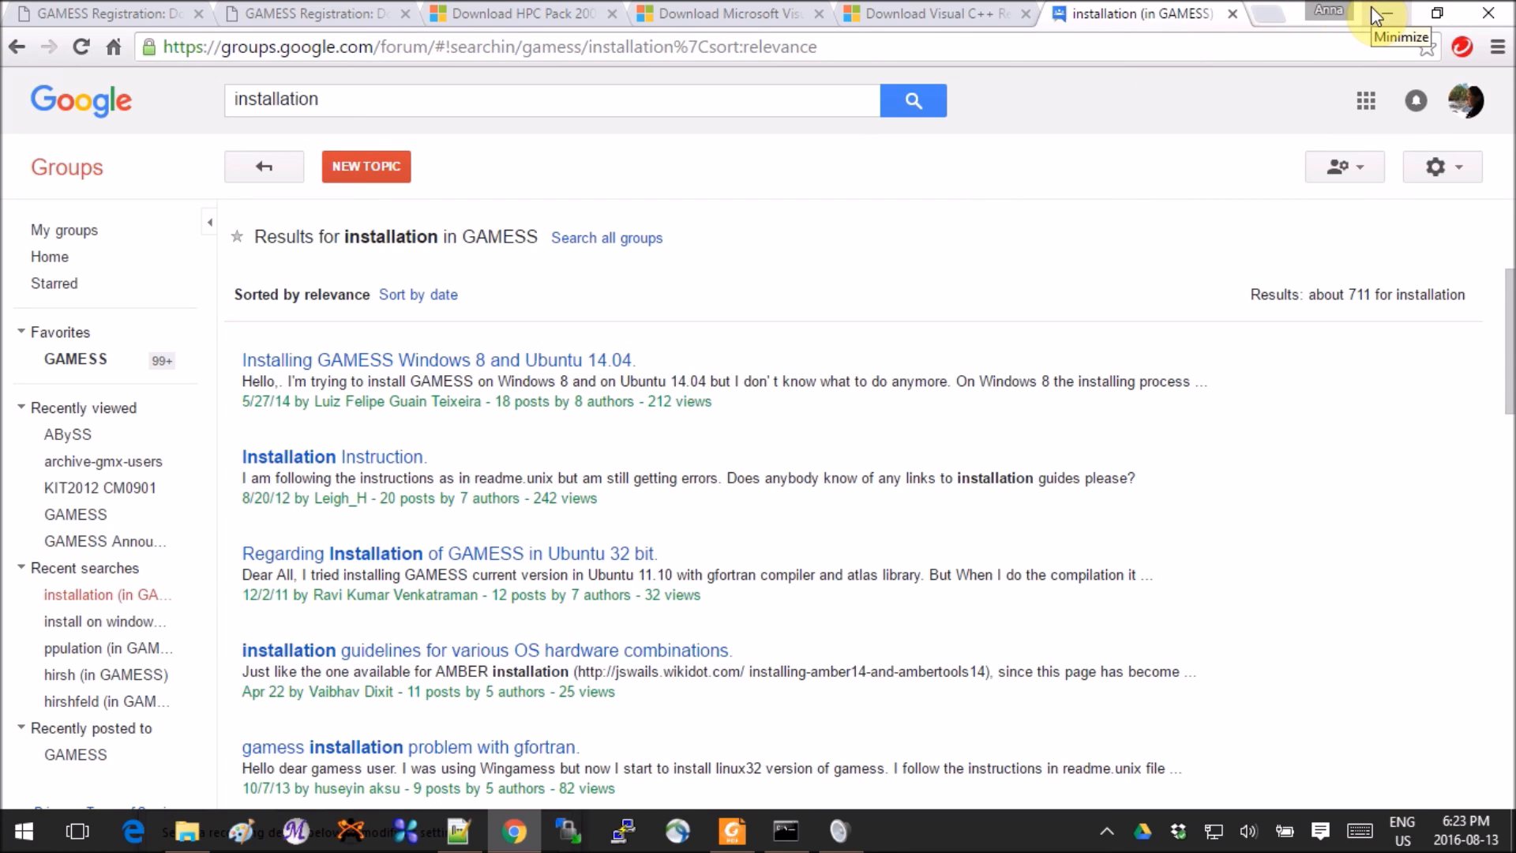
mouse_move(745, 101)
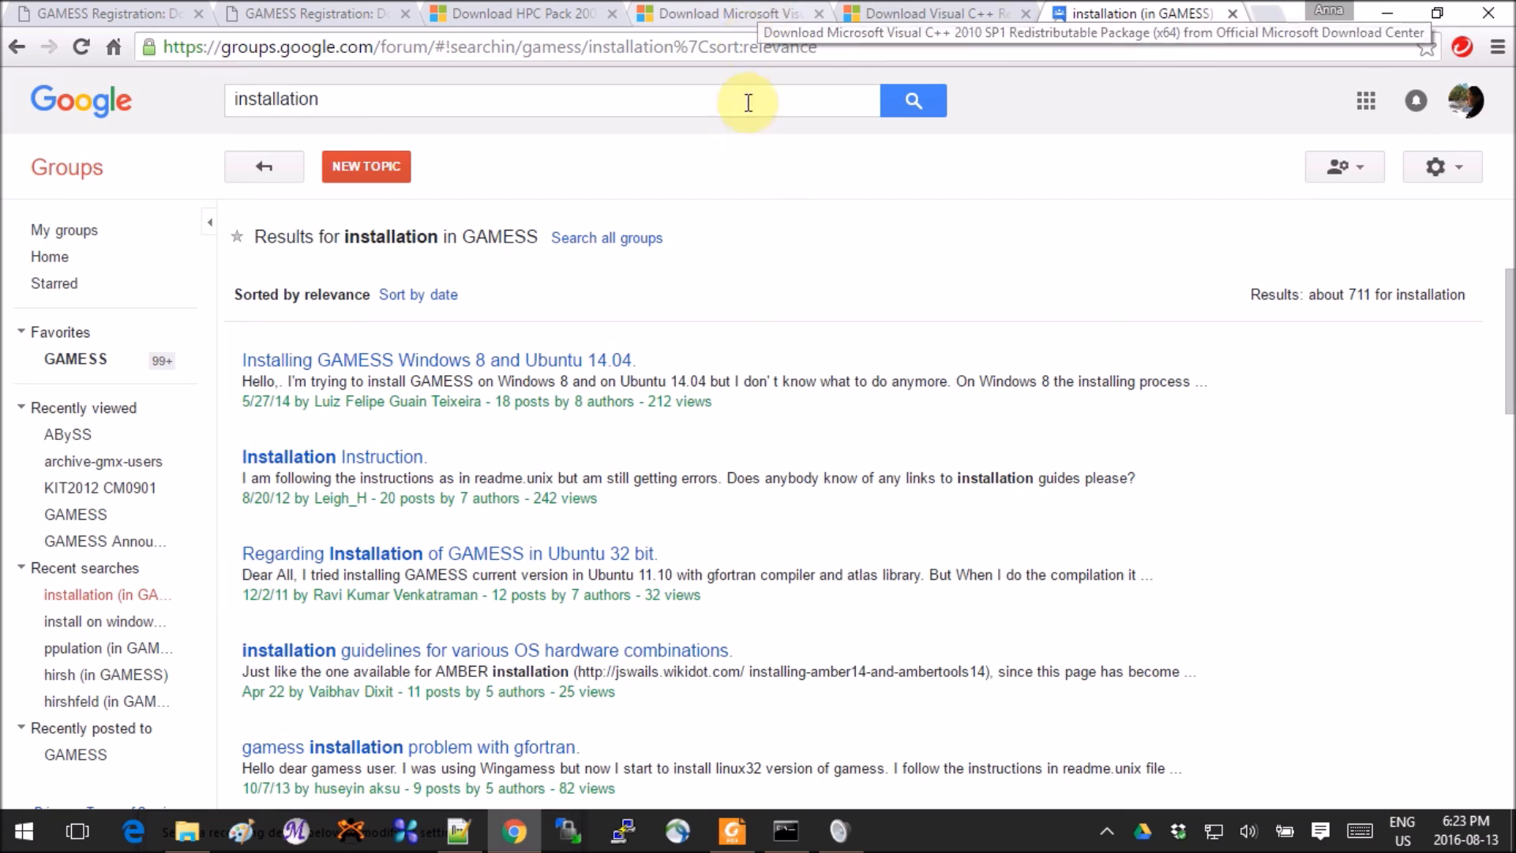
mouse_move(758, 180)
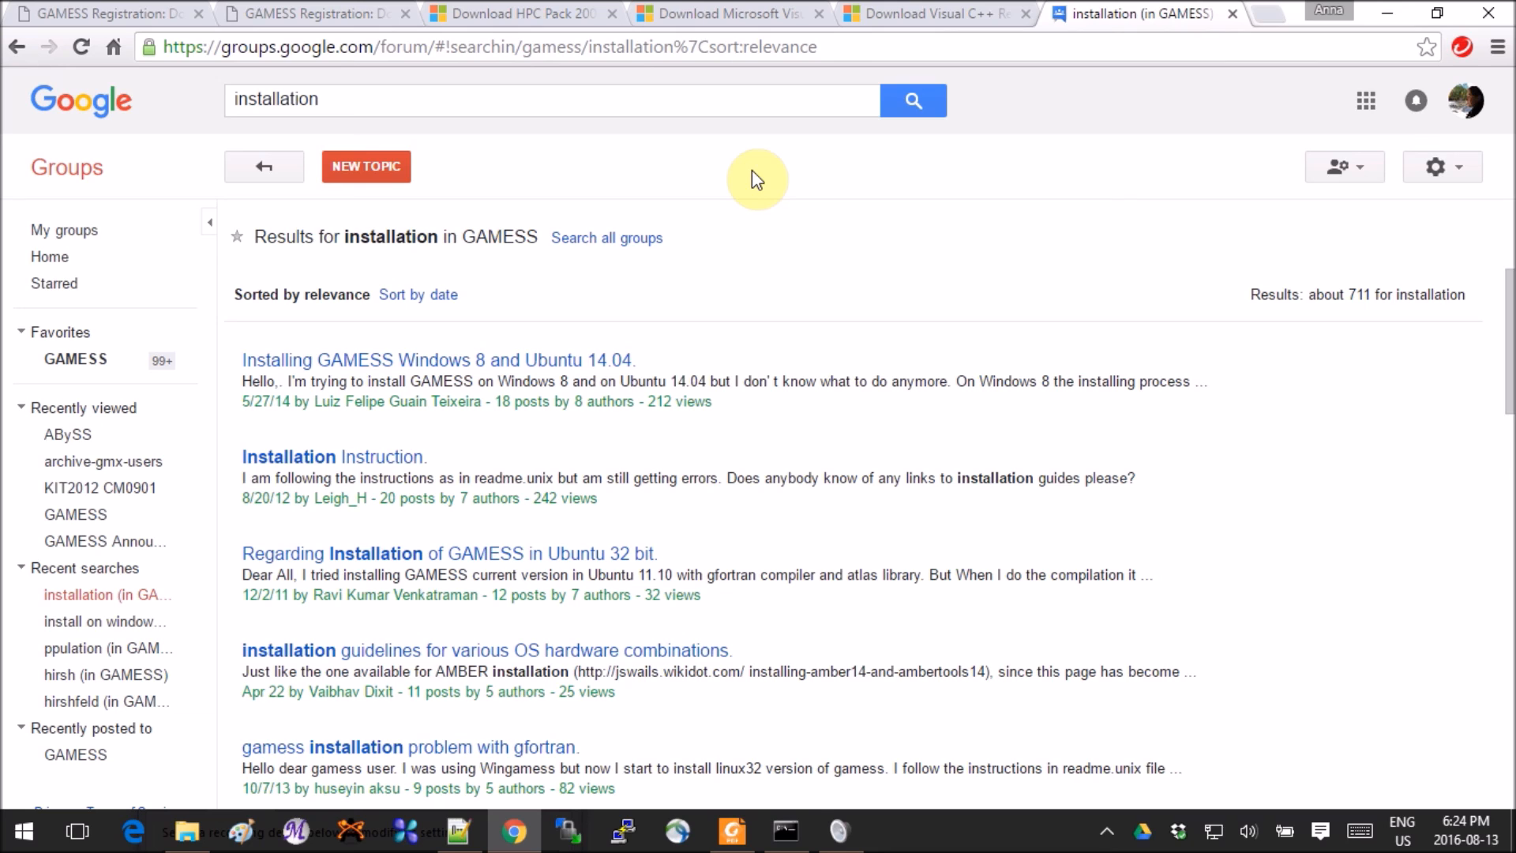
mouse_move(613, 377)
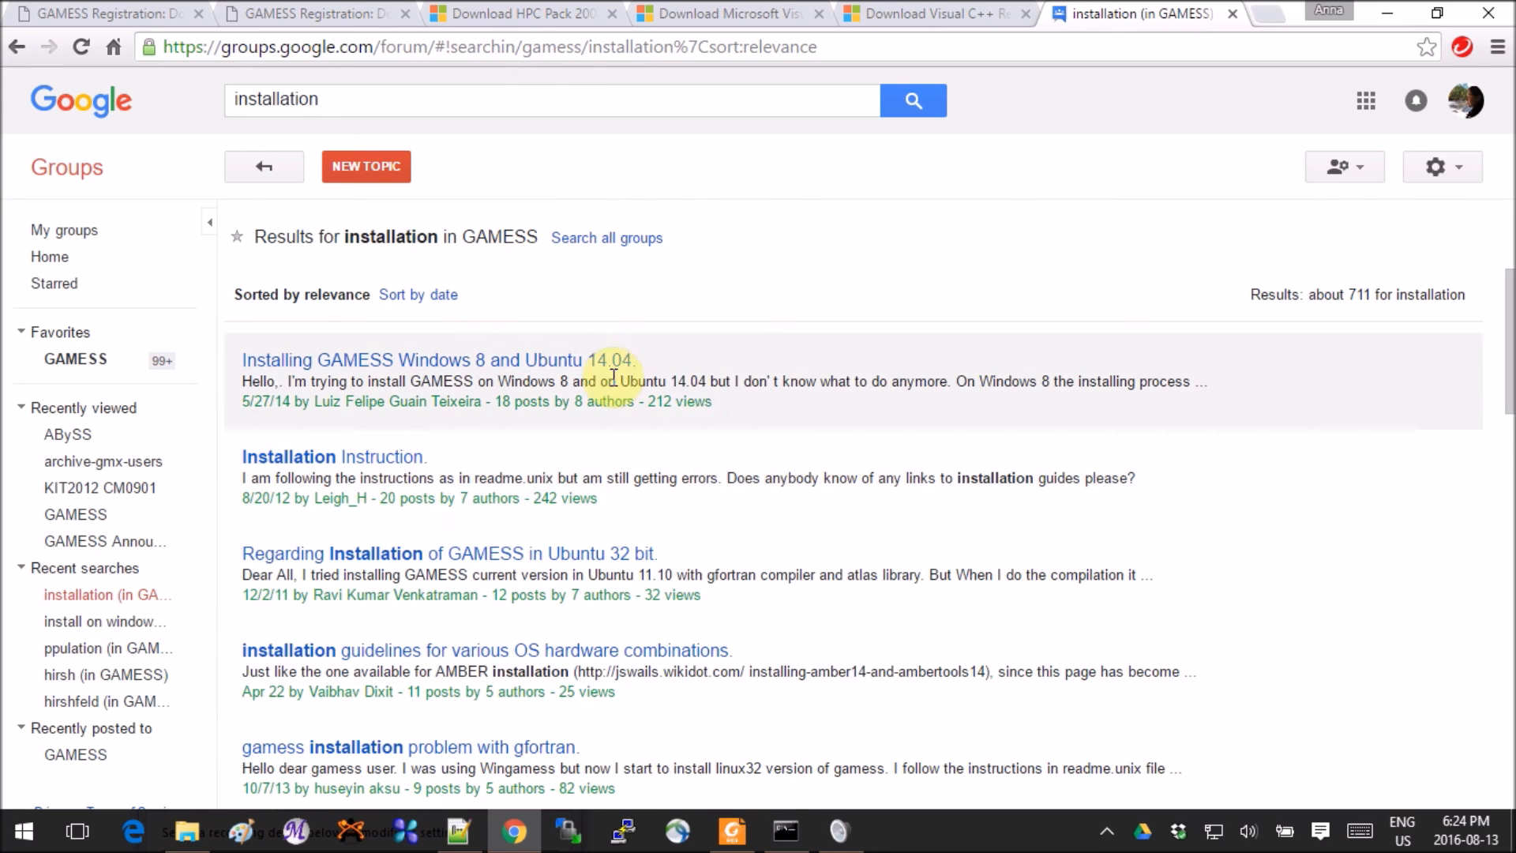
mouse_move(735, 216)
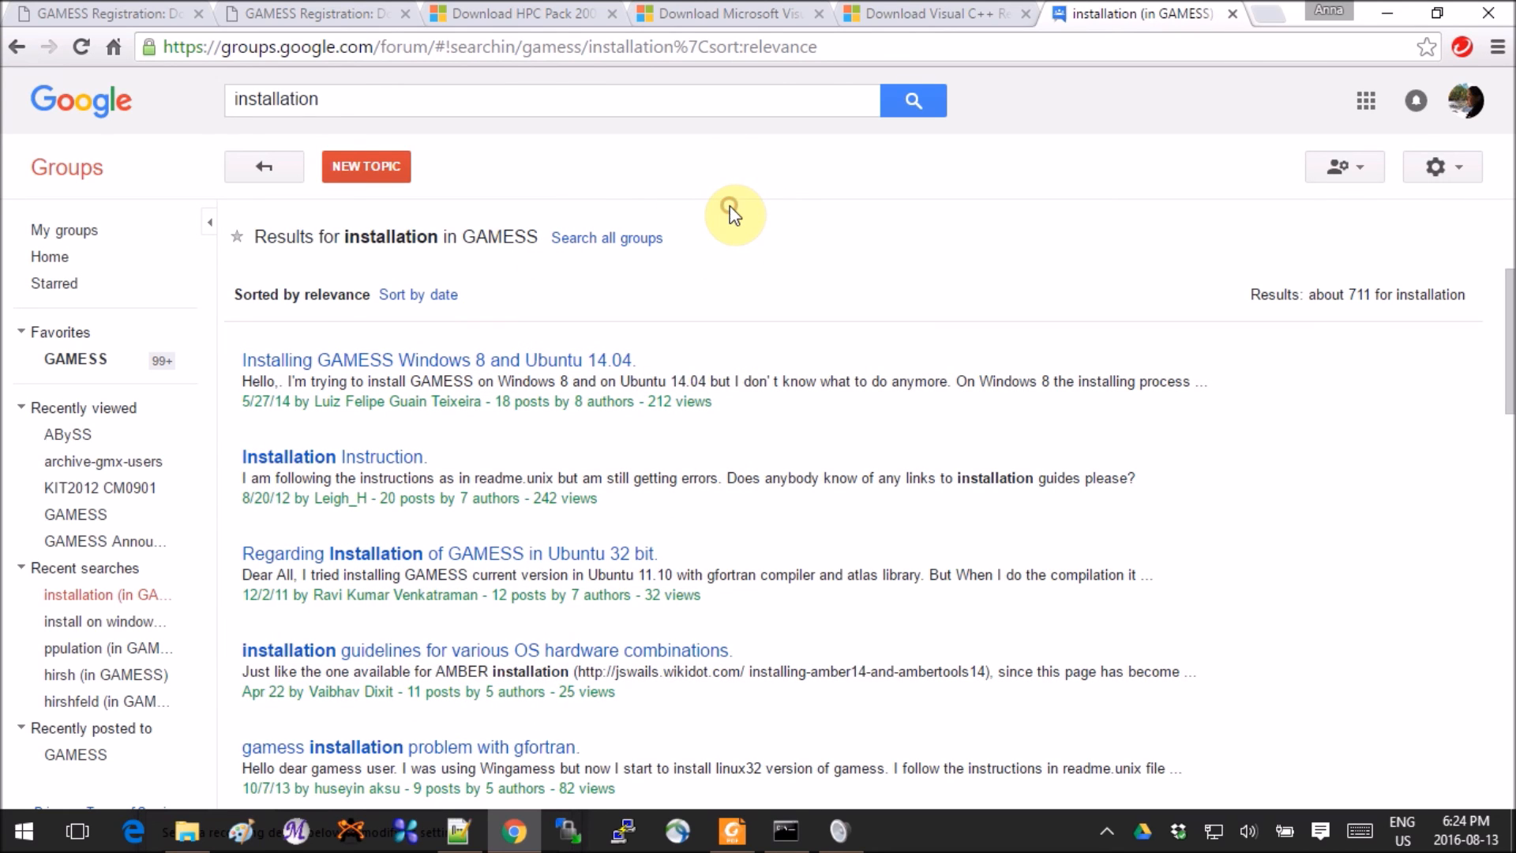